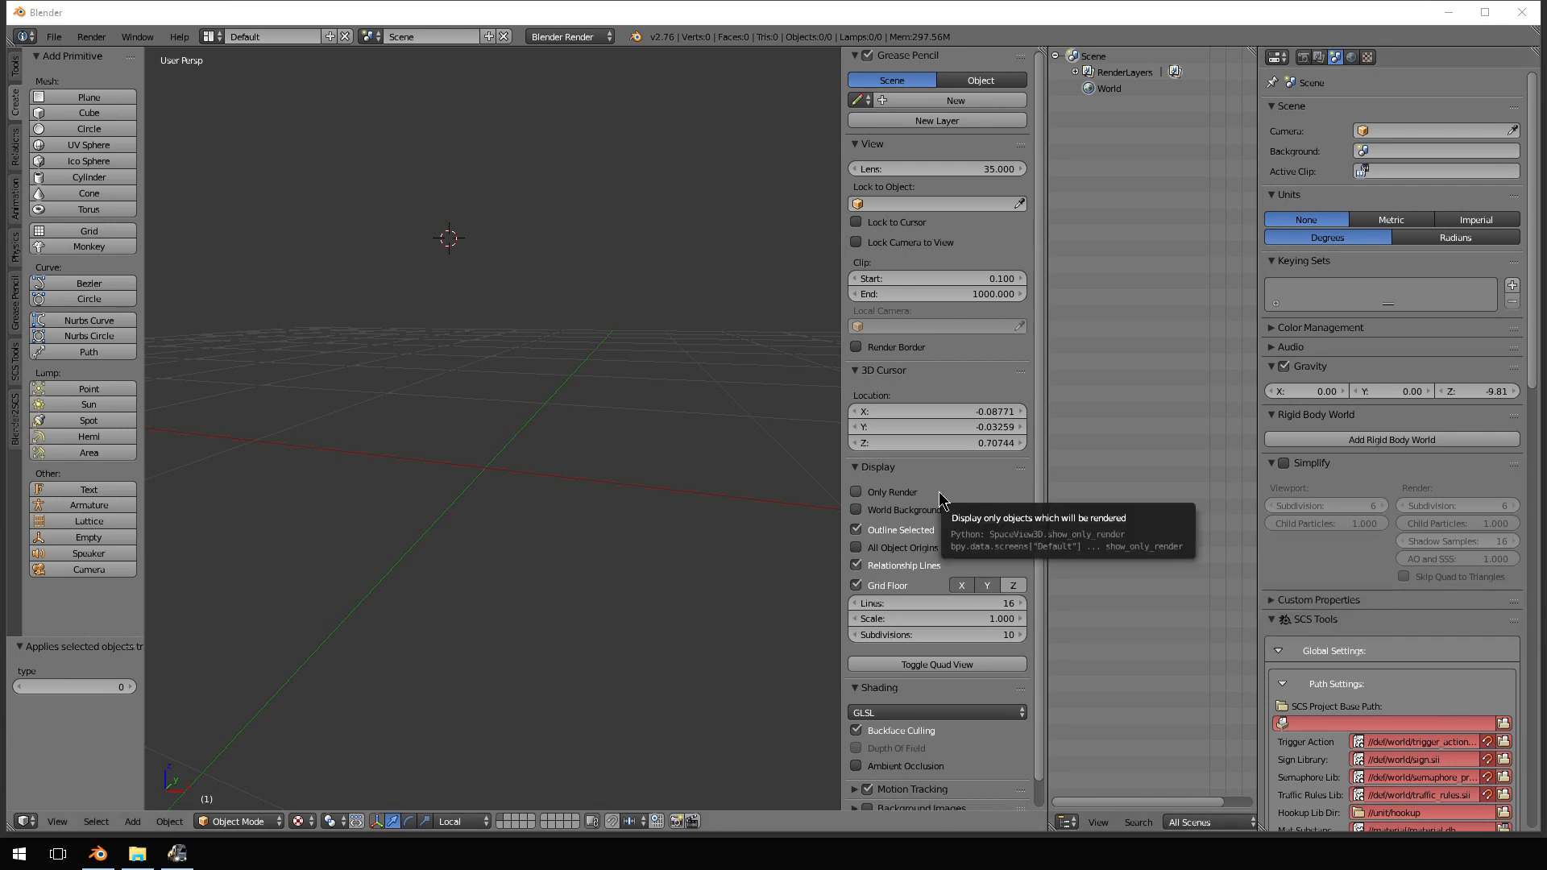
mouse_move(632, 459)
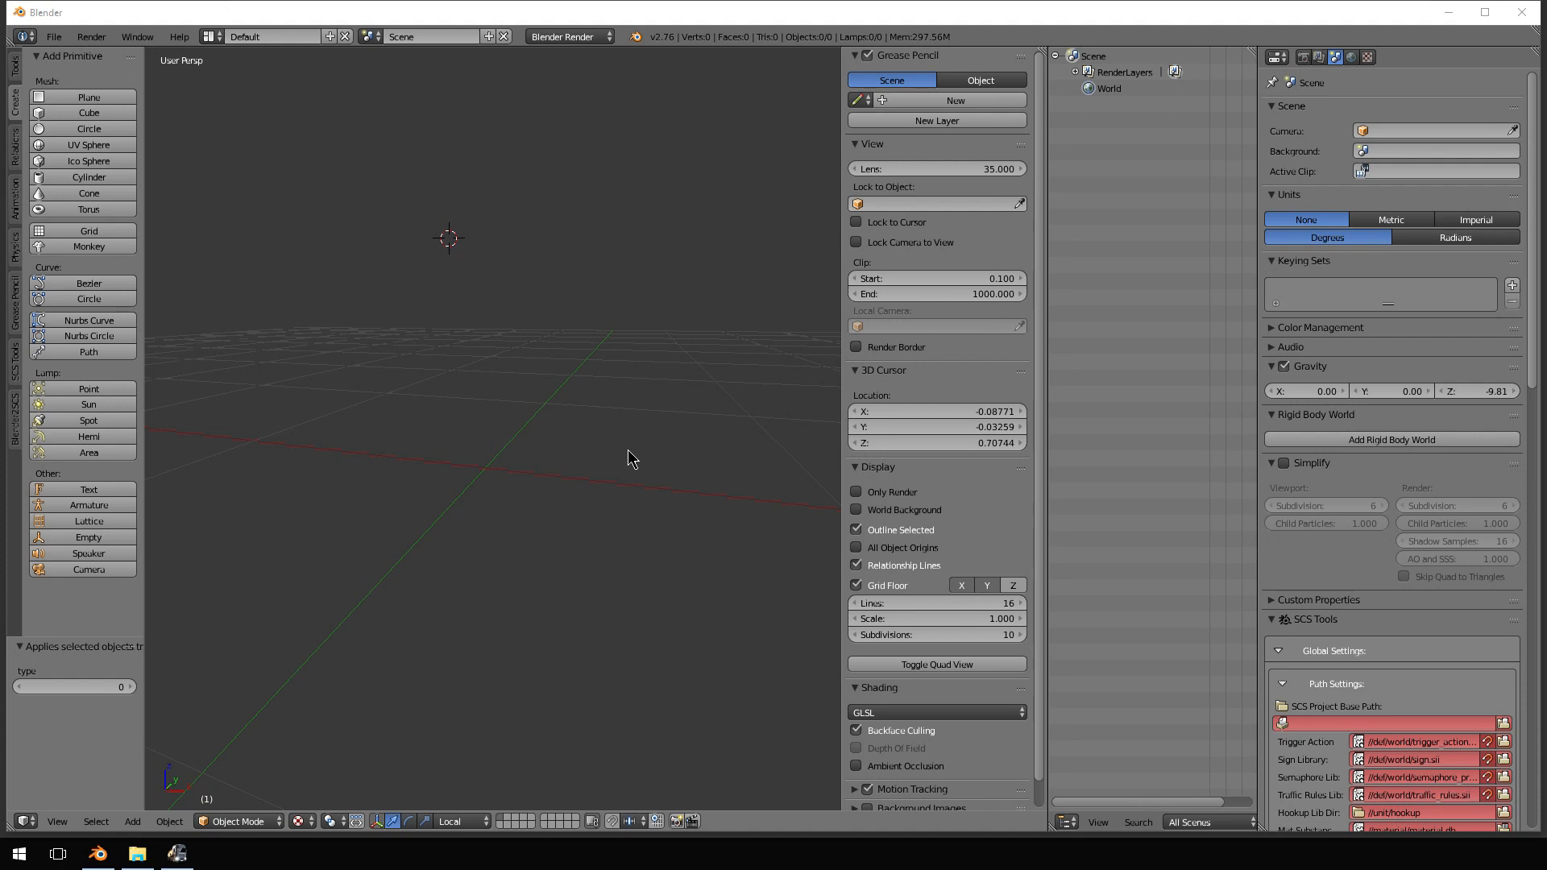
mouse_move(693, 474)
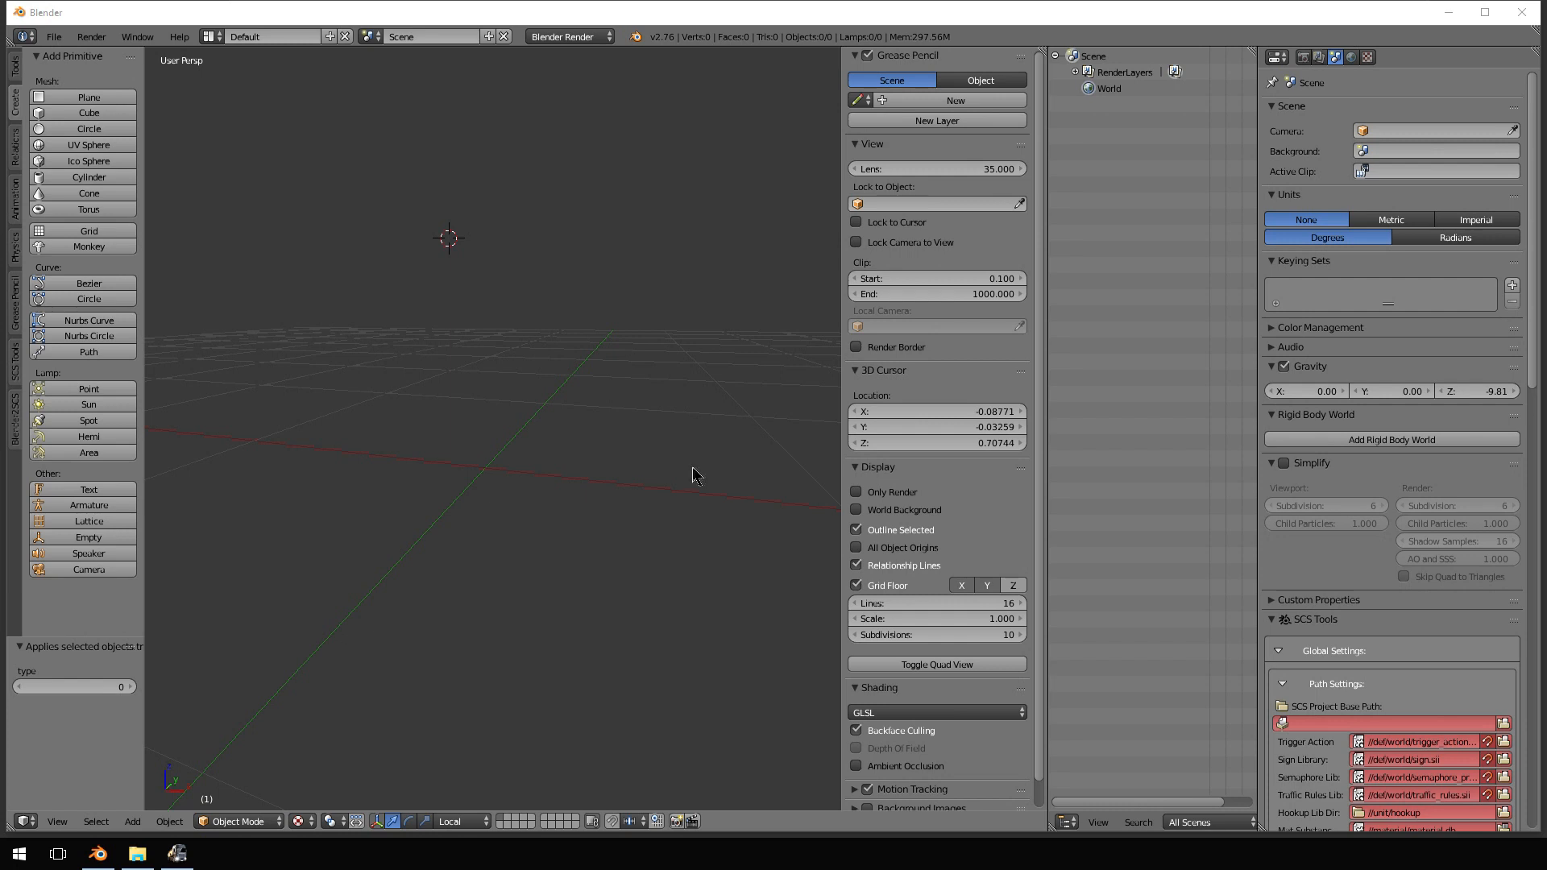
mouse_move(115, 129)
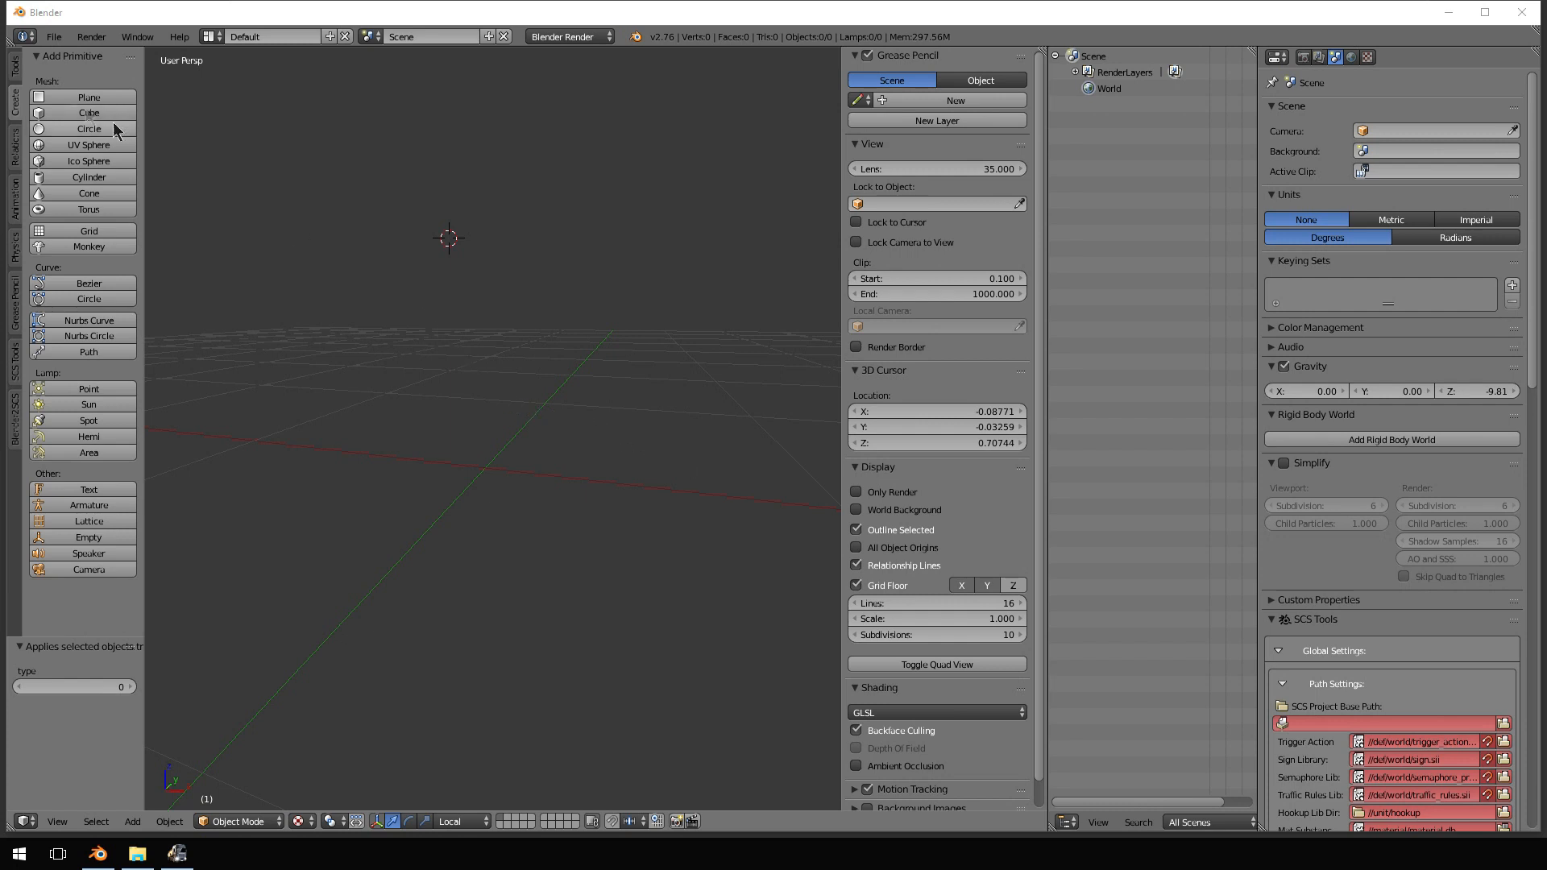
Start the SCSoft Model ETS2 (.pmd) import so the file browser shows the horn folder
click(53, 37)
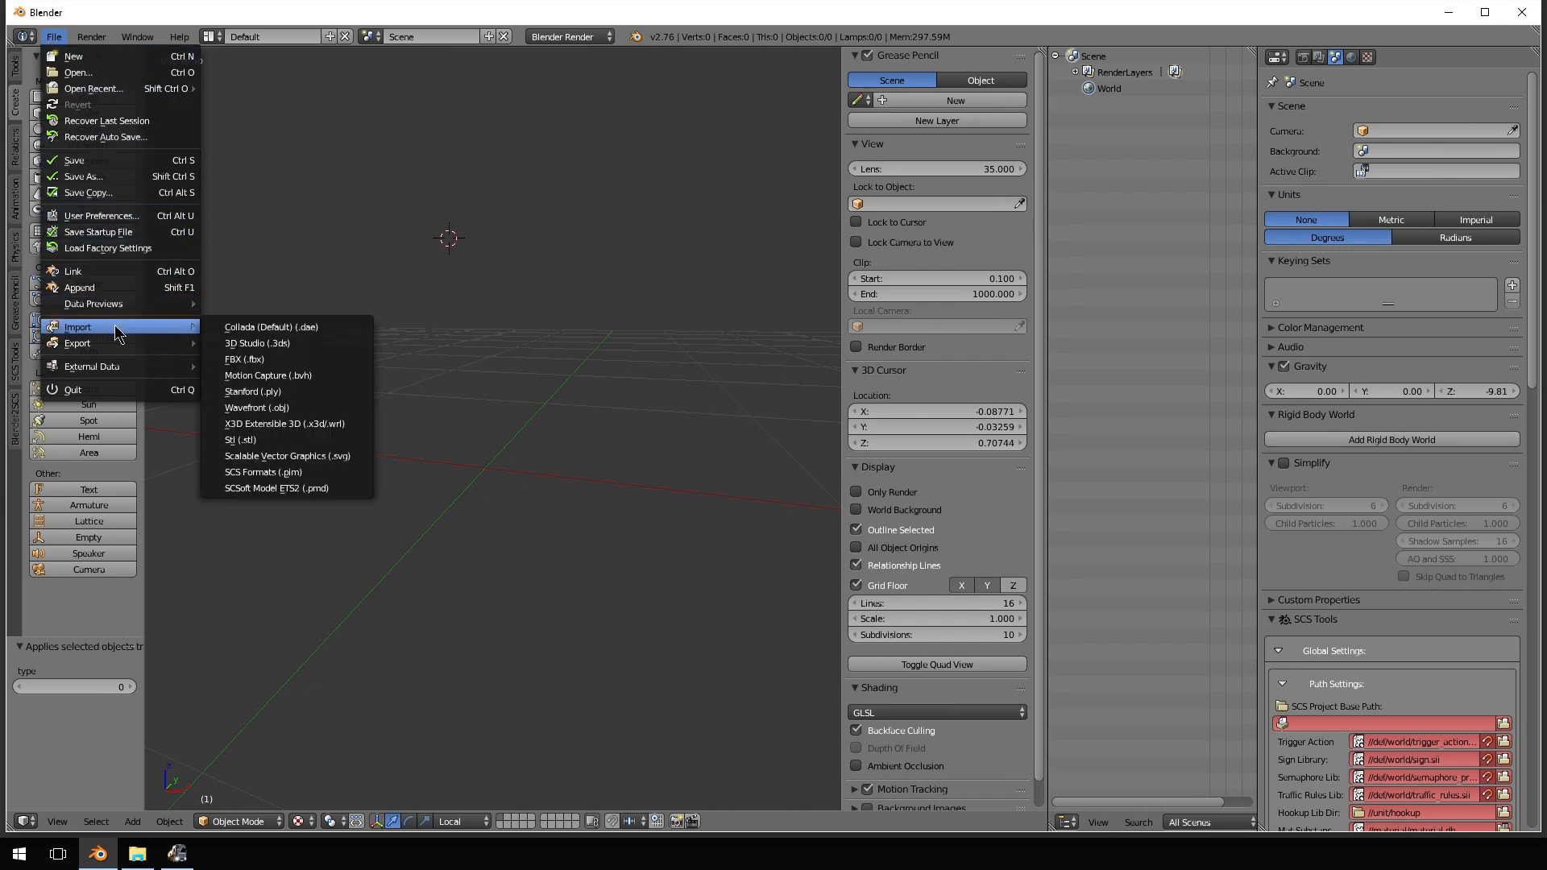
mouse_move(336, 487)
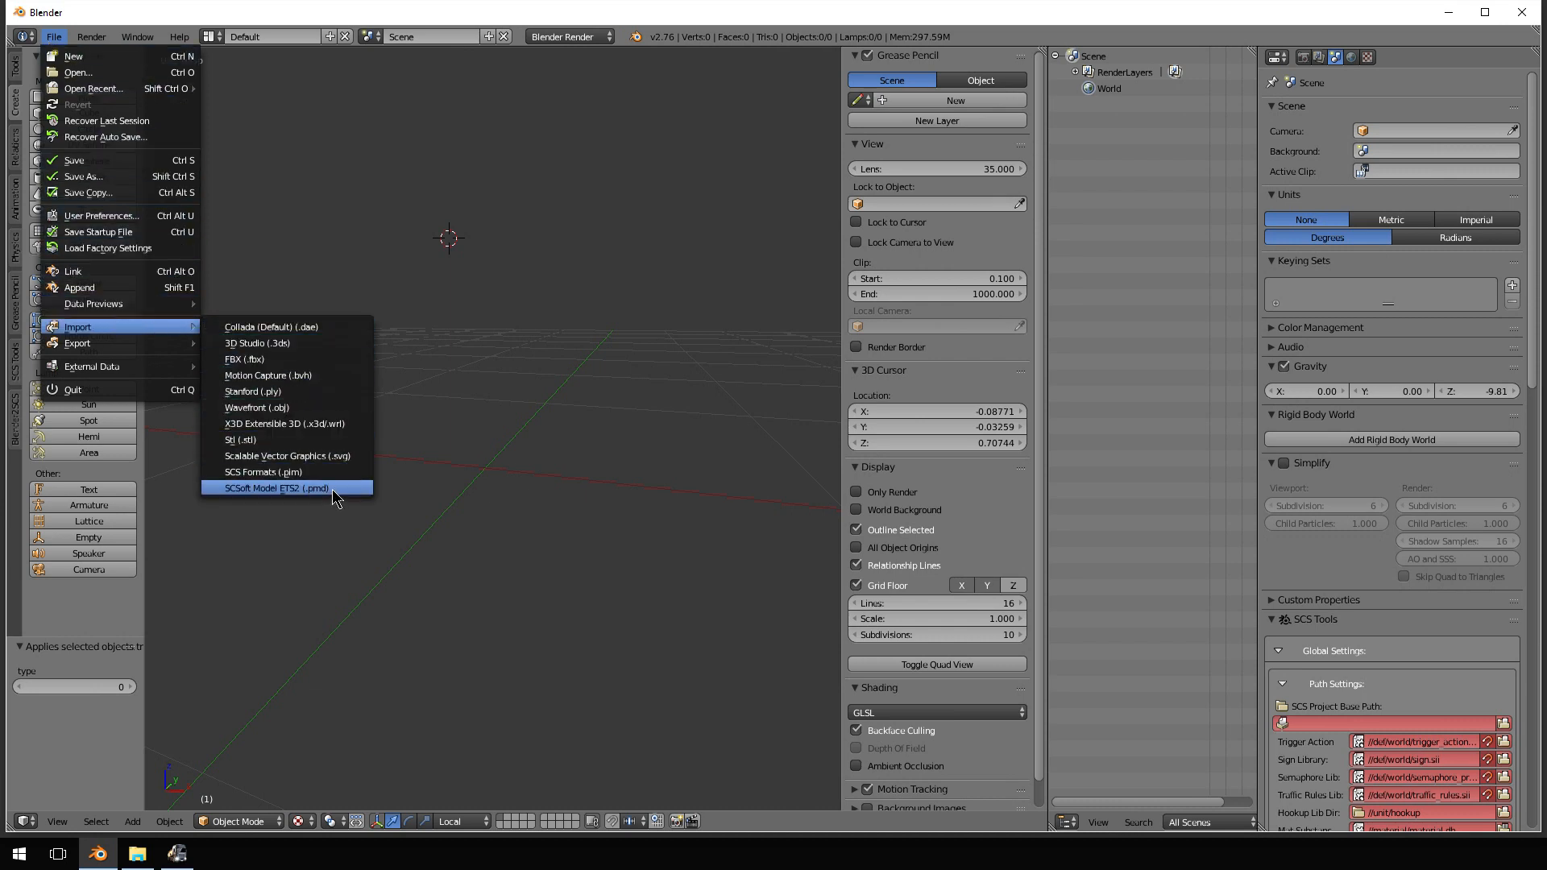
mouse_move(286, 486)
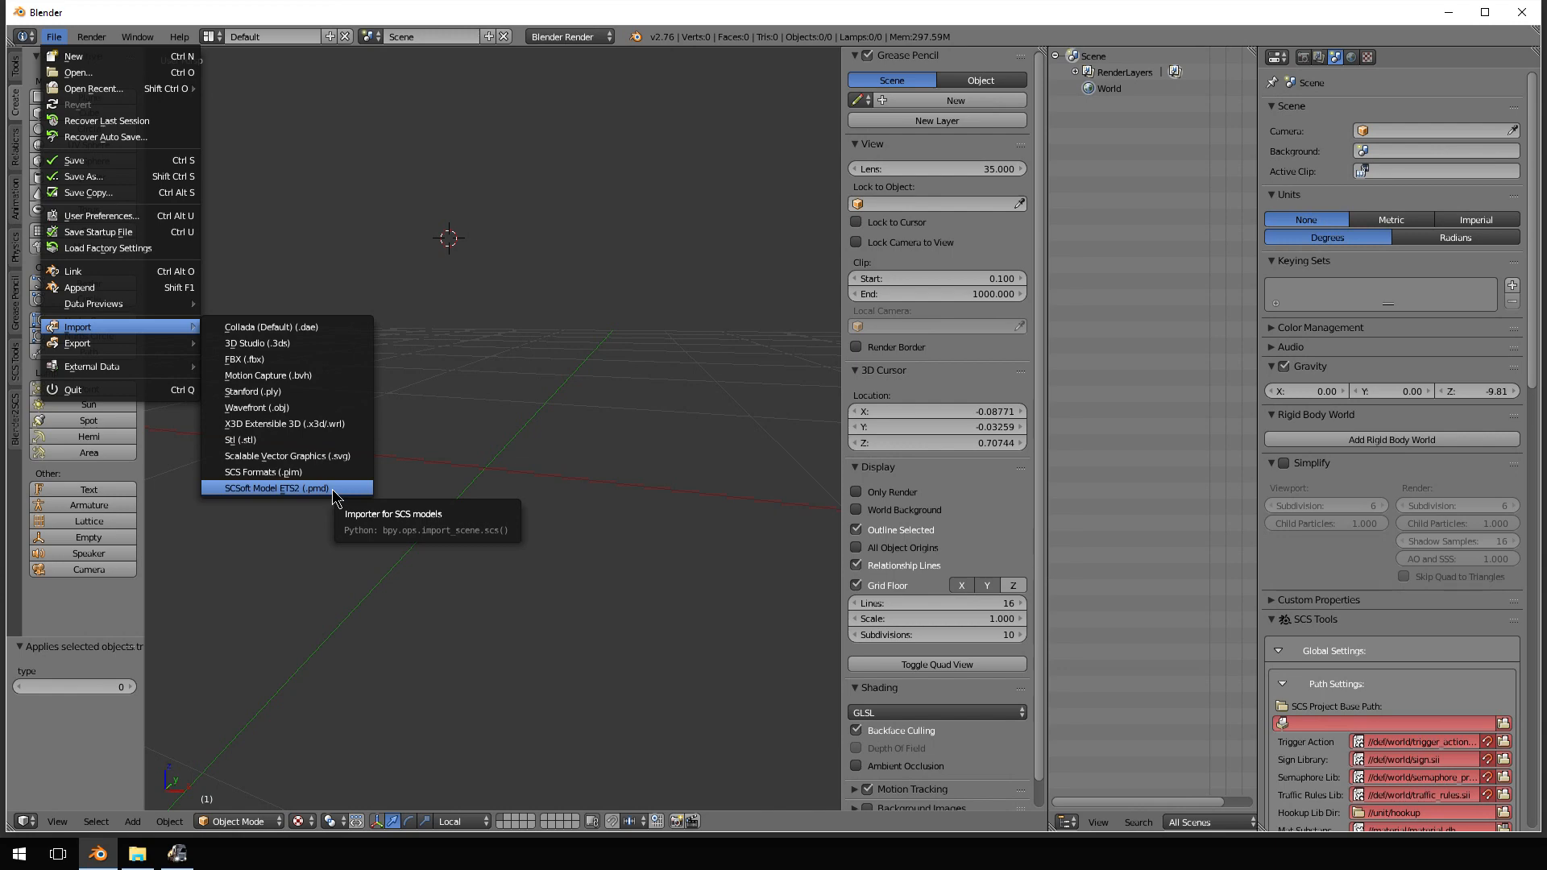
click(276, 489)
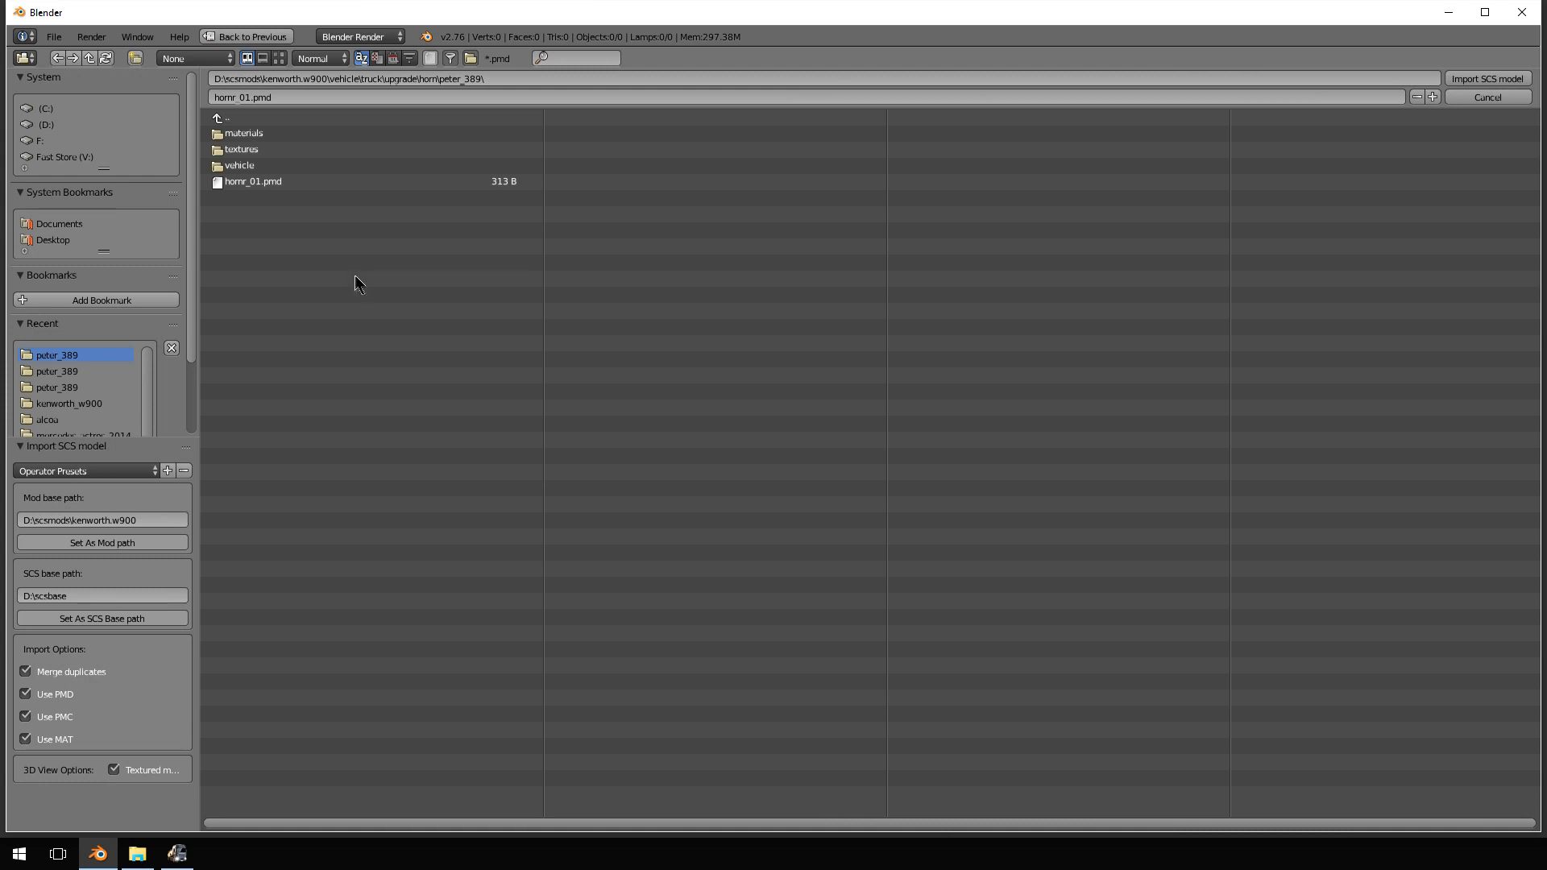
mouse_move(281, 221)
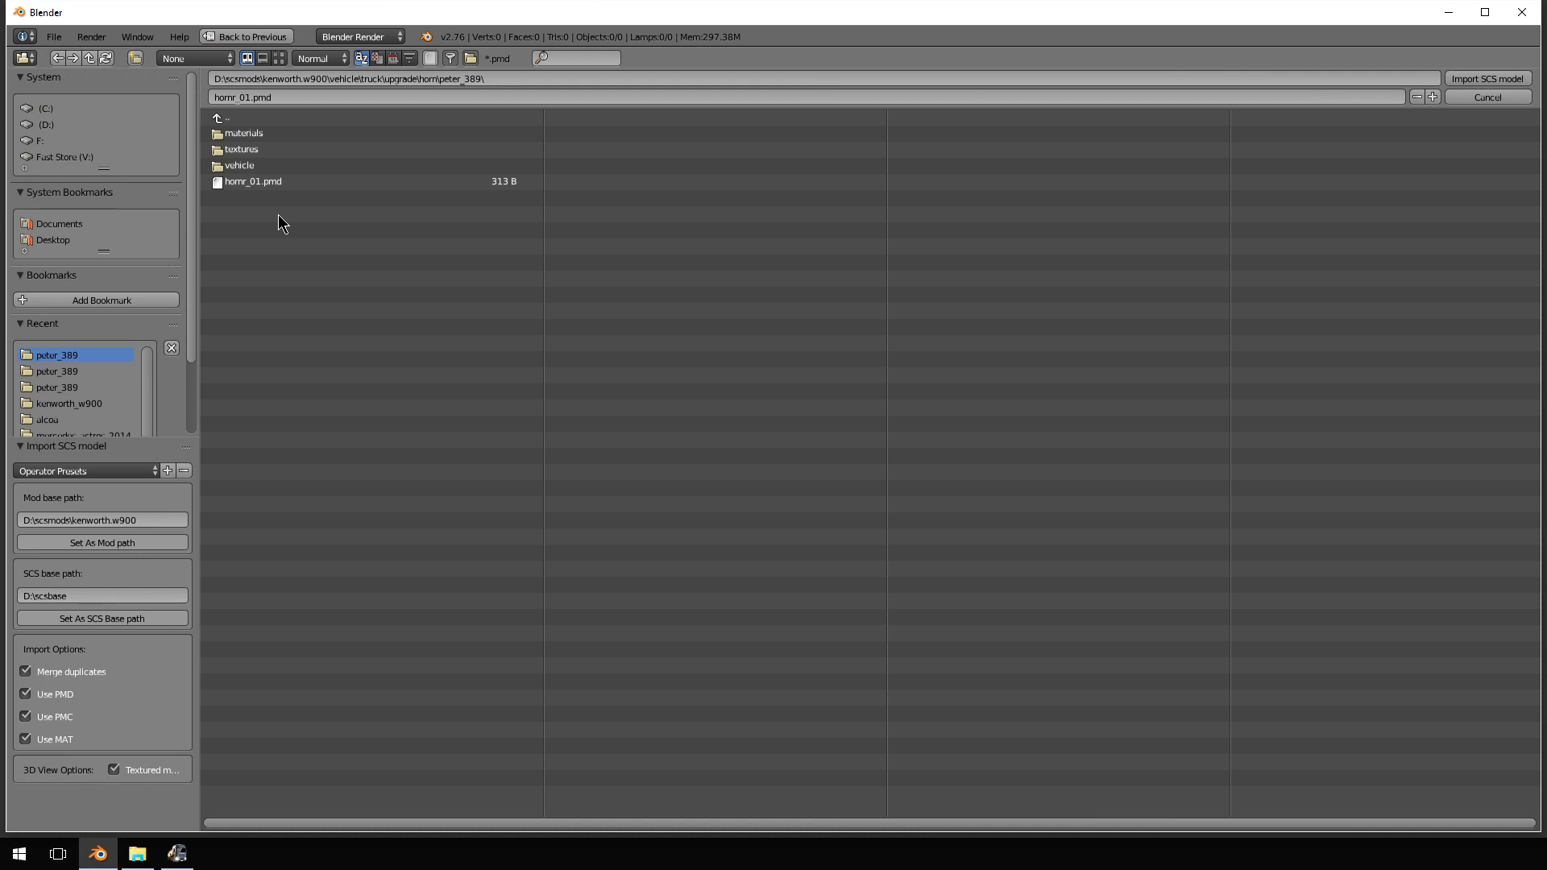
mouse_move(308, 522)
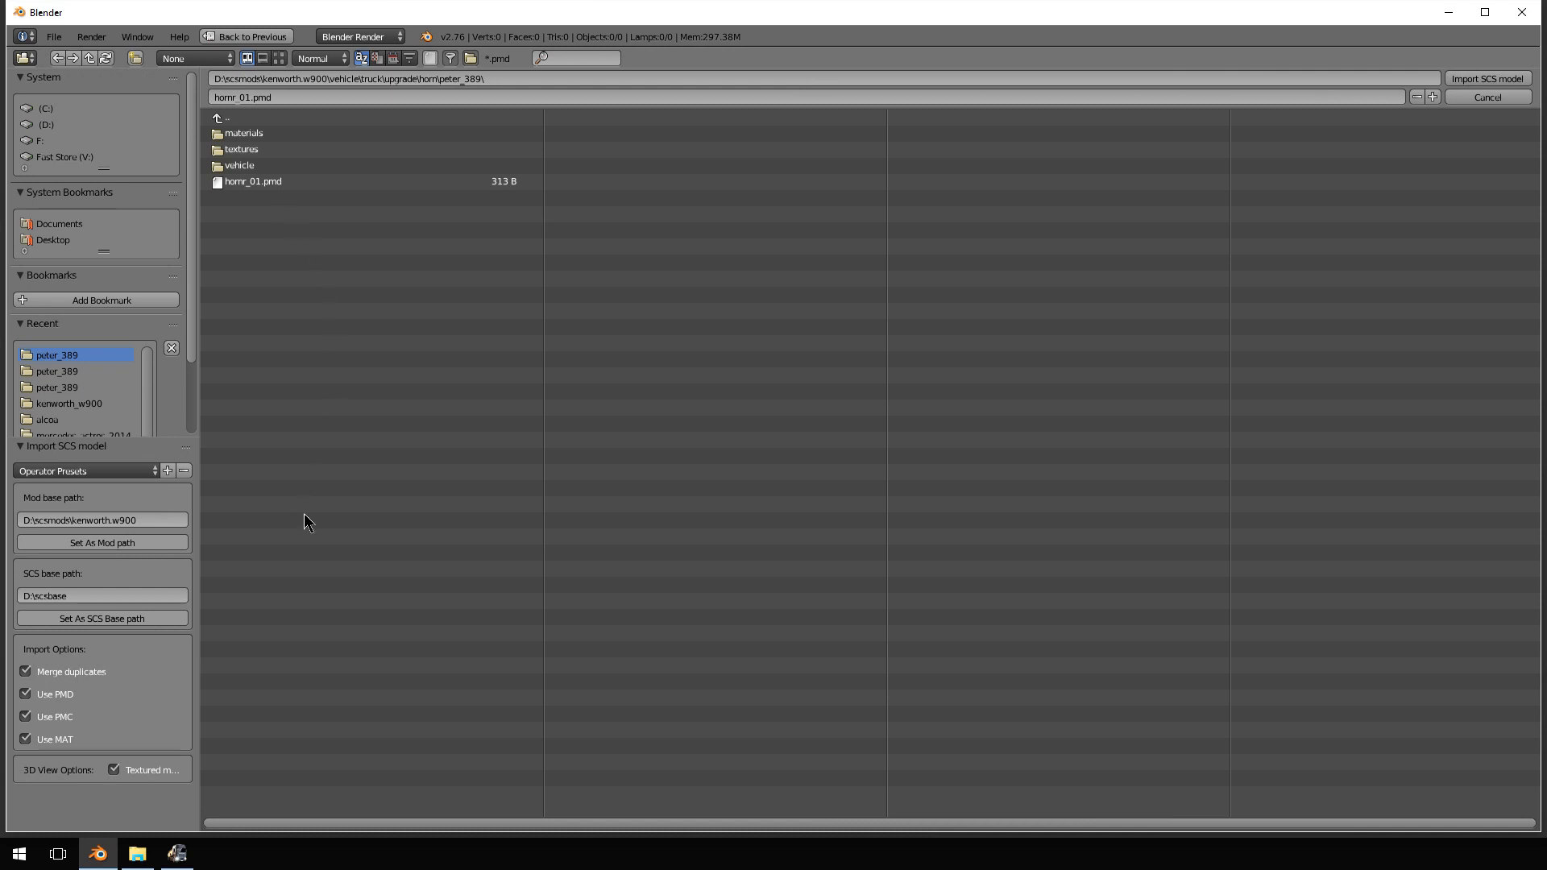
mouse_move(98, 619)
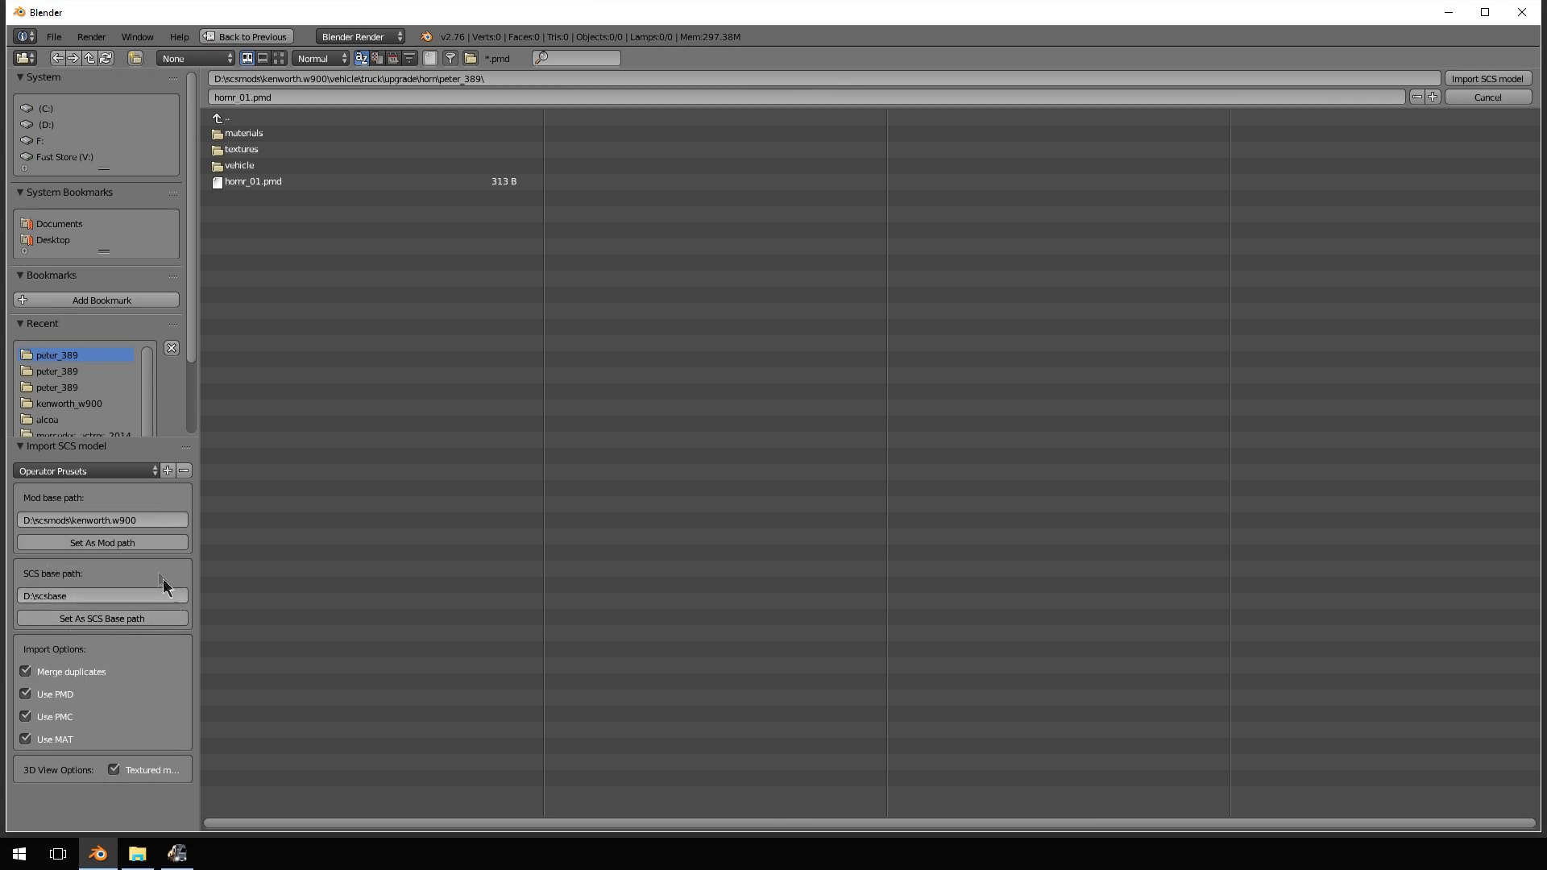
mouse_move(208, 590)
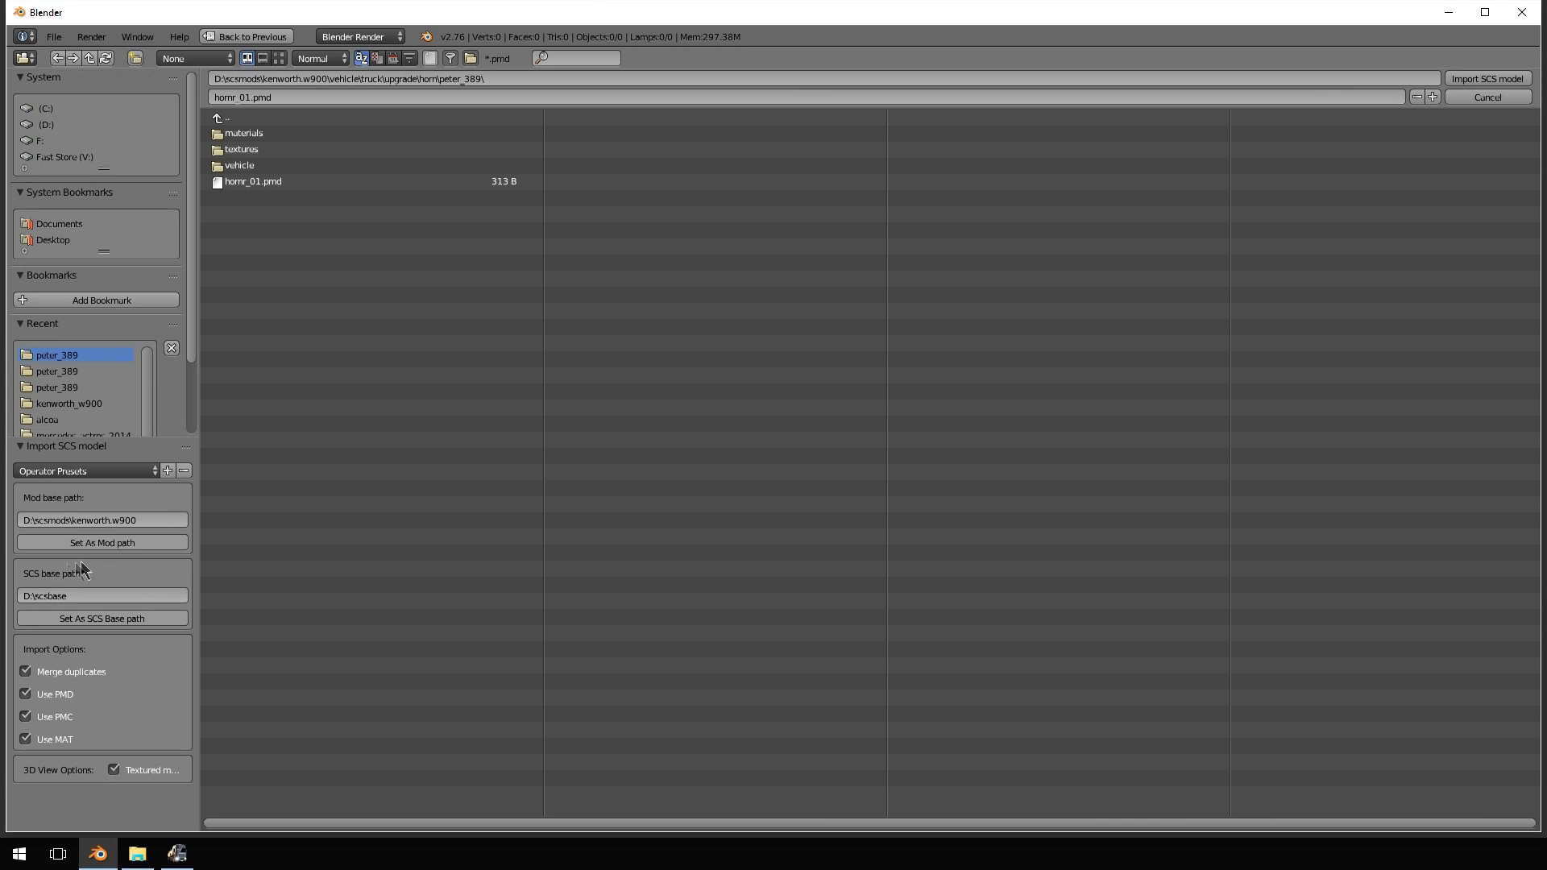
mouse_move(83, 613)
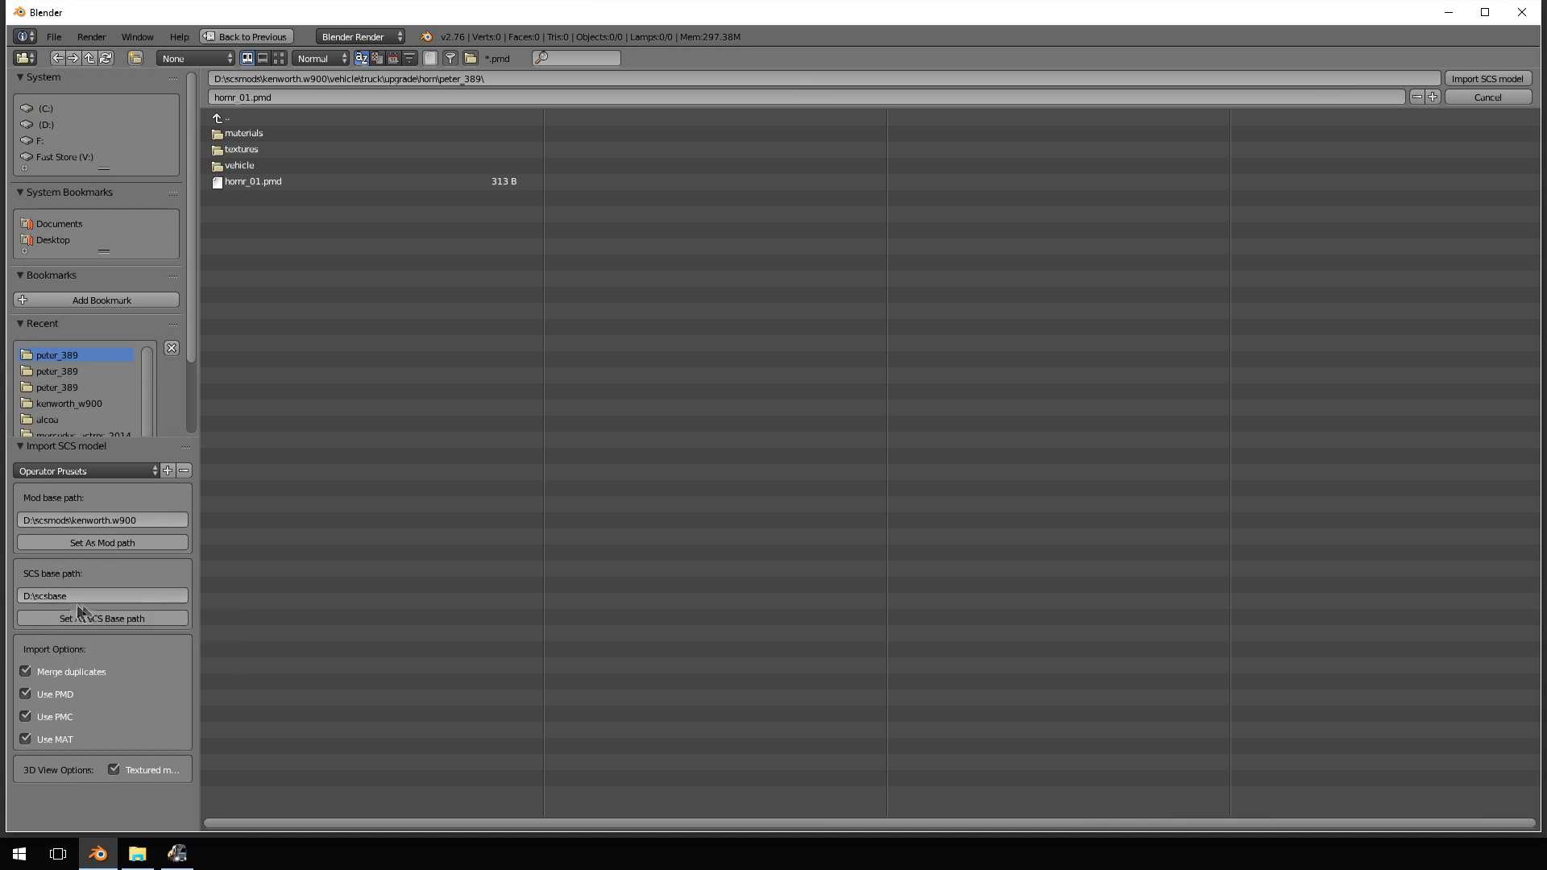
mouse_move(68, 579)
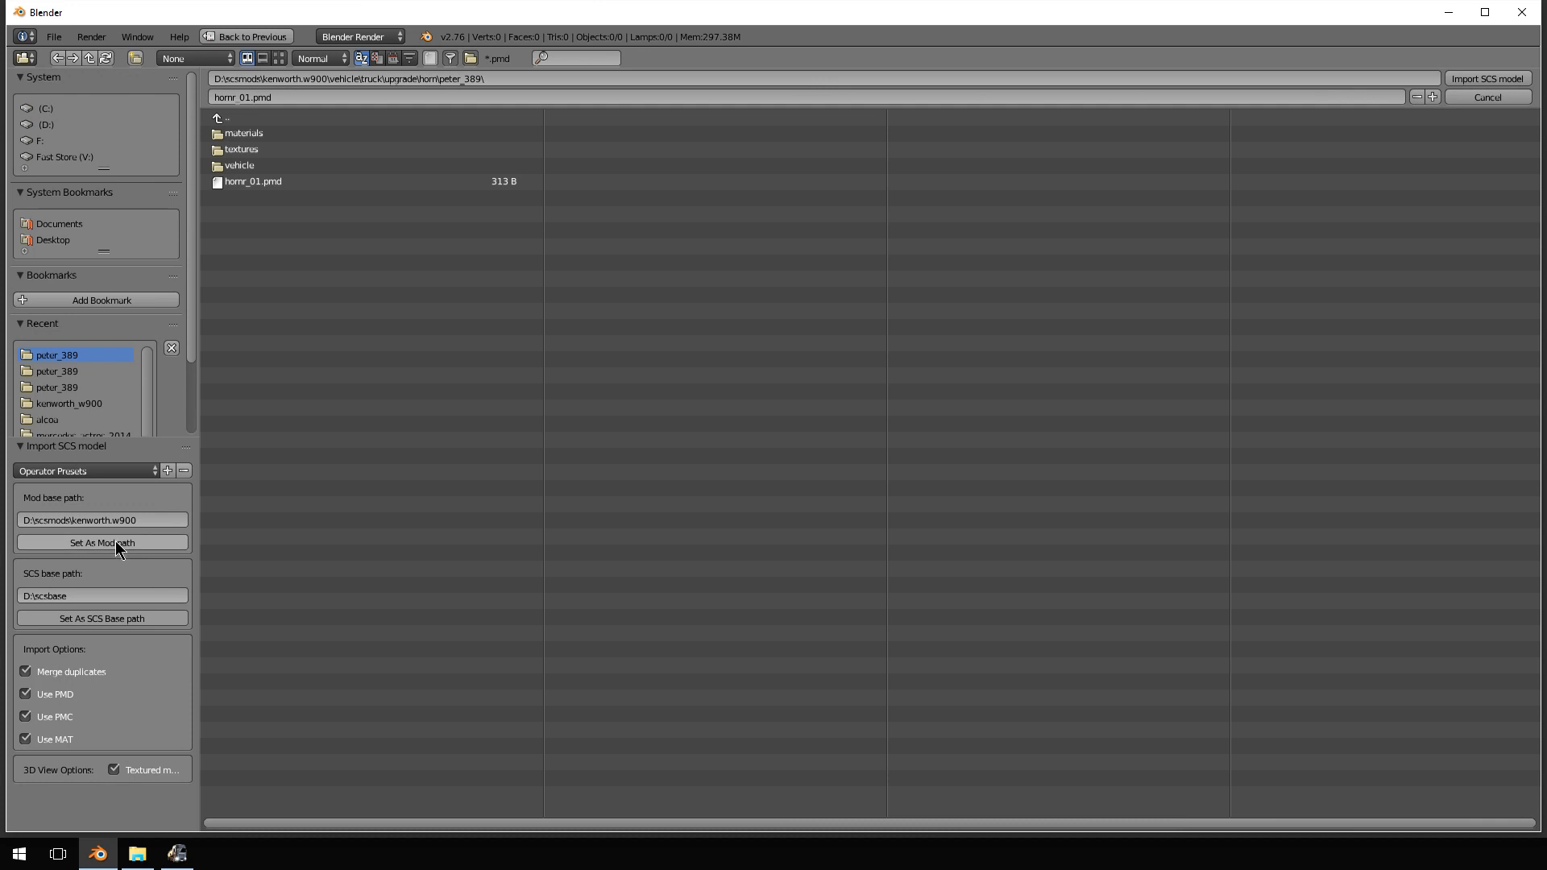
mouse_move(103, 543)
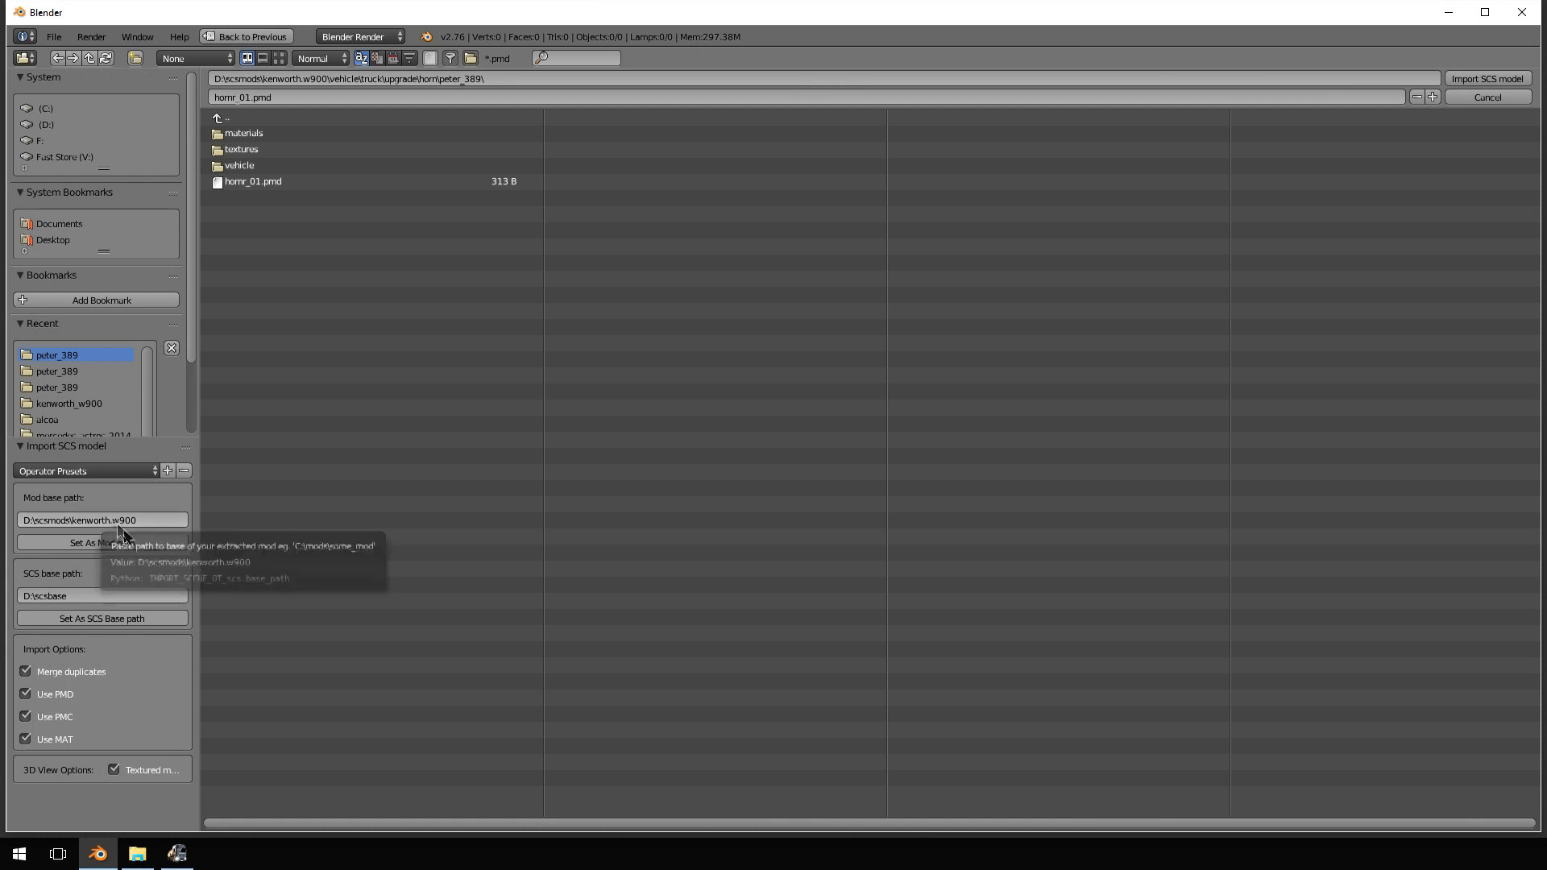
mouse_move(86, 590)
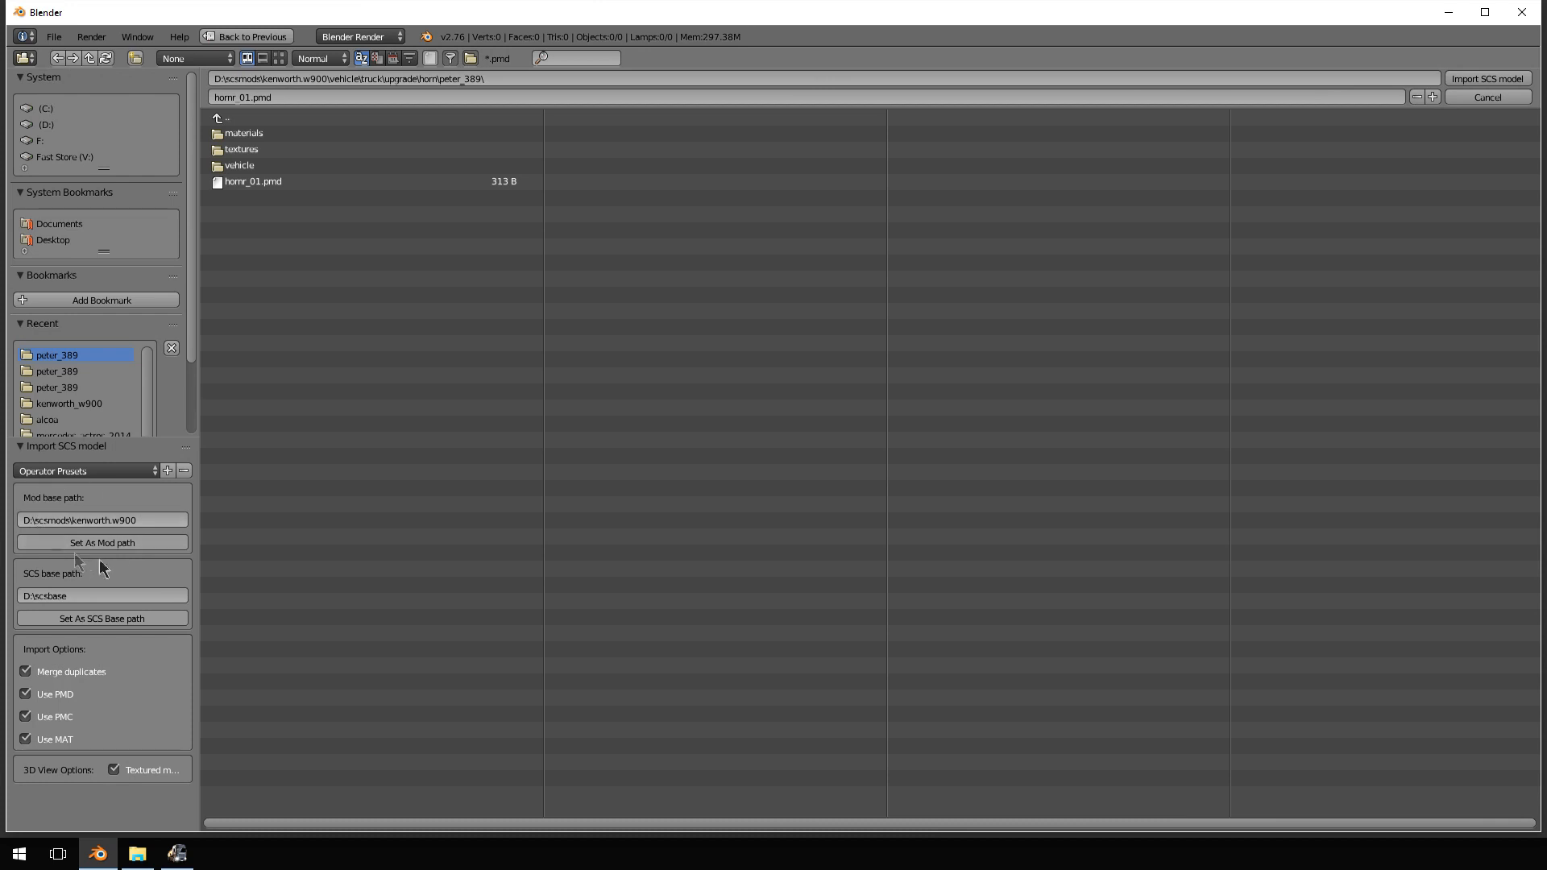
mouse_move(429, 329)
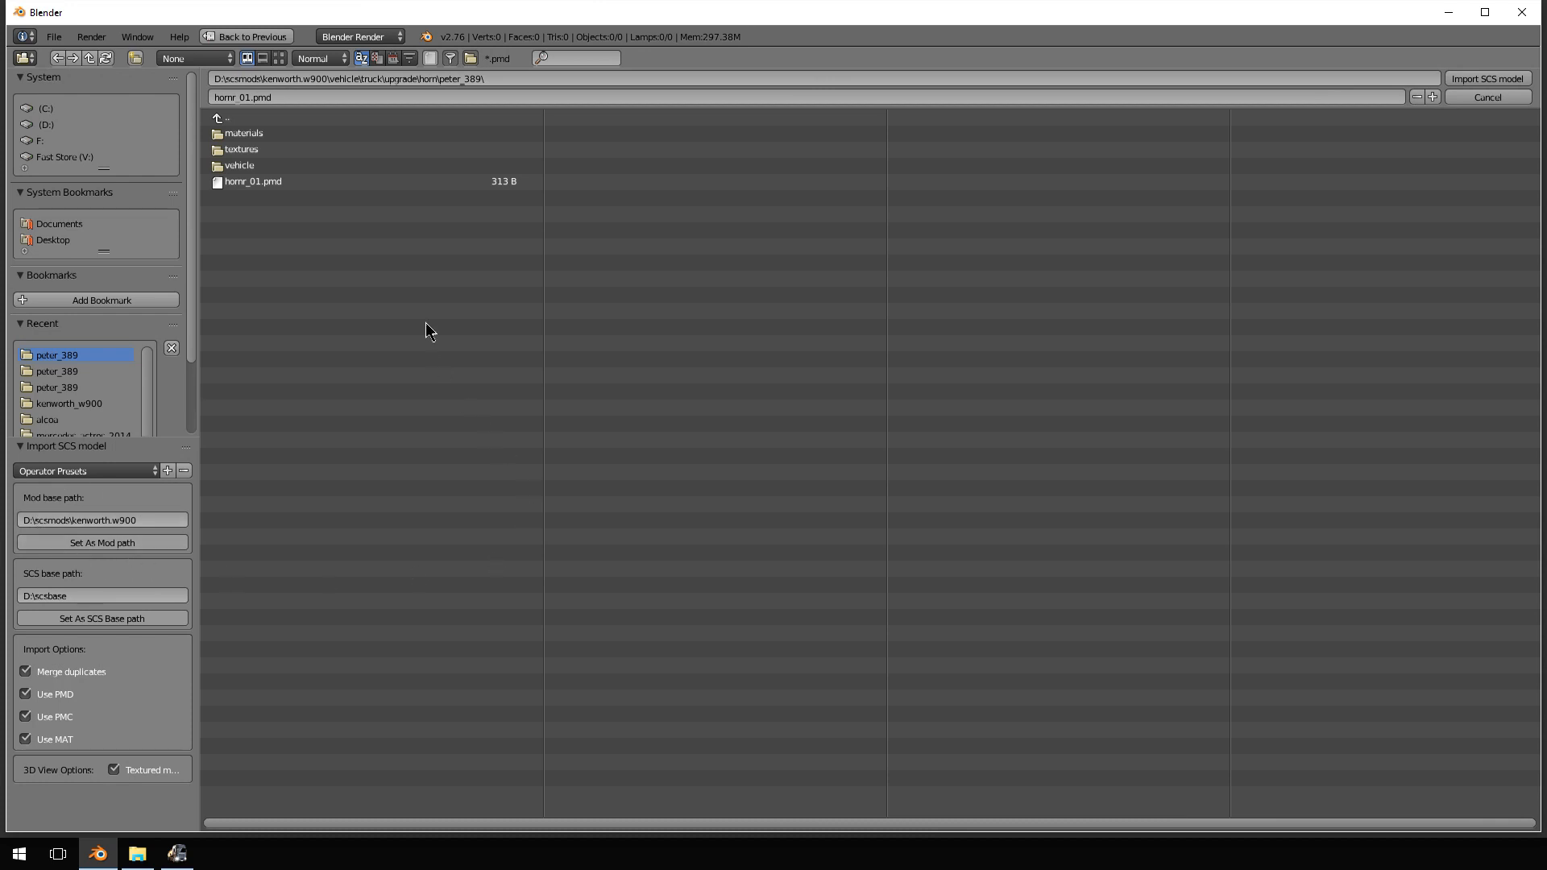
Choose horn_01.pmd as the model file to import
click(253, 180)
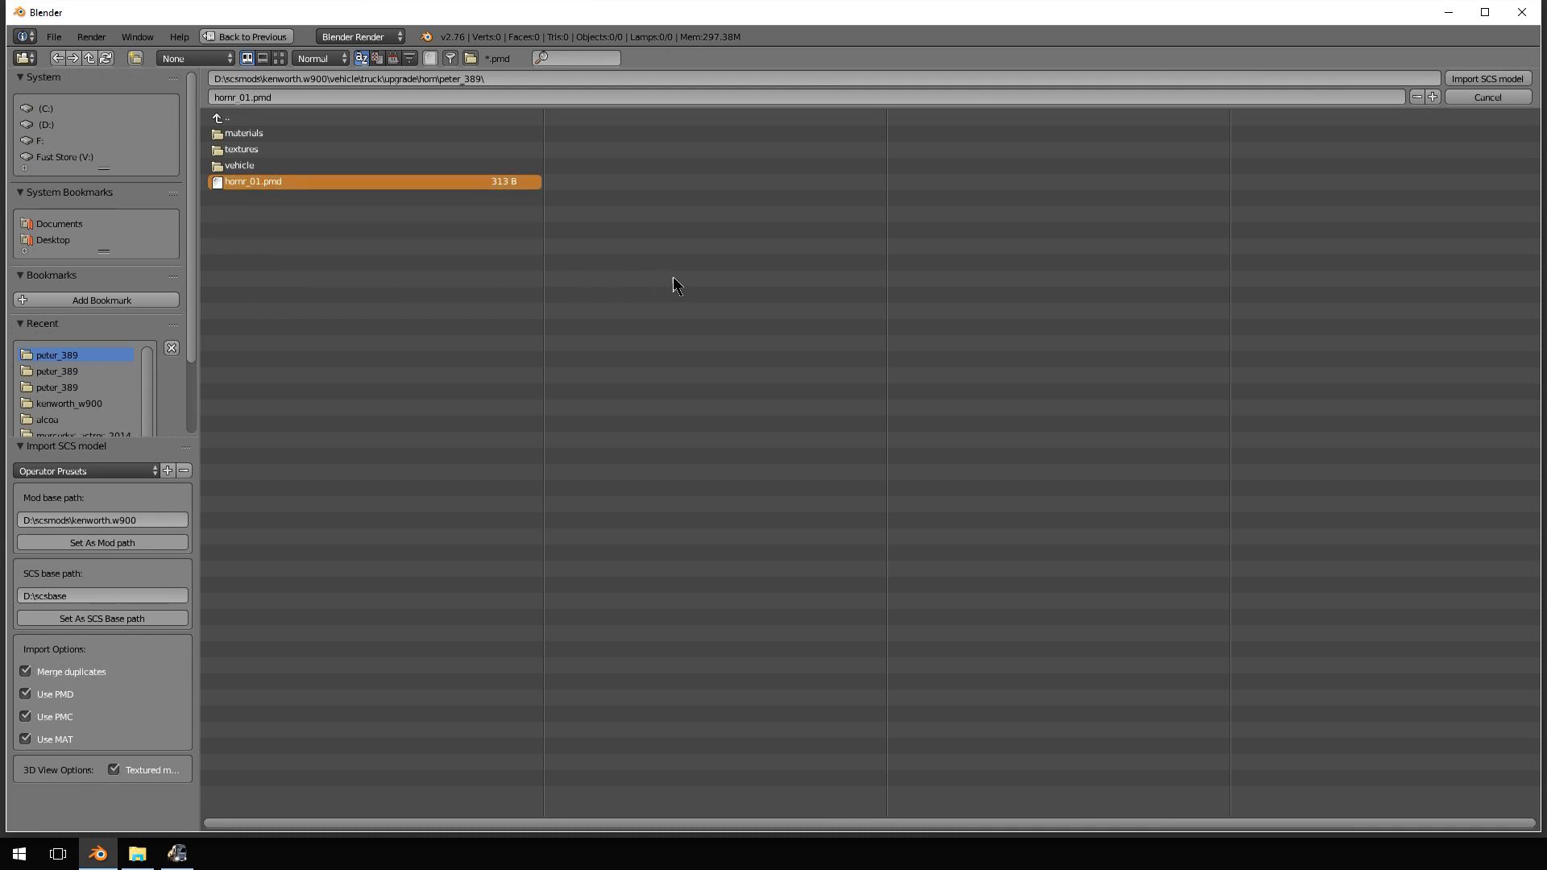
mouse_move(1301, 184)
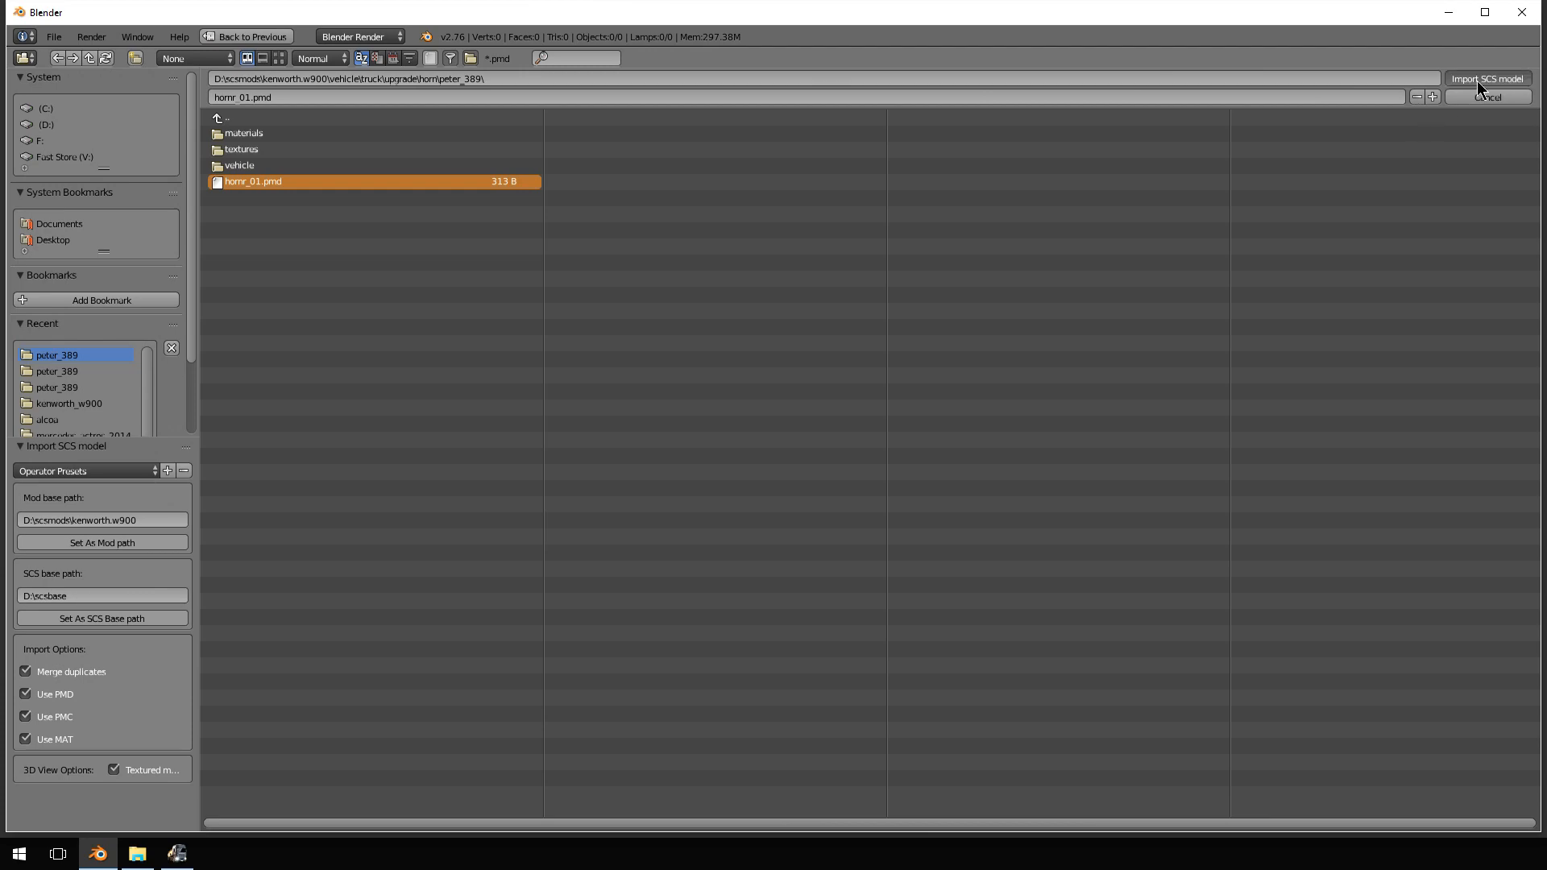
Import horn_01 and expand its DEF and Model children in the Outliner, viewing the horn from the side
click(1488, 79)
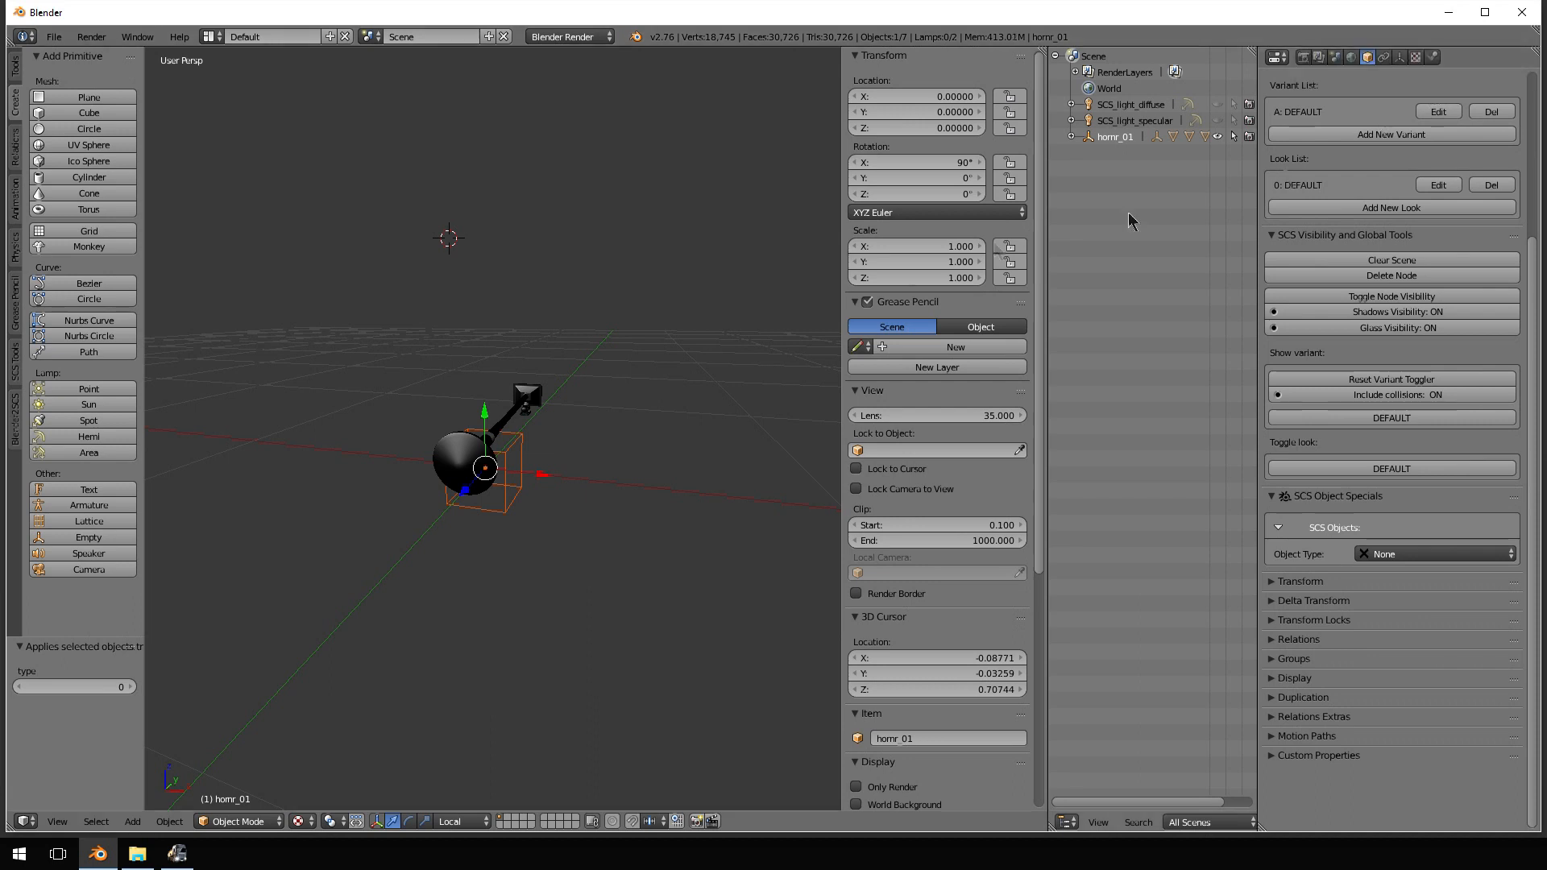
mouse_move(641, 439)
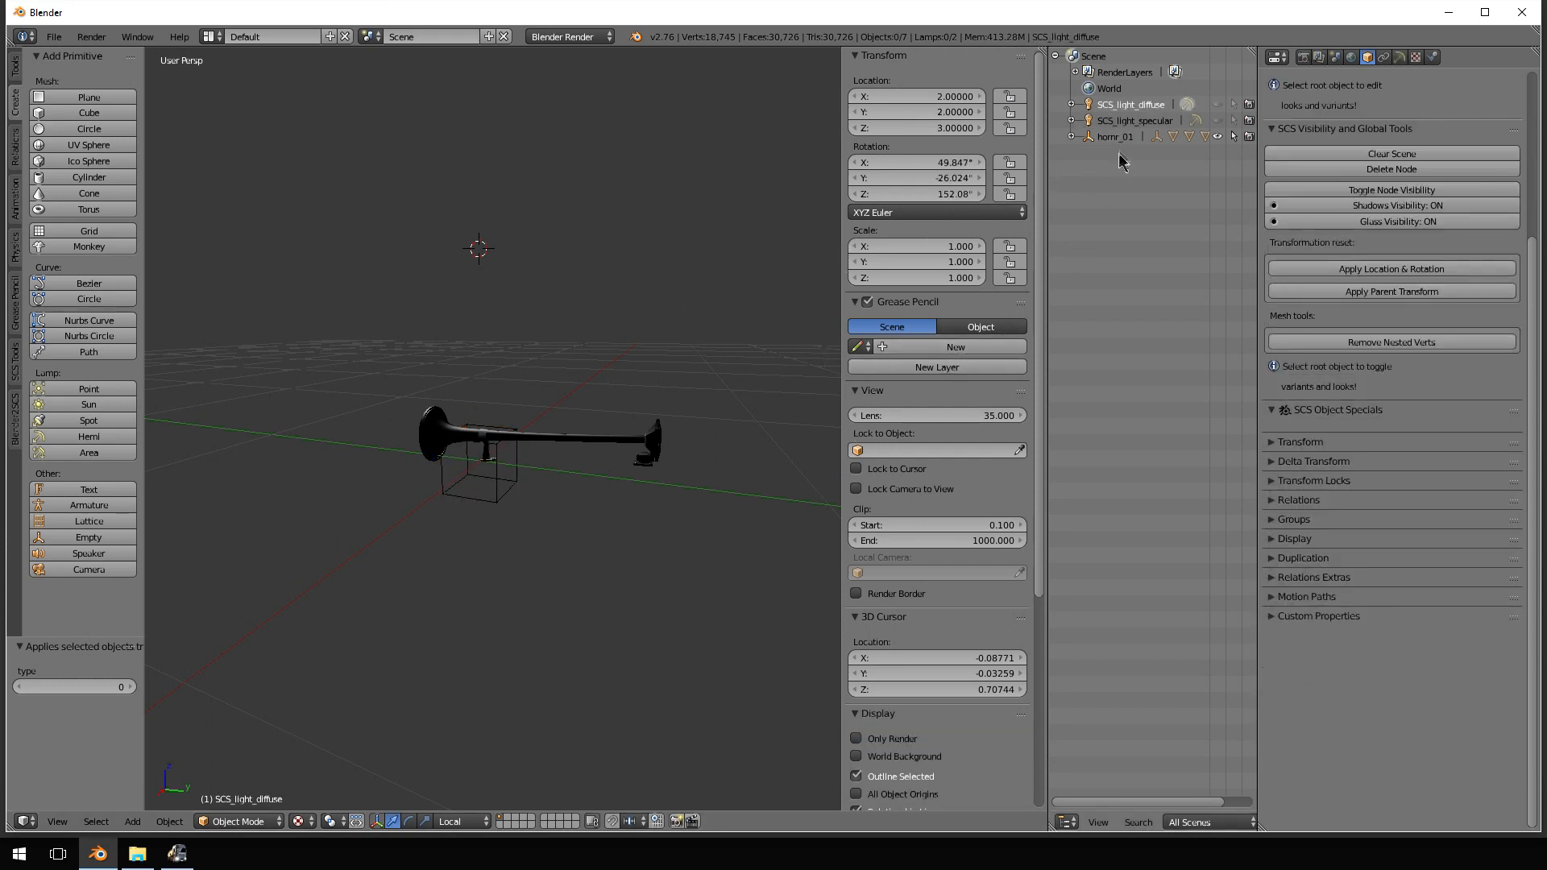
click(1135, 121)
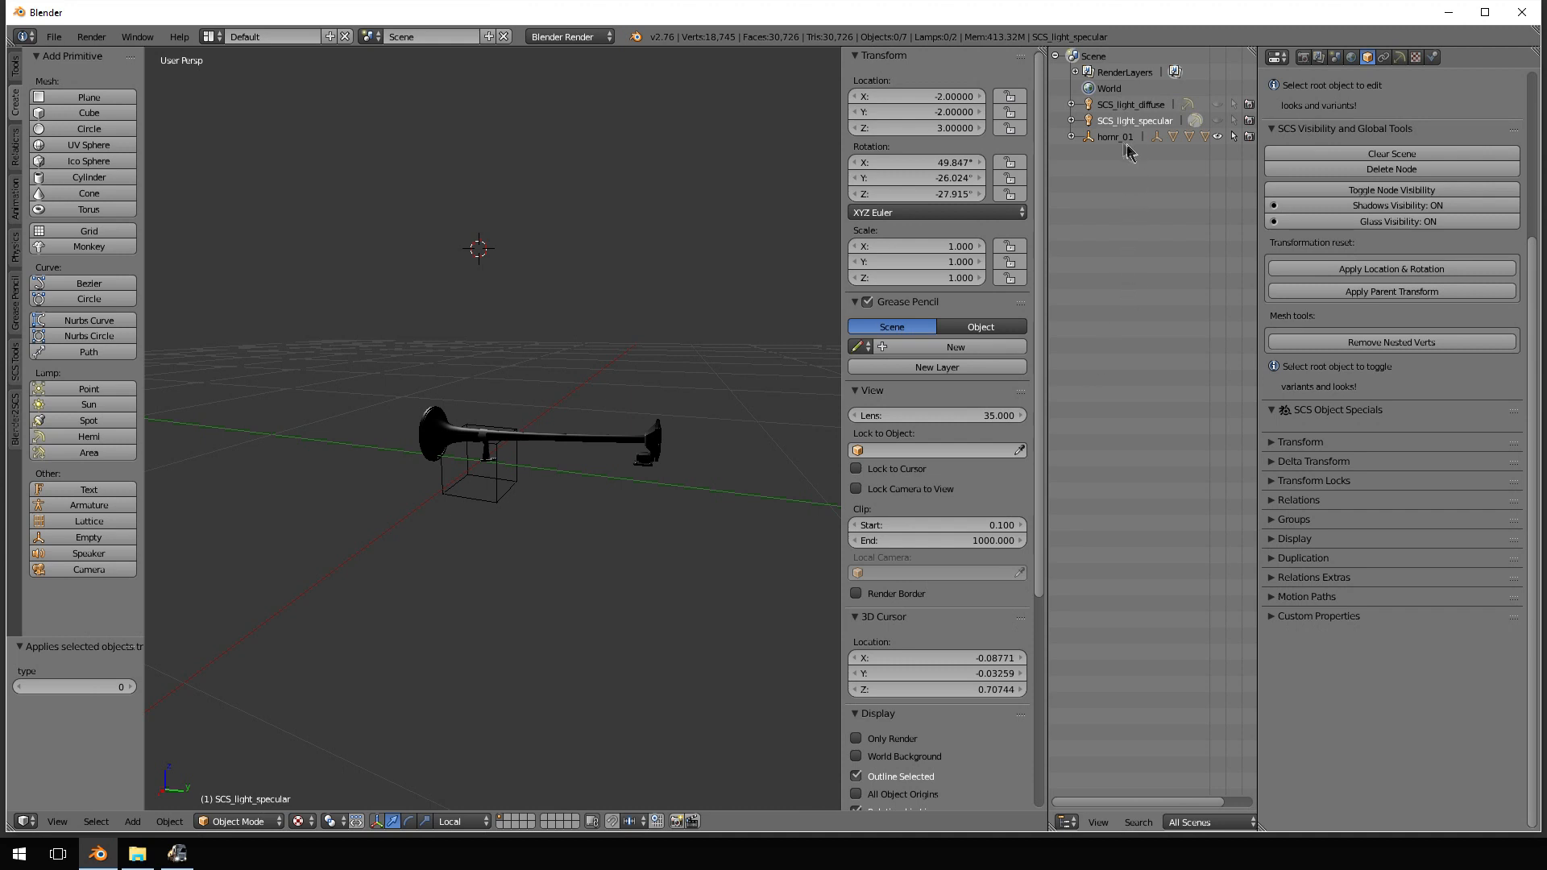
click(1116, 136)
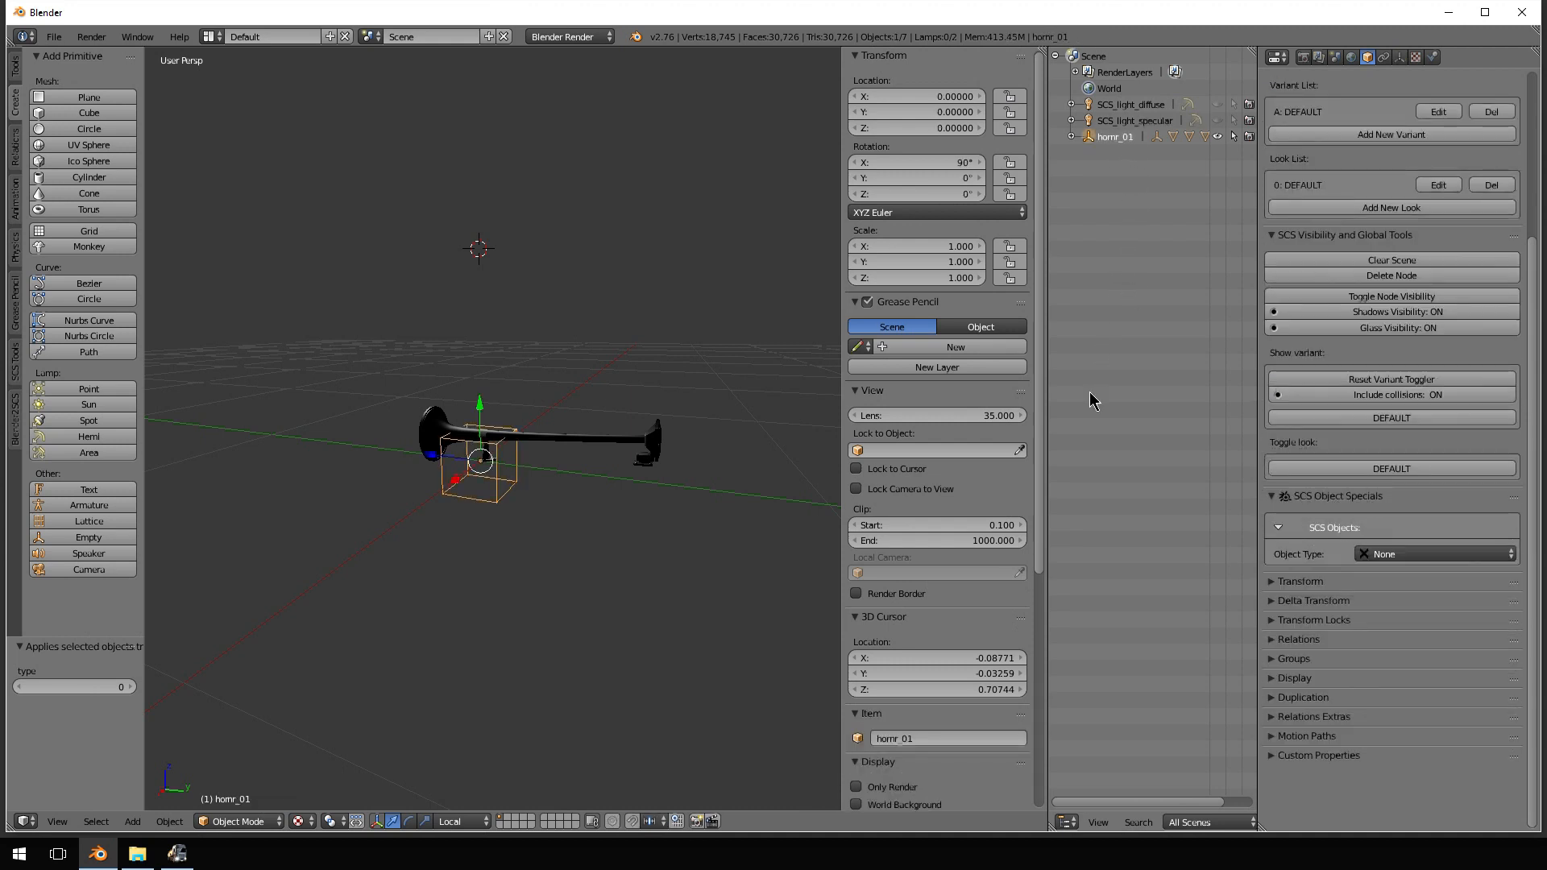
click(1086, 135)
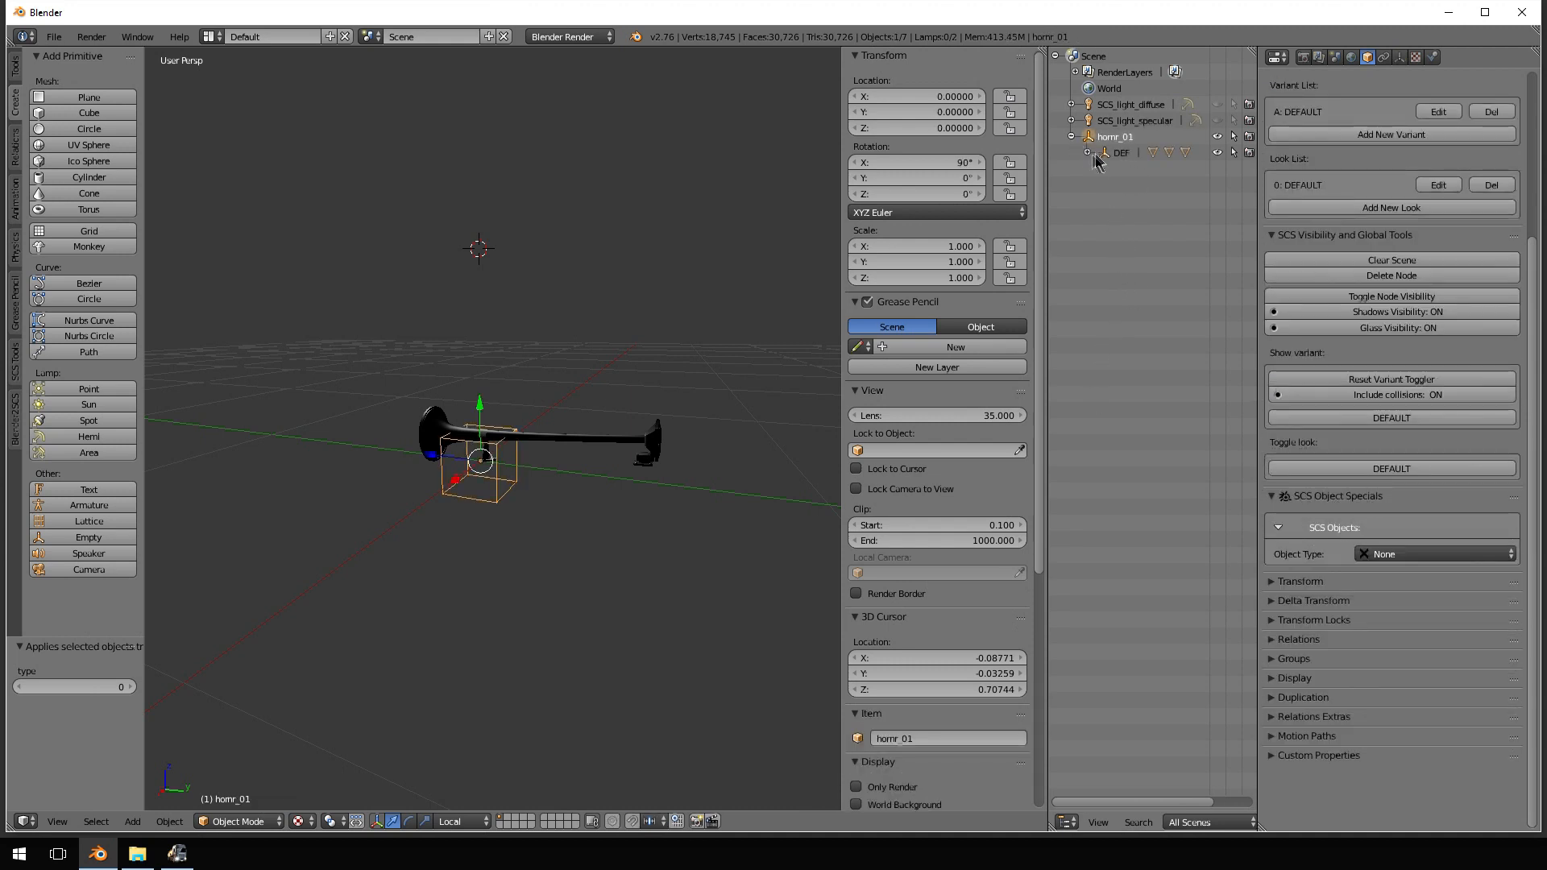
click(1103, 153)
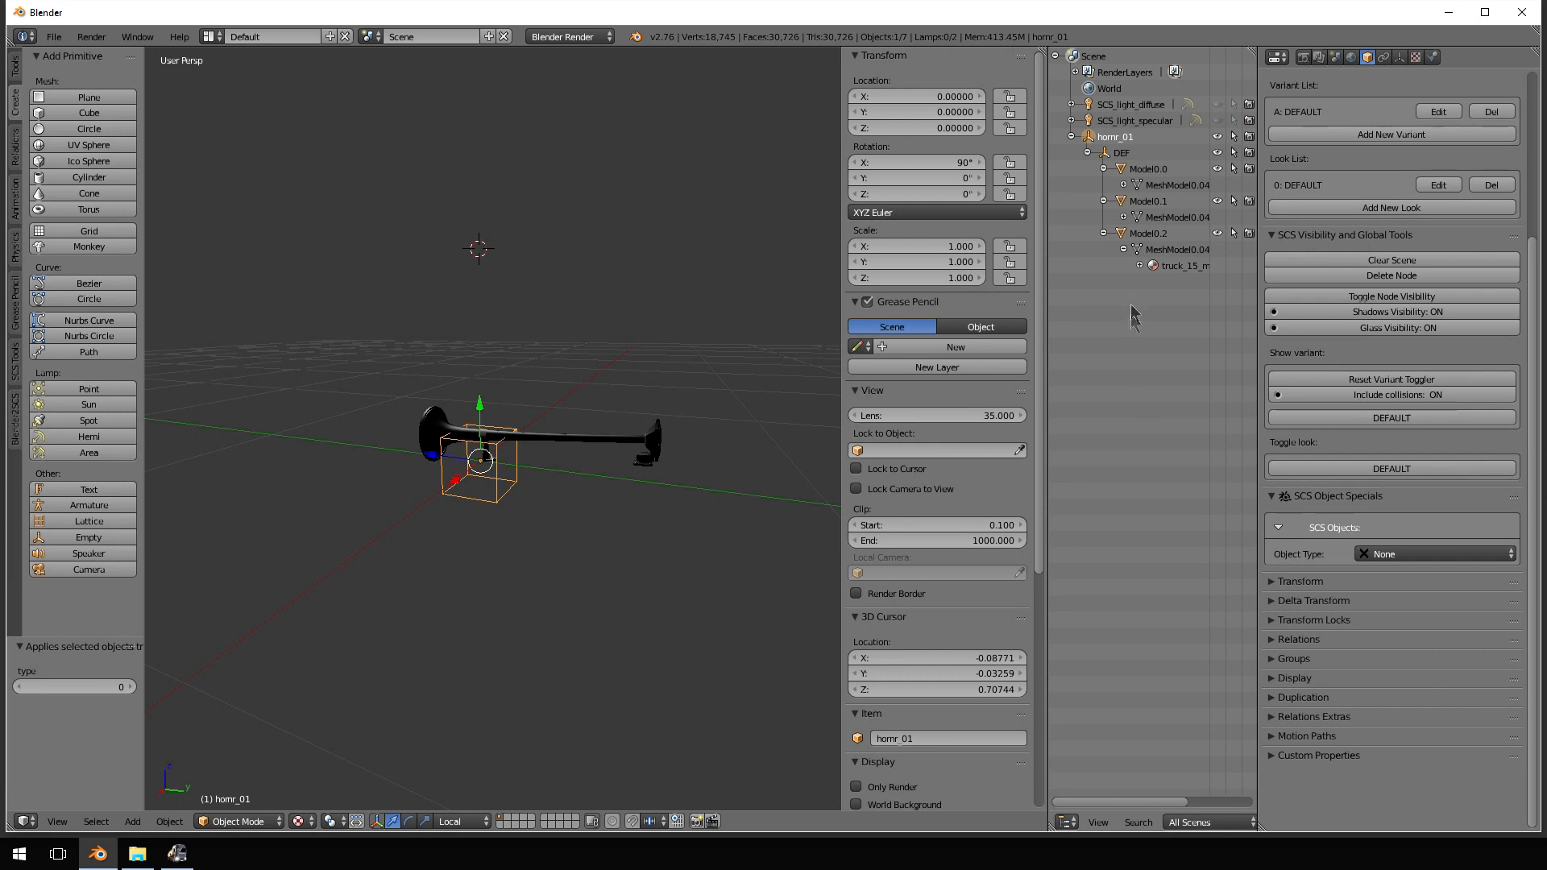
mouse_move(1133, 260)
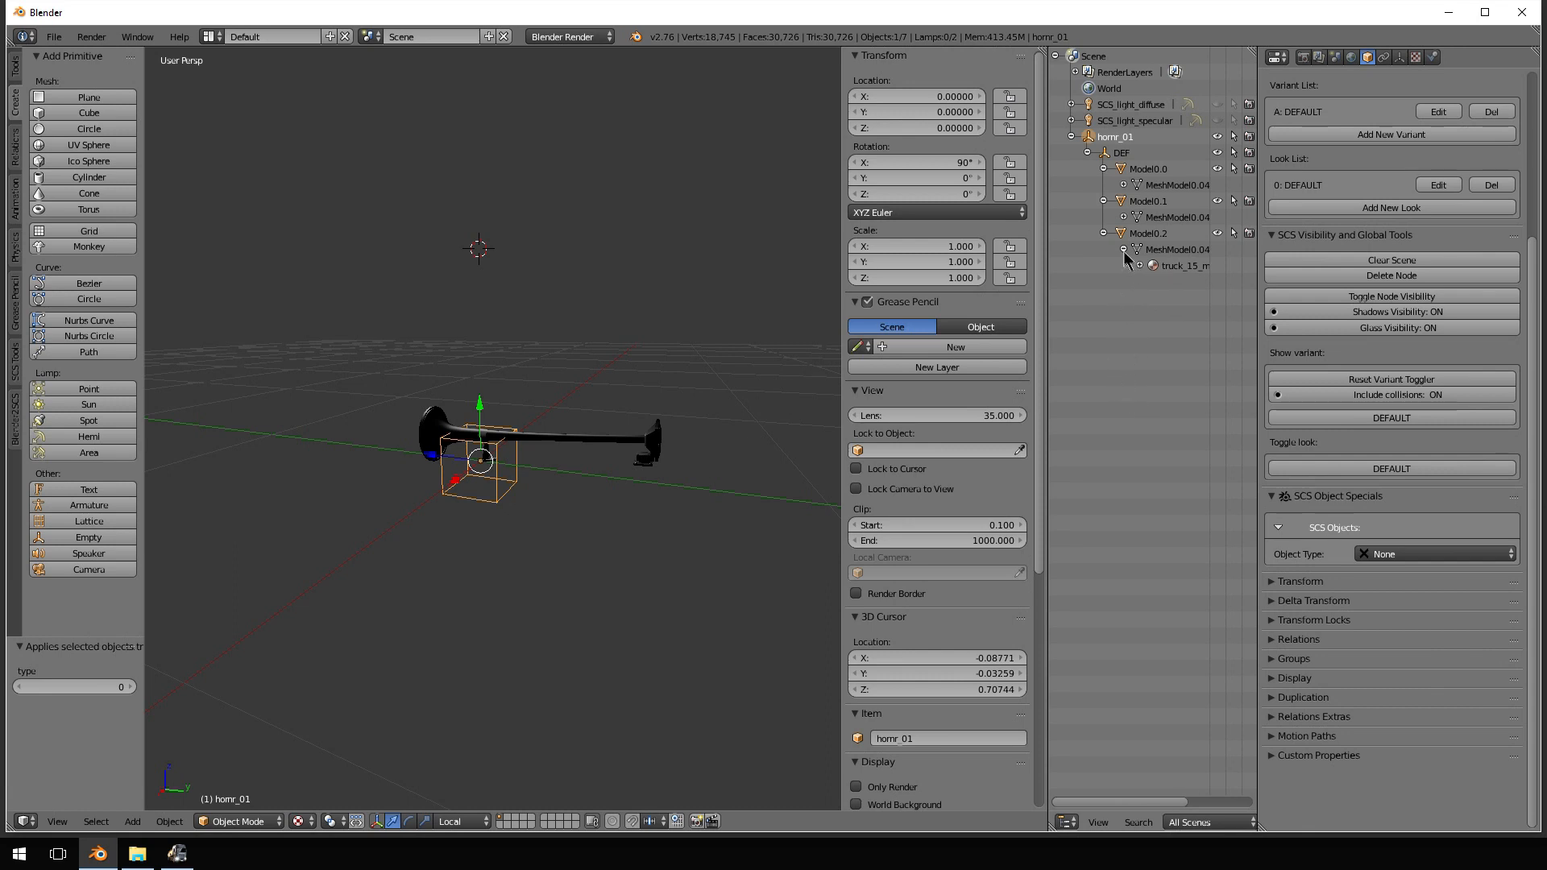
click(1123, 248)
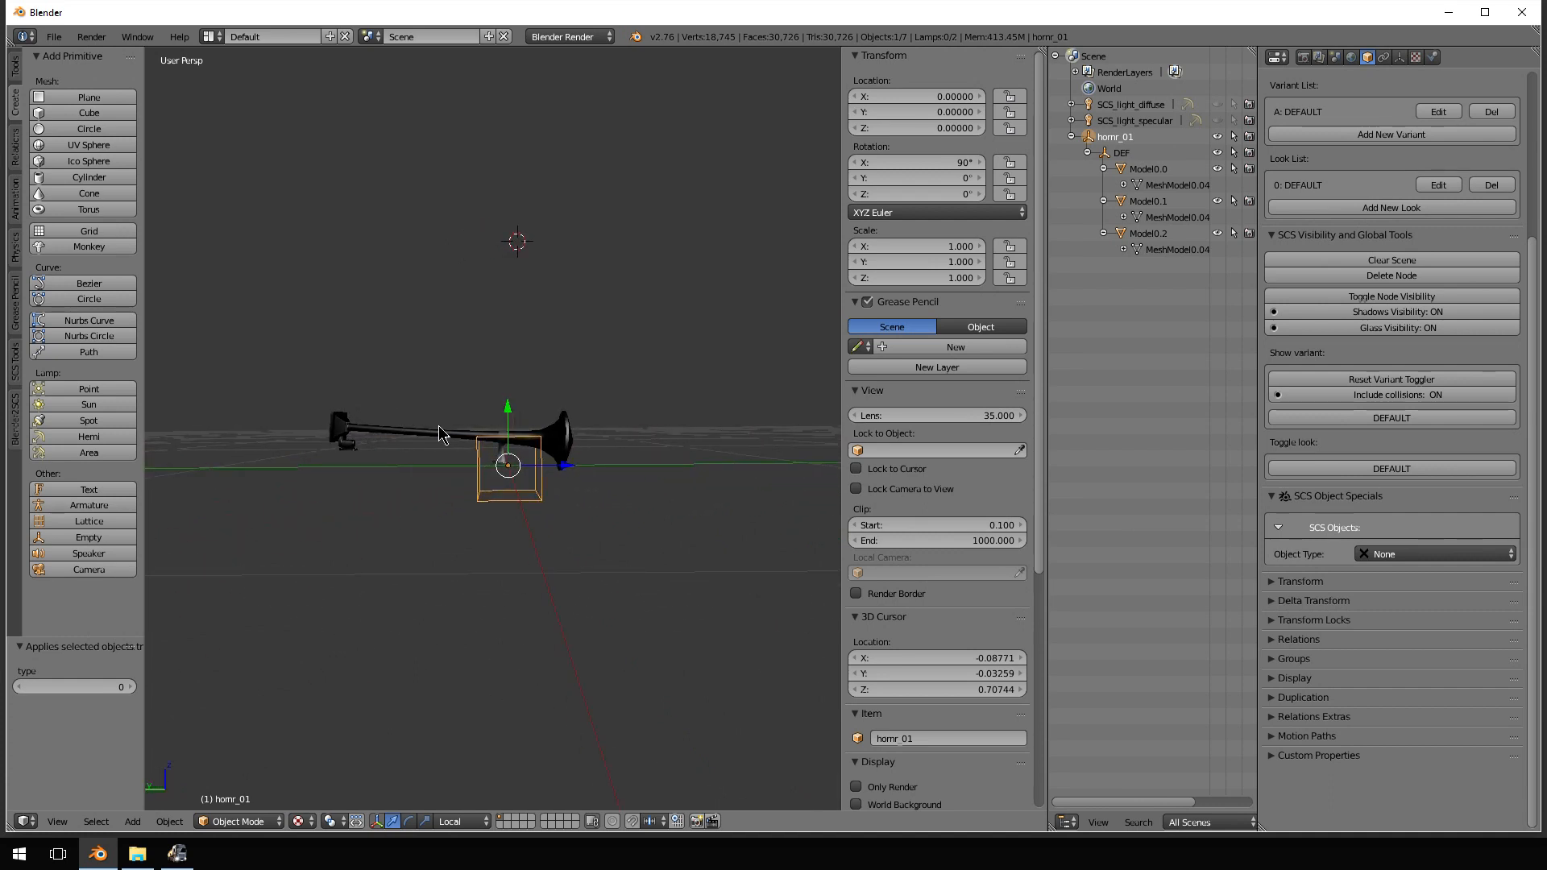
drag(445, 433, 553, 469)
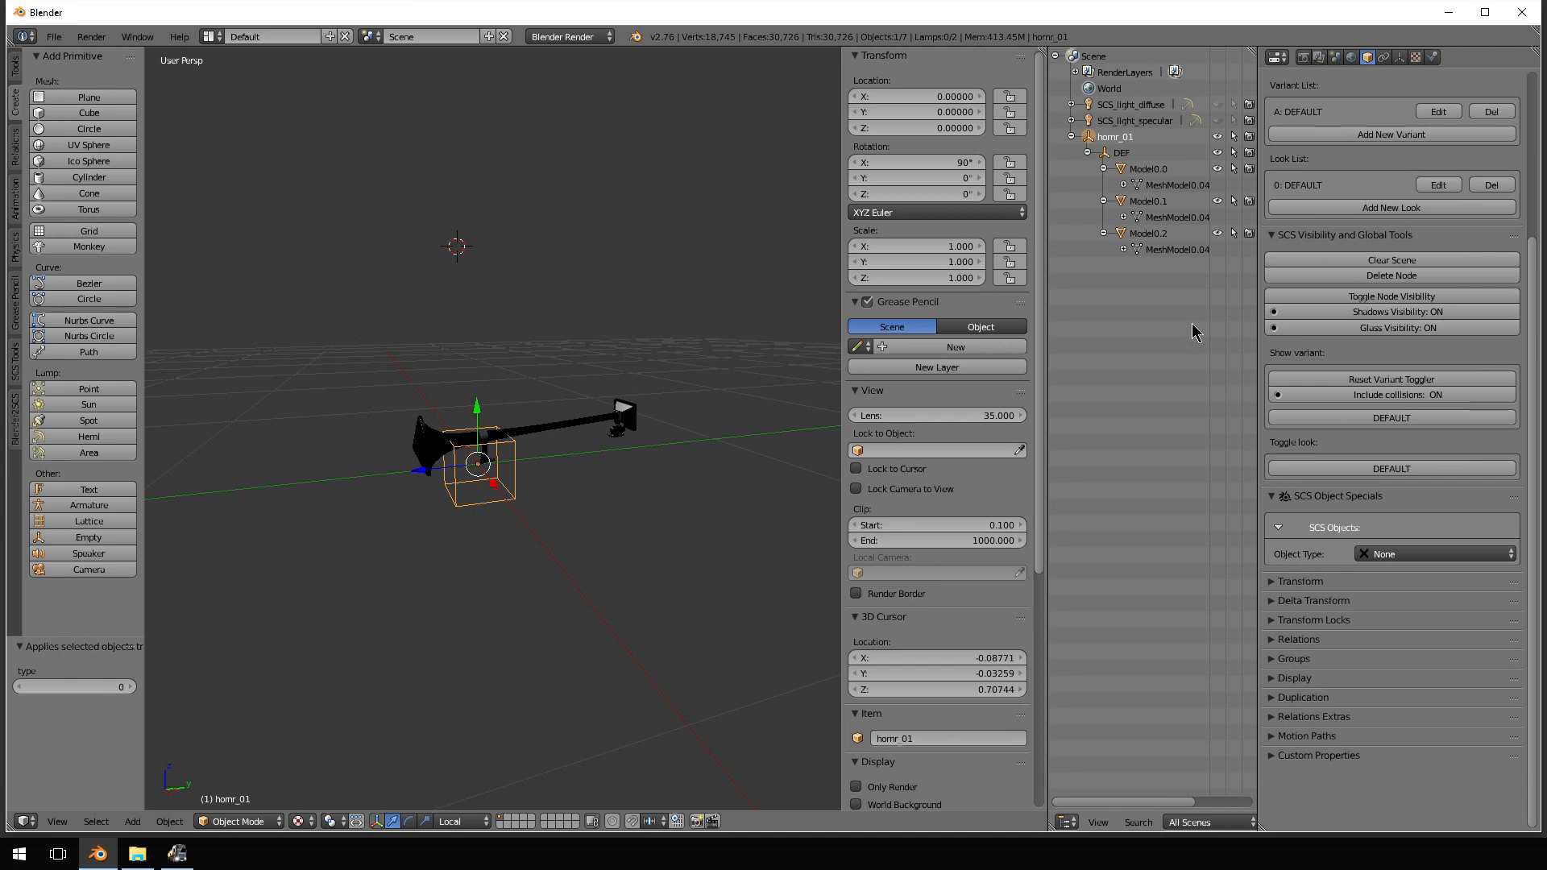
mouse_move(1101, 143)
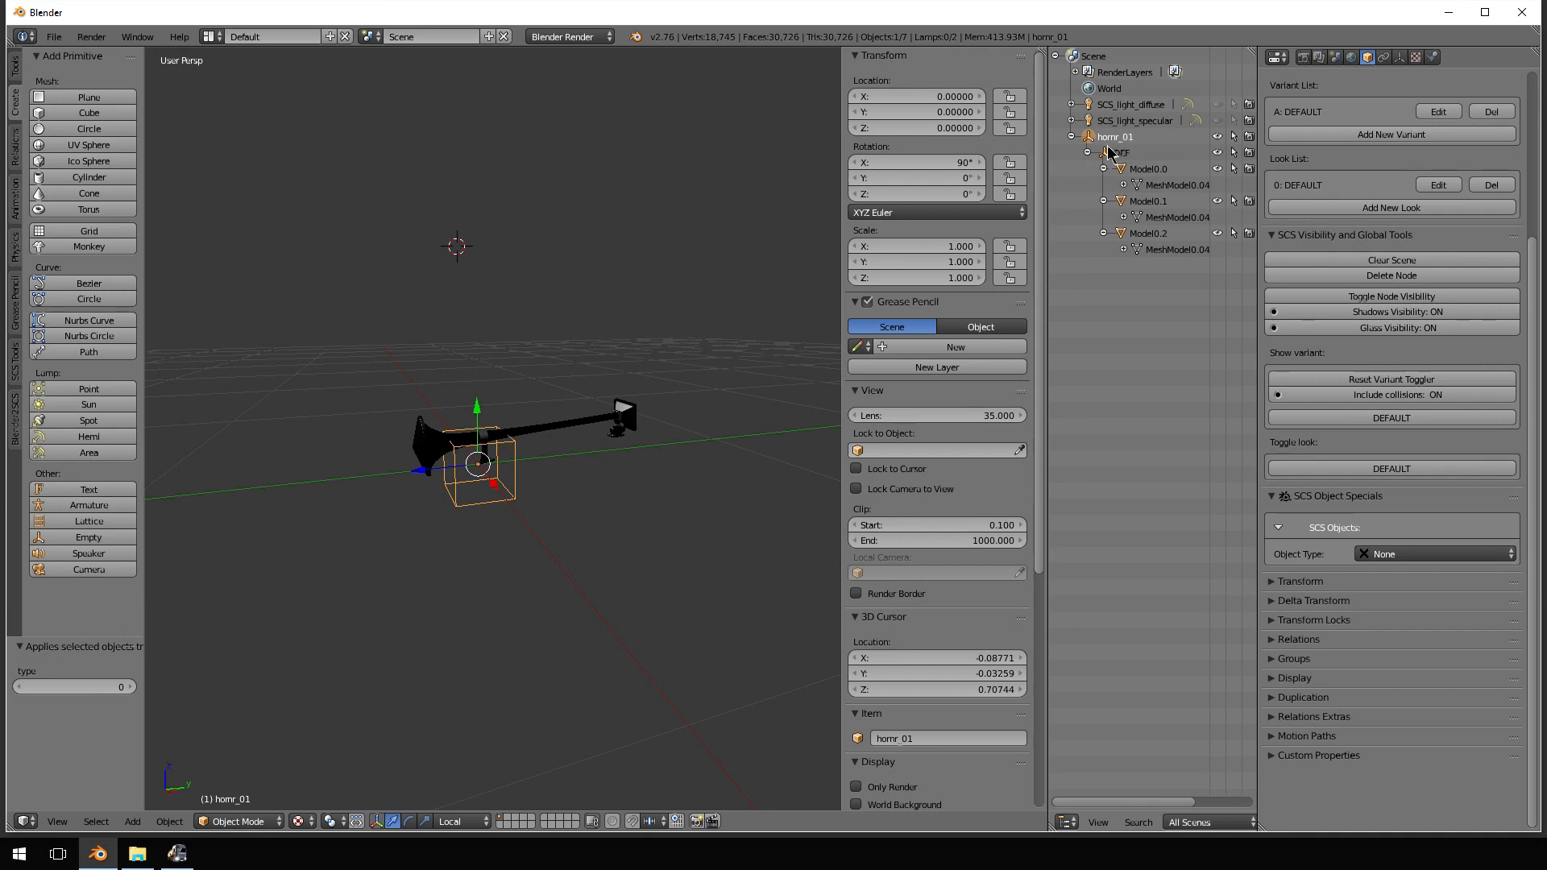
Select the DEF node and then the long tube piece Model0.1 to read its rotation
click(1146, 169)
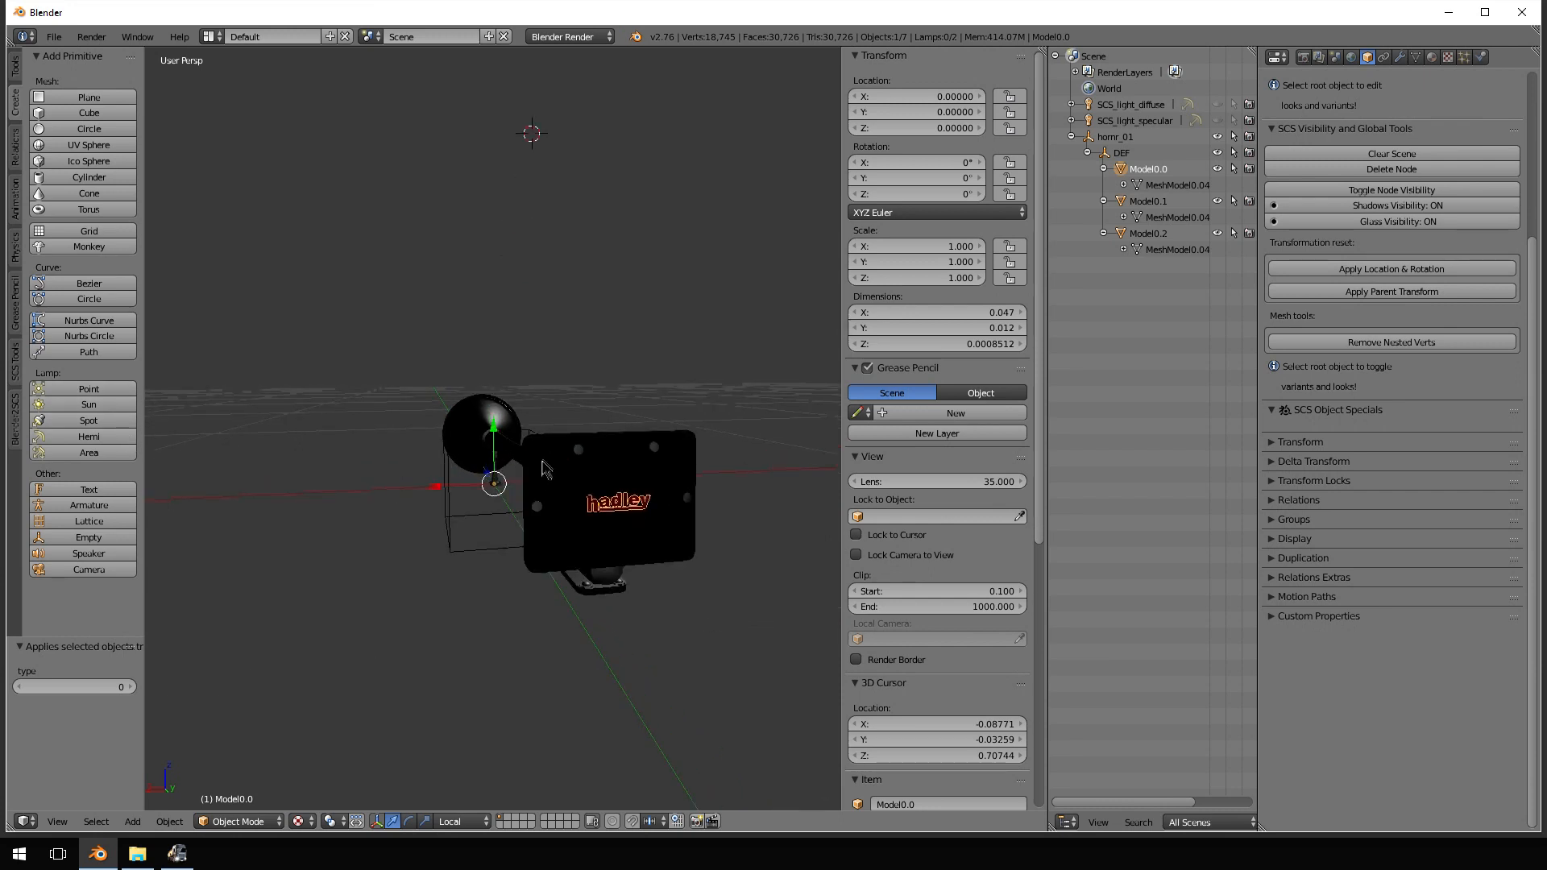
mouse_move(535, 462)
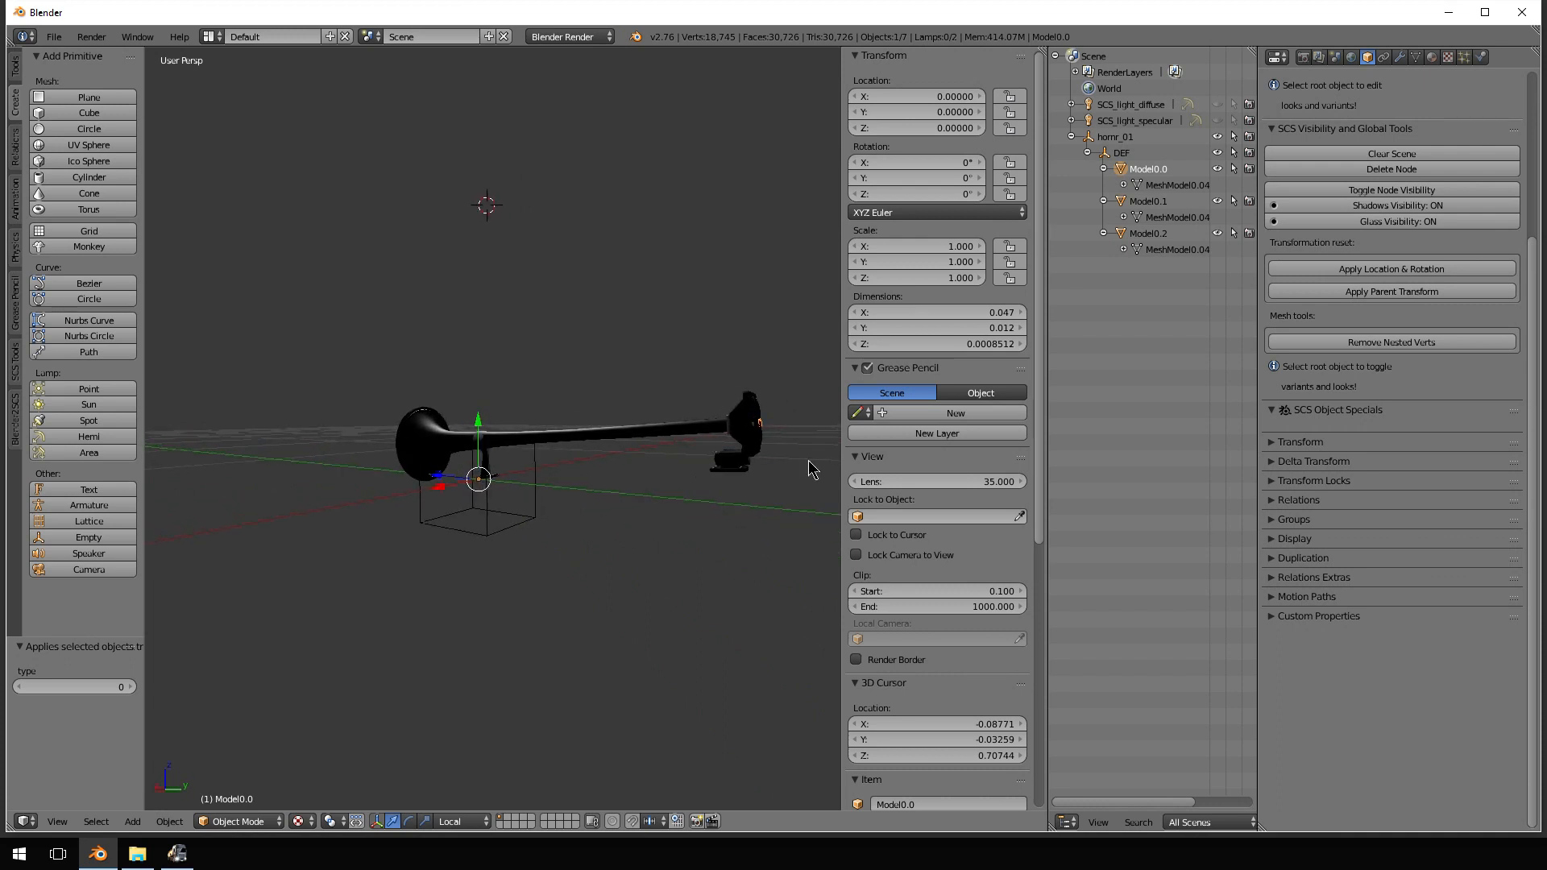
click(1146, 202)
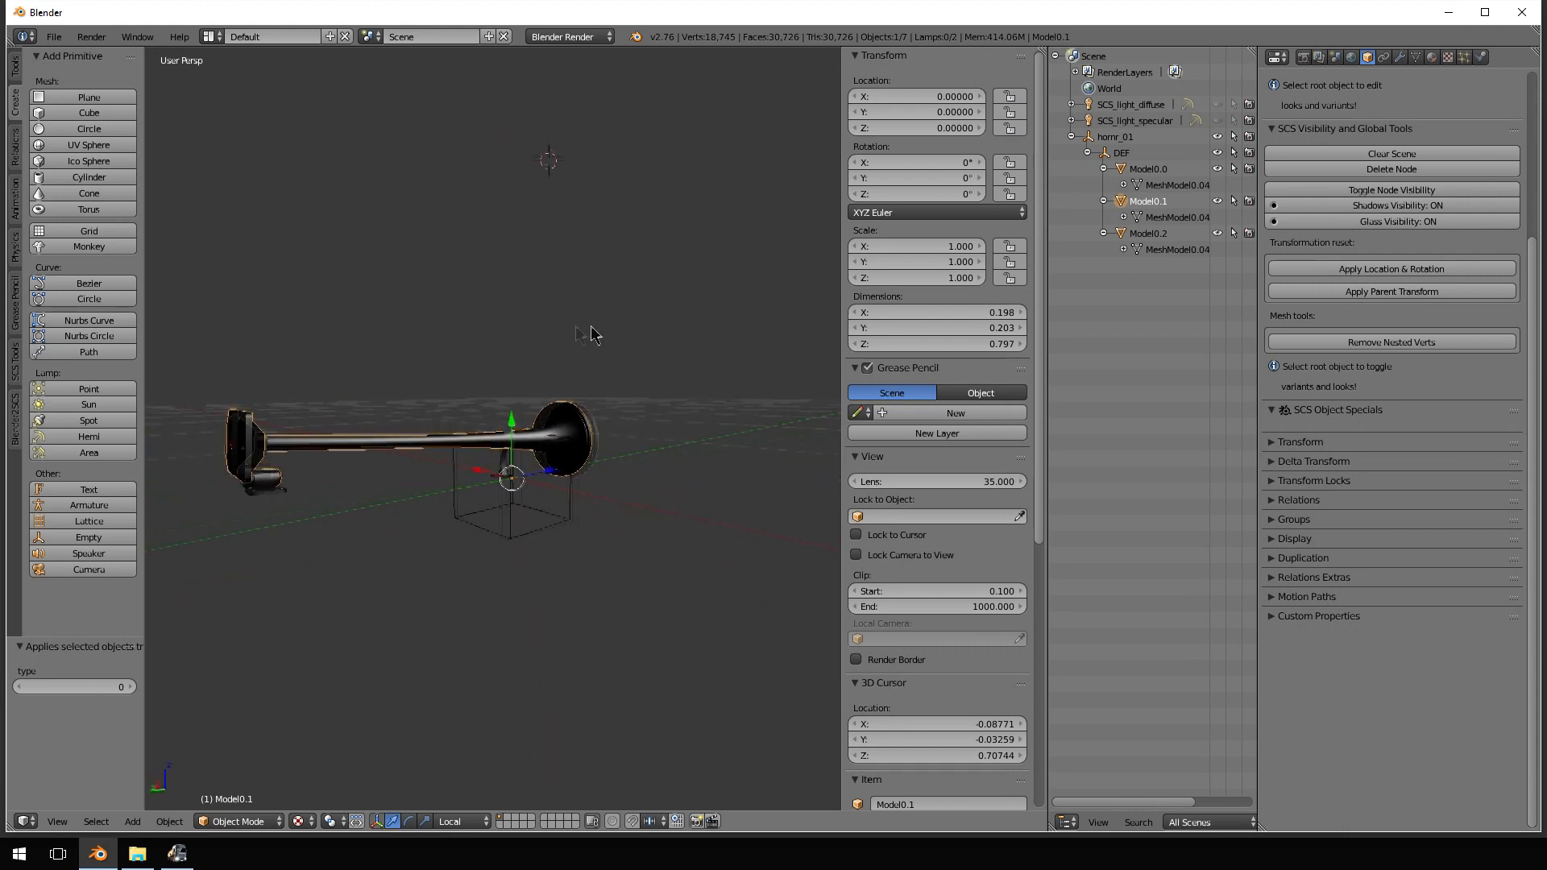
Rotate the tube piece Model0.1 to X ≈ -5.5° with Y and Z back at 0° so it lies level
drag(591, 332, 819, 330)
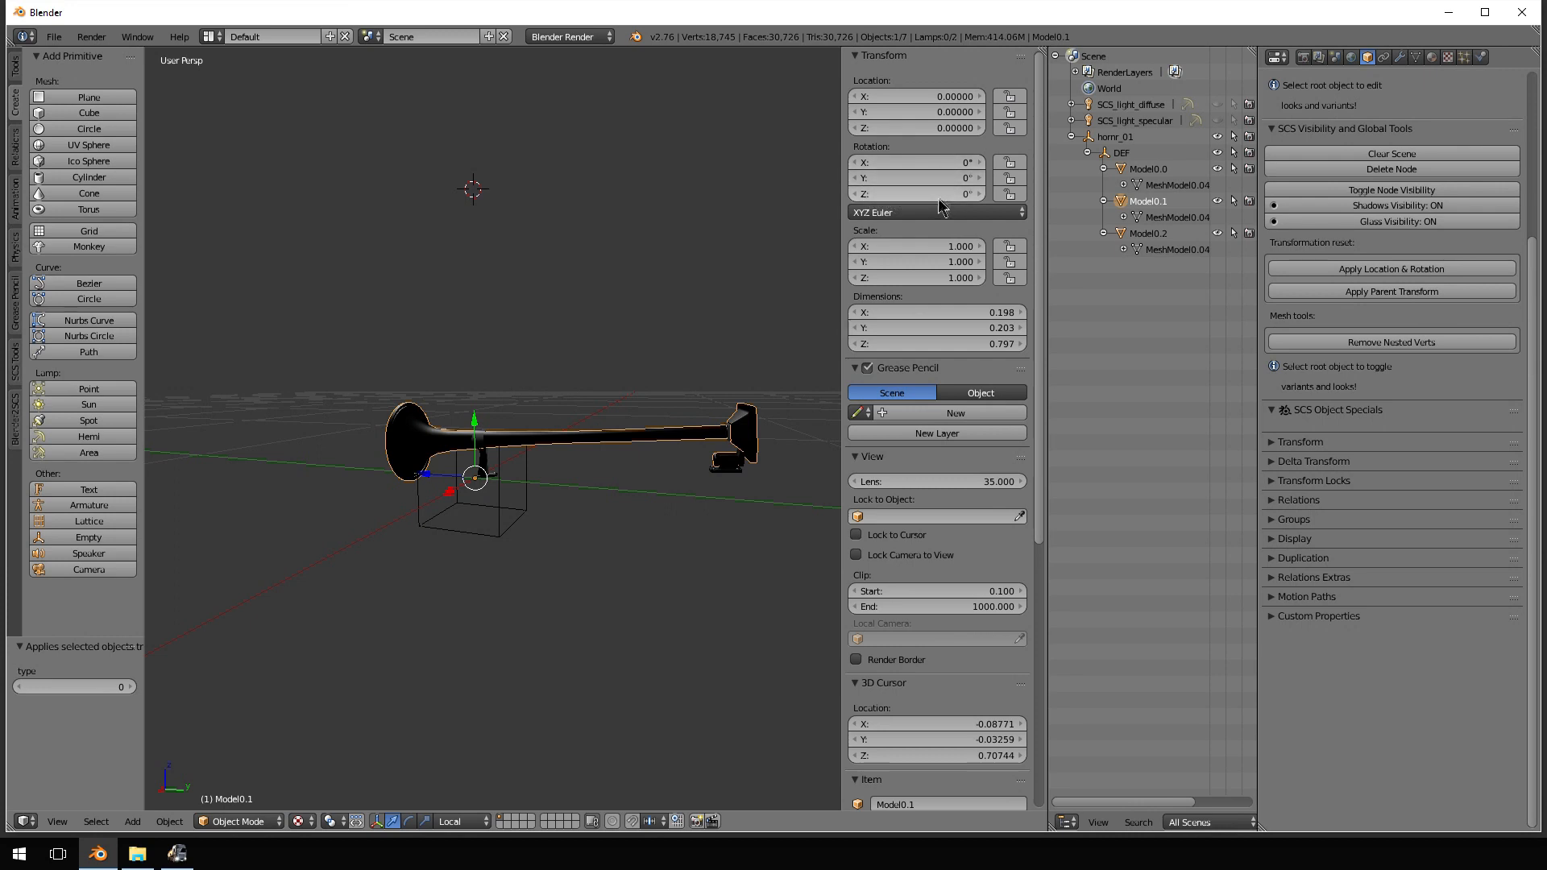
mouse_move(967, 193)
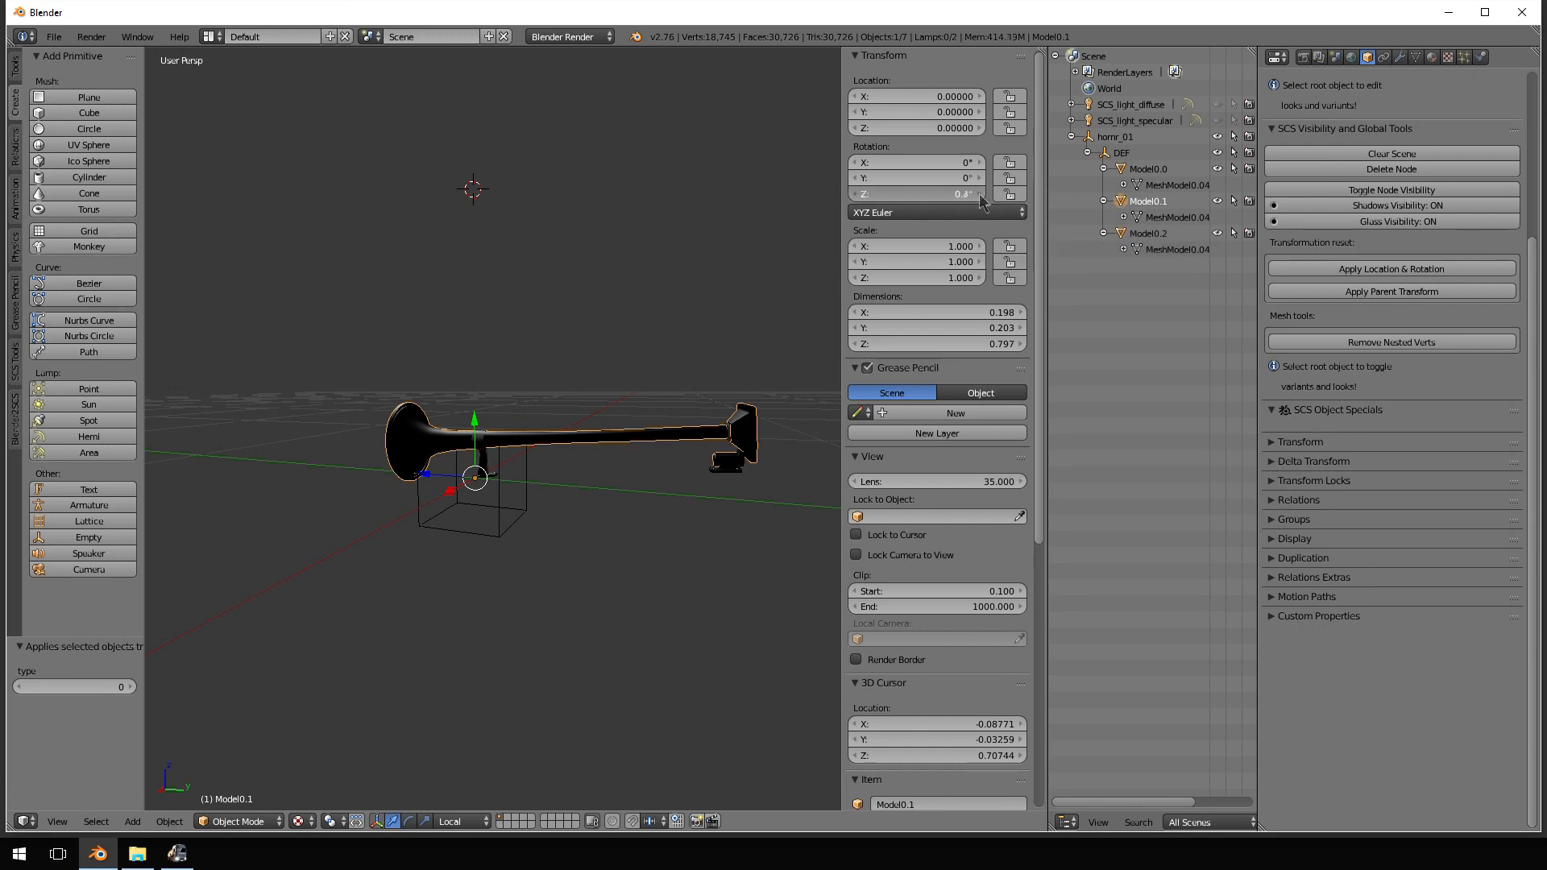
drag(928, 193, 948, 194)
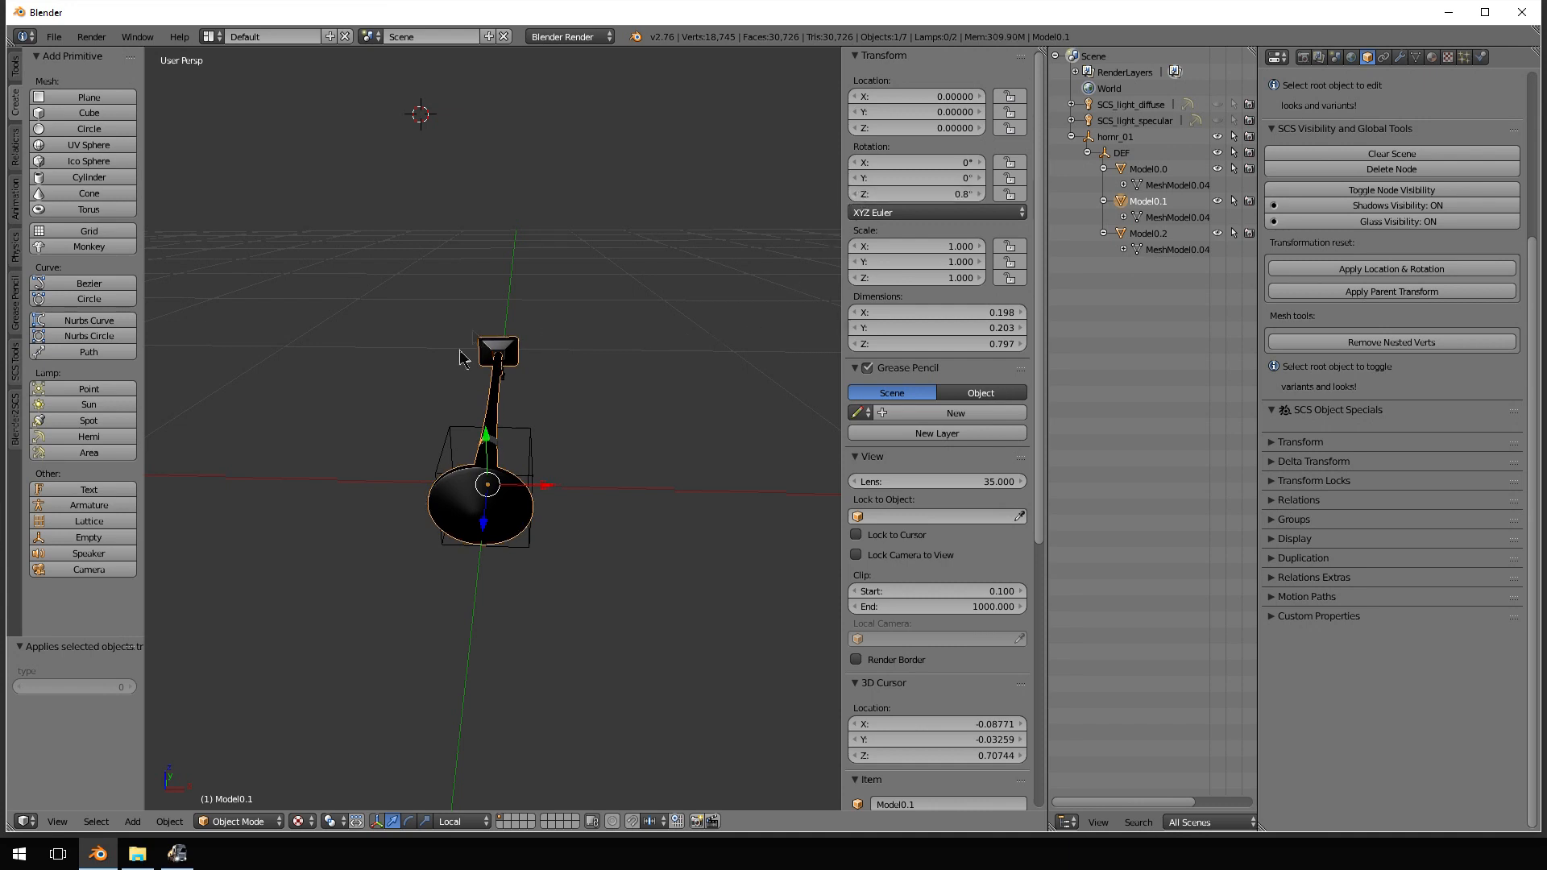
mouse_move(548, 332)
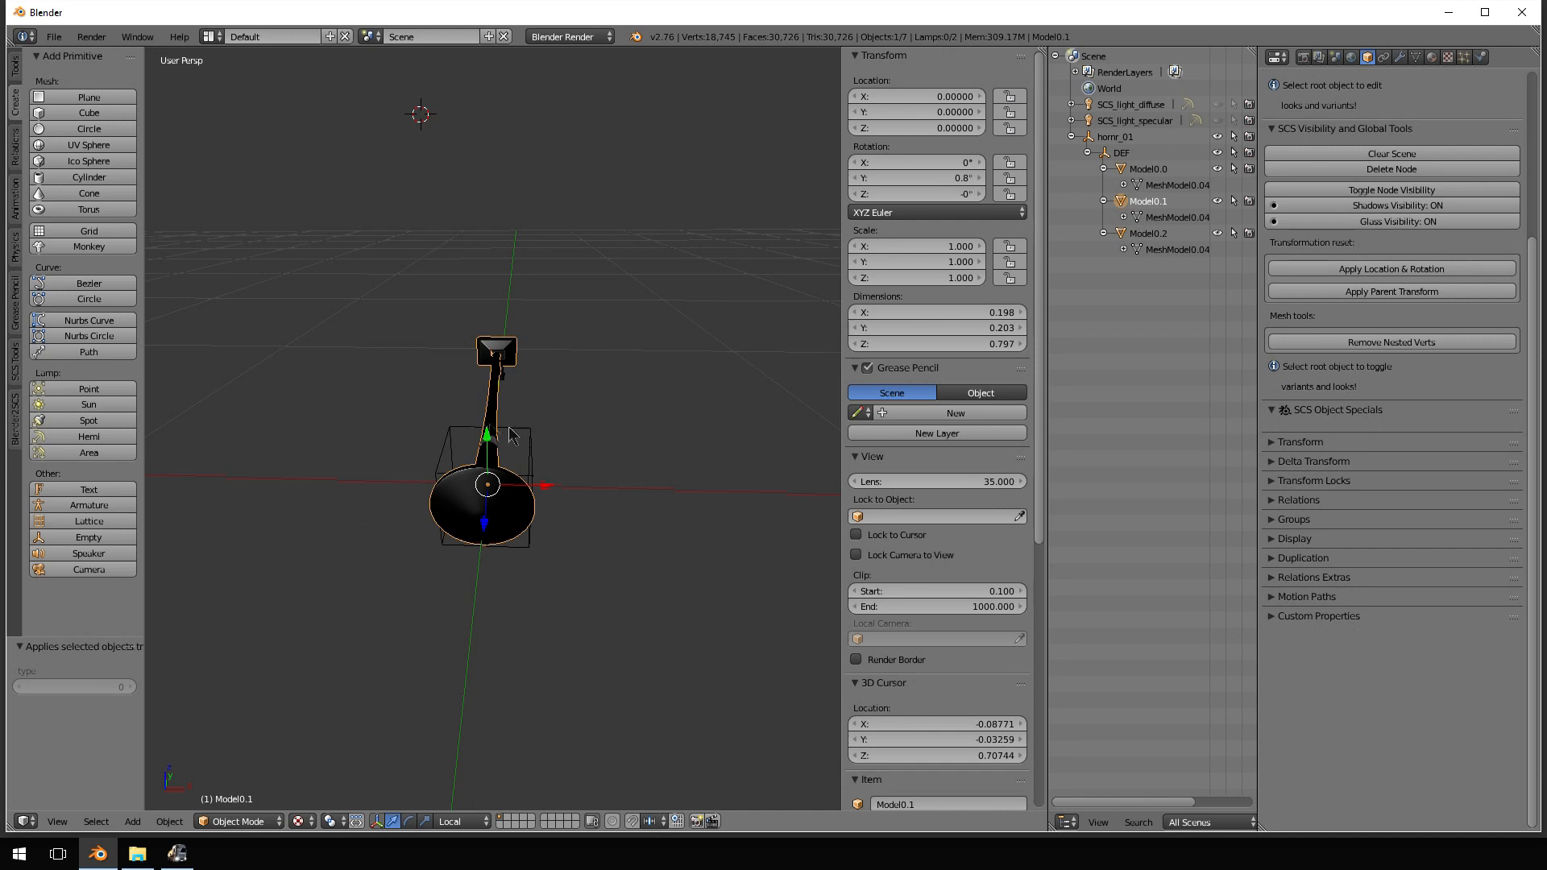
mouse_move(851, 182)
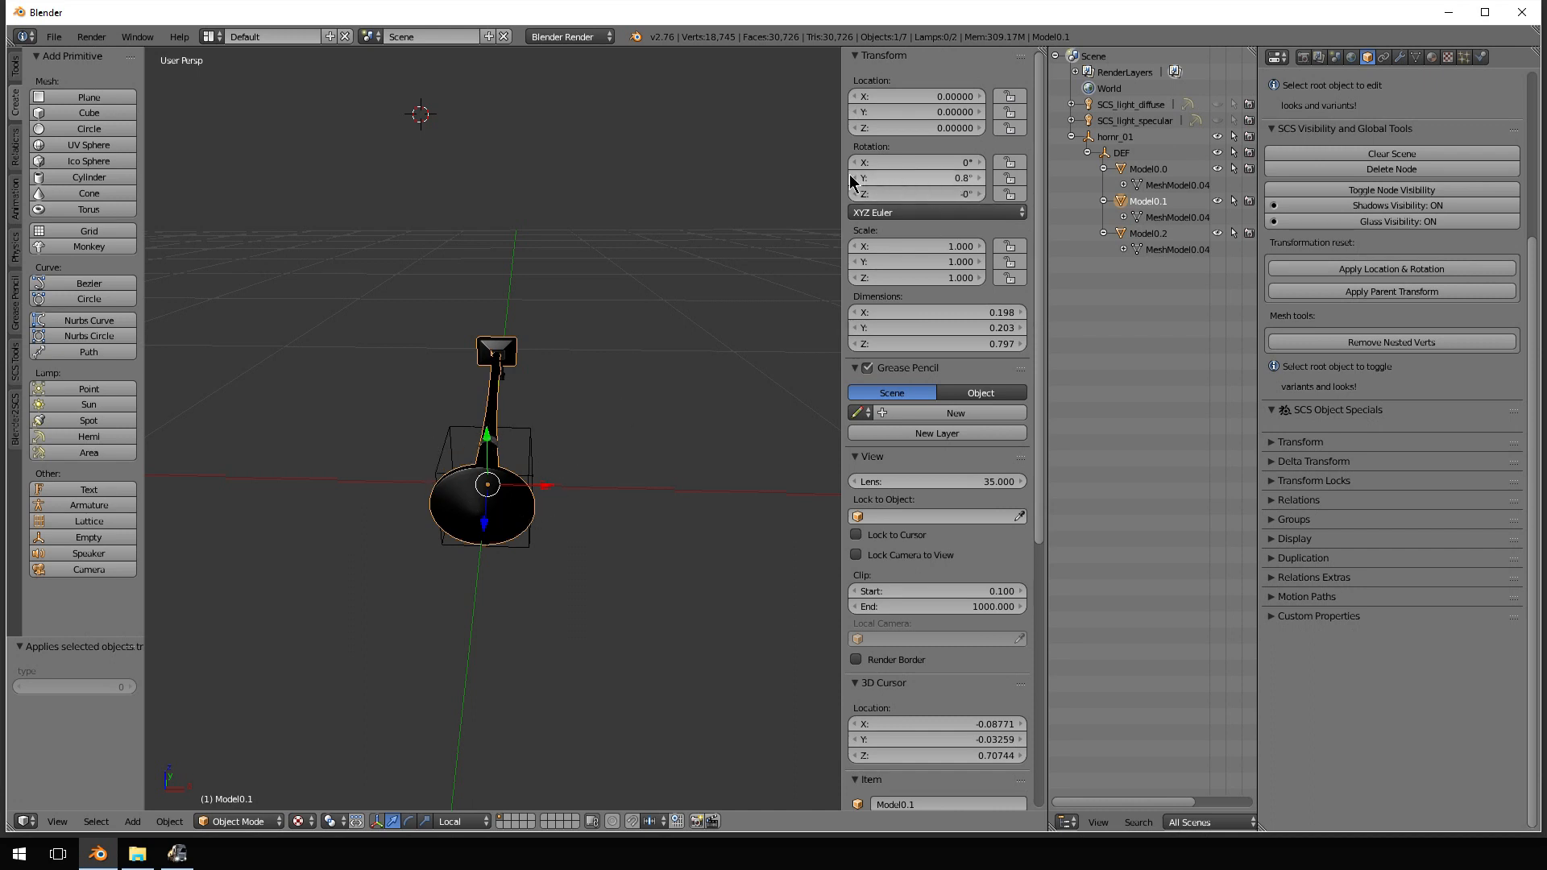
drag(917, 177, 897, 178)
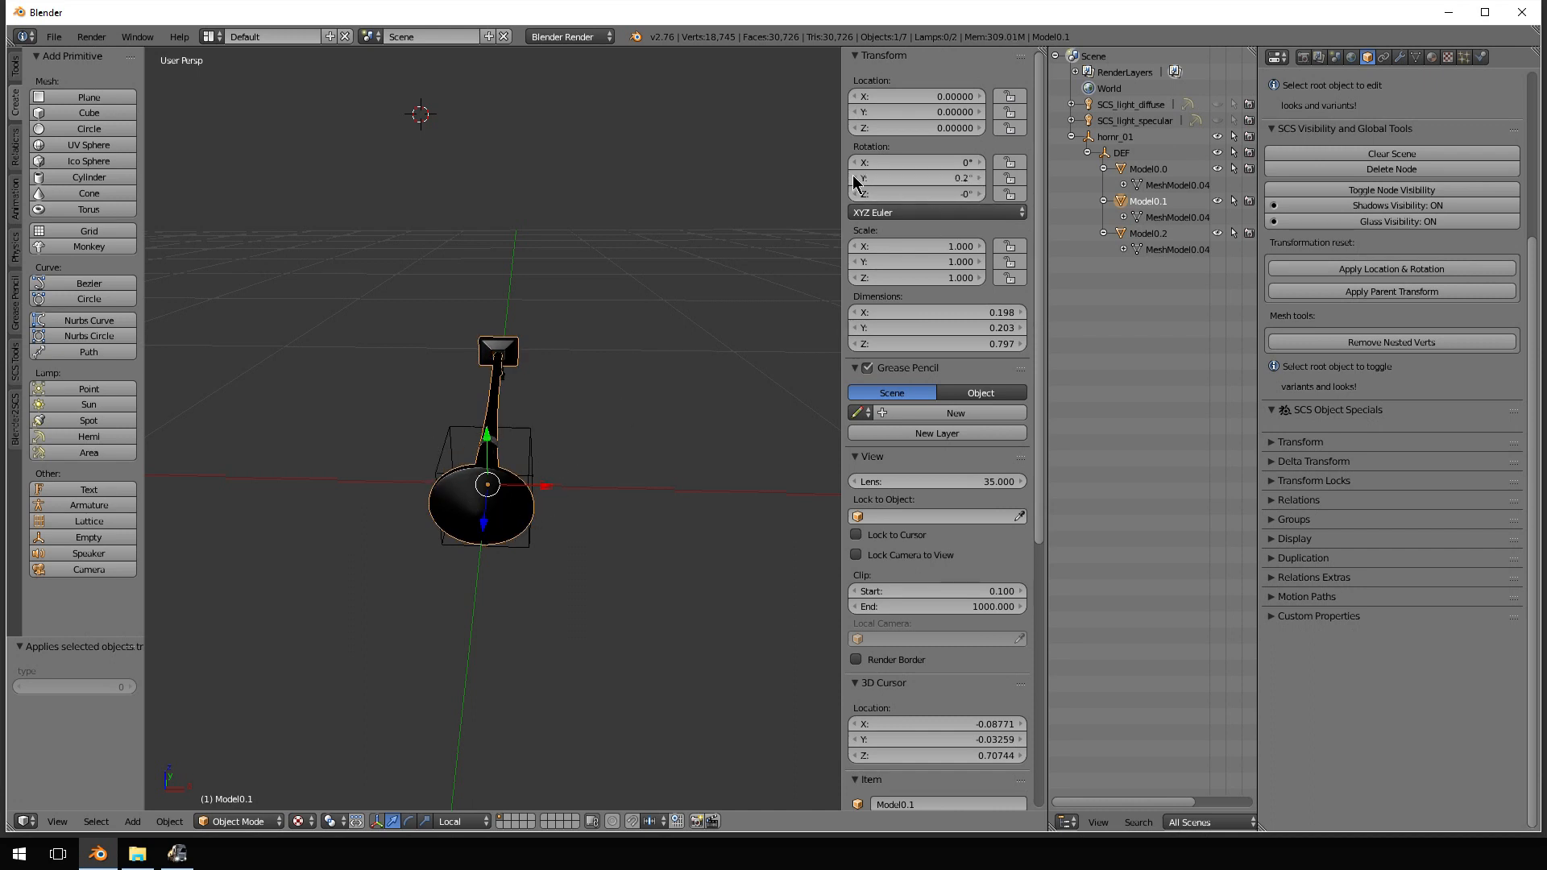
click(917, 177)
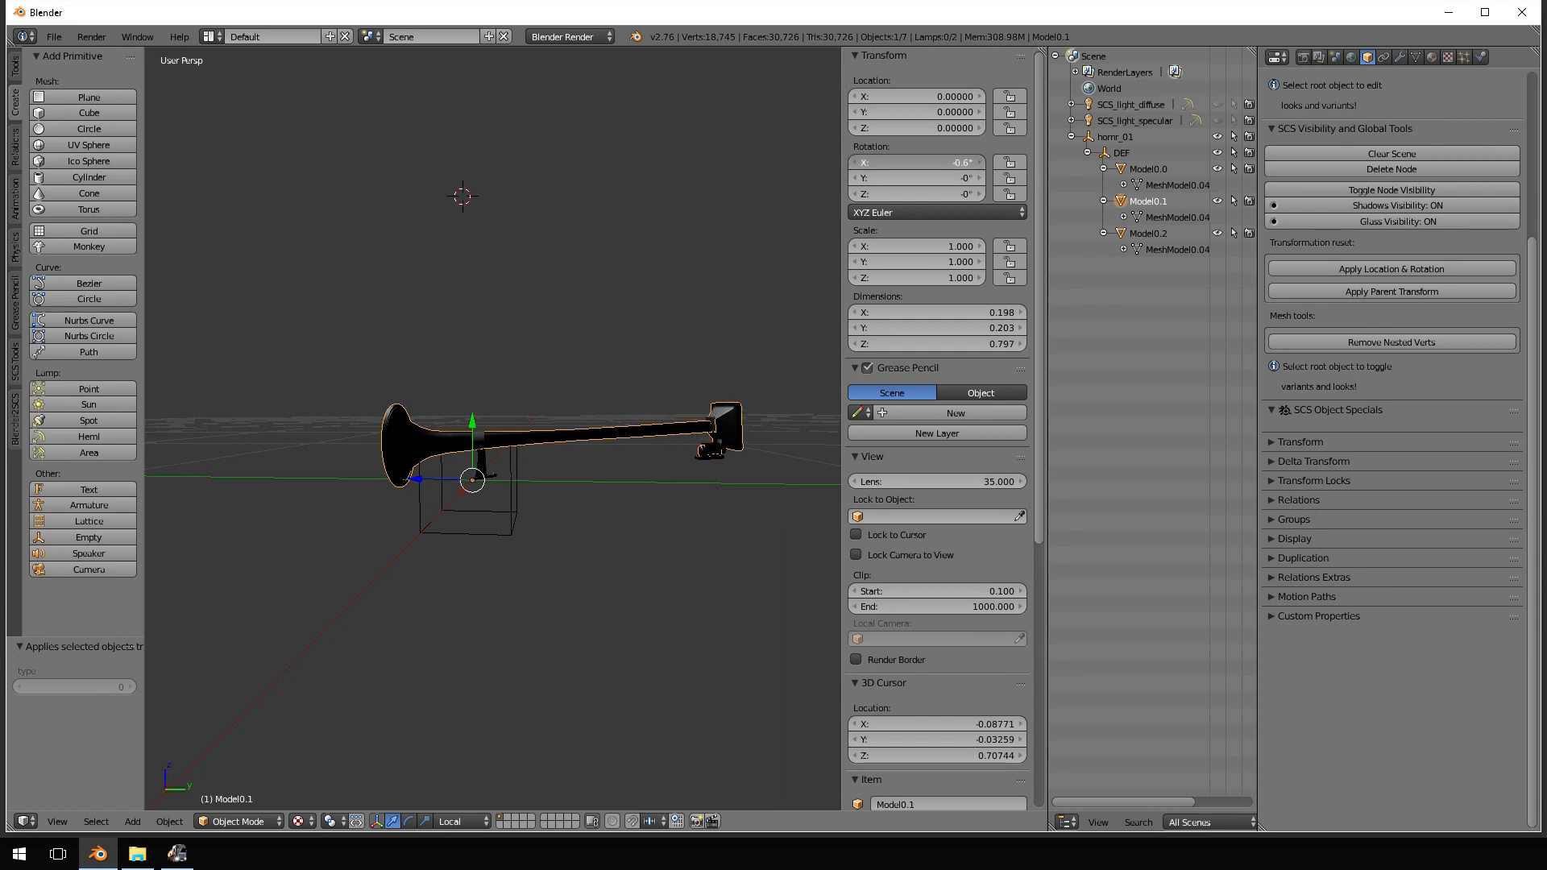
drag(917, 161, 859, 161)
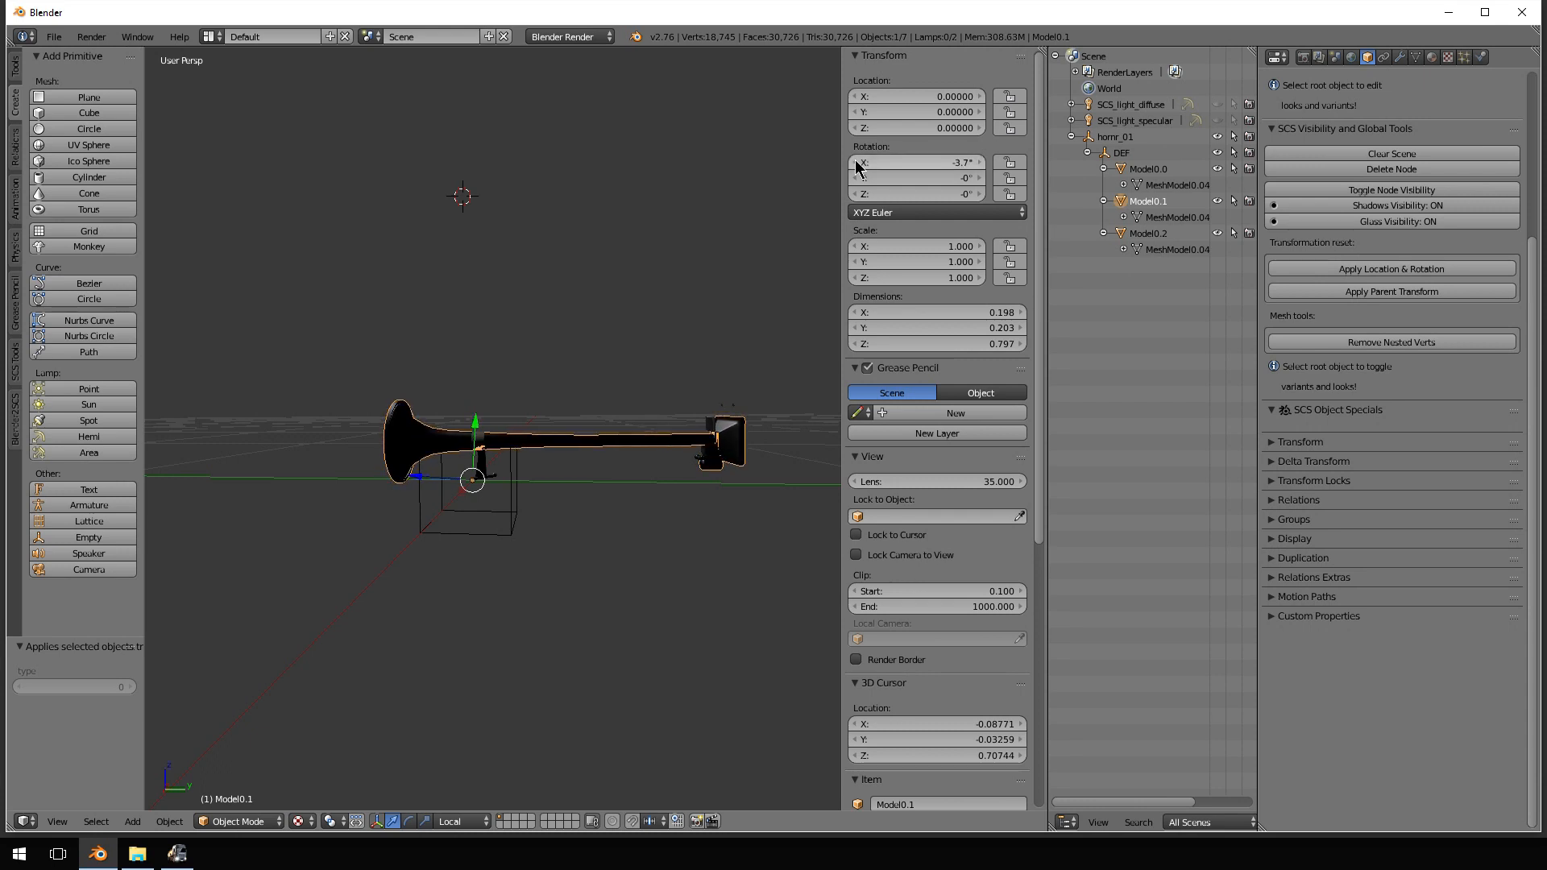
drag(928, 161, 933, 161)
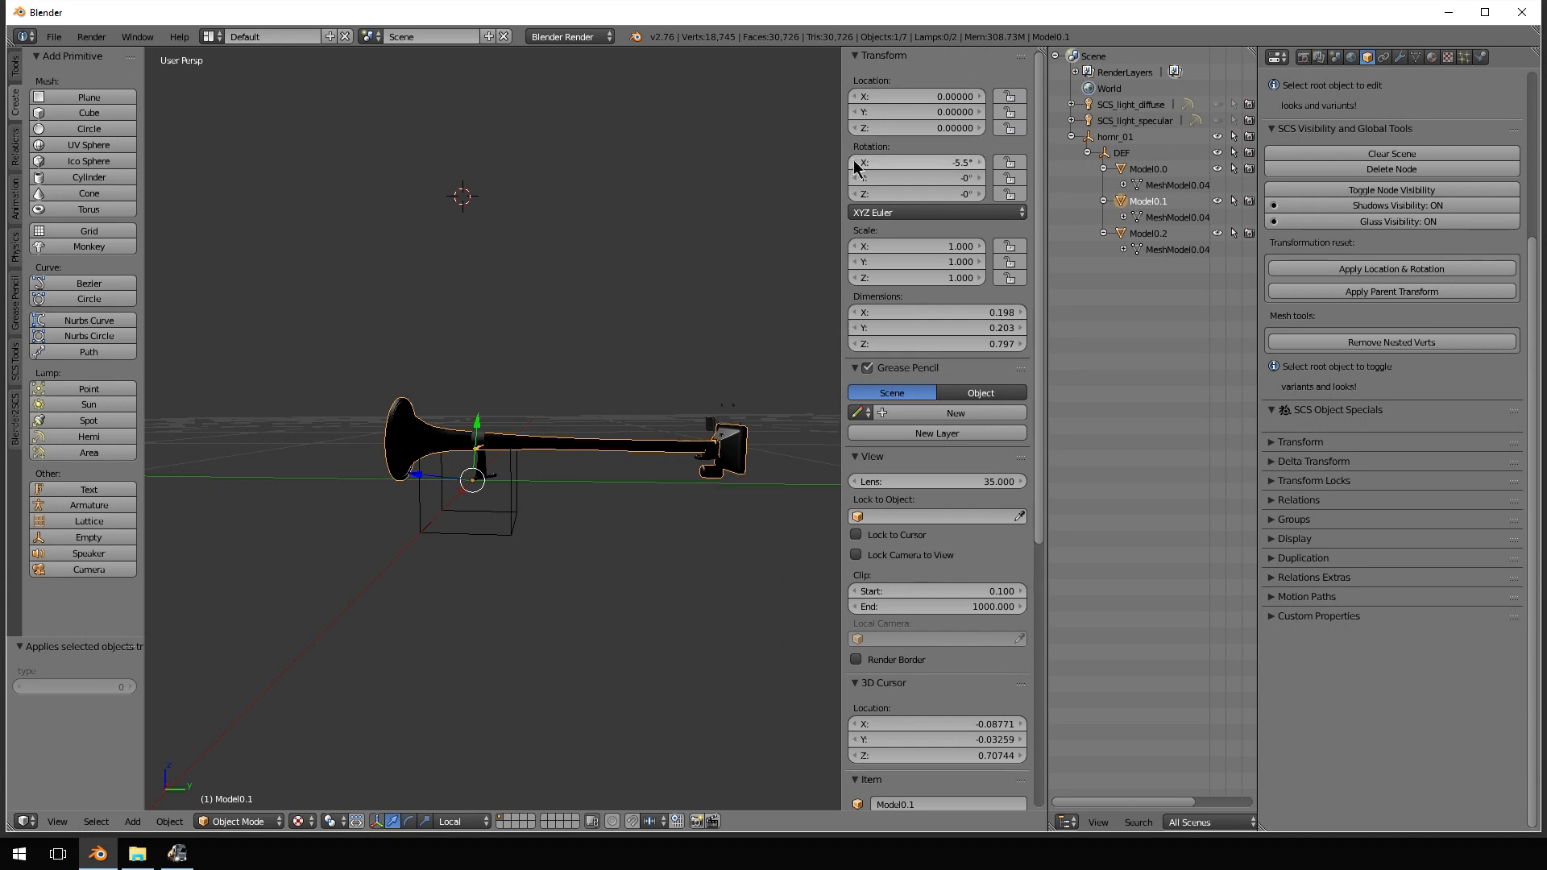
mouse_move(890, 170)
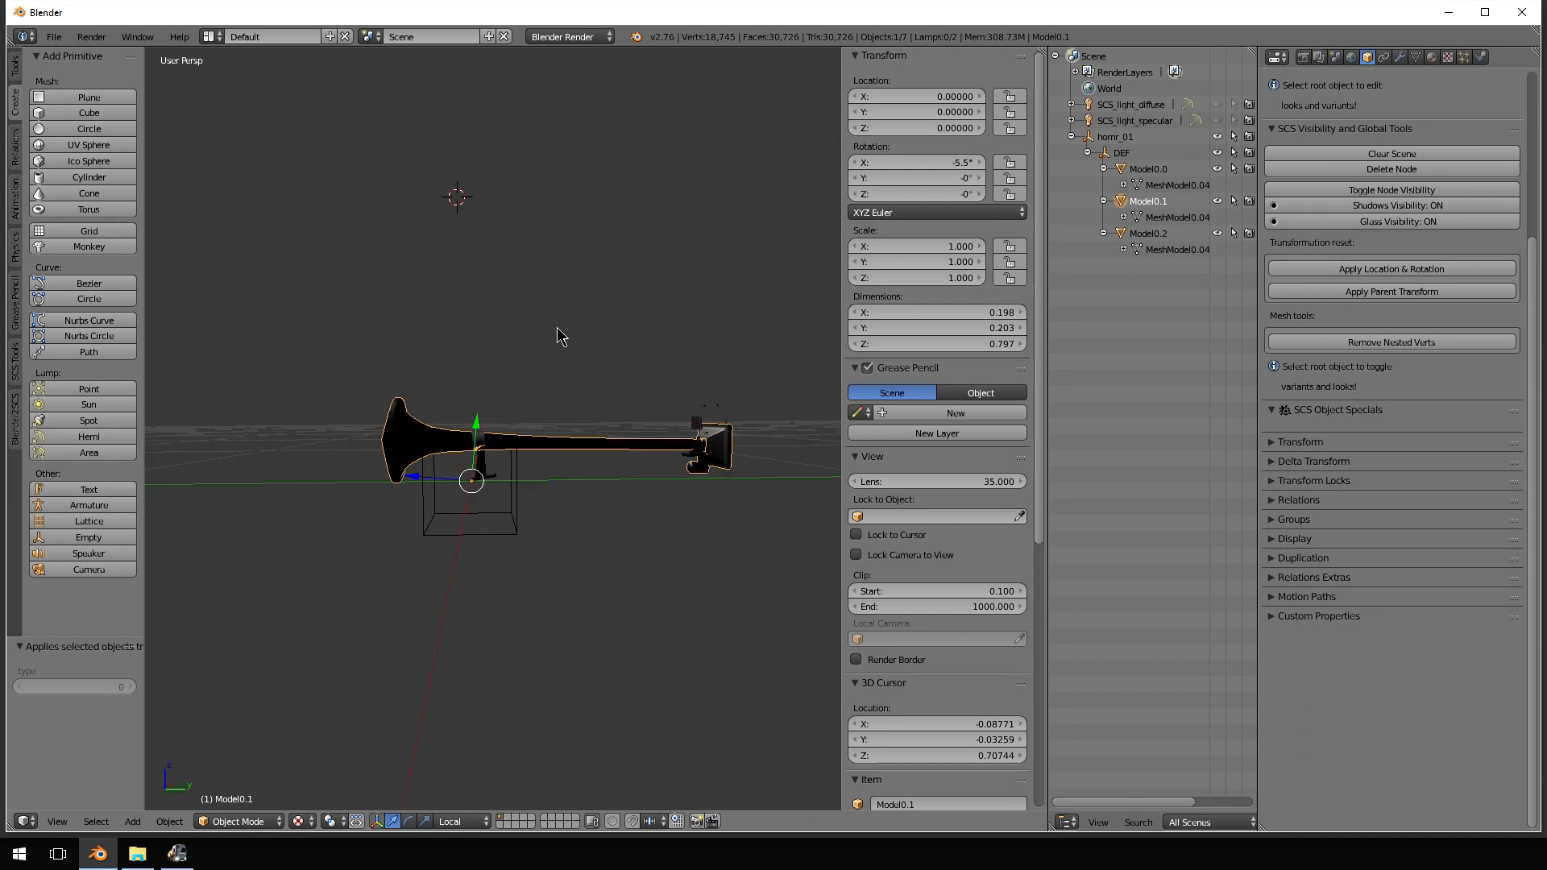
Give the rear bracket Model0.2 a matching X rotation of about -5.7°
click(1146, 232)
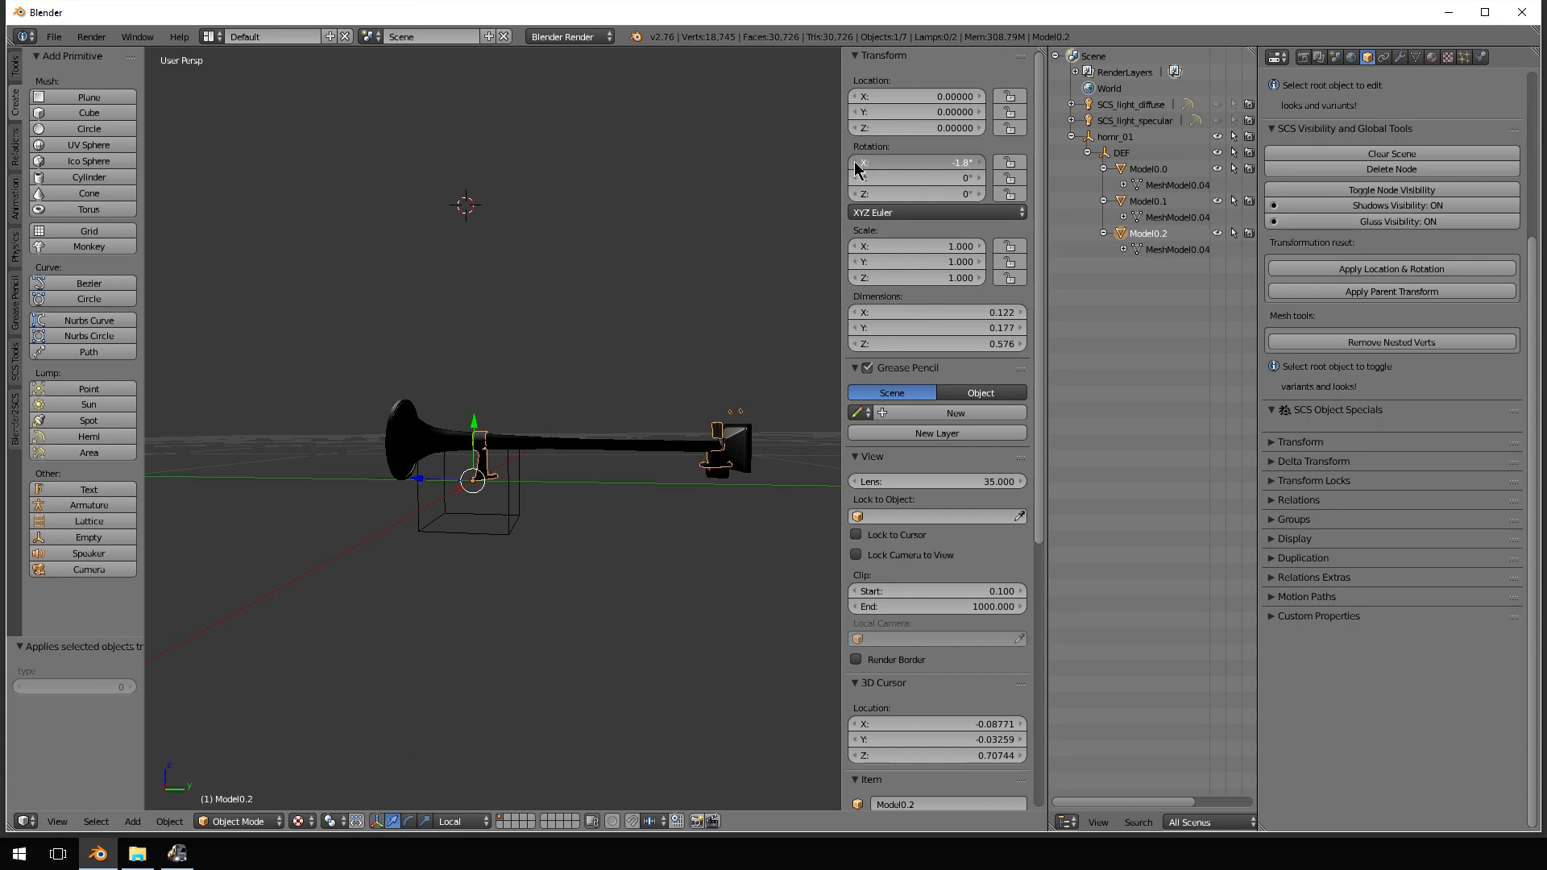
drag(935, 161, 935, 163)
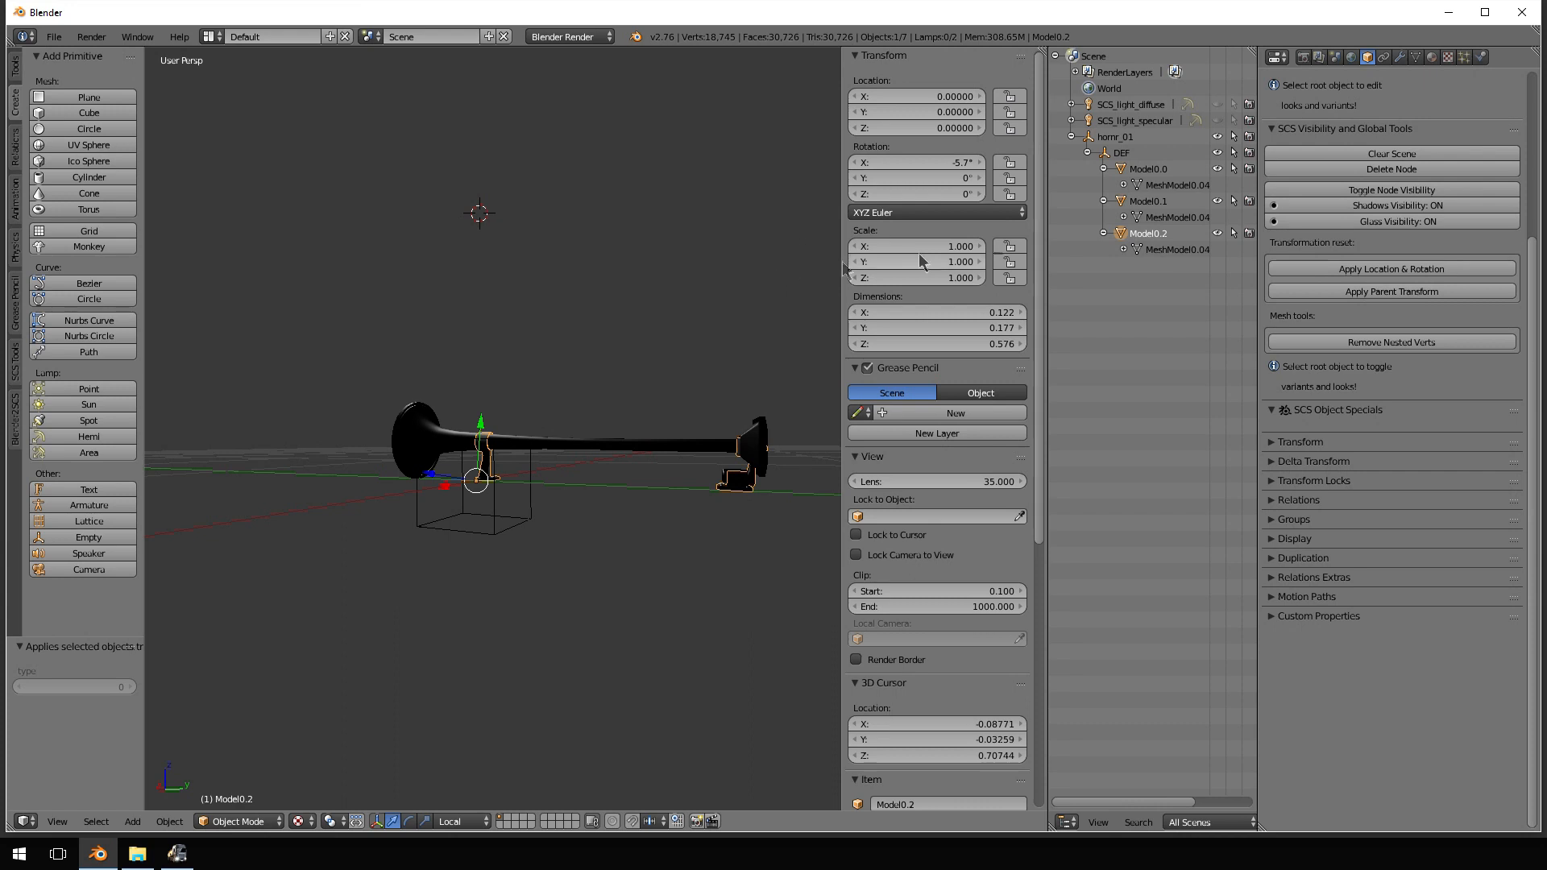
click(1148, 201)
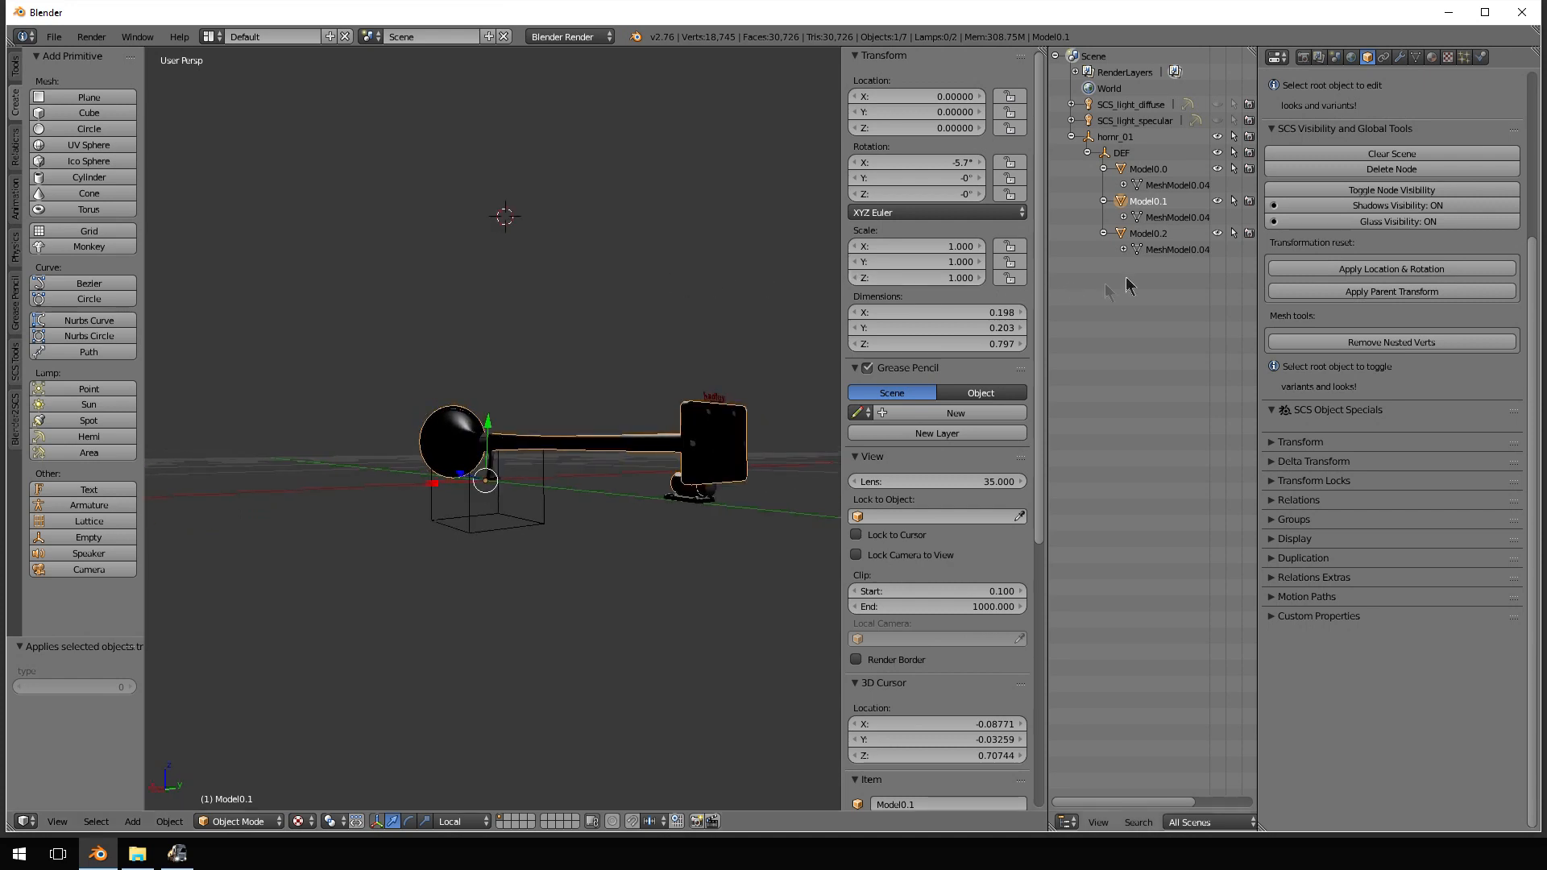
Set Model0.0's Rotation X to -5.7° and check the horn sits level
click(1147, 169)
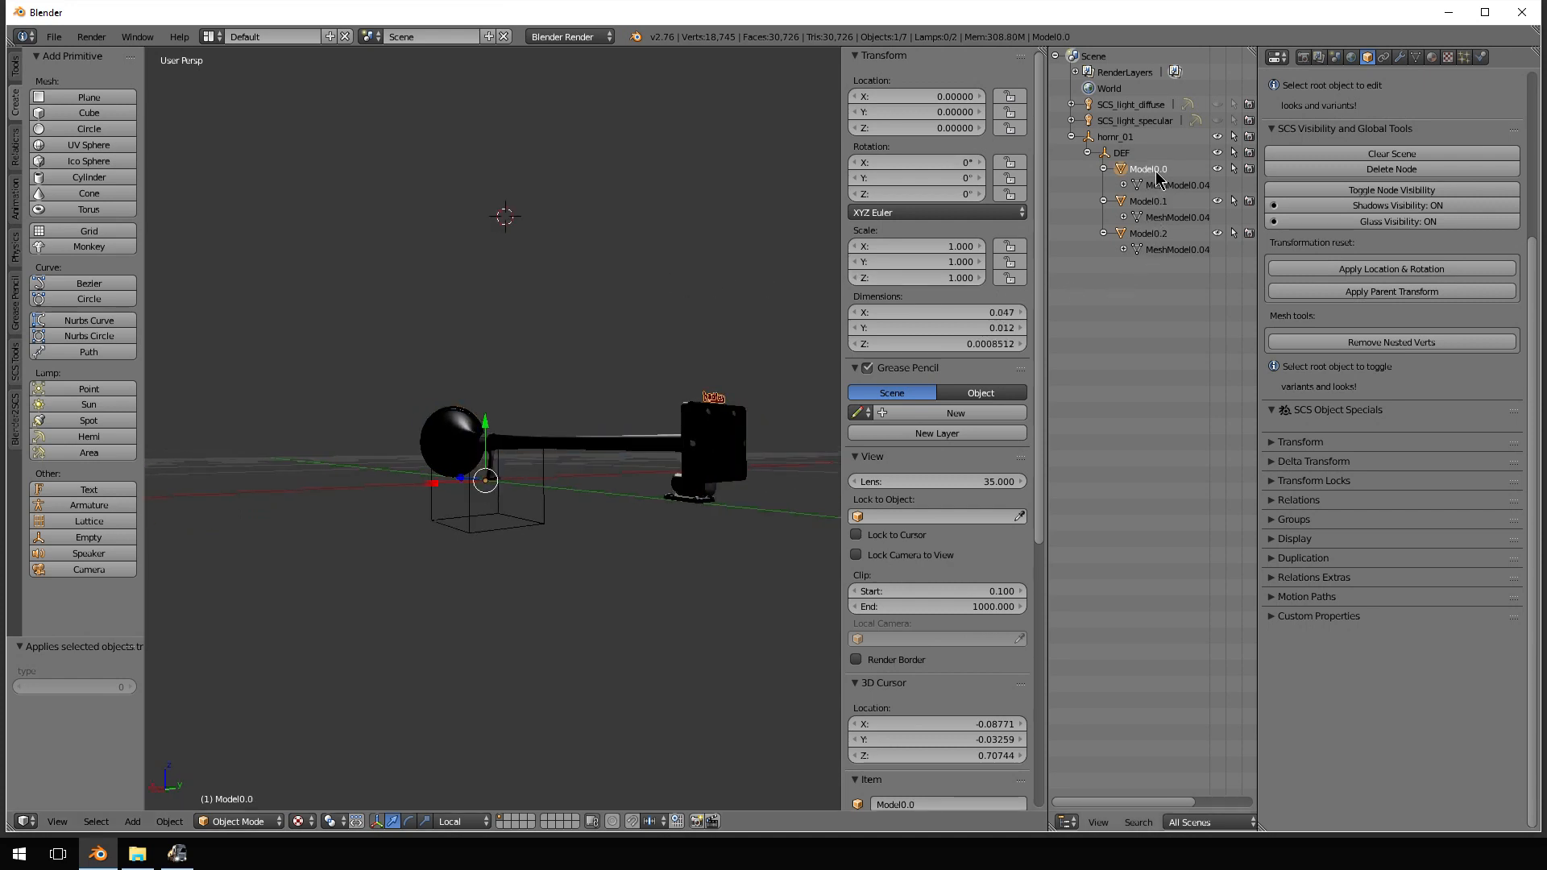
mouse_move(1162, 177)
text(-15d)
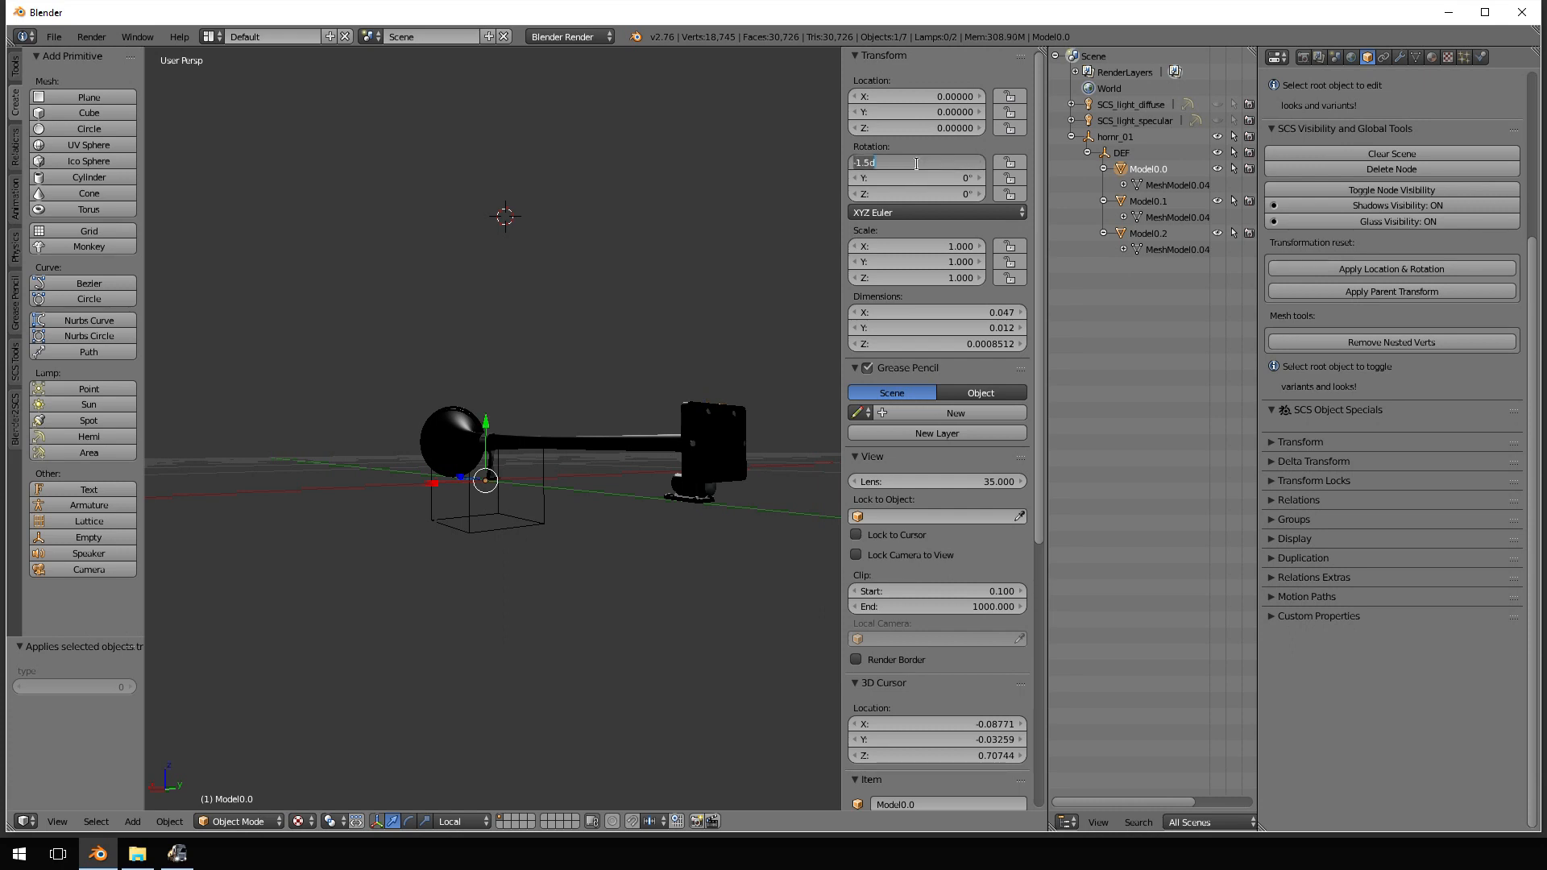
text(5.7°)
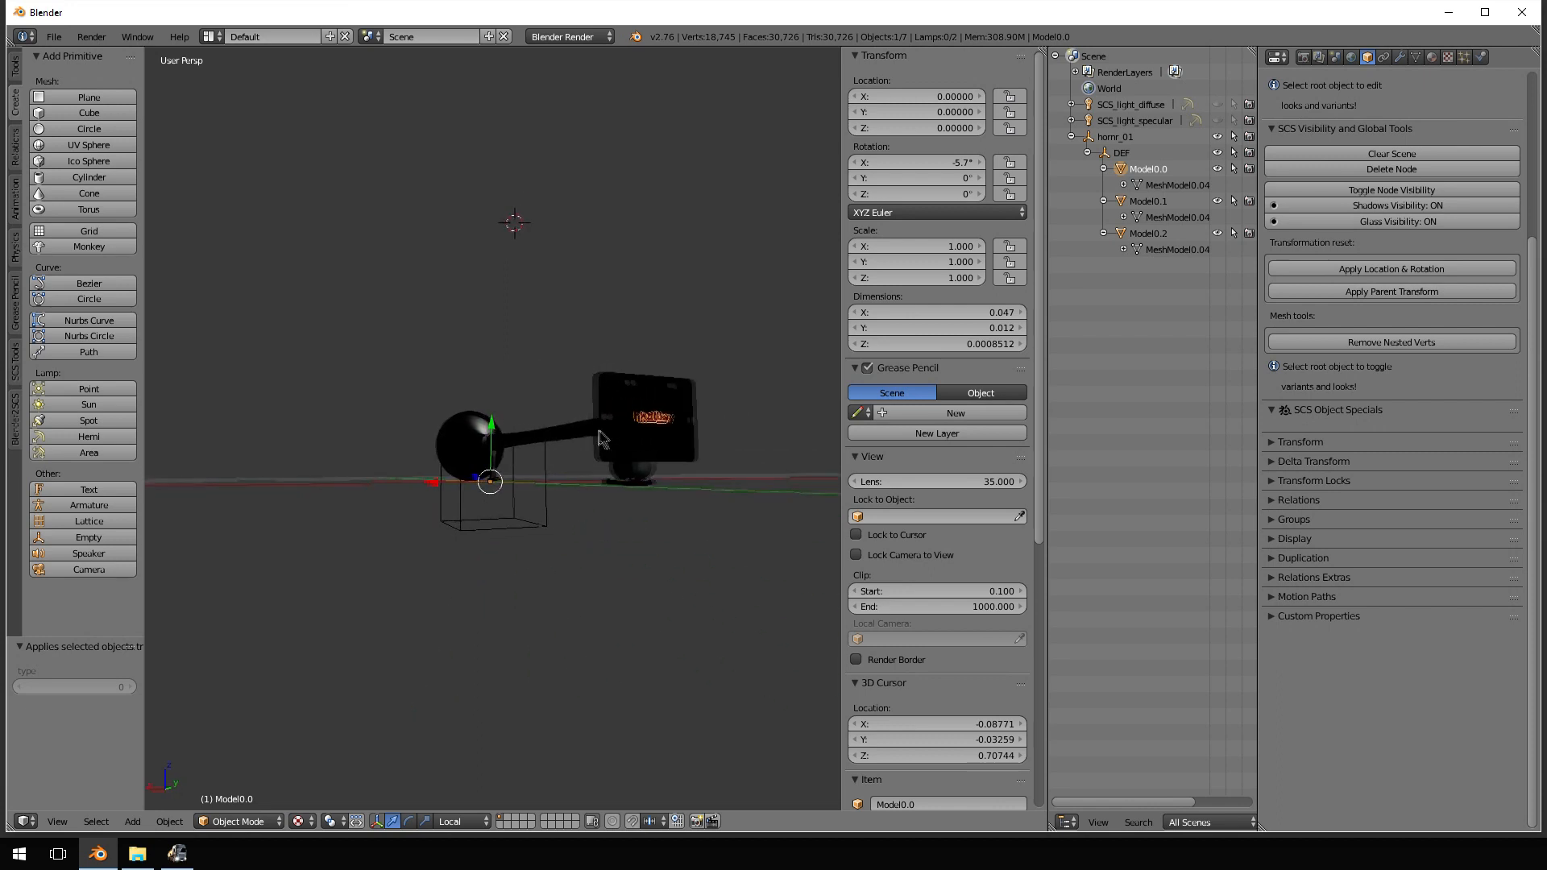
drag(591, 433, 749, 445)
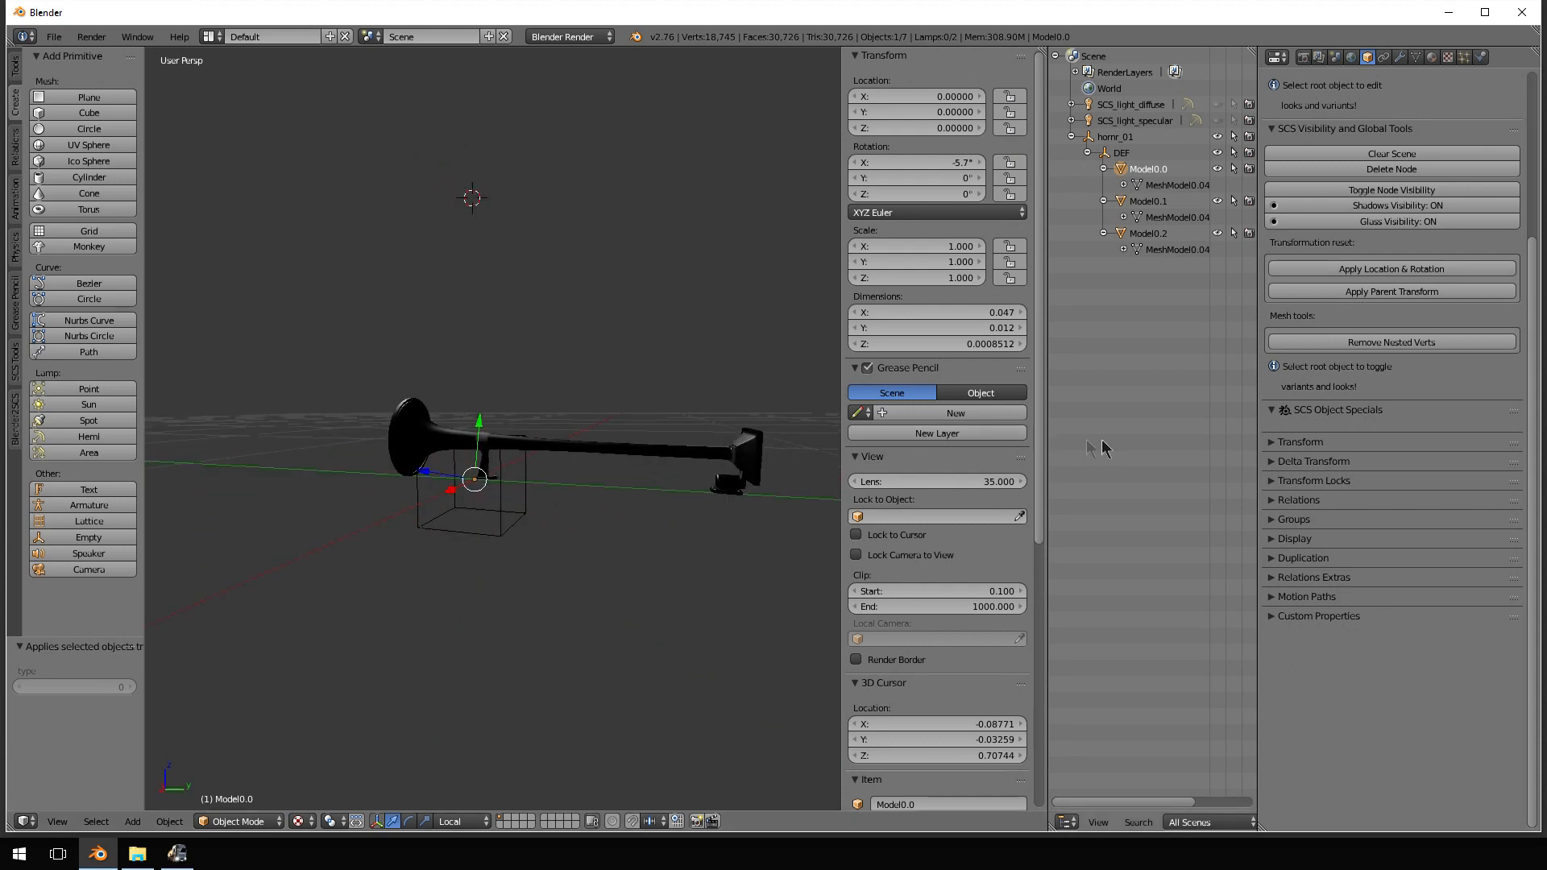
mouse_move(1189, 370)
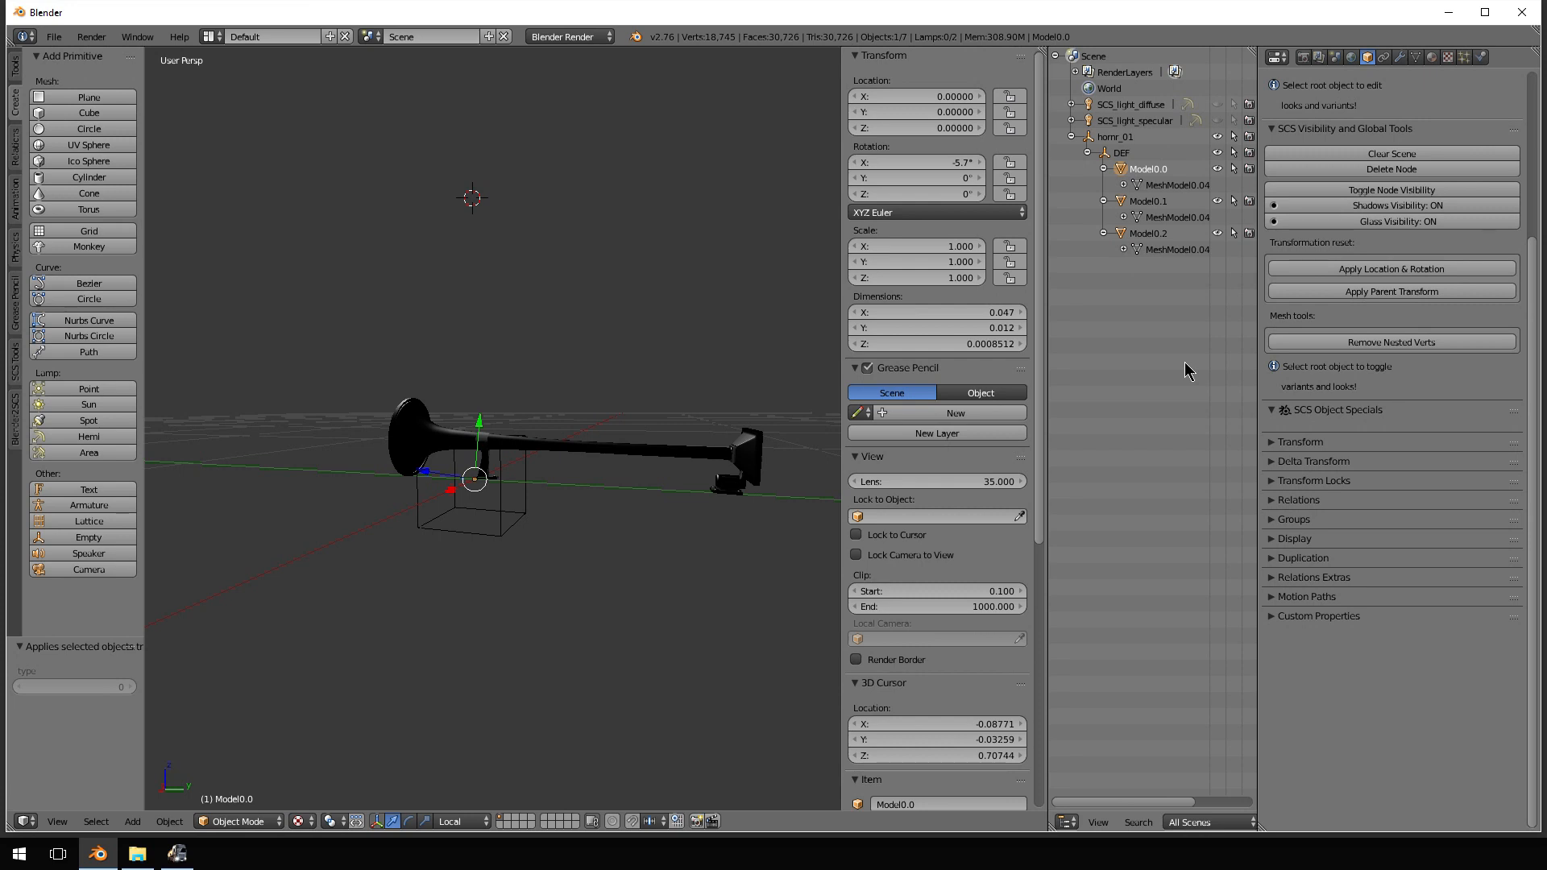
mouse_move(1152, 179)
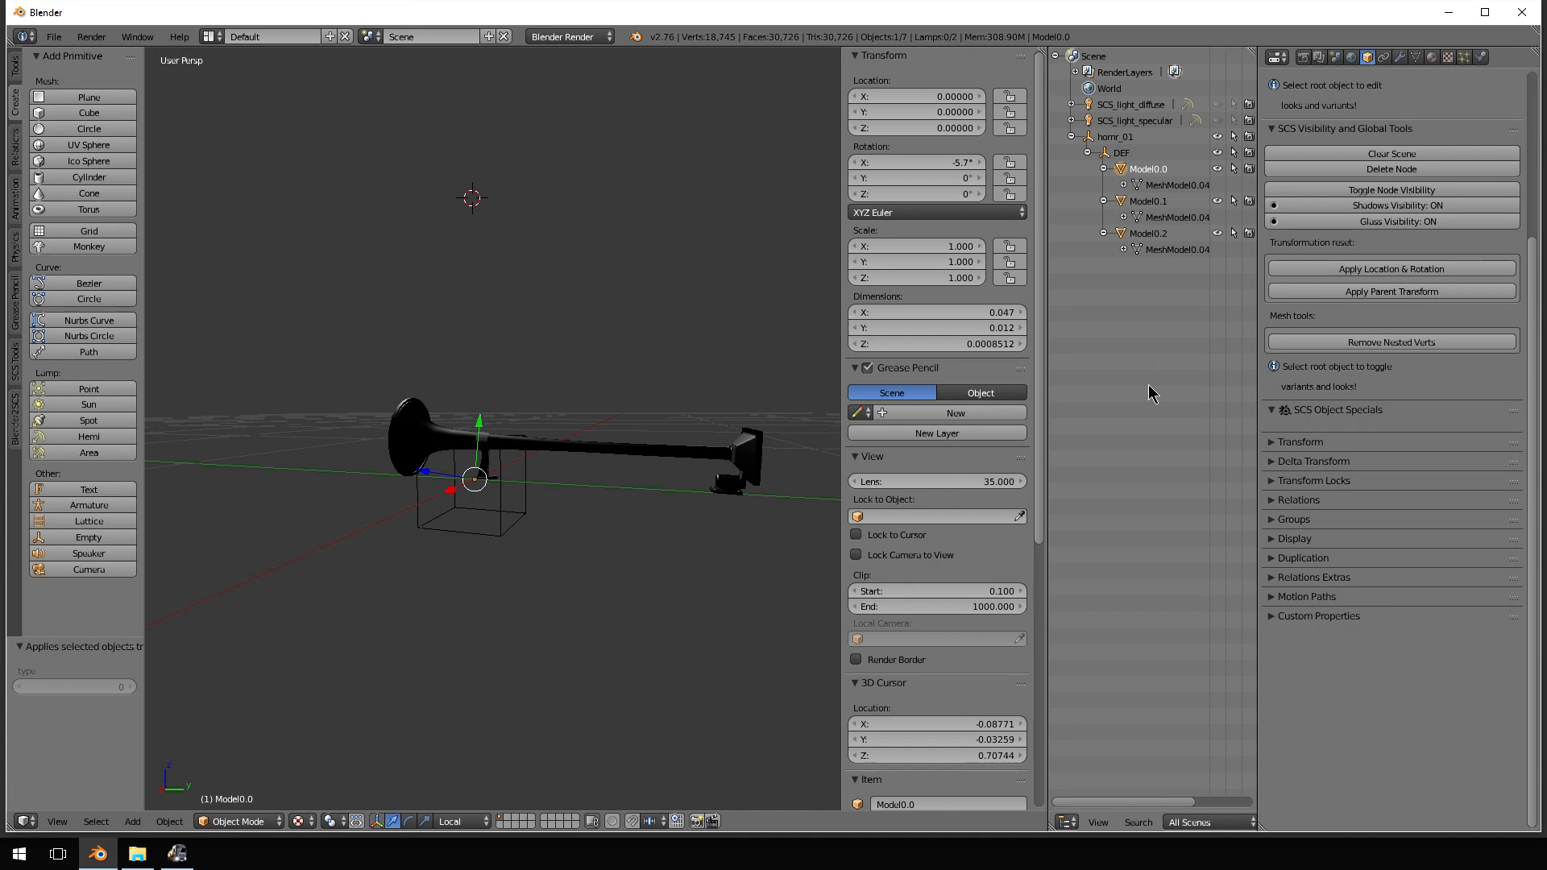
mouse_move(577, 513)
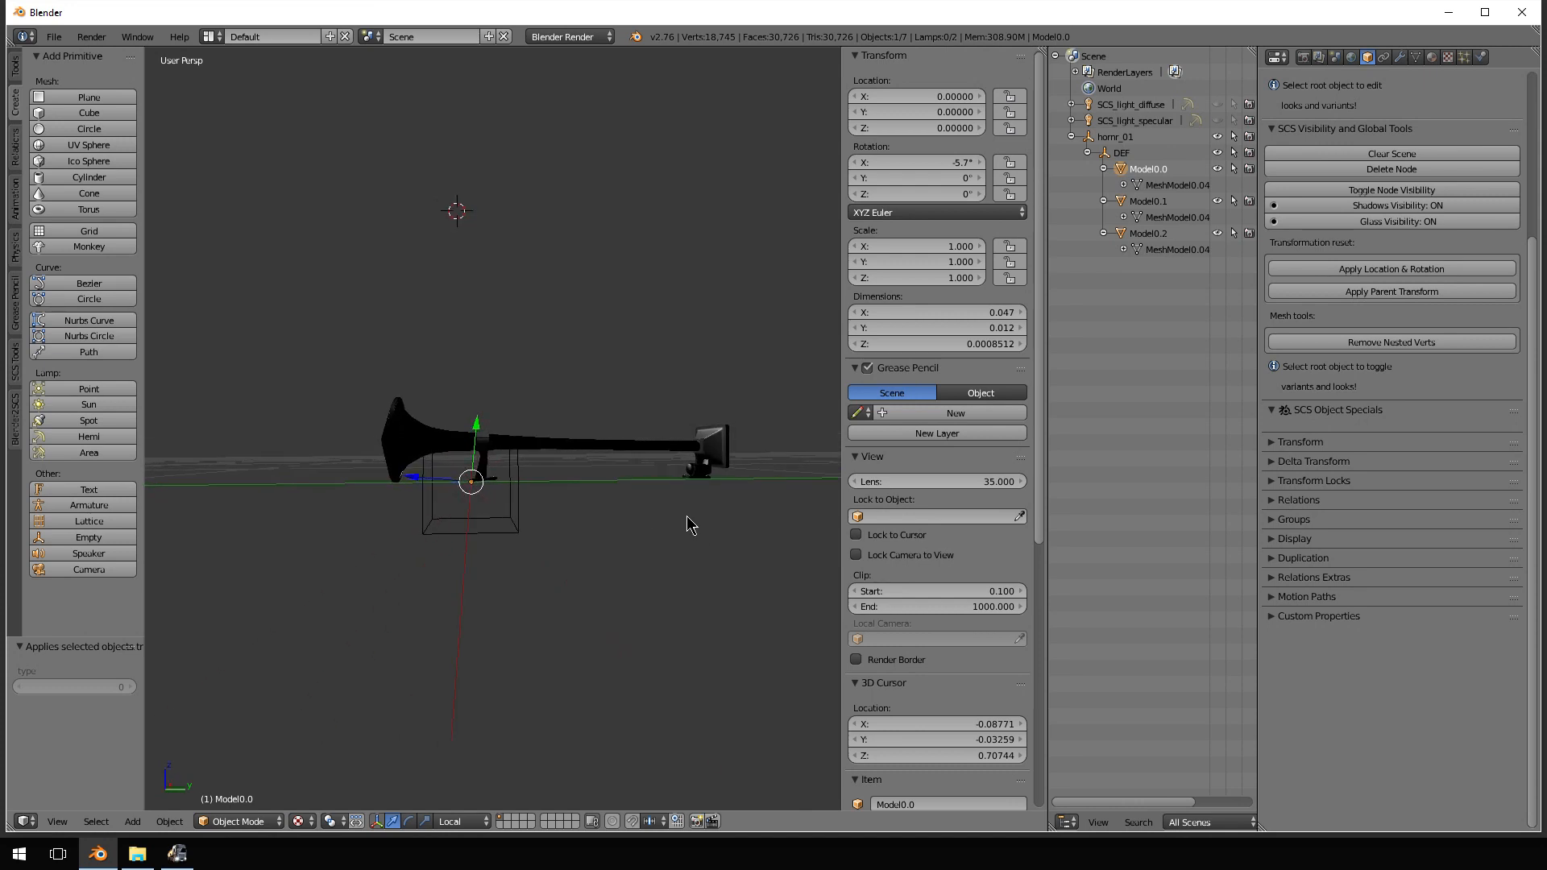
mouse_move(522, 500)
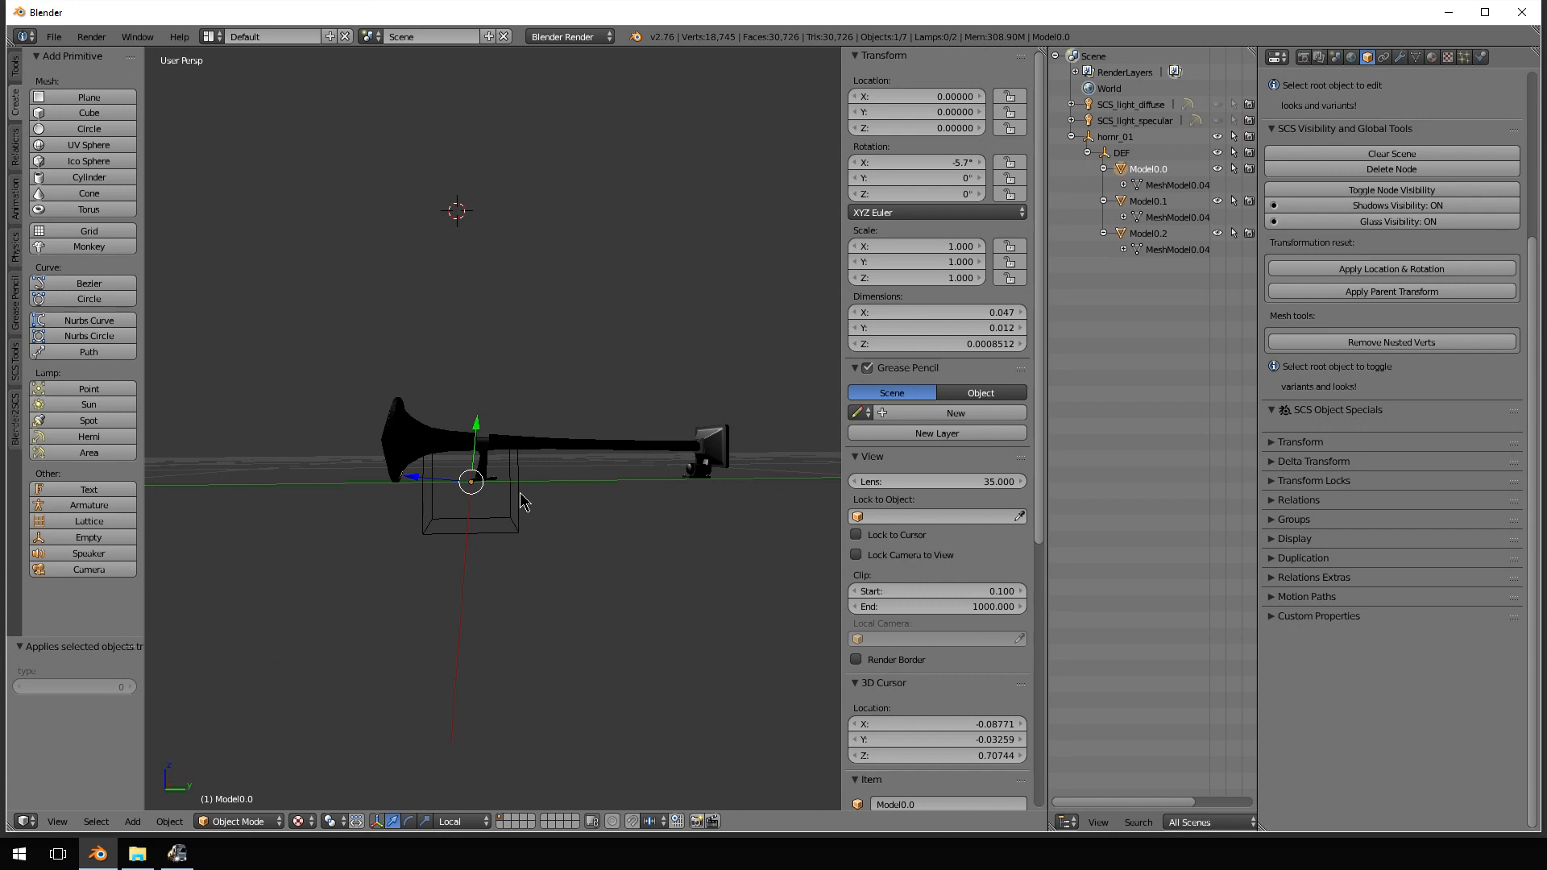
mouse_move(493, 533)
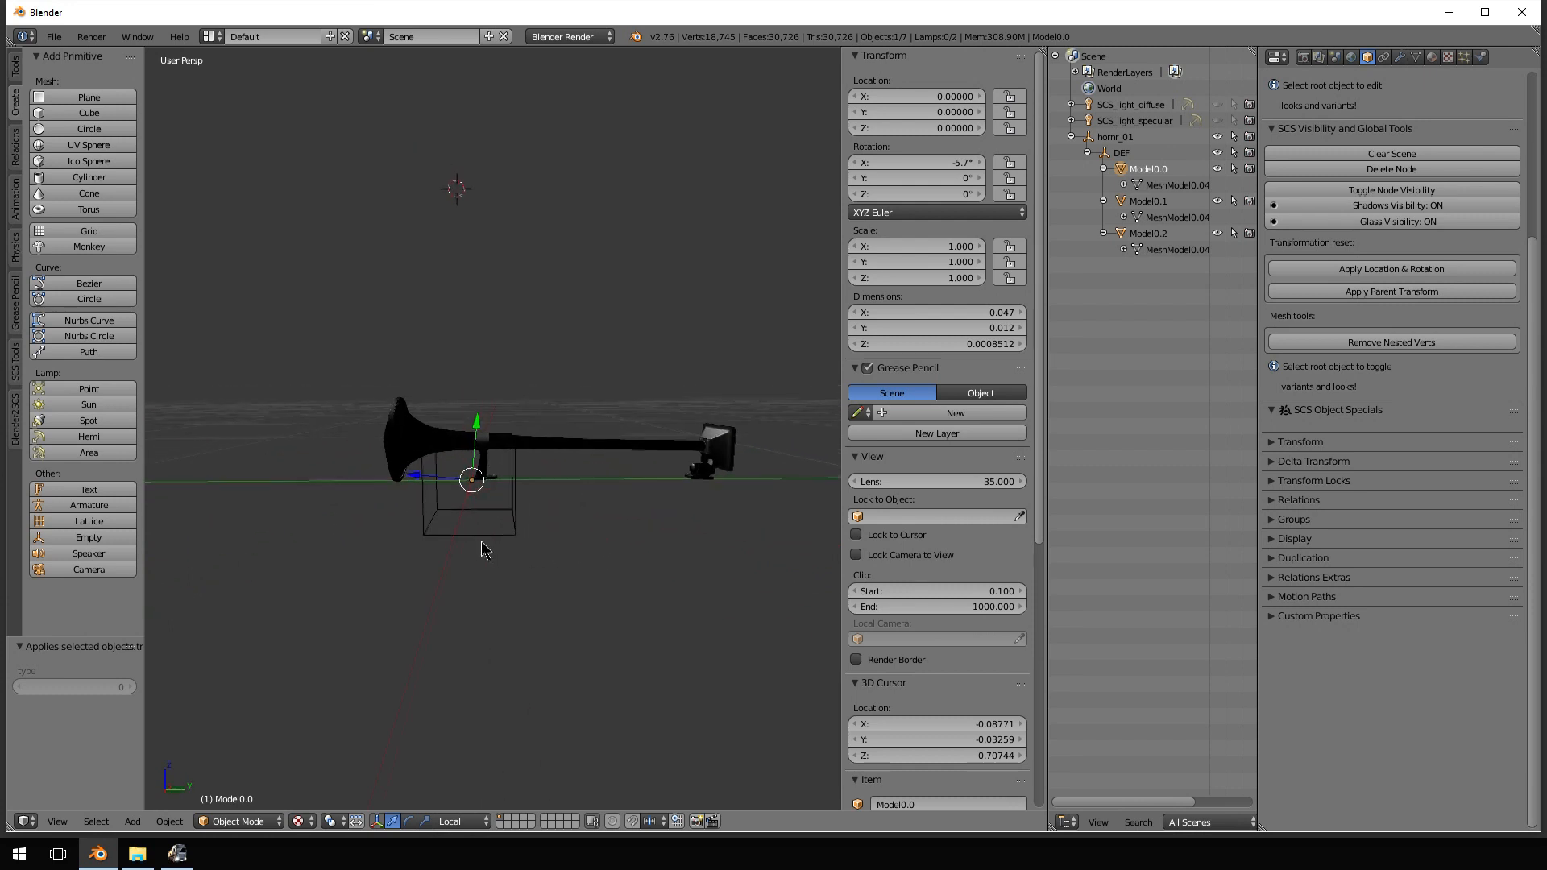
mouse_move(1133, 393)
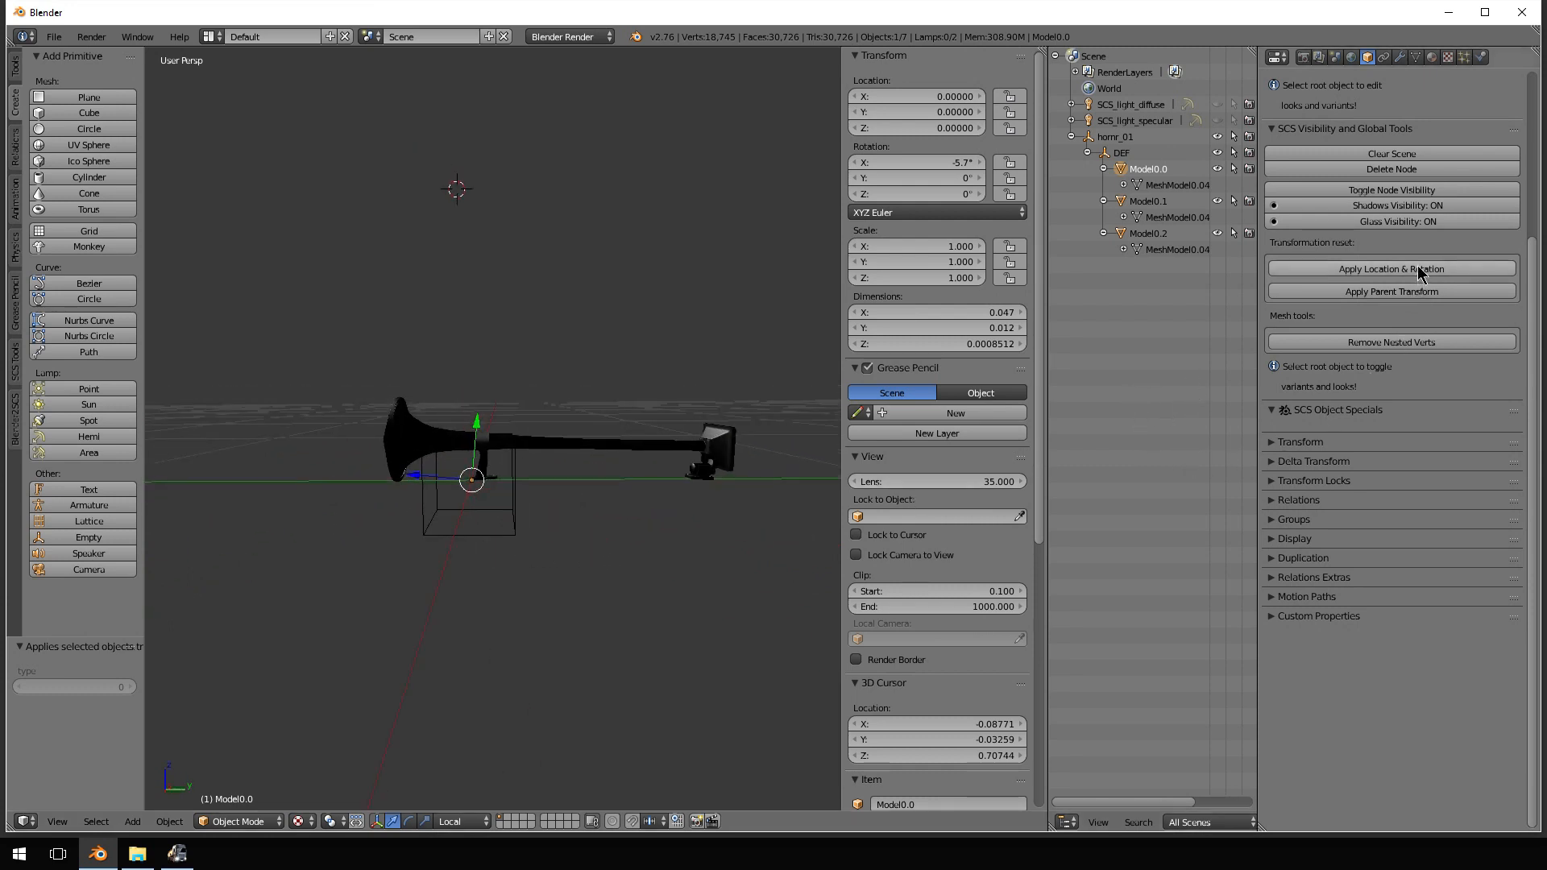
mouse_move(1391, 269)
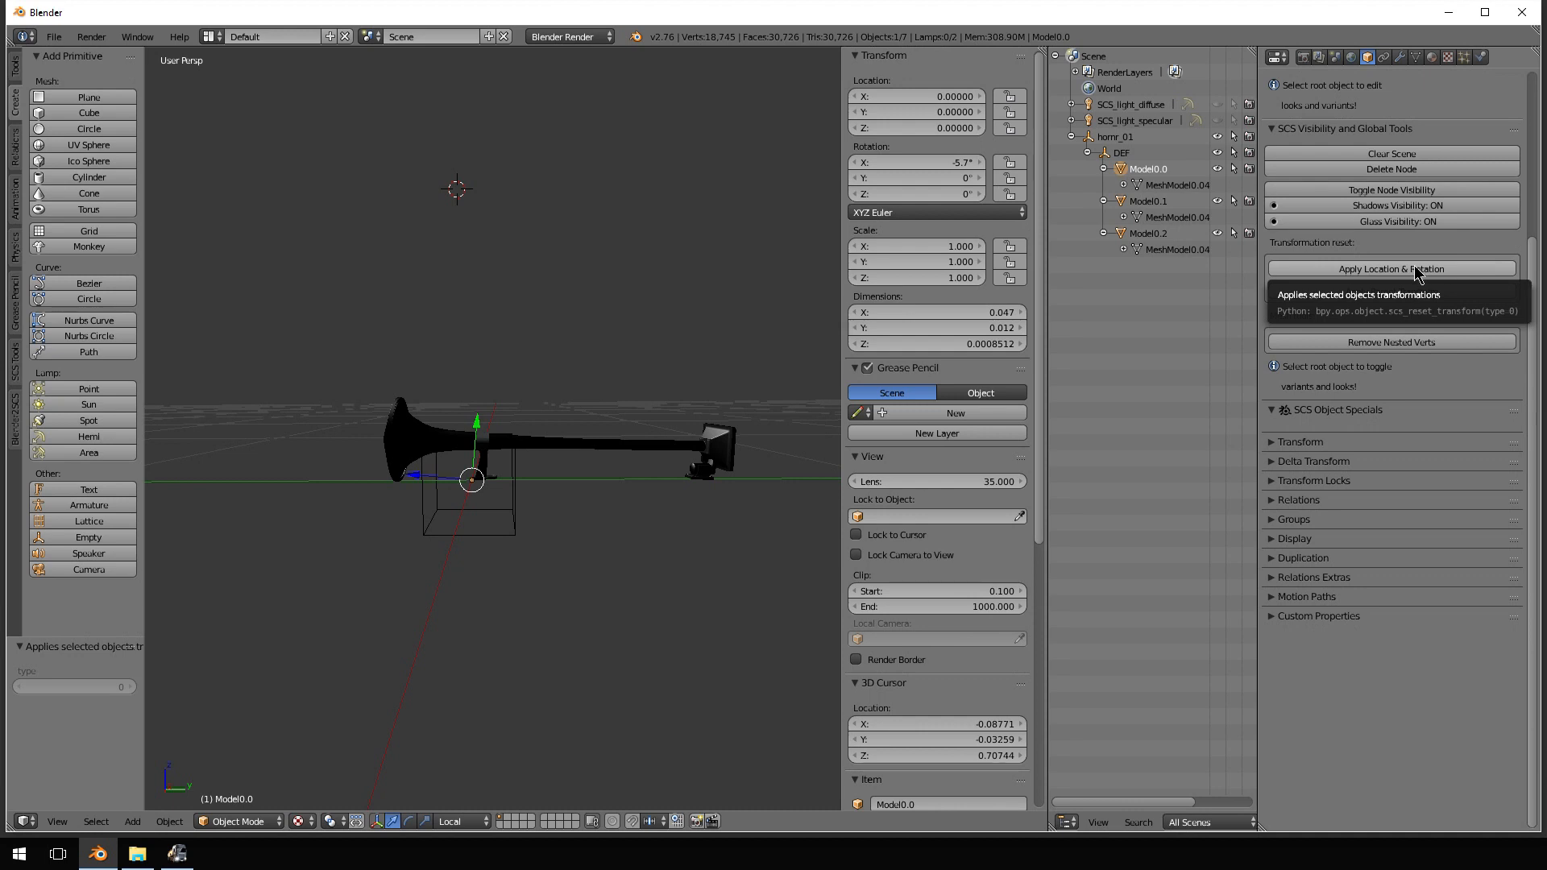
Apply Location & Rotation to Model0.0, Model0.1 and Model0.2 so each reads 0° again
click(1391, 270)
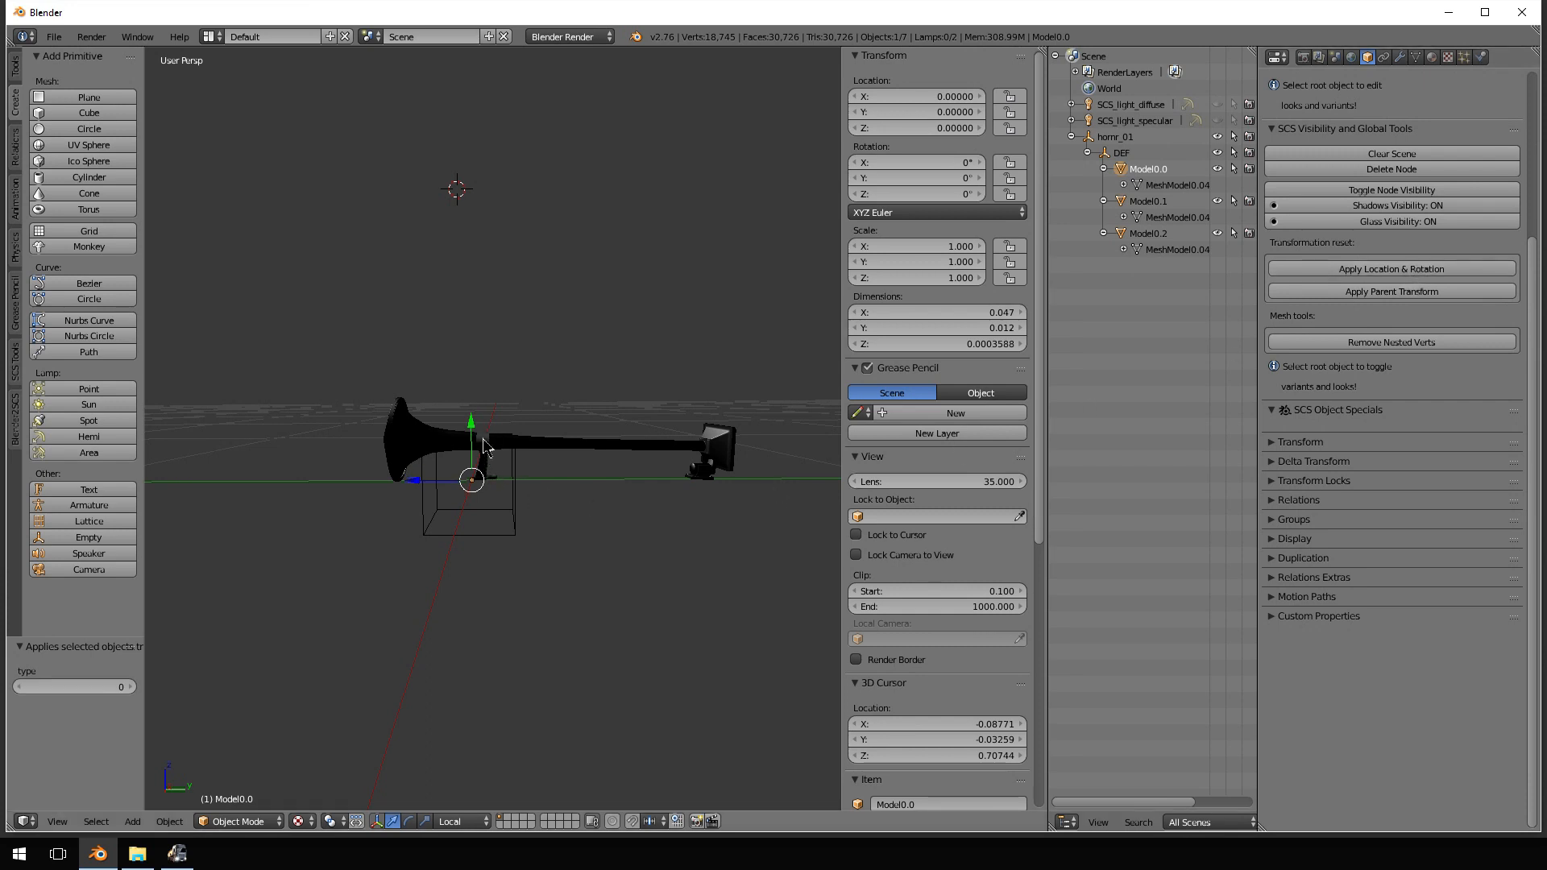
mouse_move(493, 522)
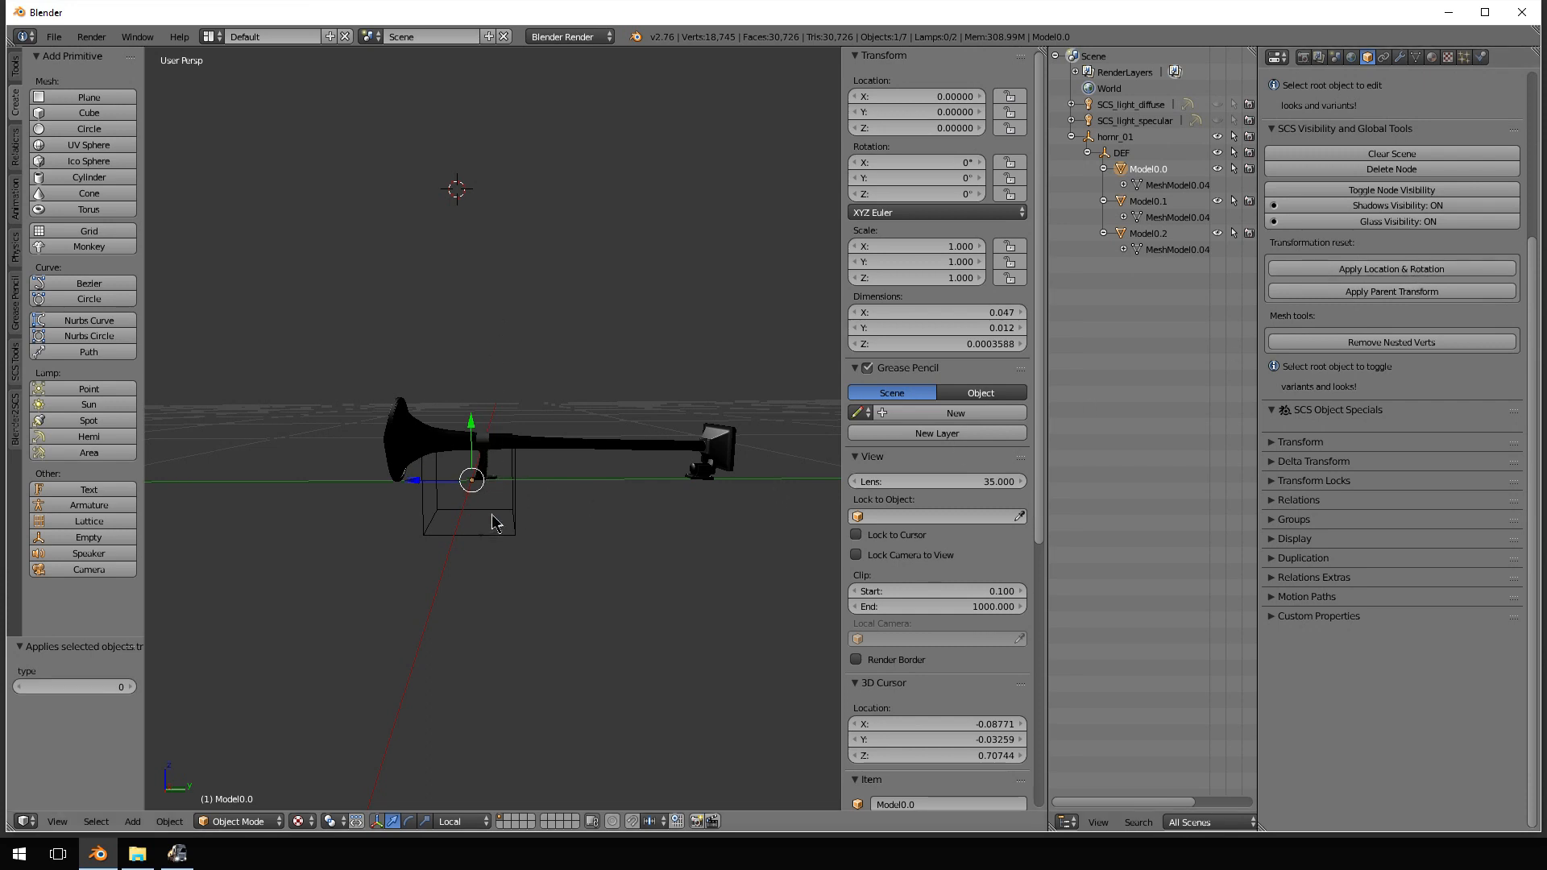
click(1145, 201)
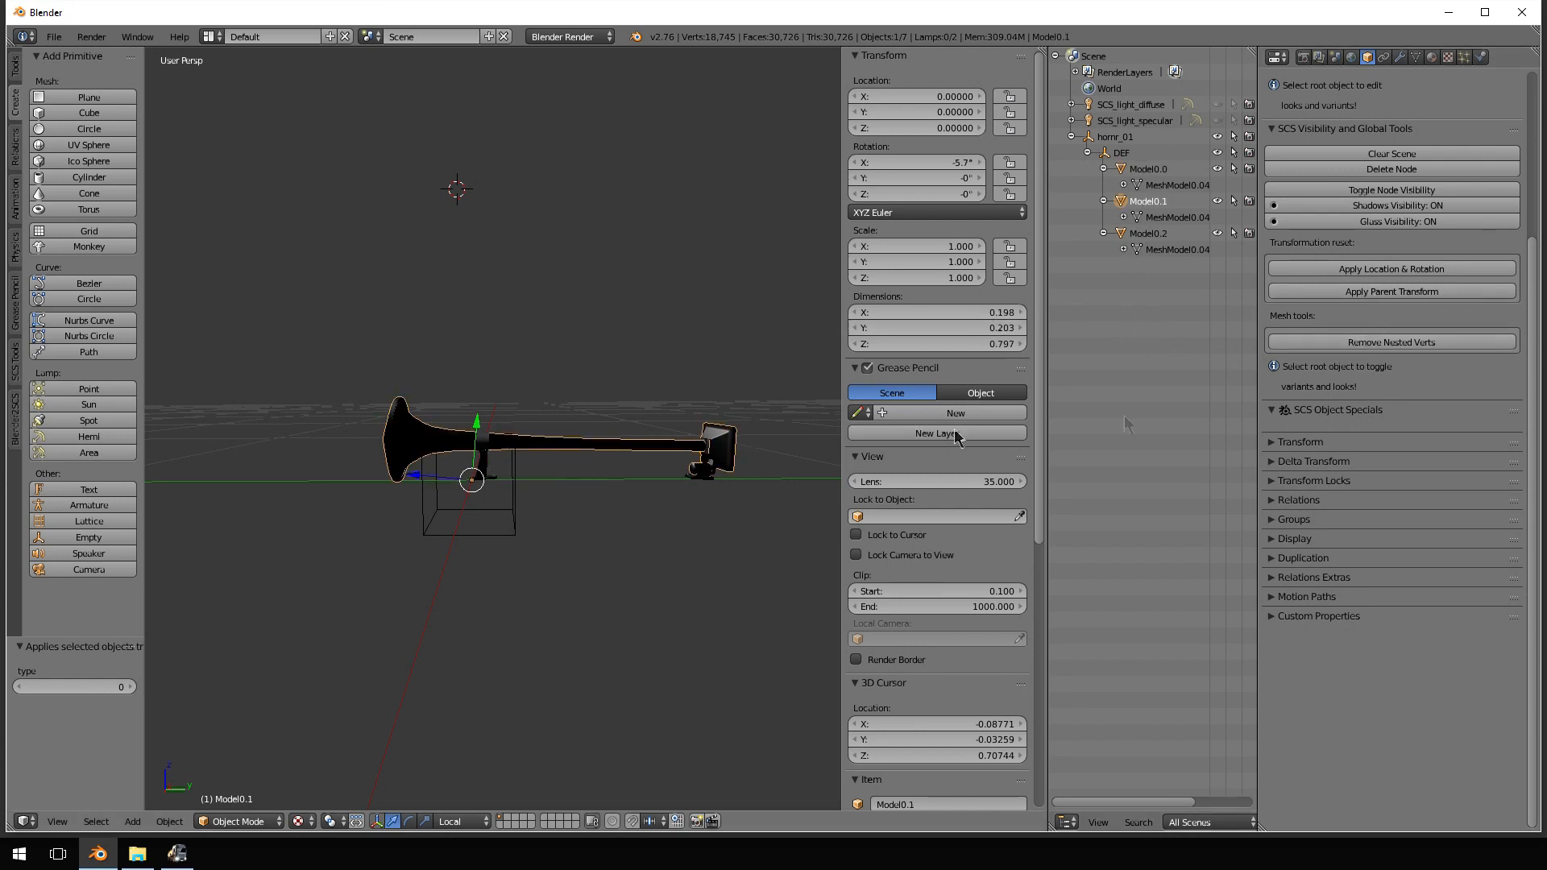
click(1390, 269)
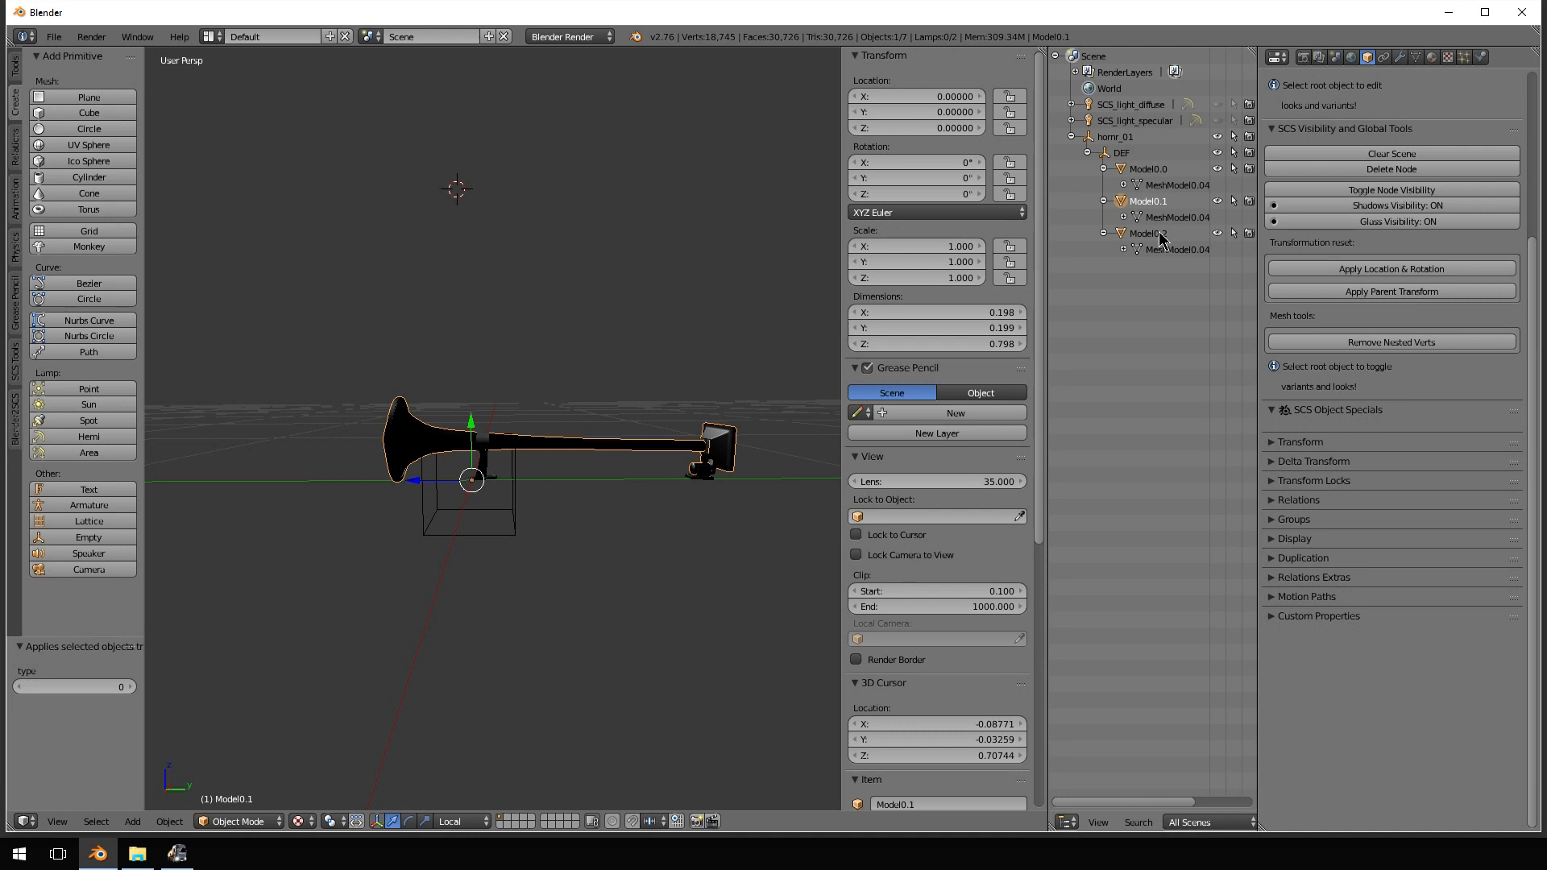
click(1148, 232)
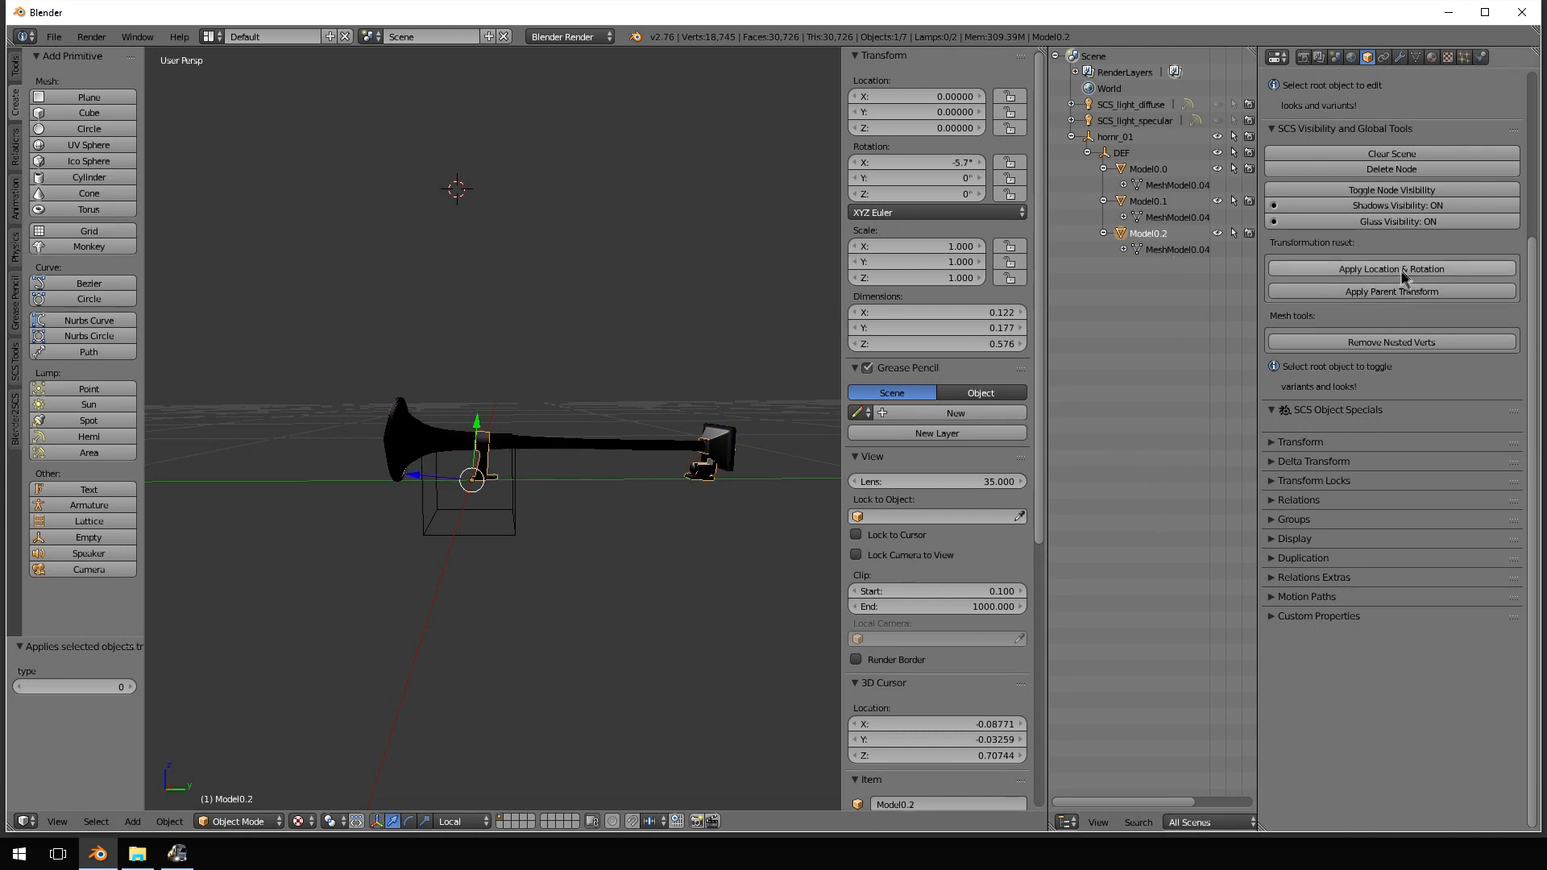
click(1390, 269)
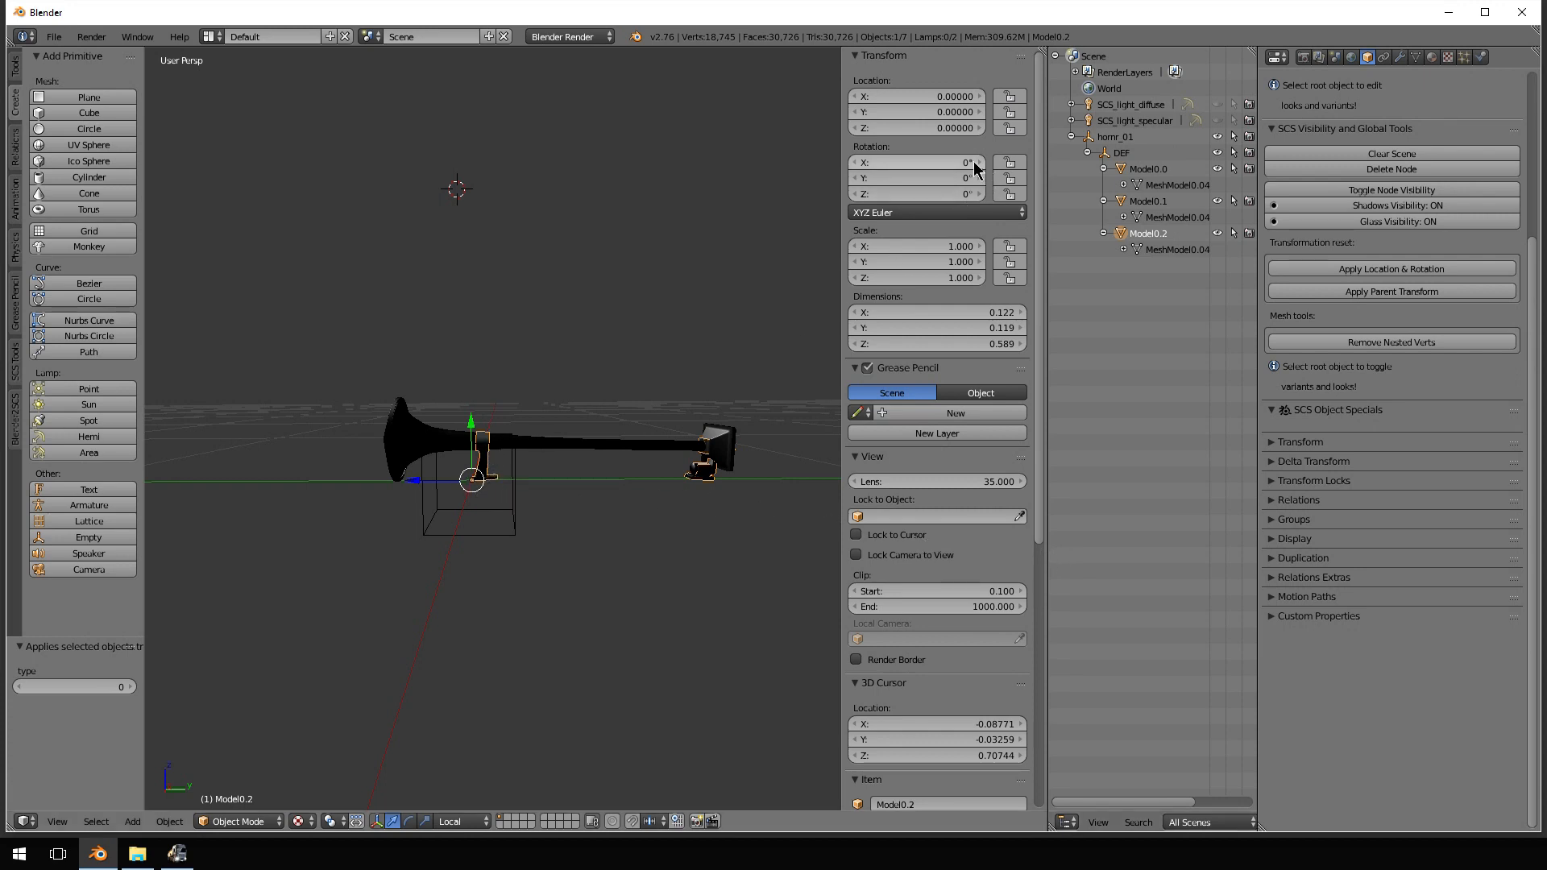
mouse_move(976, 161)
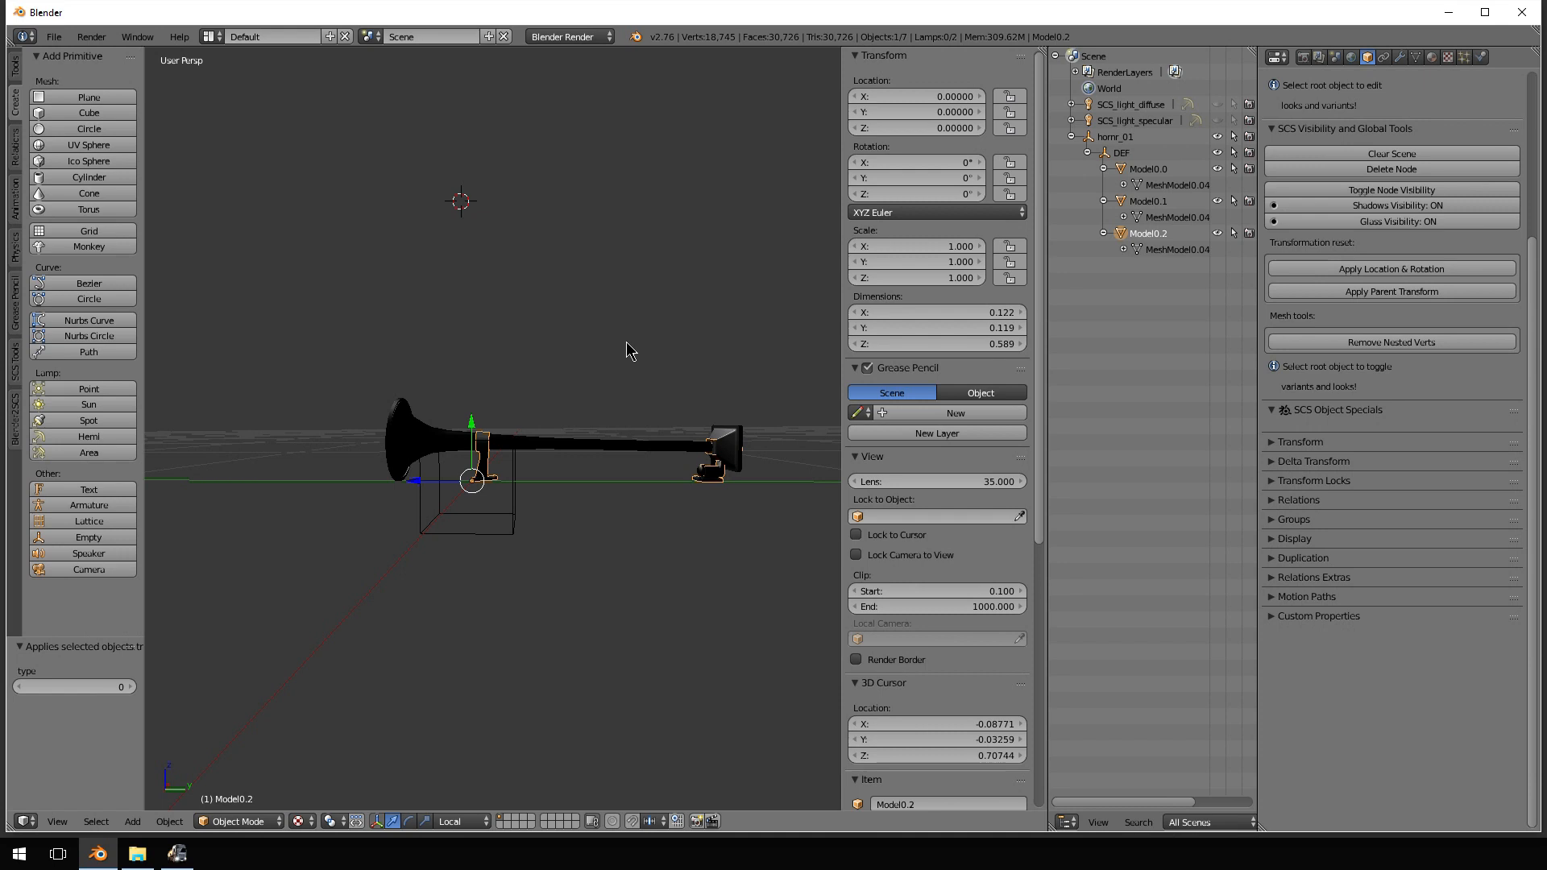
mouse_move(637, 335)
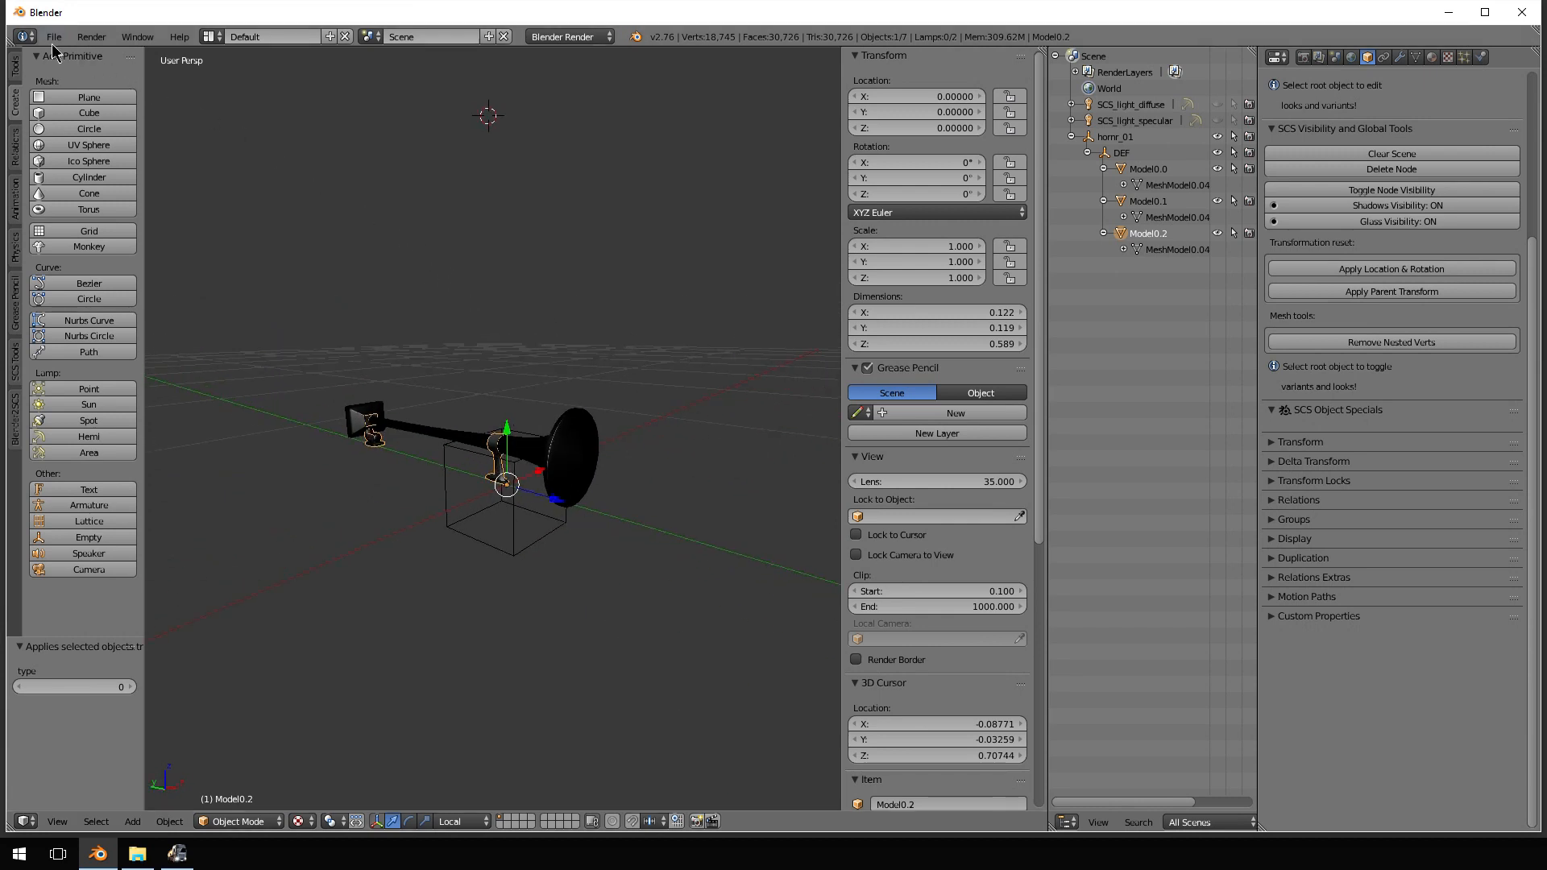
Start the SCSoft Model ETS2 (.pmd) export into the mod's horn folder
click(53, 37)
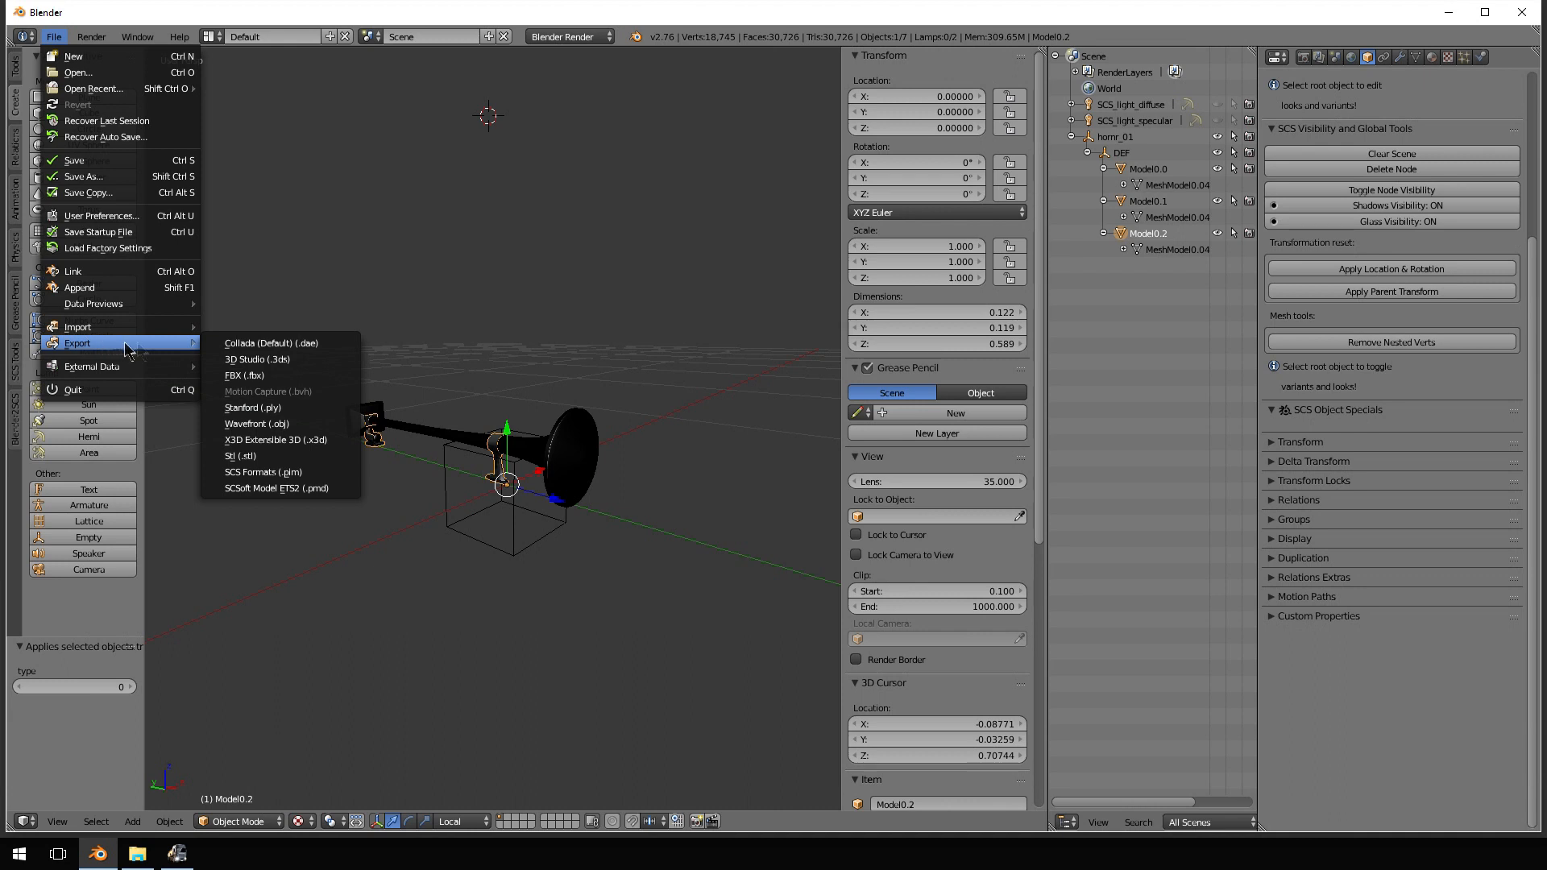
mouse_move(282, 487)
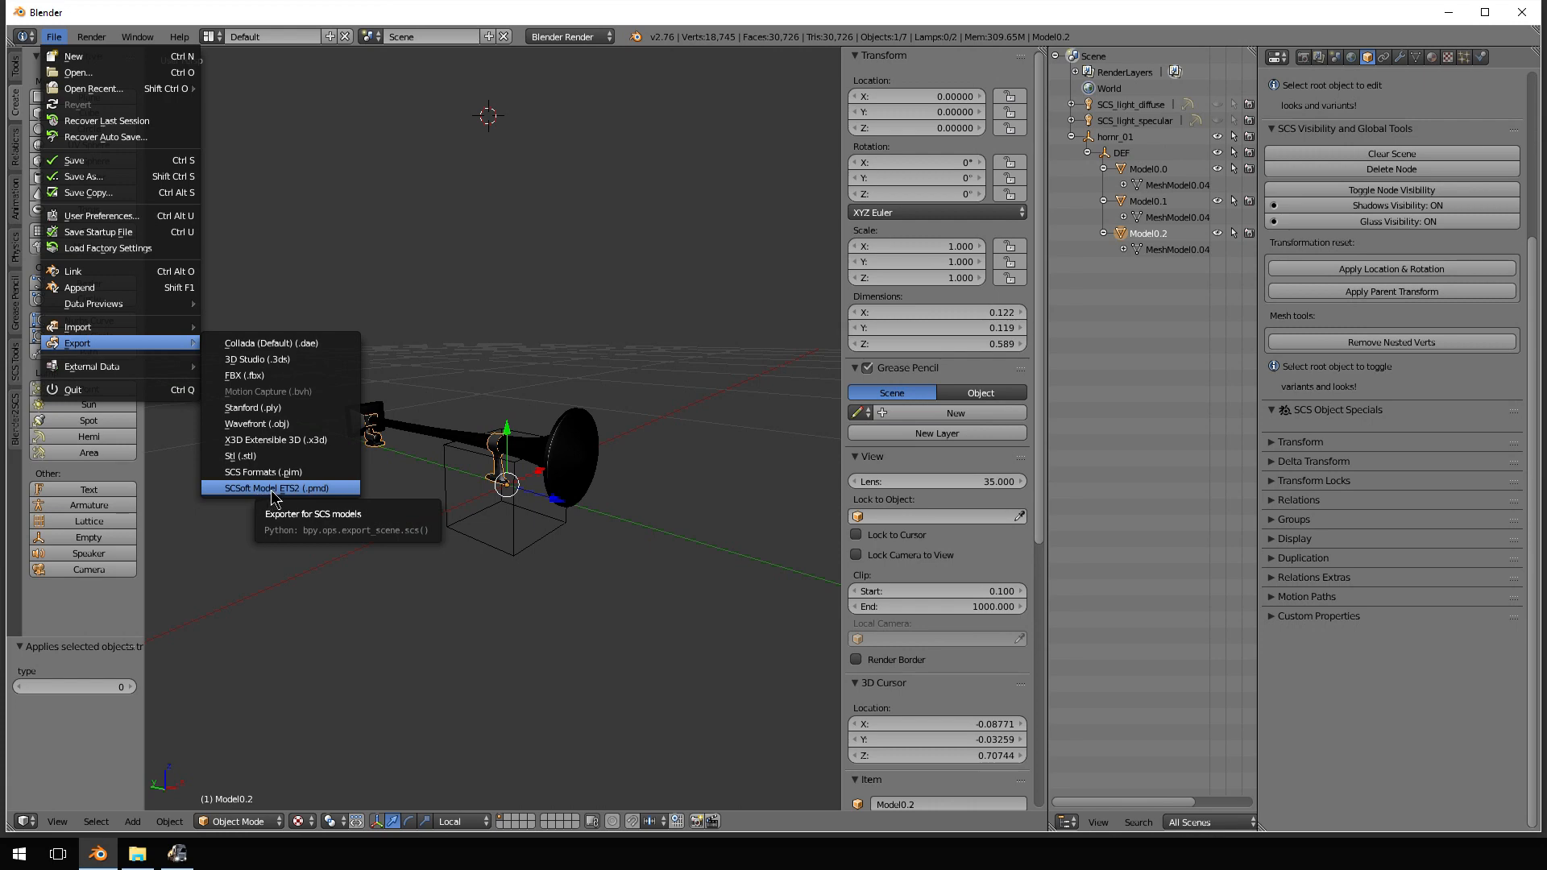
click(277, 487)
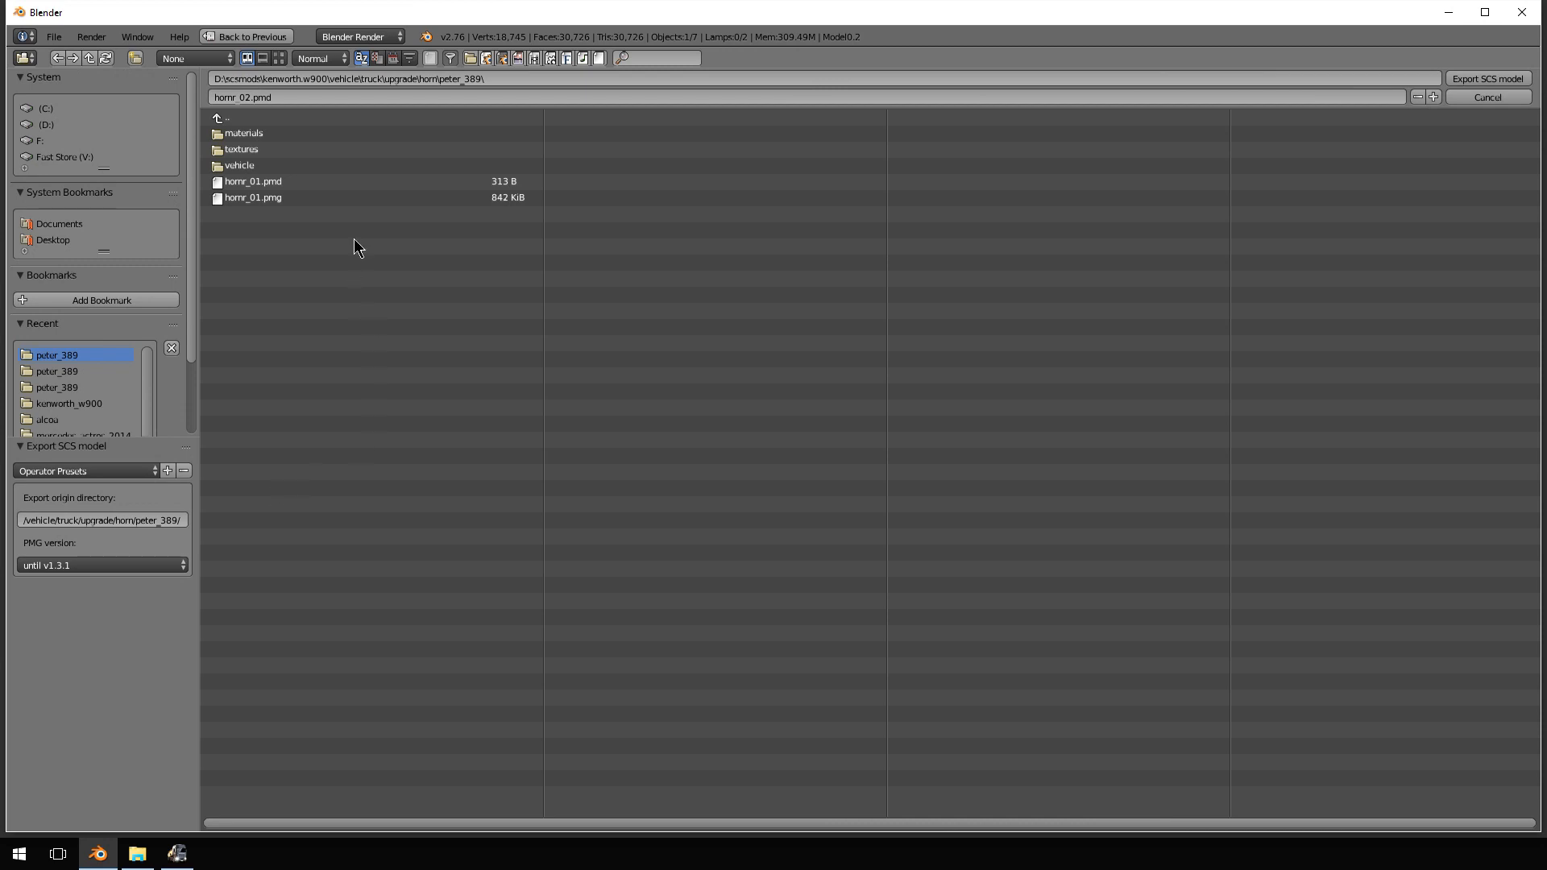
Browse to the peter_389 horn folder and set the export origin directory to vehicle/truck/upgrade/horn
click(247, 96)
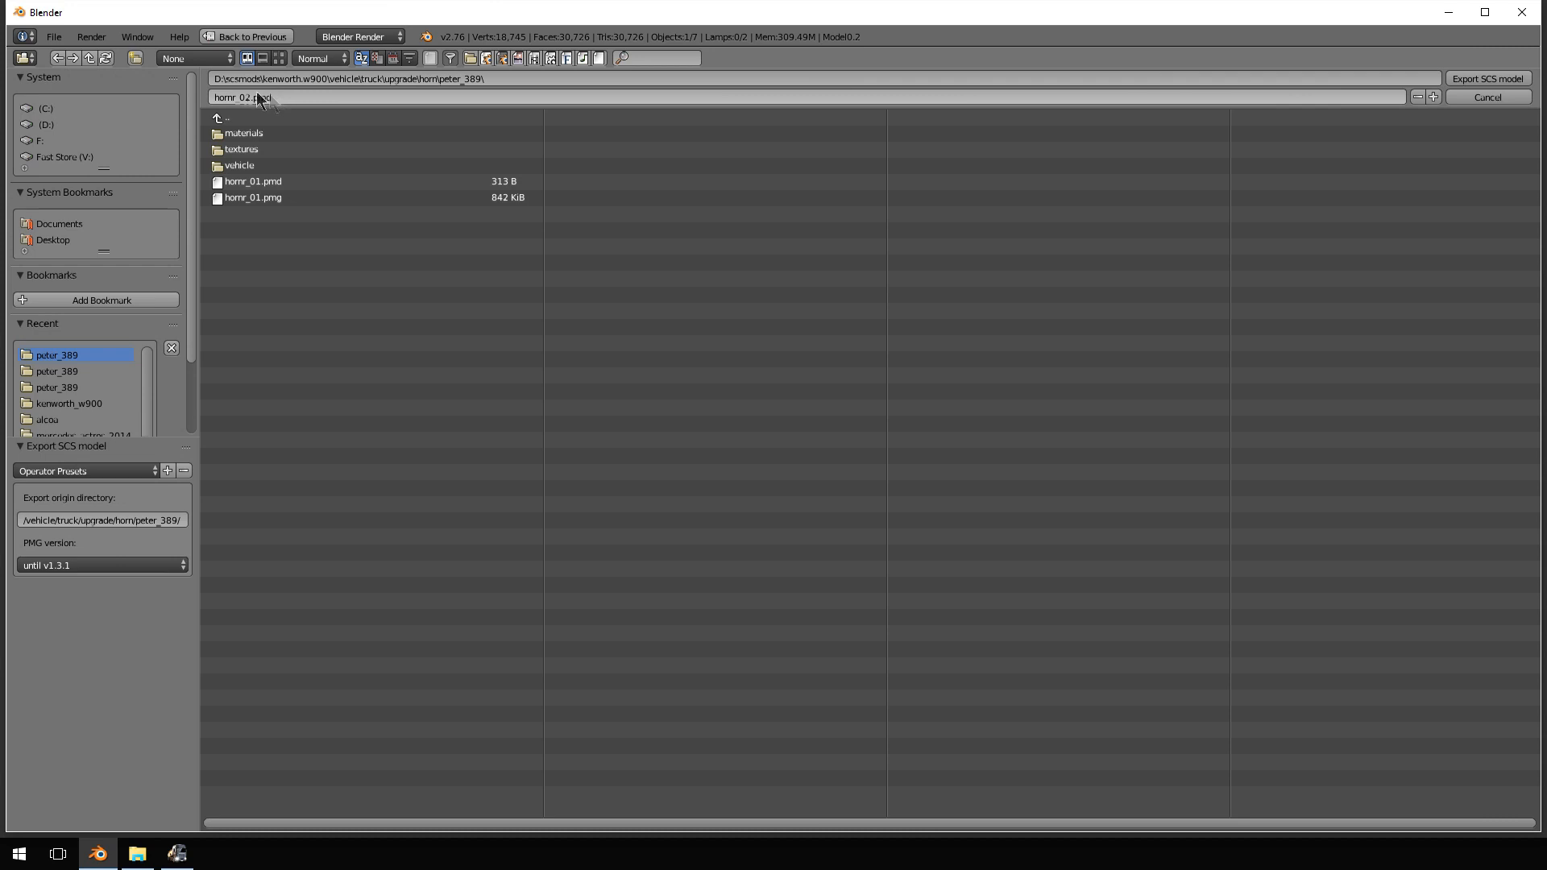
mouse_move(279, 102)
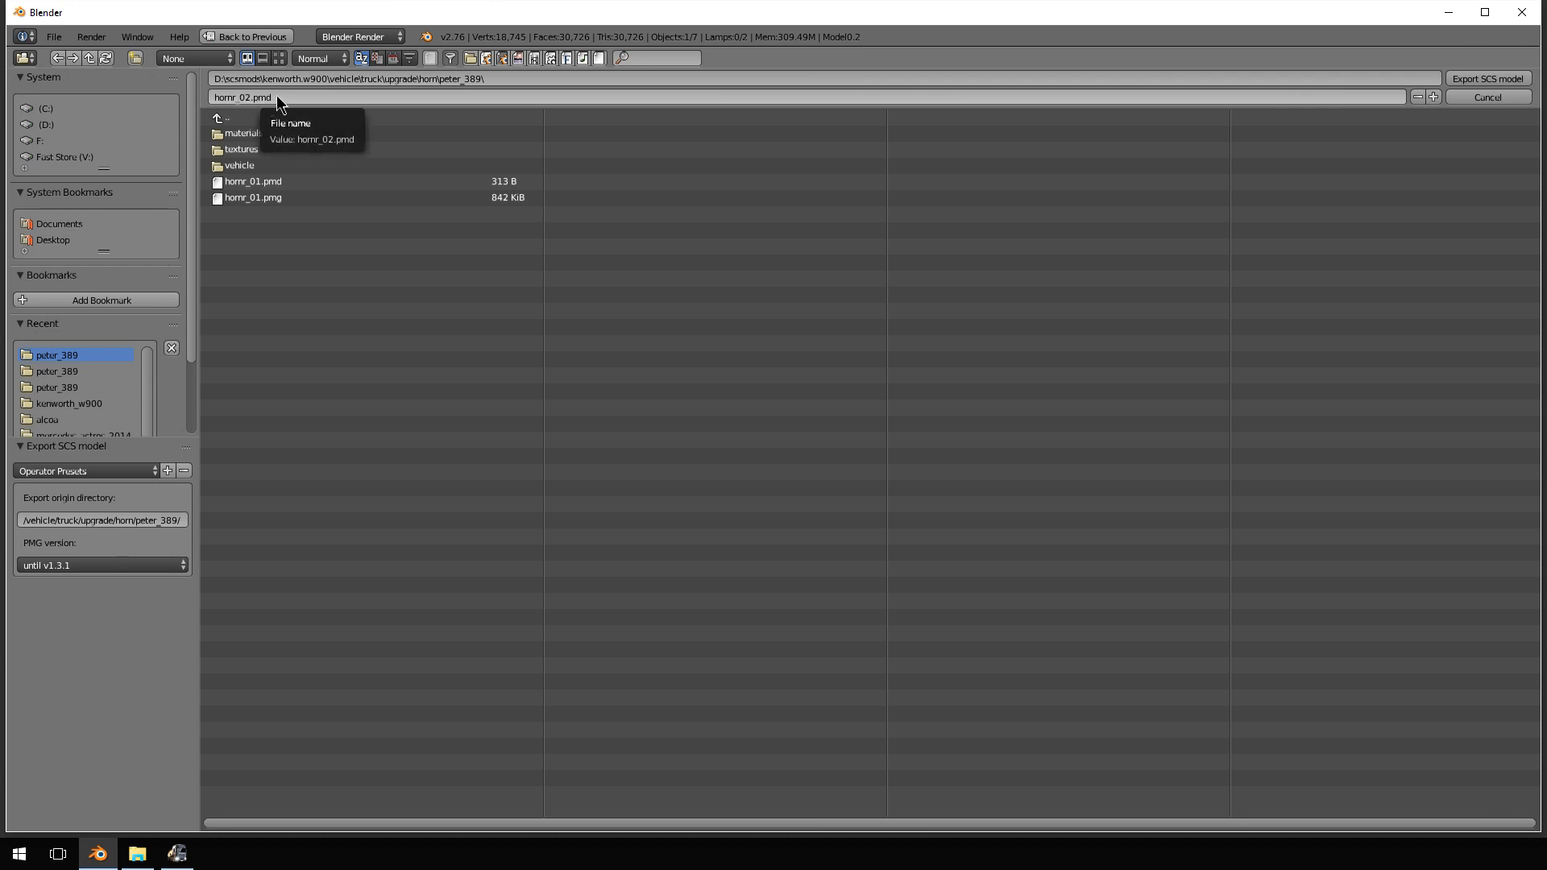
mouse_move(311, 294)
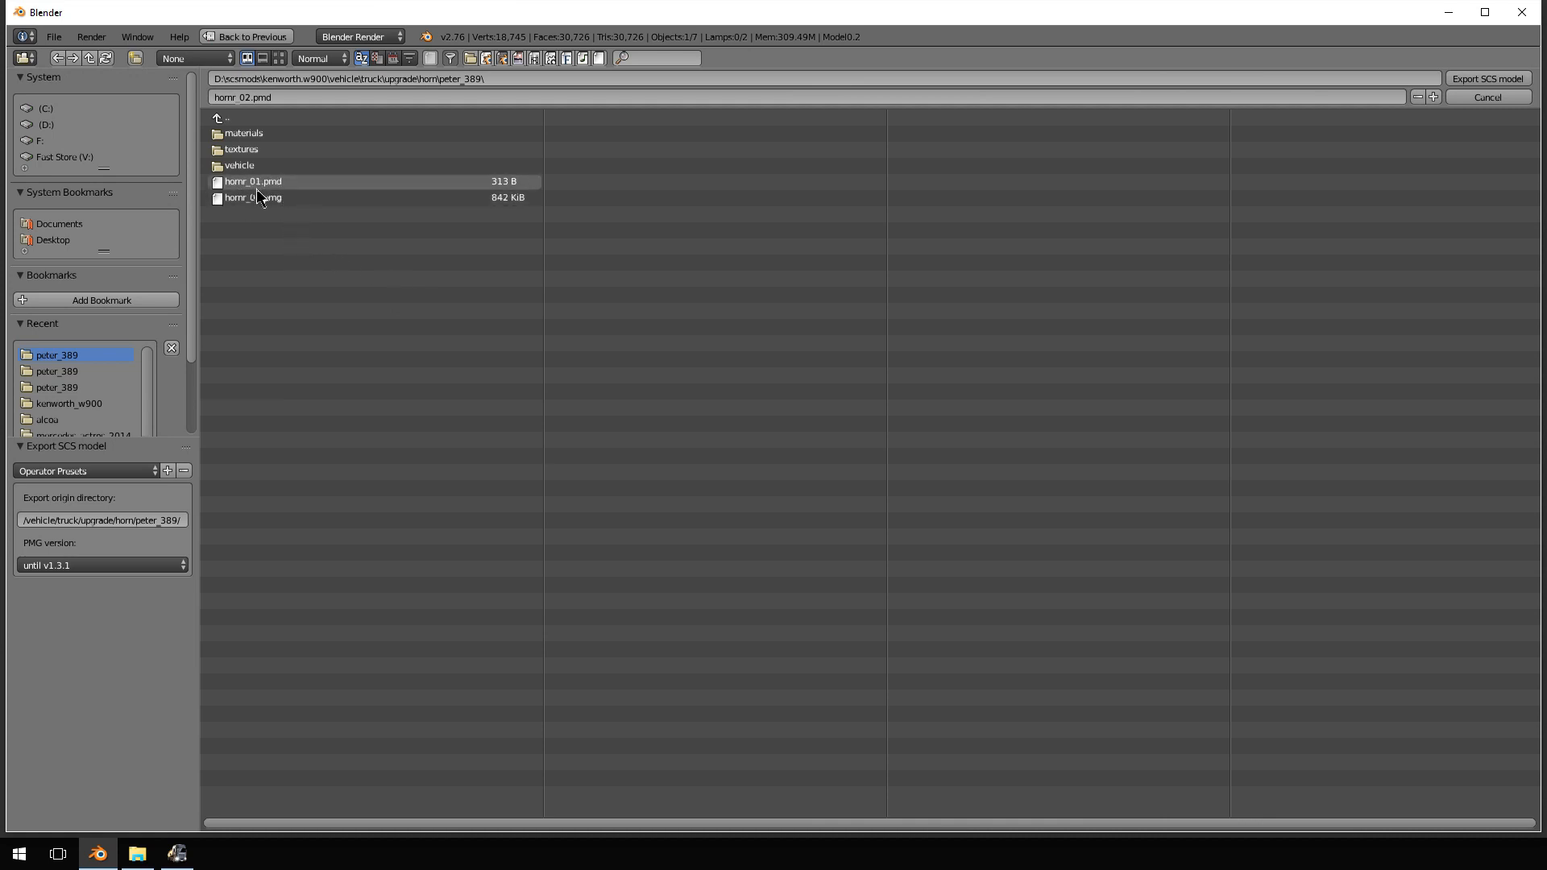
click(253, 181)
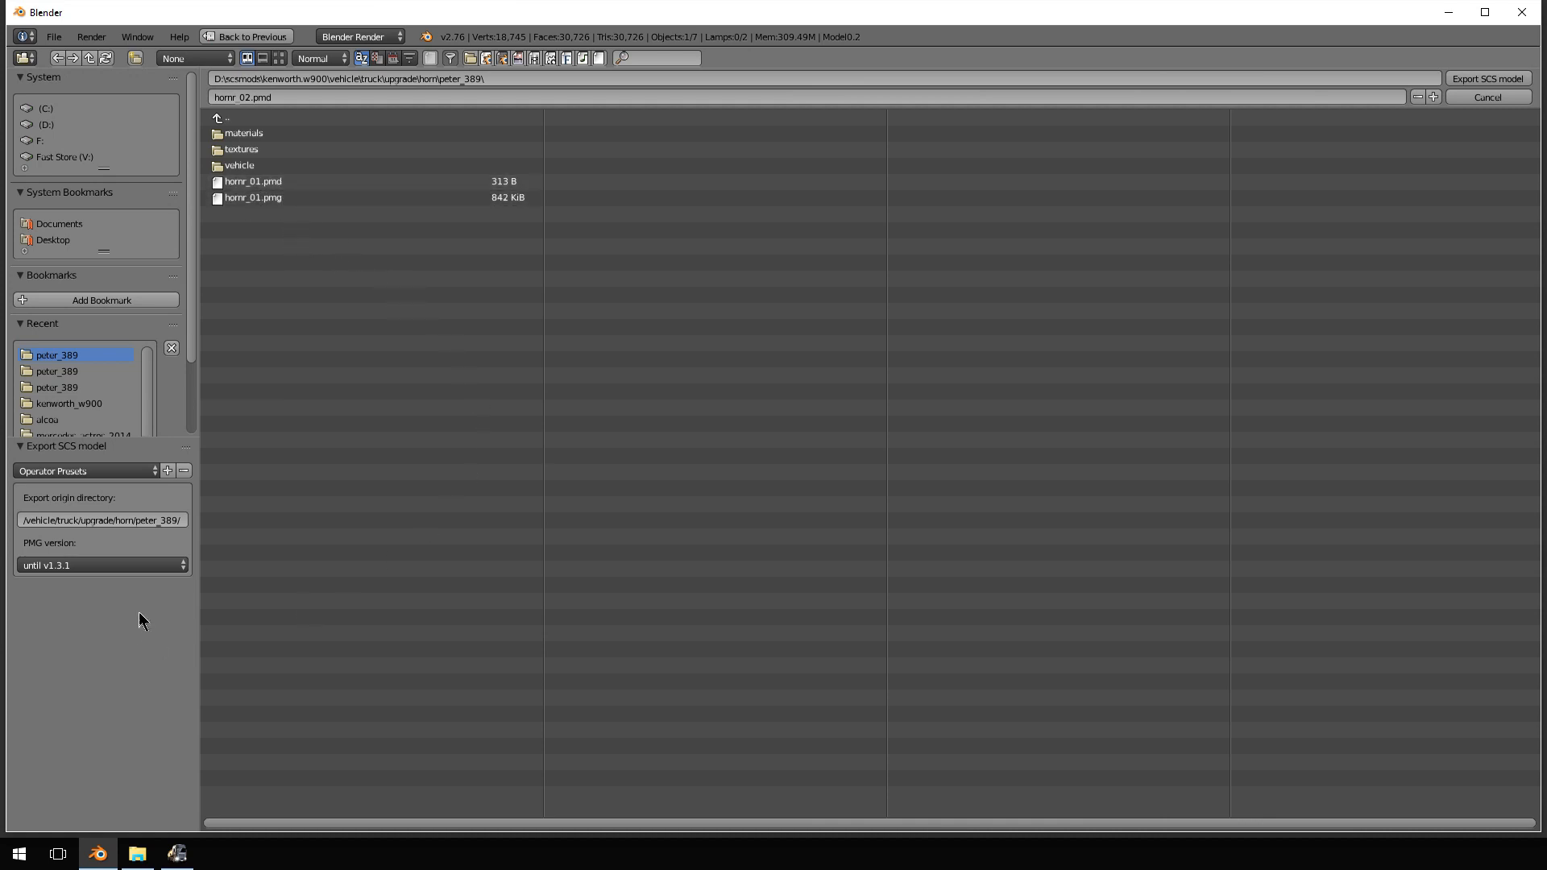
mouse_move(107, 540)
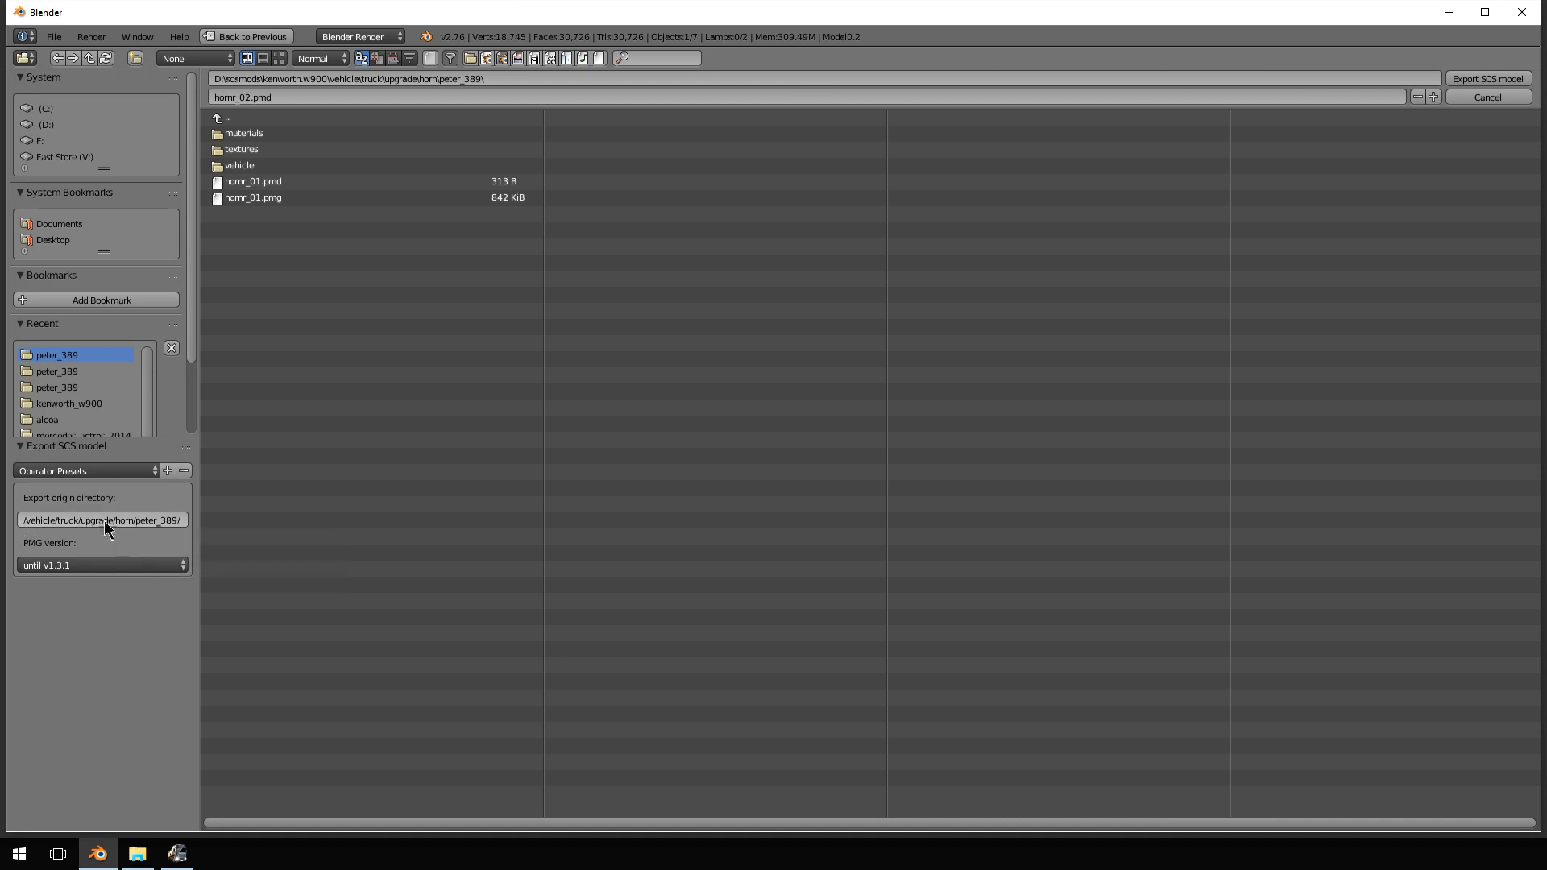
mouse_move(142, 527)
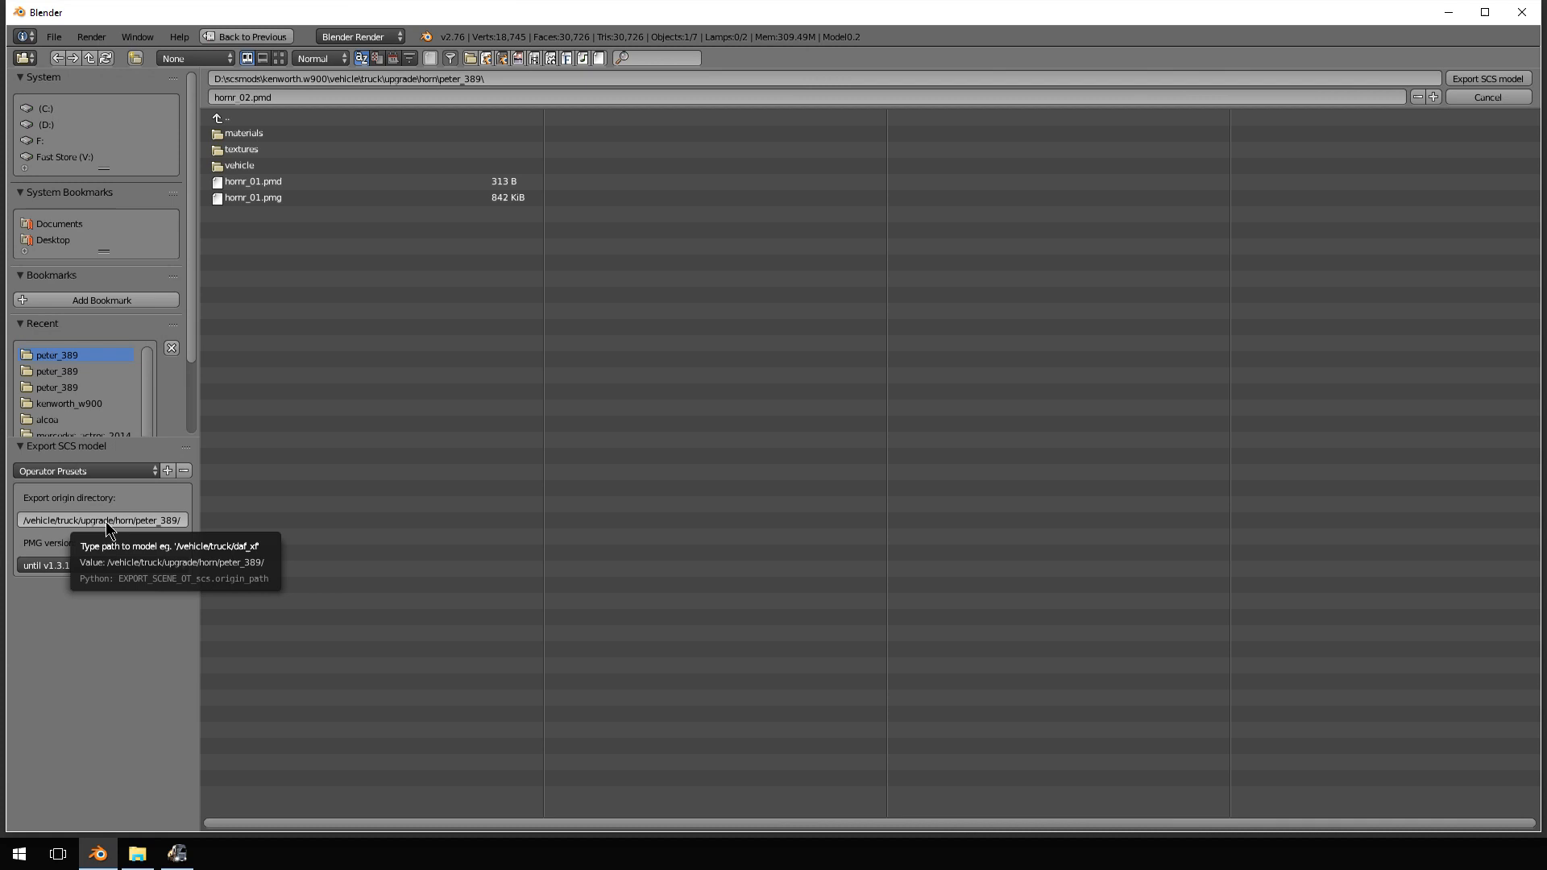
mouse_move(106, 656)
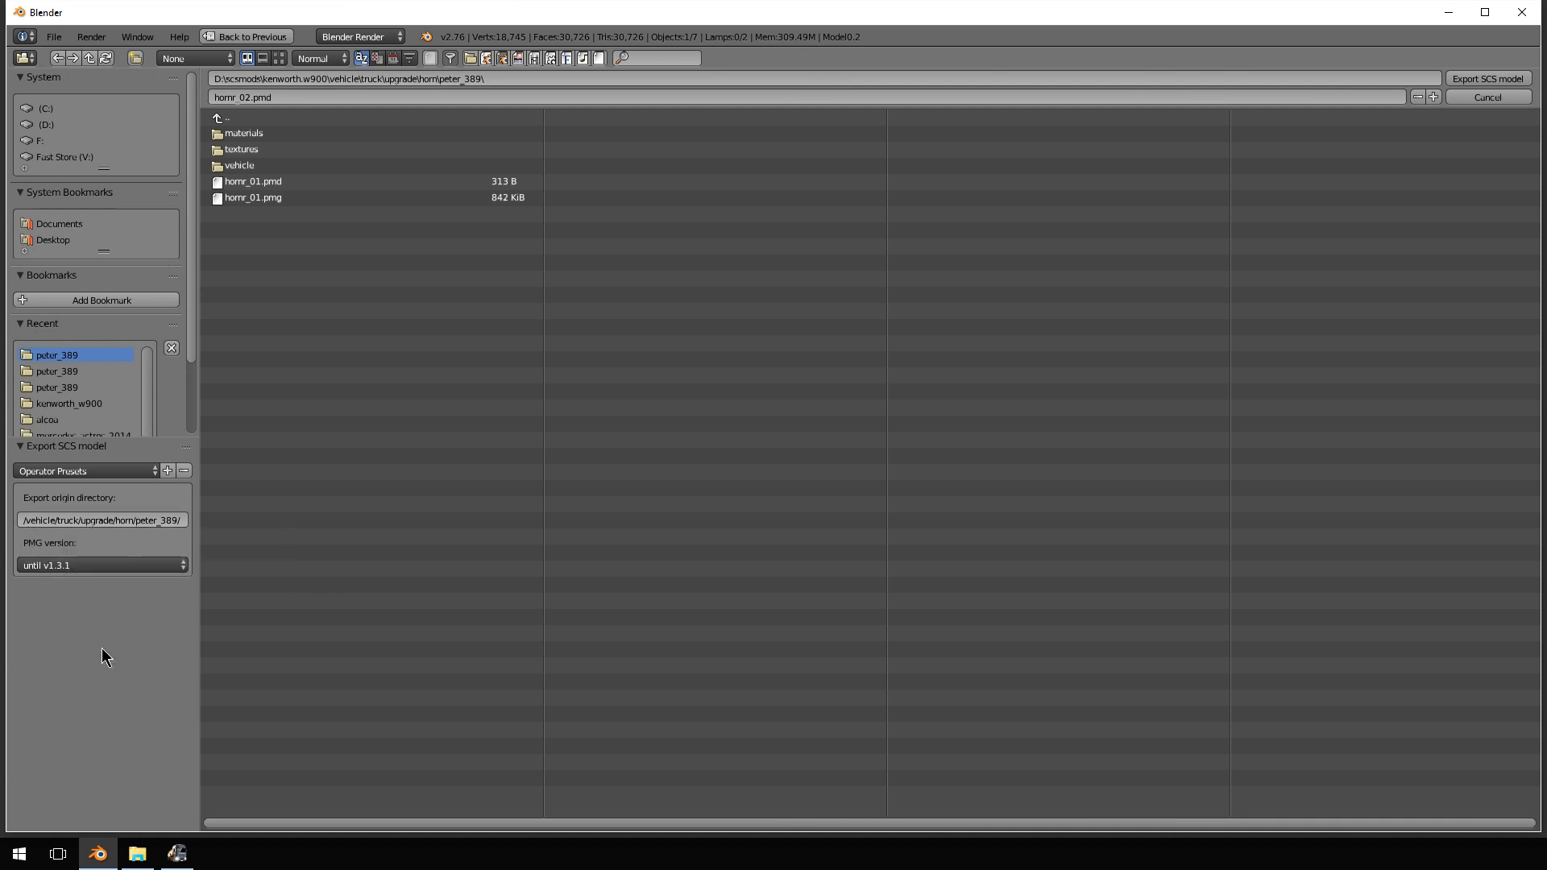
mouse_move(360, 164)
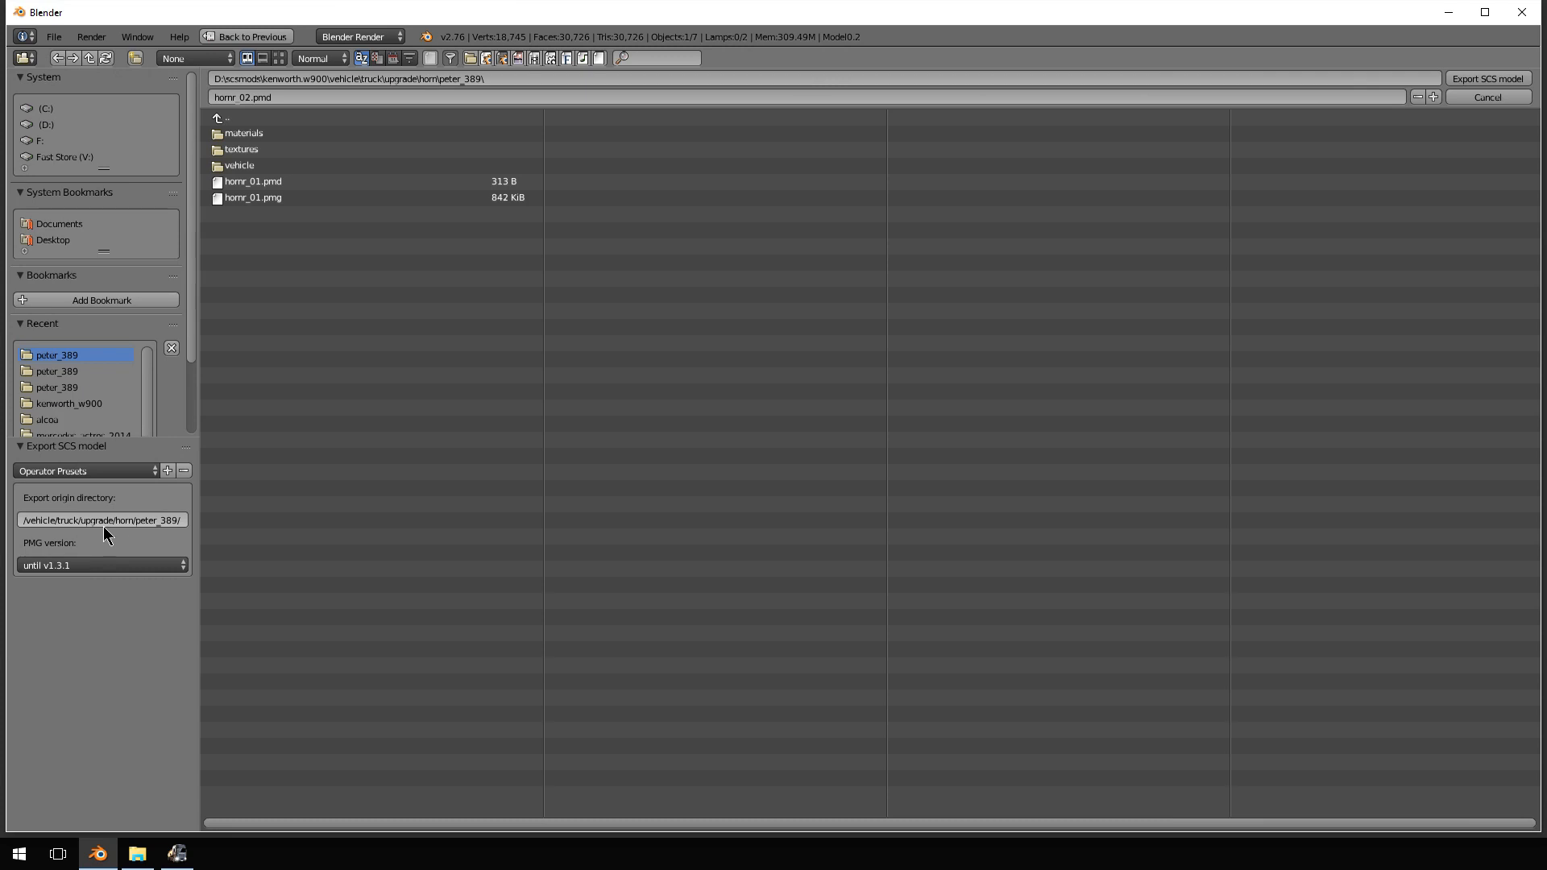
mouse_move(148, 530)
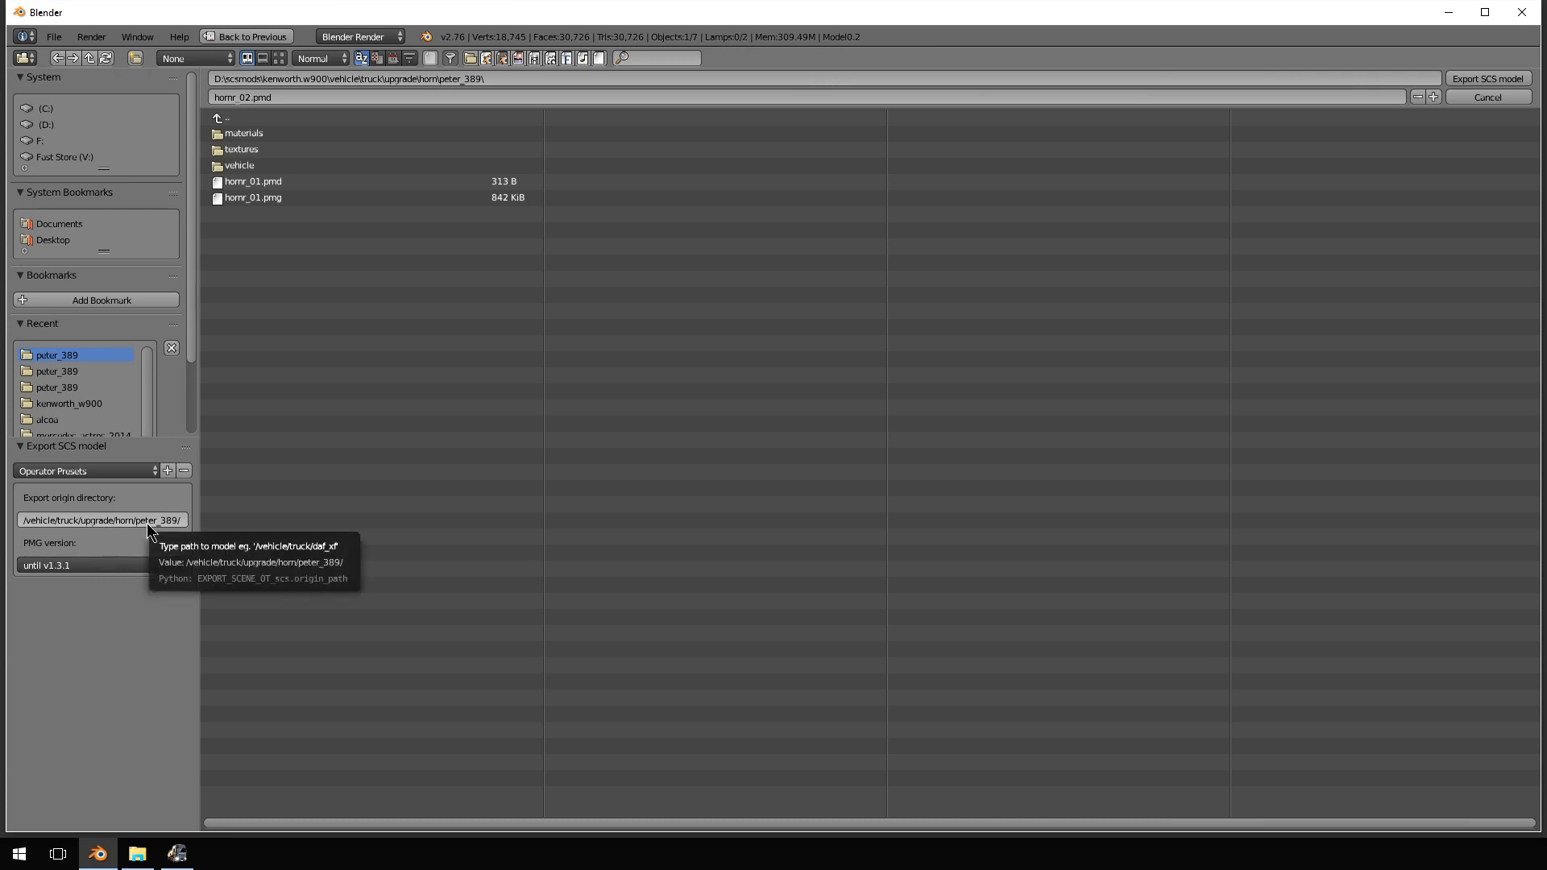
mouse_move(174, 530)
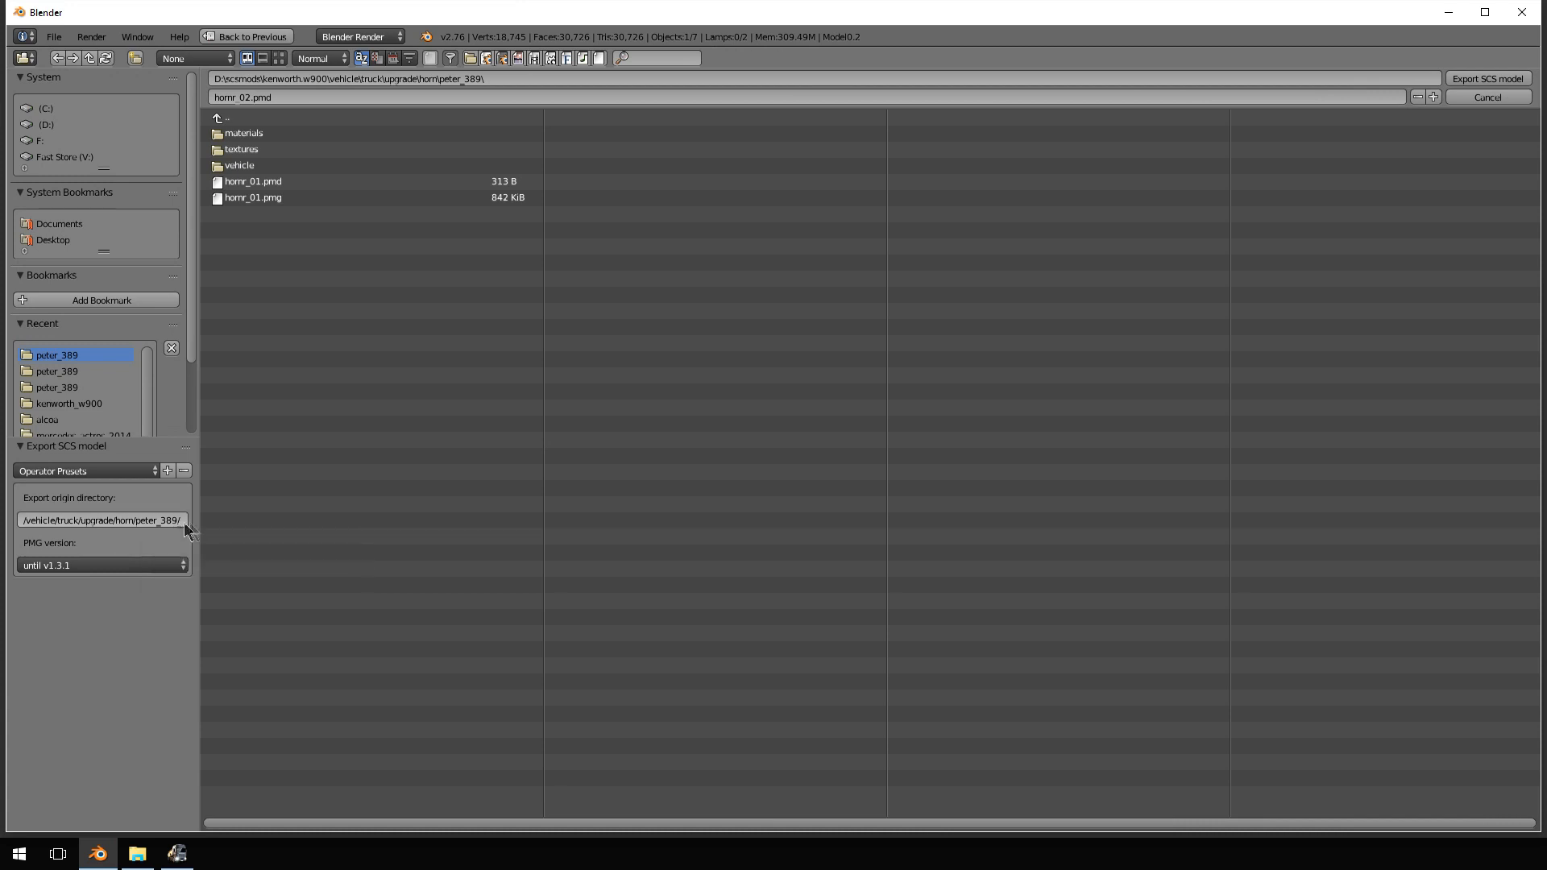
click(102, 520)
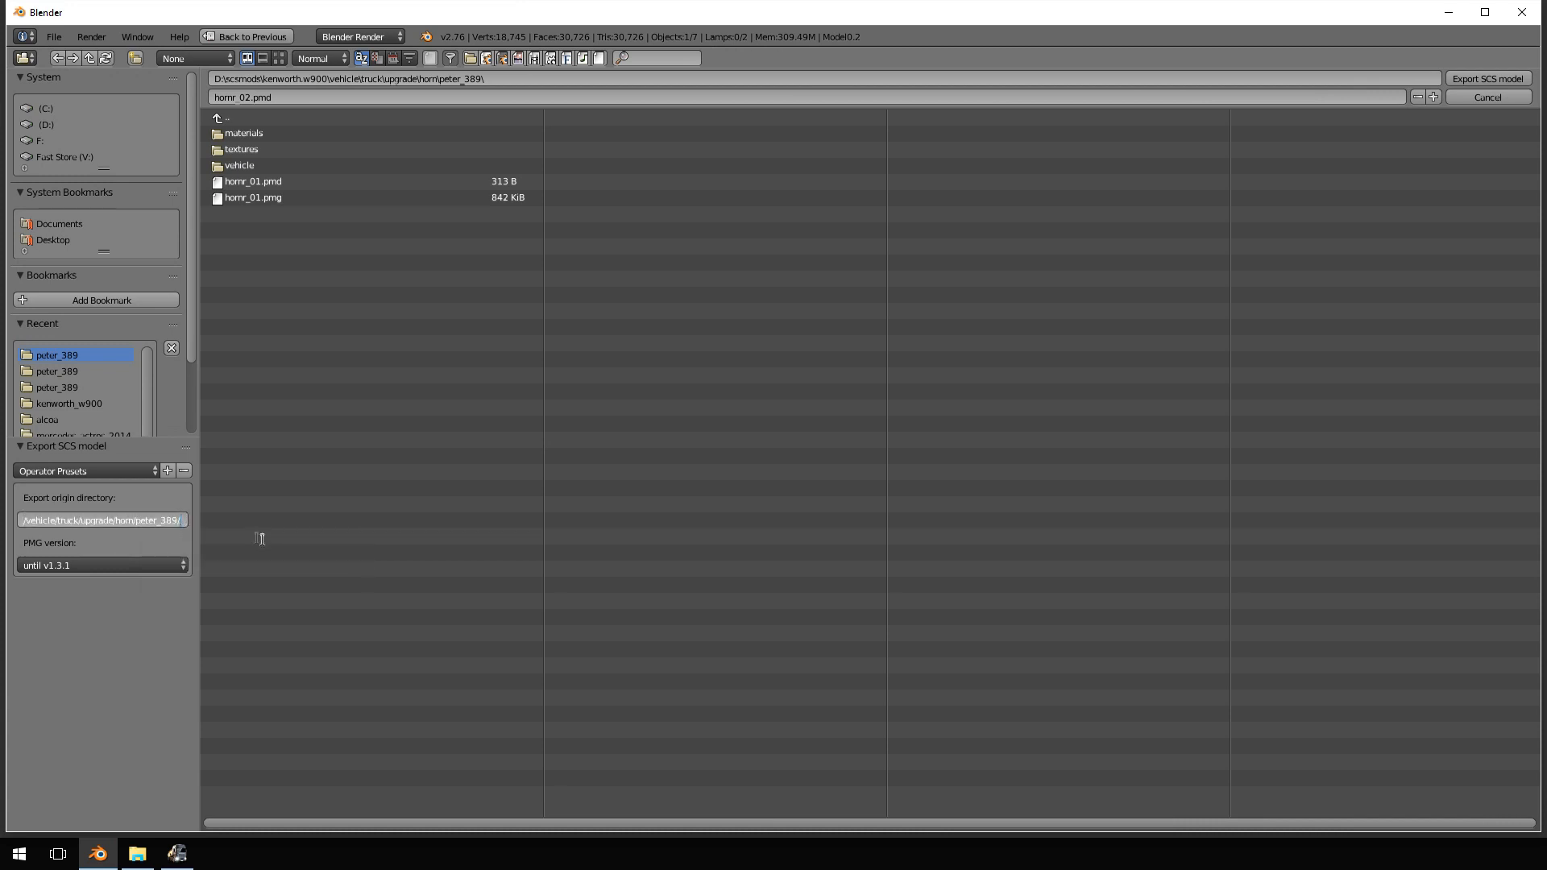
click(101, 521)
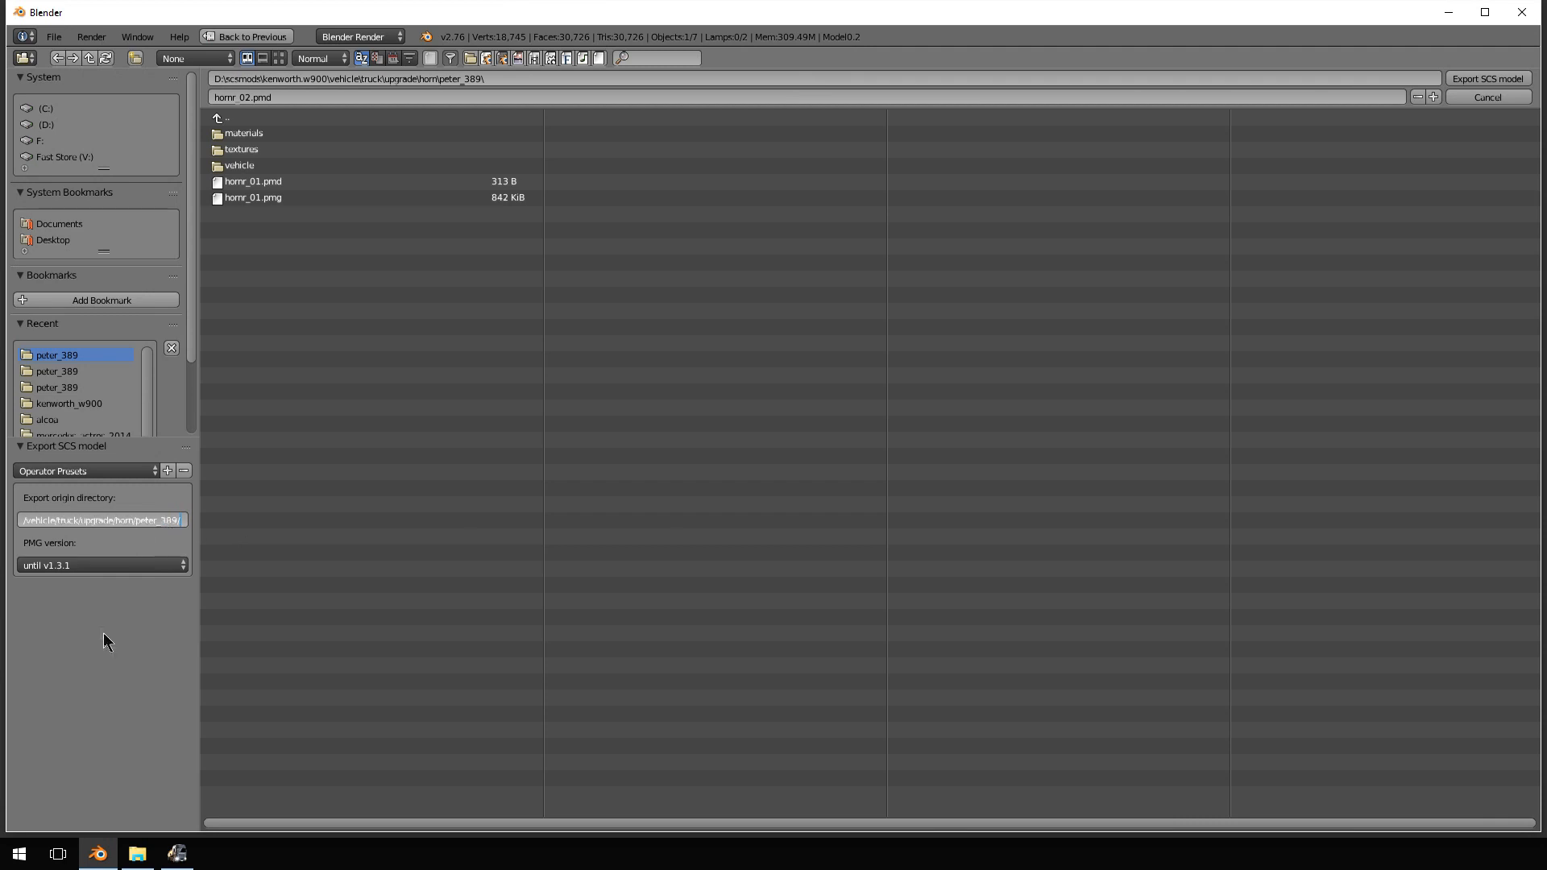
click(103, 521)
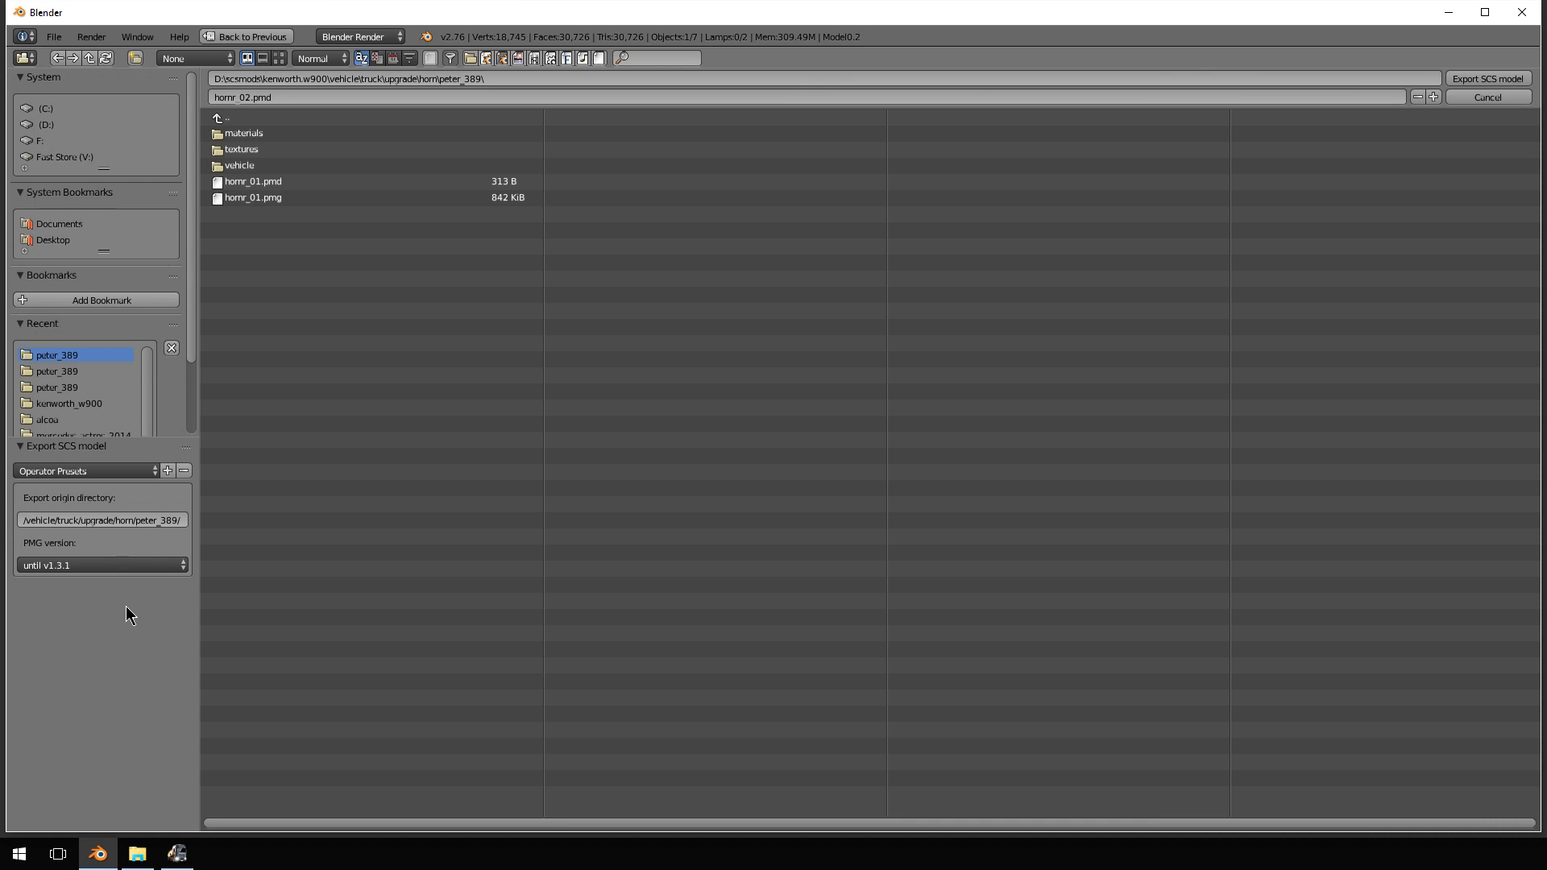
mouse_move(124, 603)
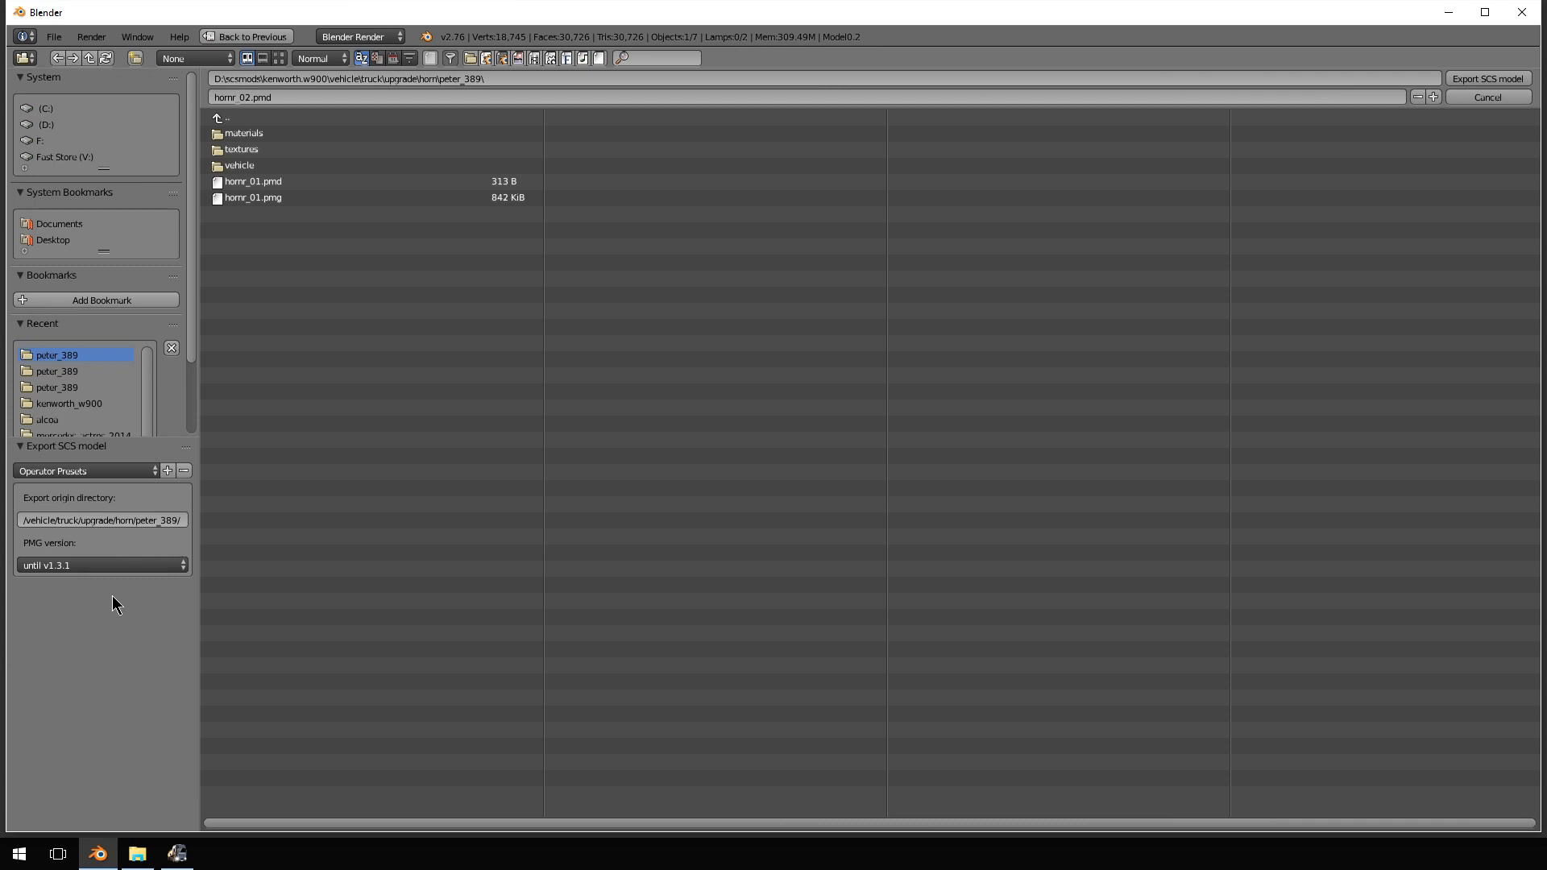
mouse_move(1461, 111)
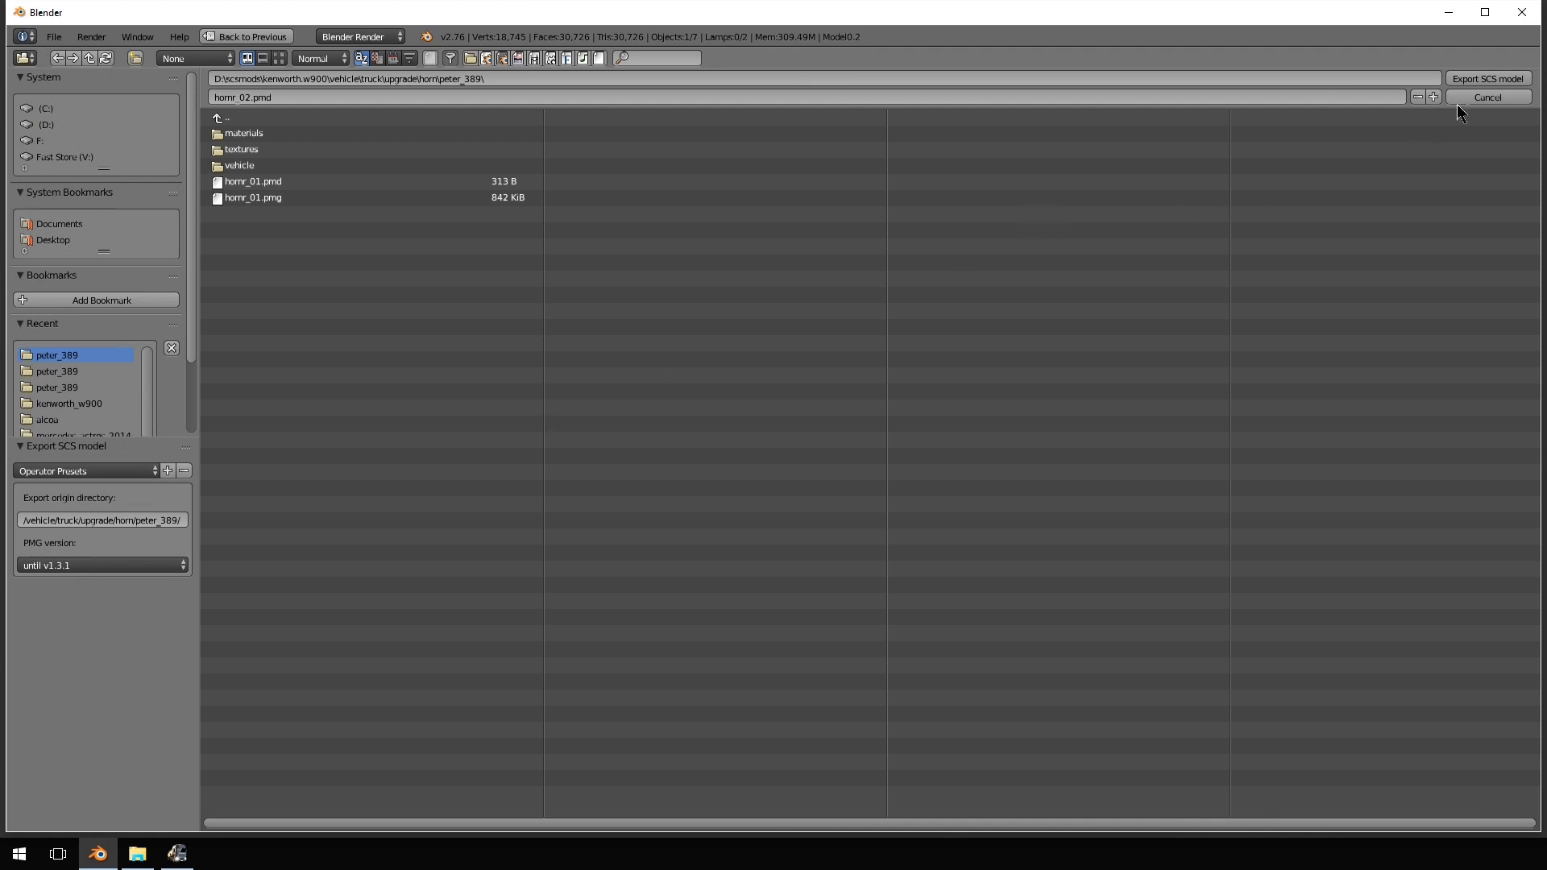
mouse_move(1487, 79)
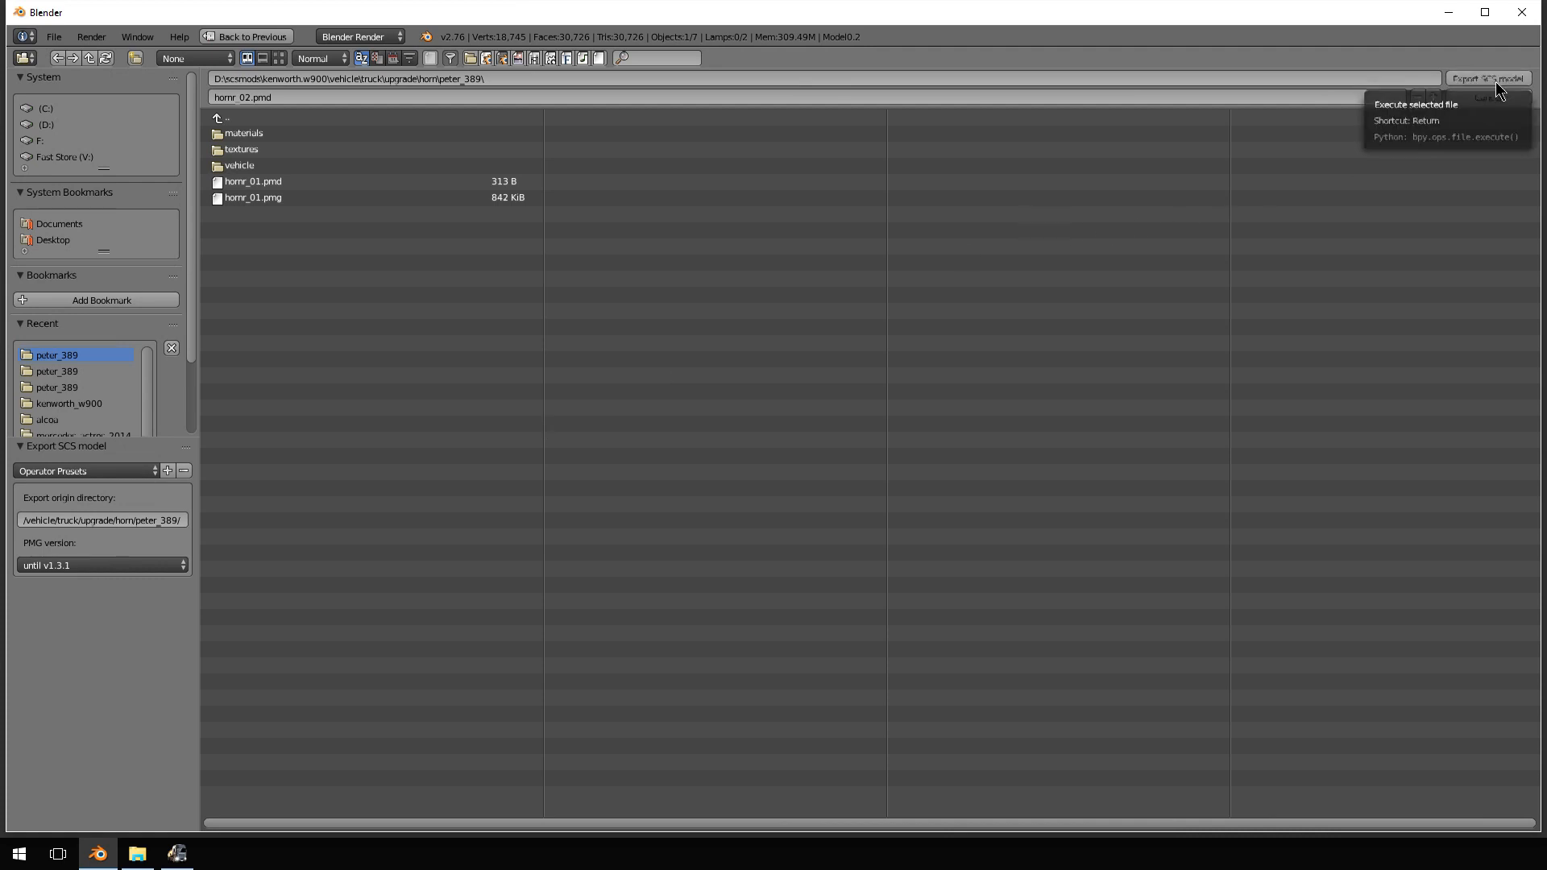
Export the horn as an SCS model and switch to File Explorer at the mod folder
click(1489, 77)
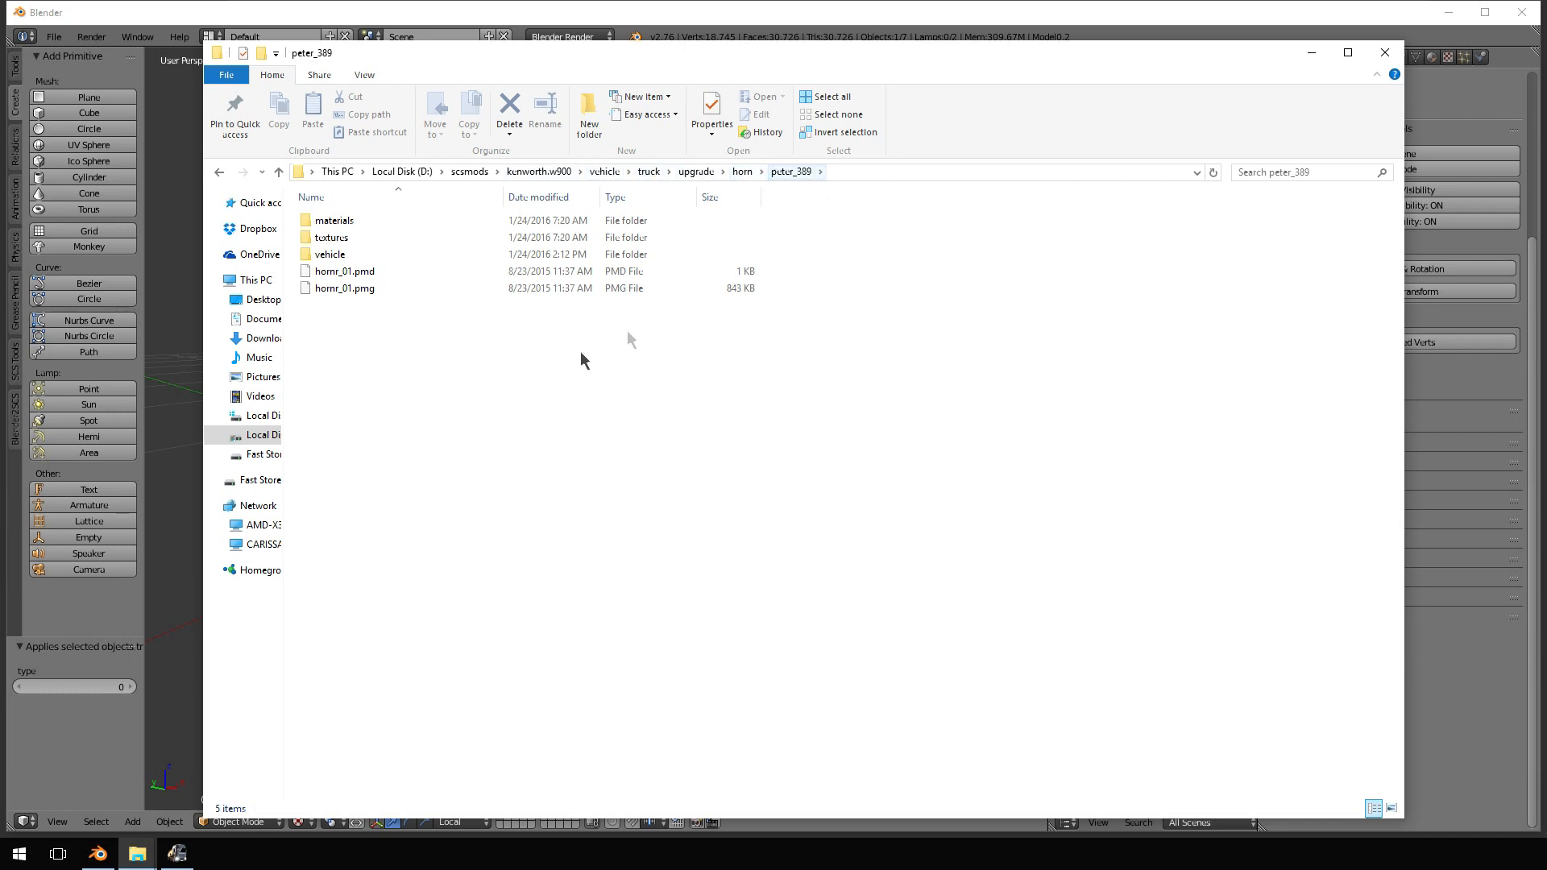
click(345, 286)
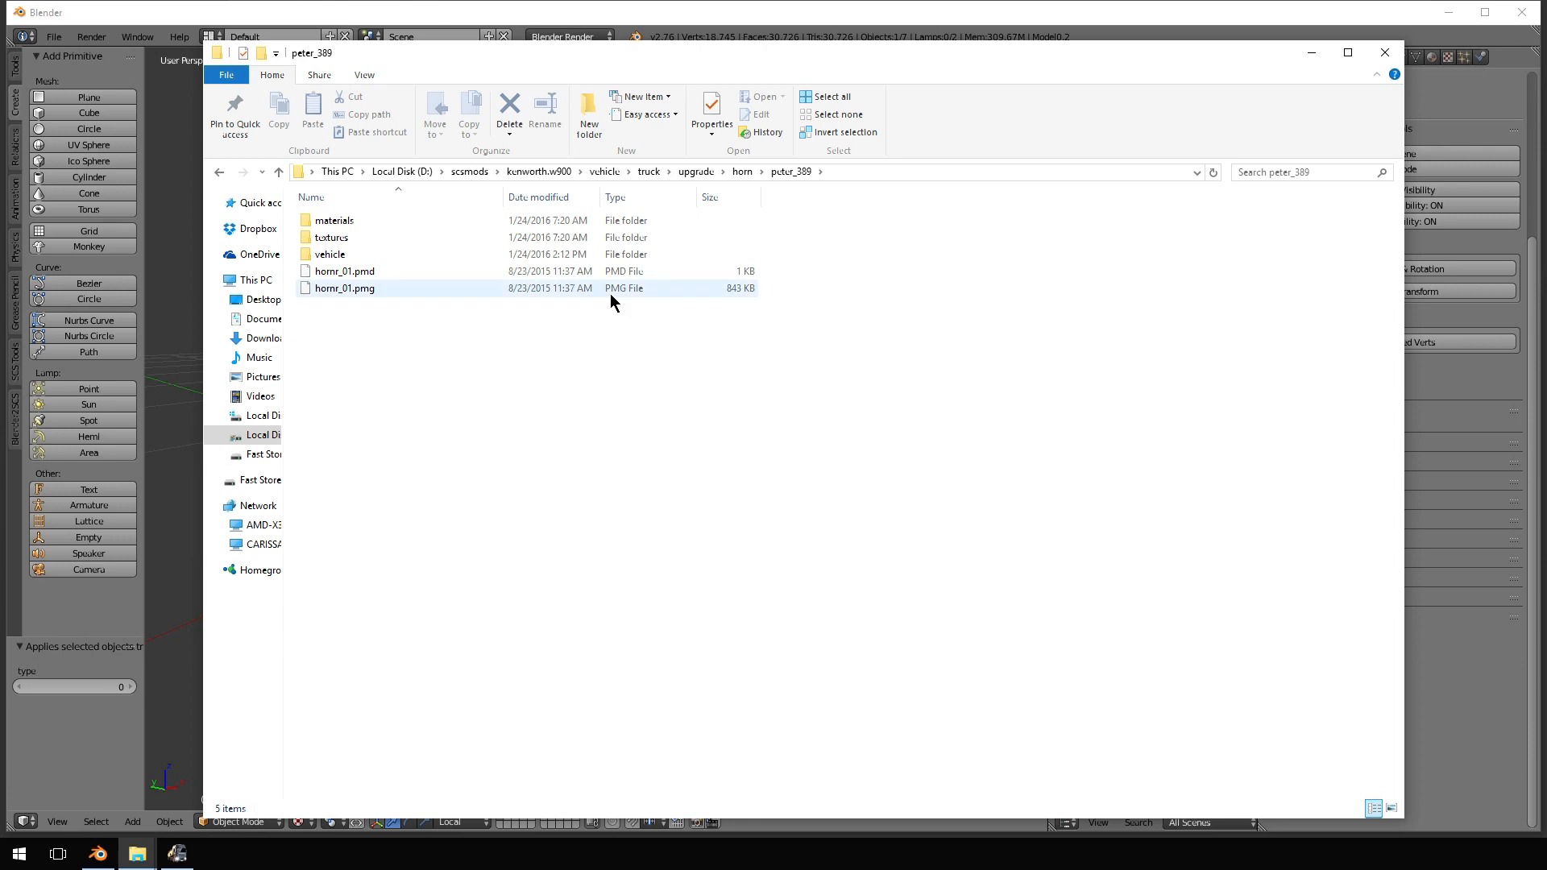
click(345, 271)
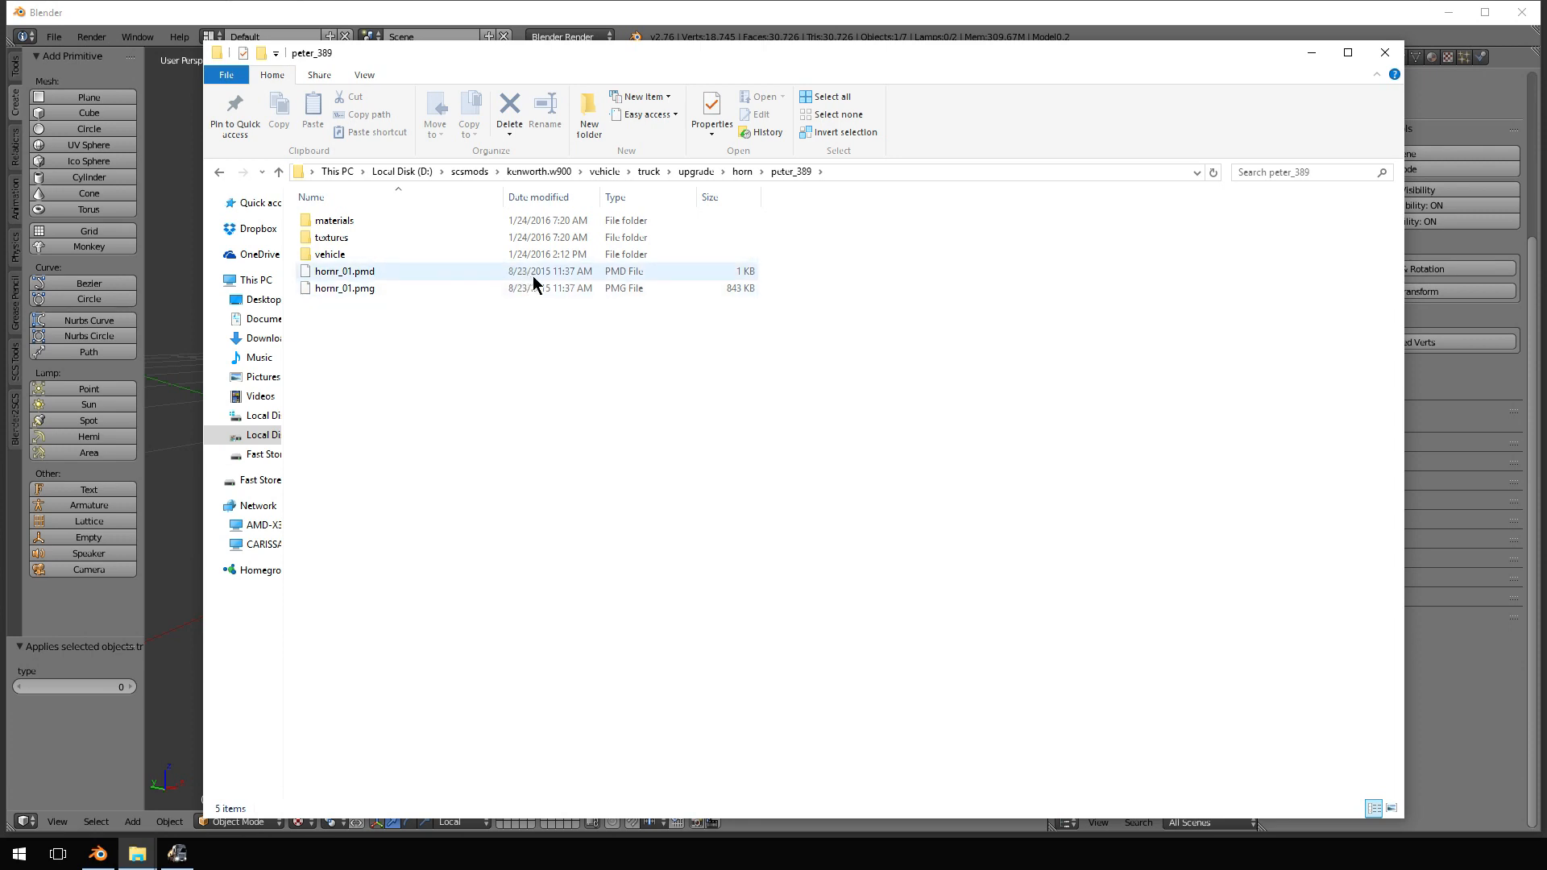
click(533, 327)
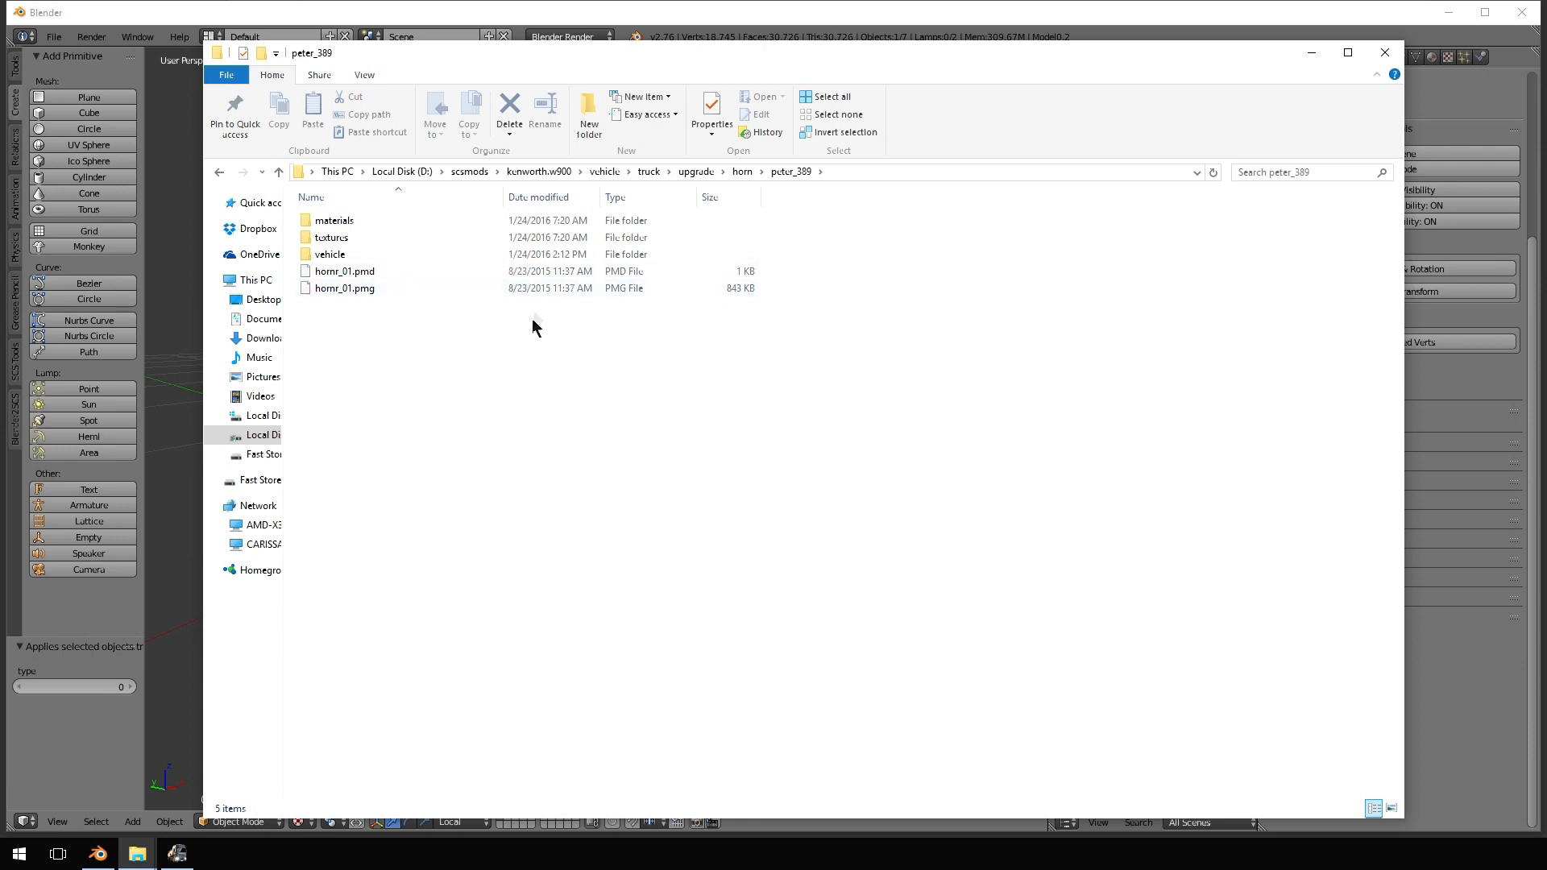
mouse_move(406, 346)
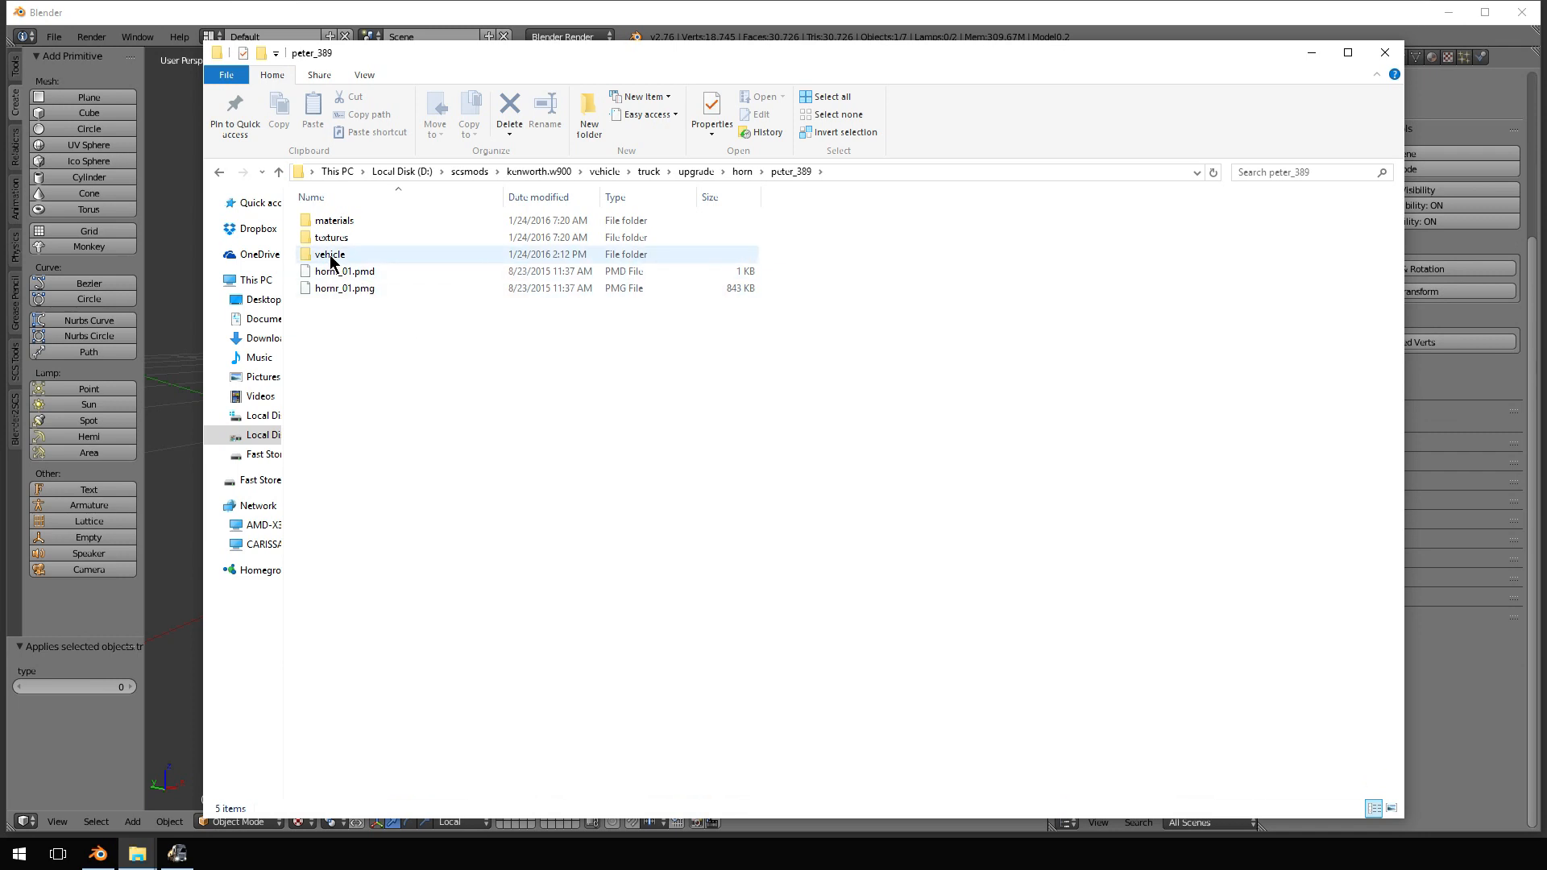
Browse into vehicle/truck/upgrade/horn/peter_389 to confirm horn_01.pmd and .pmg, then return to the outer folder
double_click(328, 253)
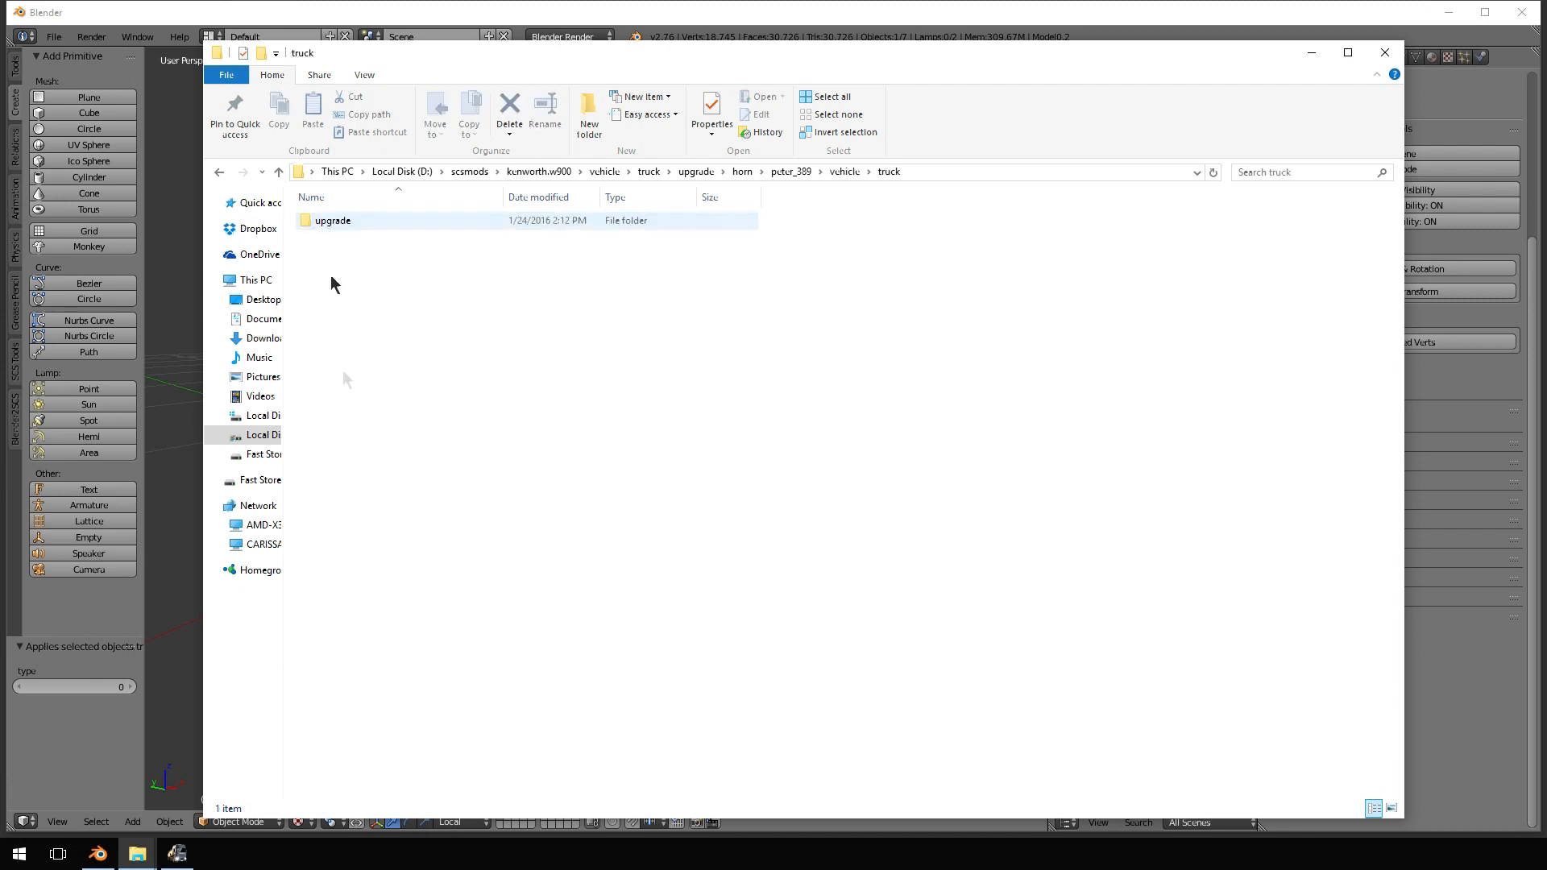
double_click(332, 220)
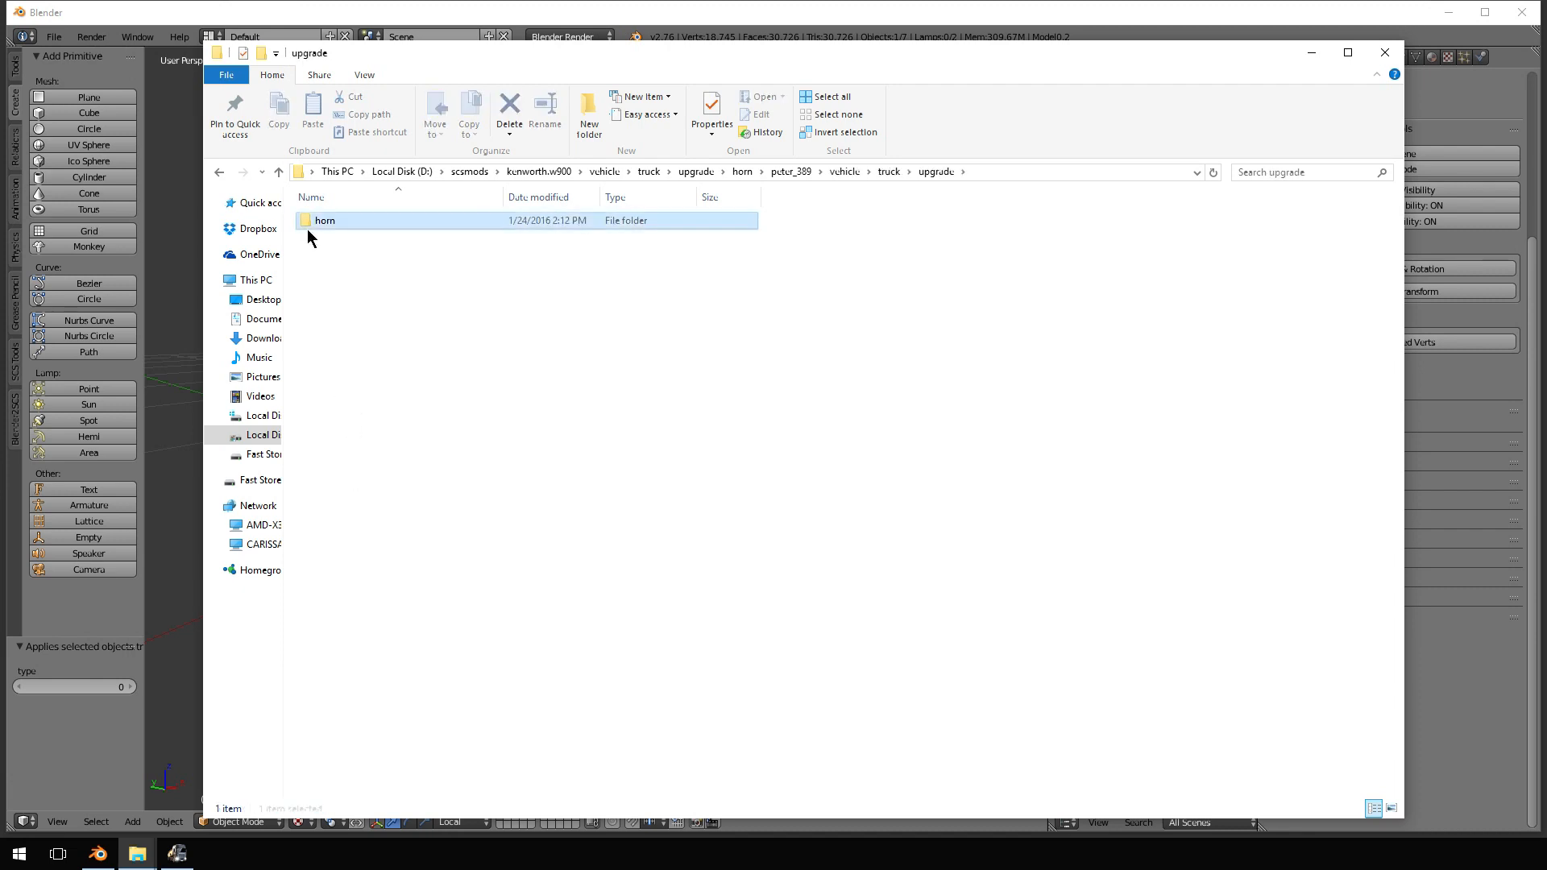
double_click(324, 221)
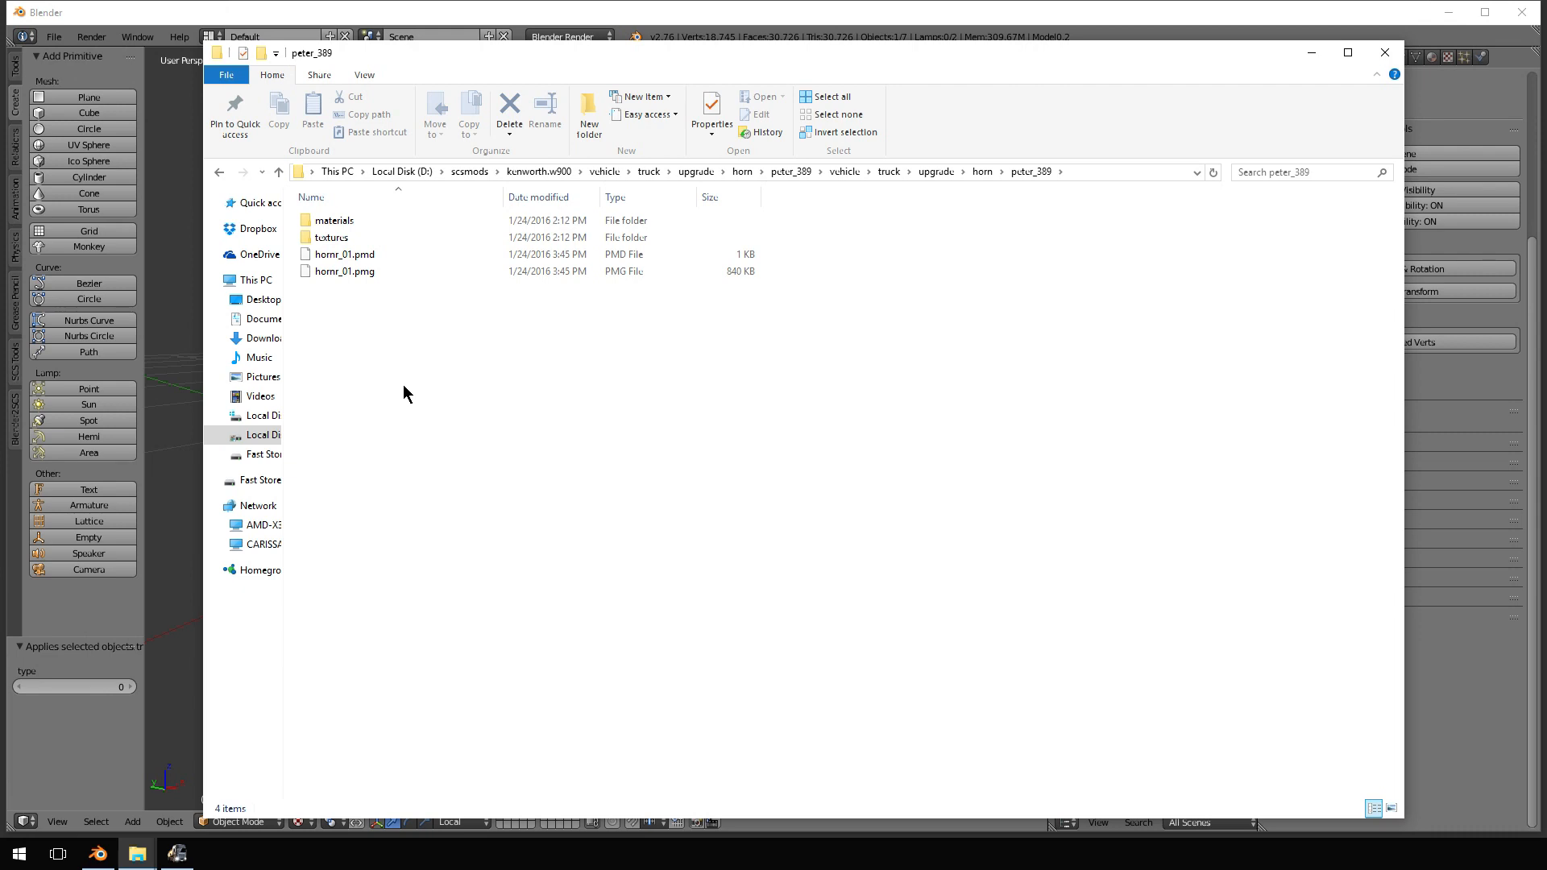
mouse_move(589, 403)
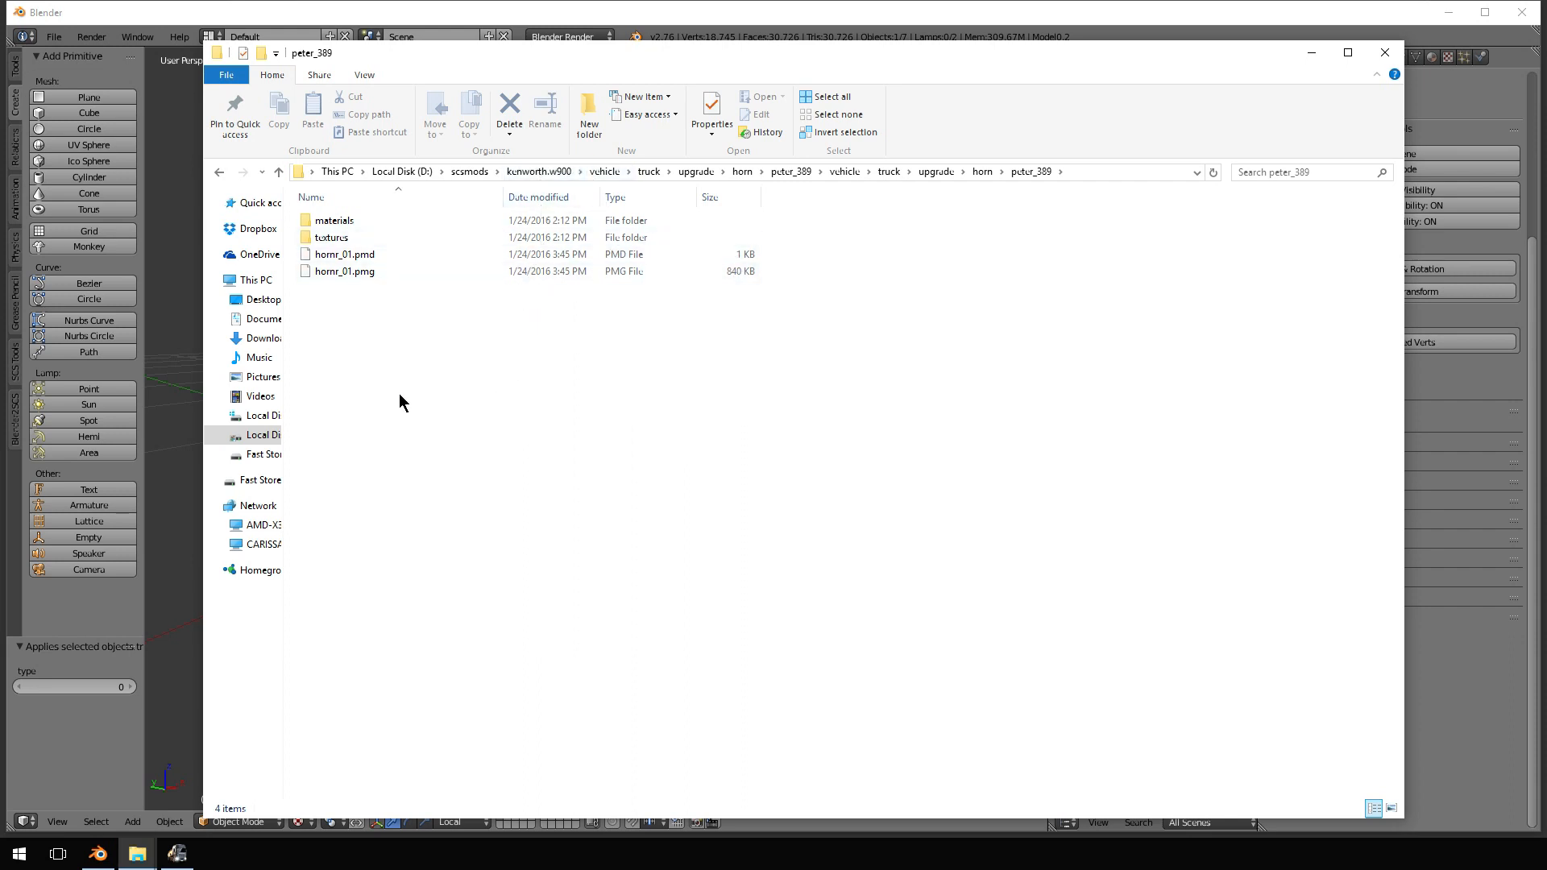
mouse_move(410, 405)
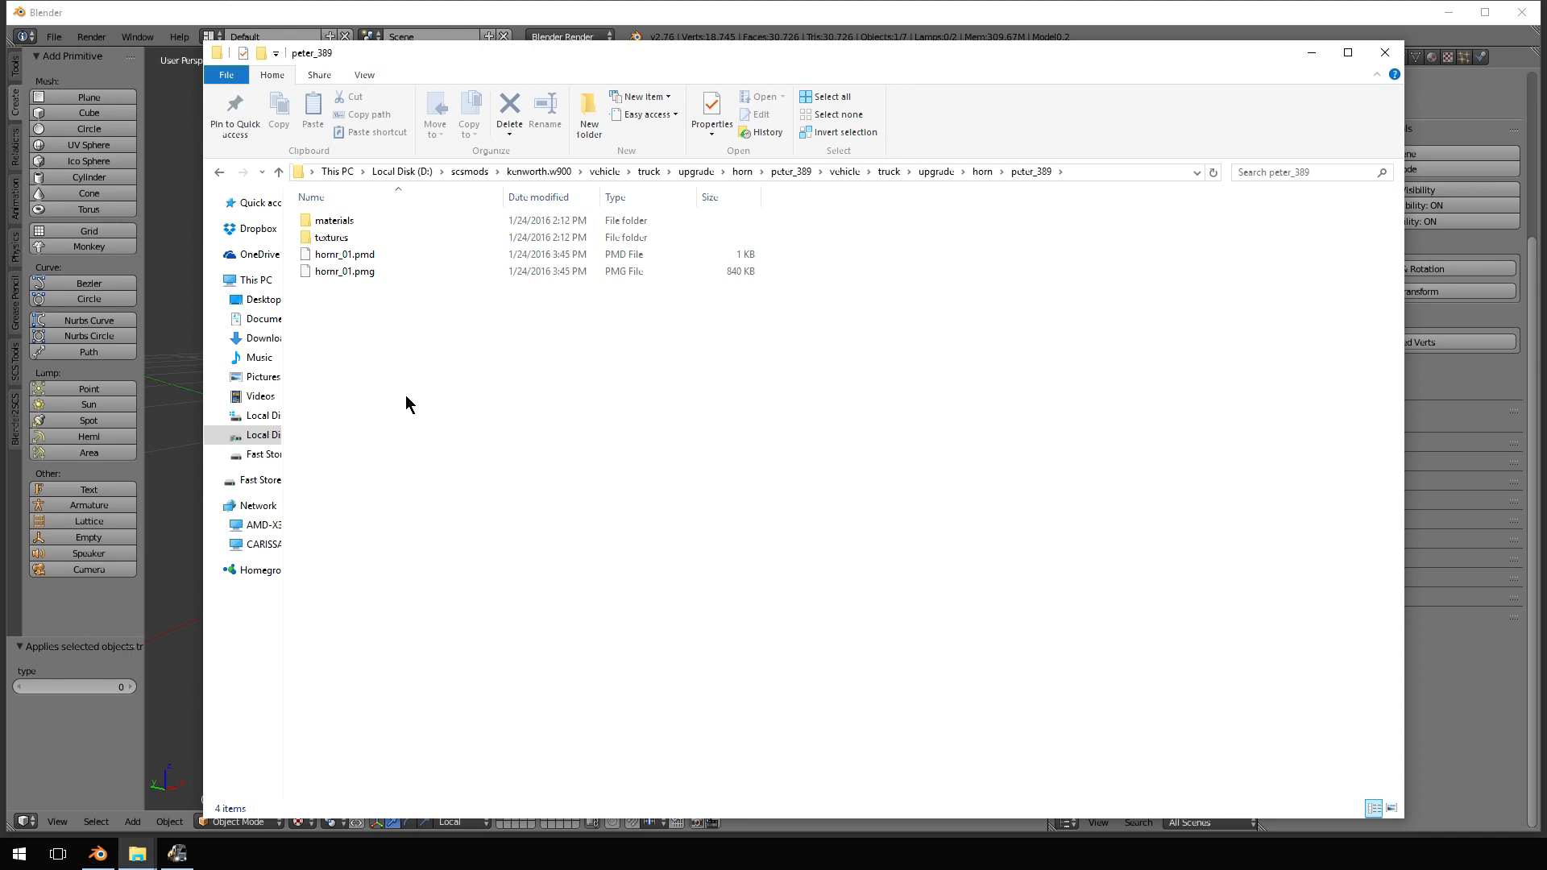
mouse_move(381, 337)
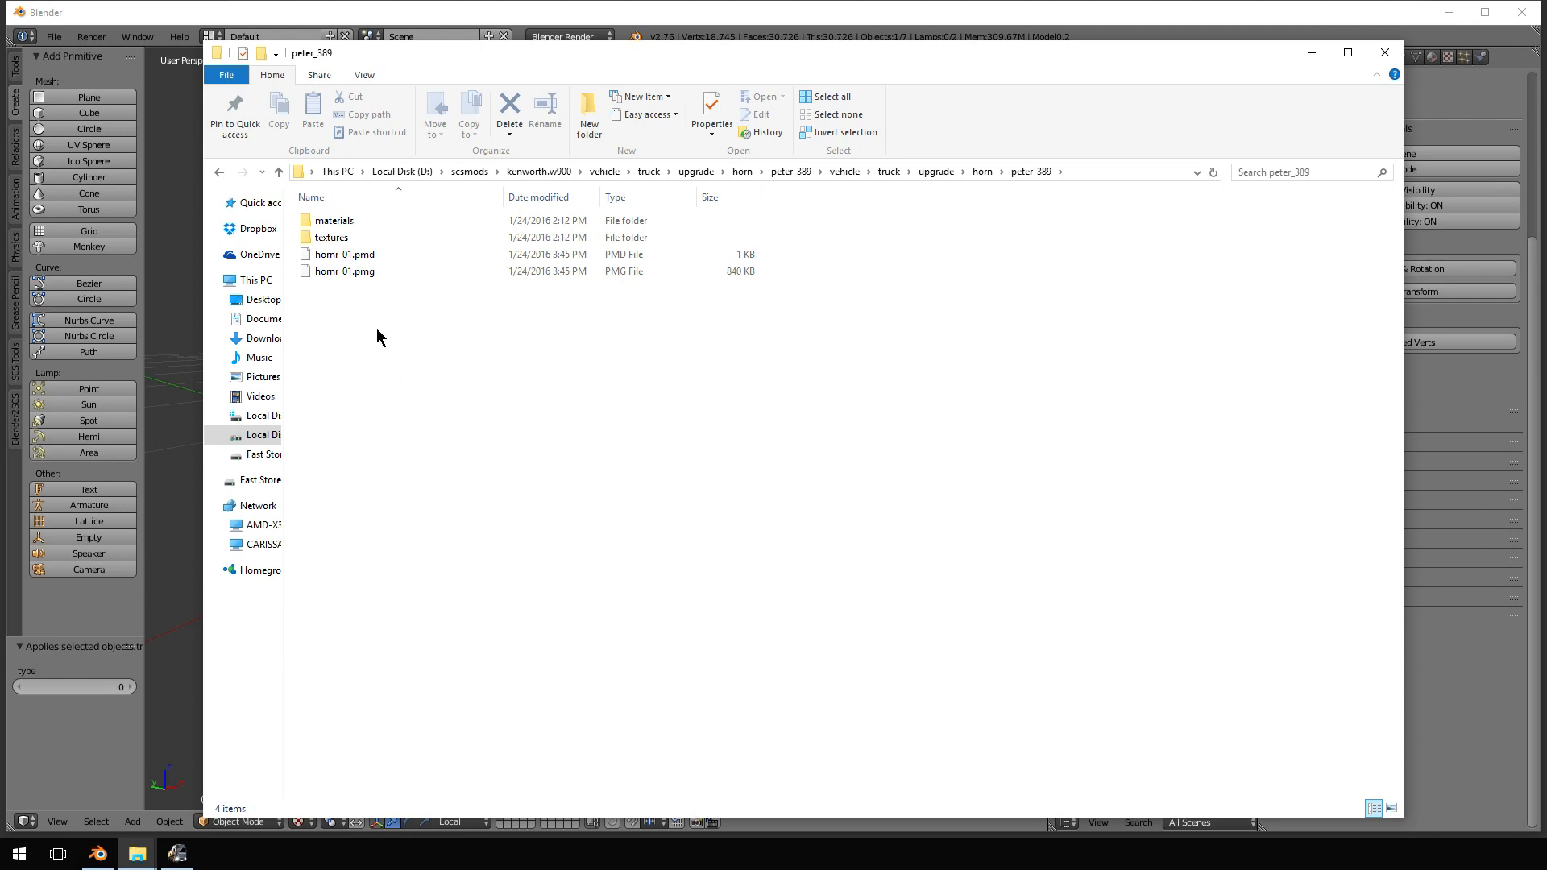
mouse_move(464, 357)
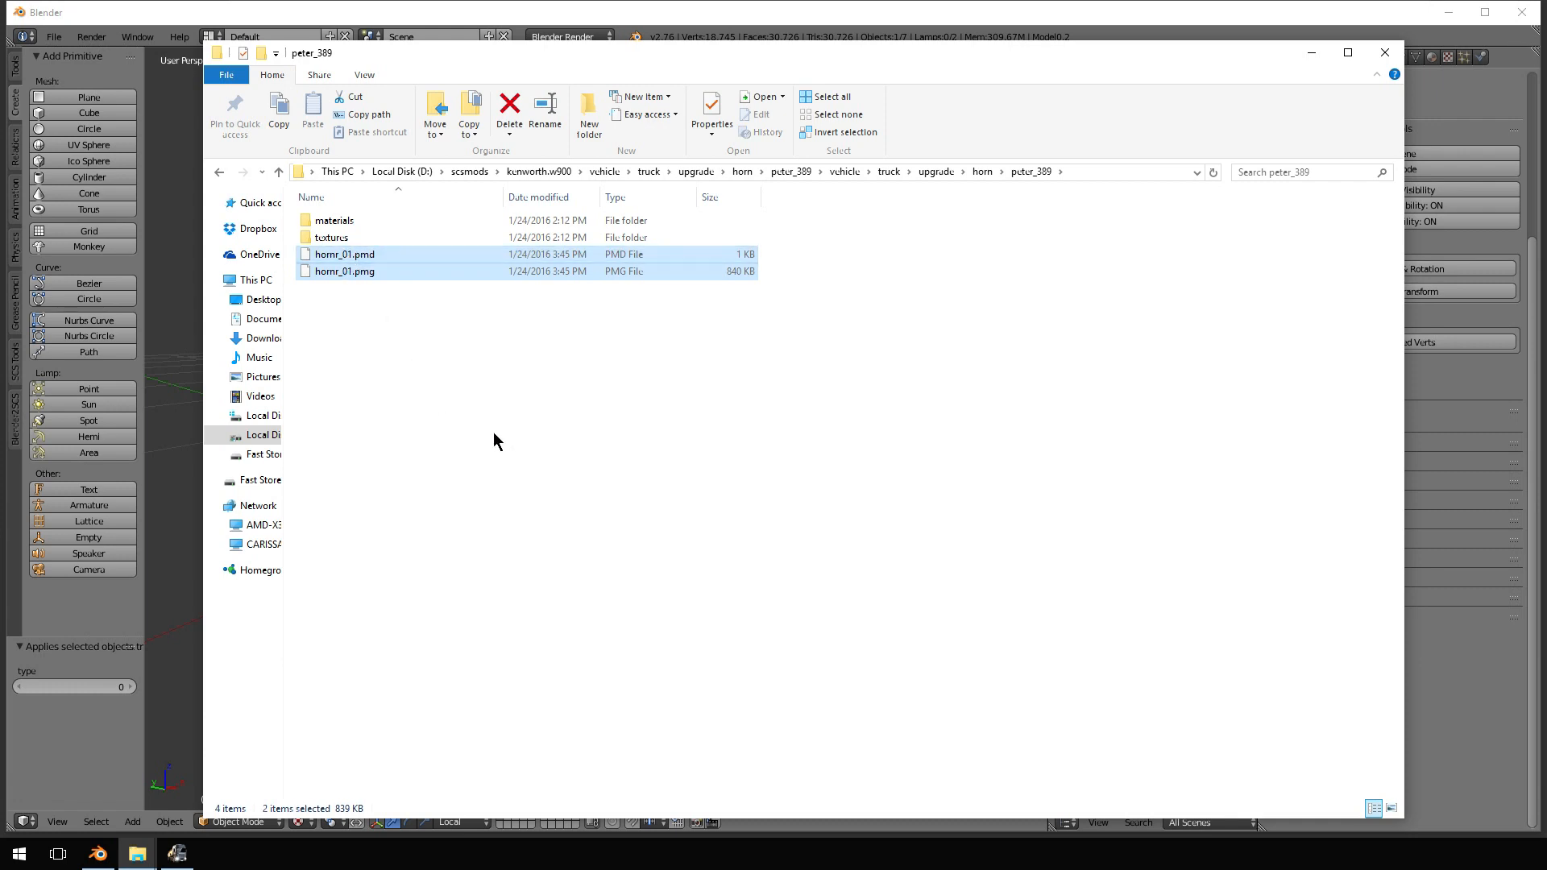
mouse_move(377, 274)
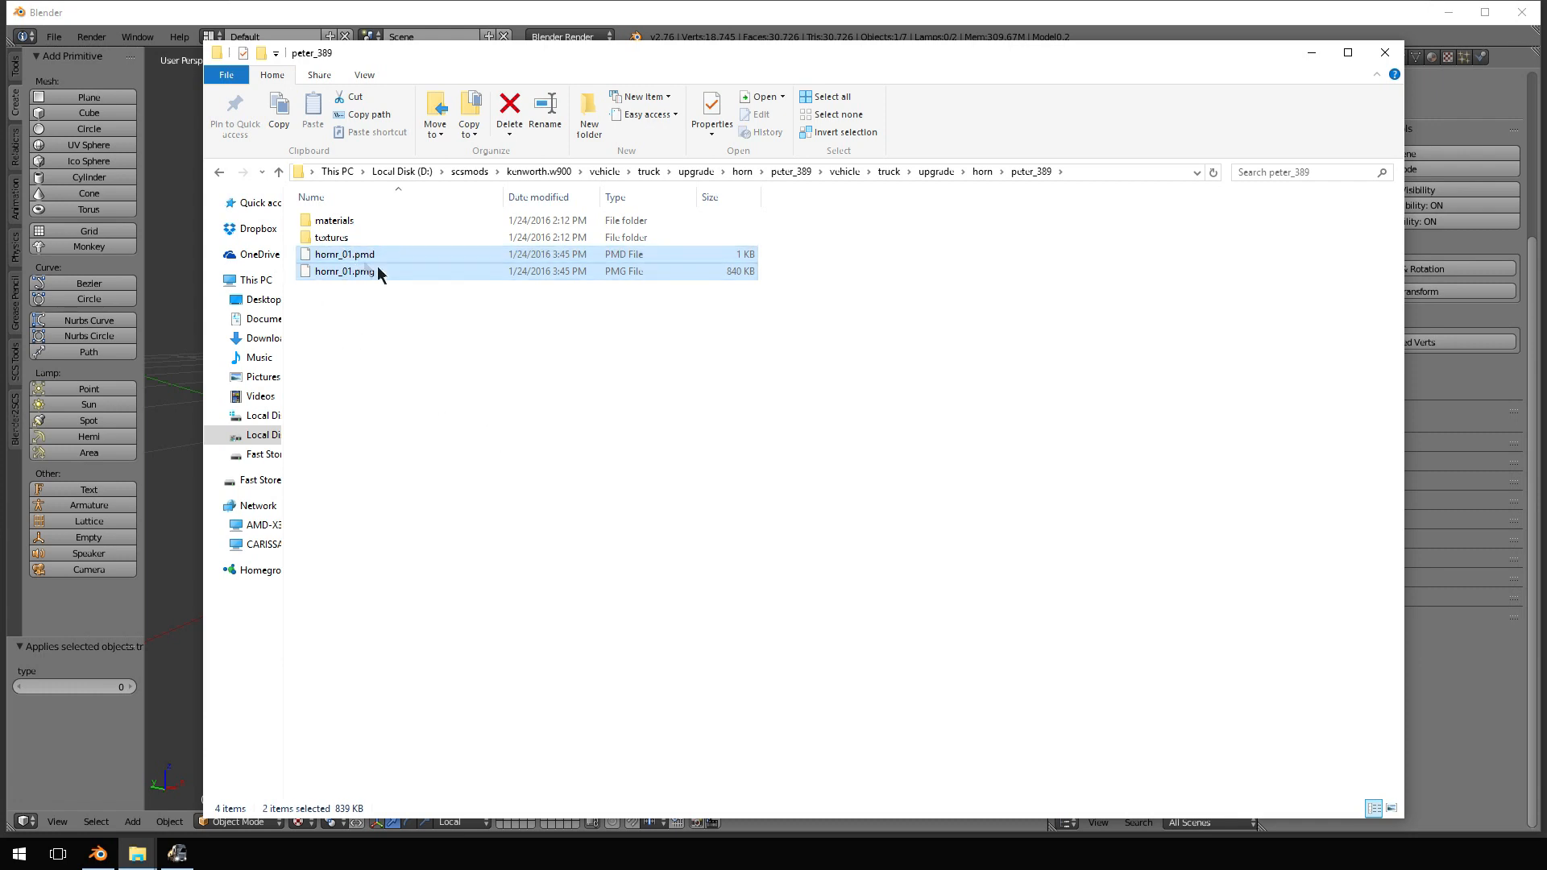
mouse_move(333, 220)
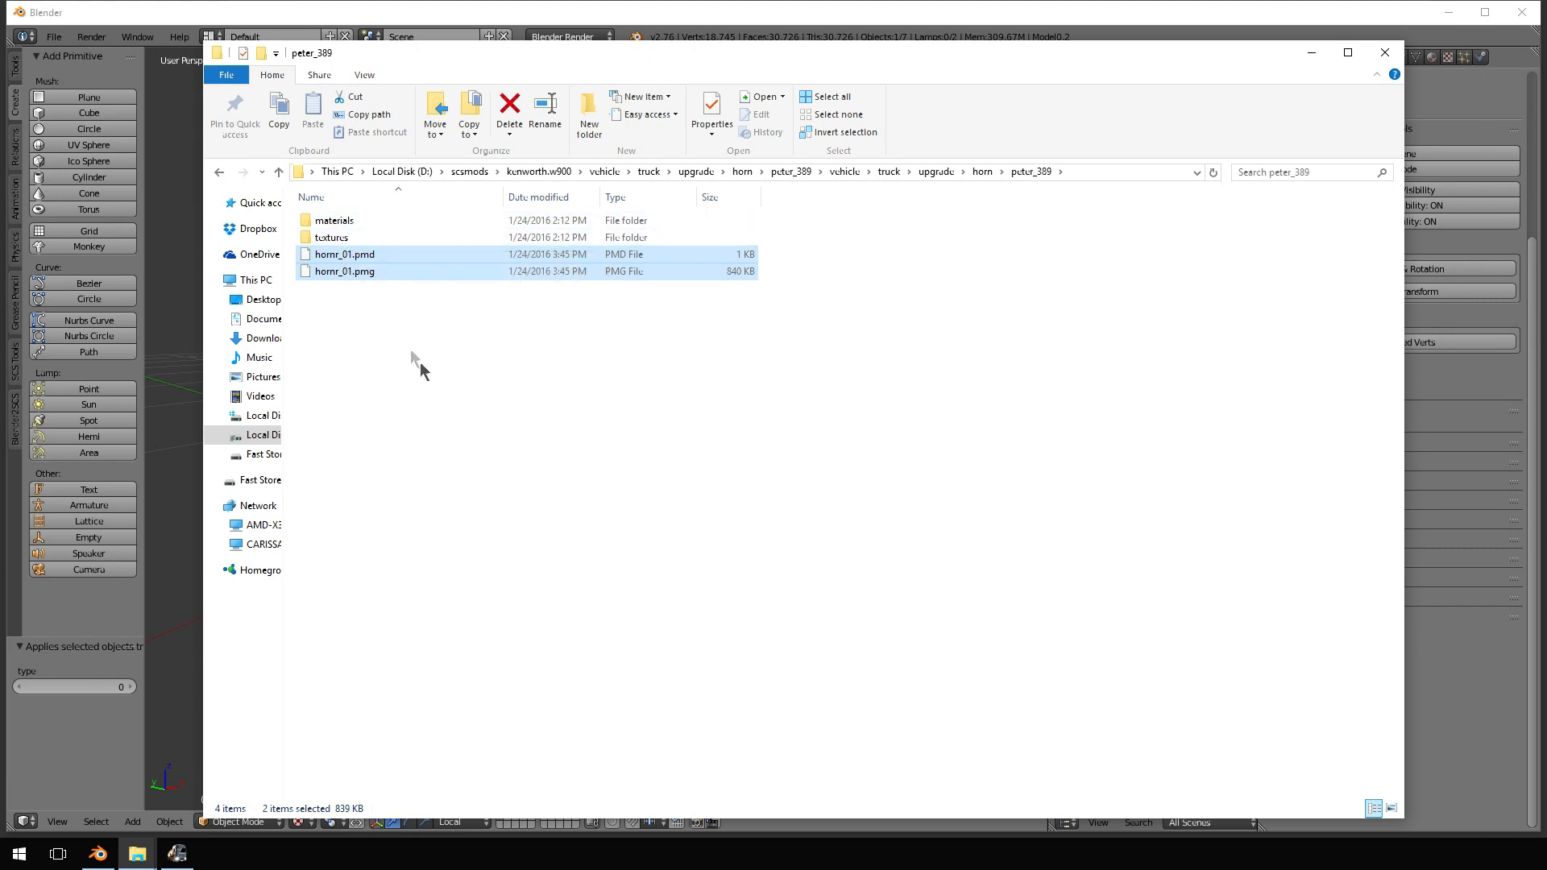
mouse_move(360, 383)
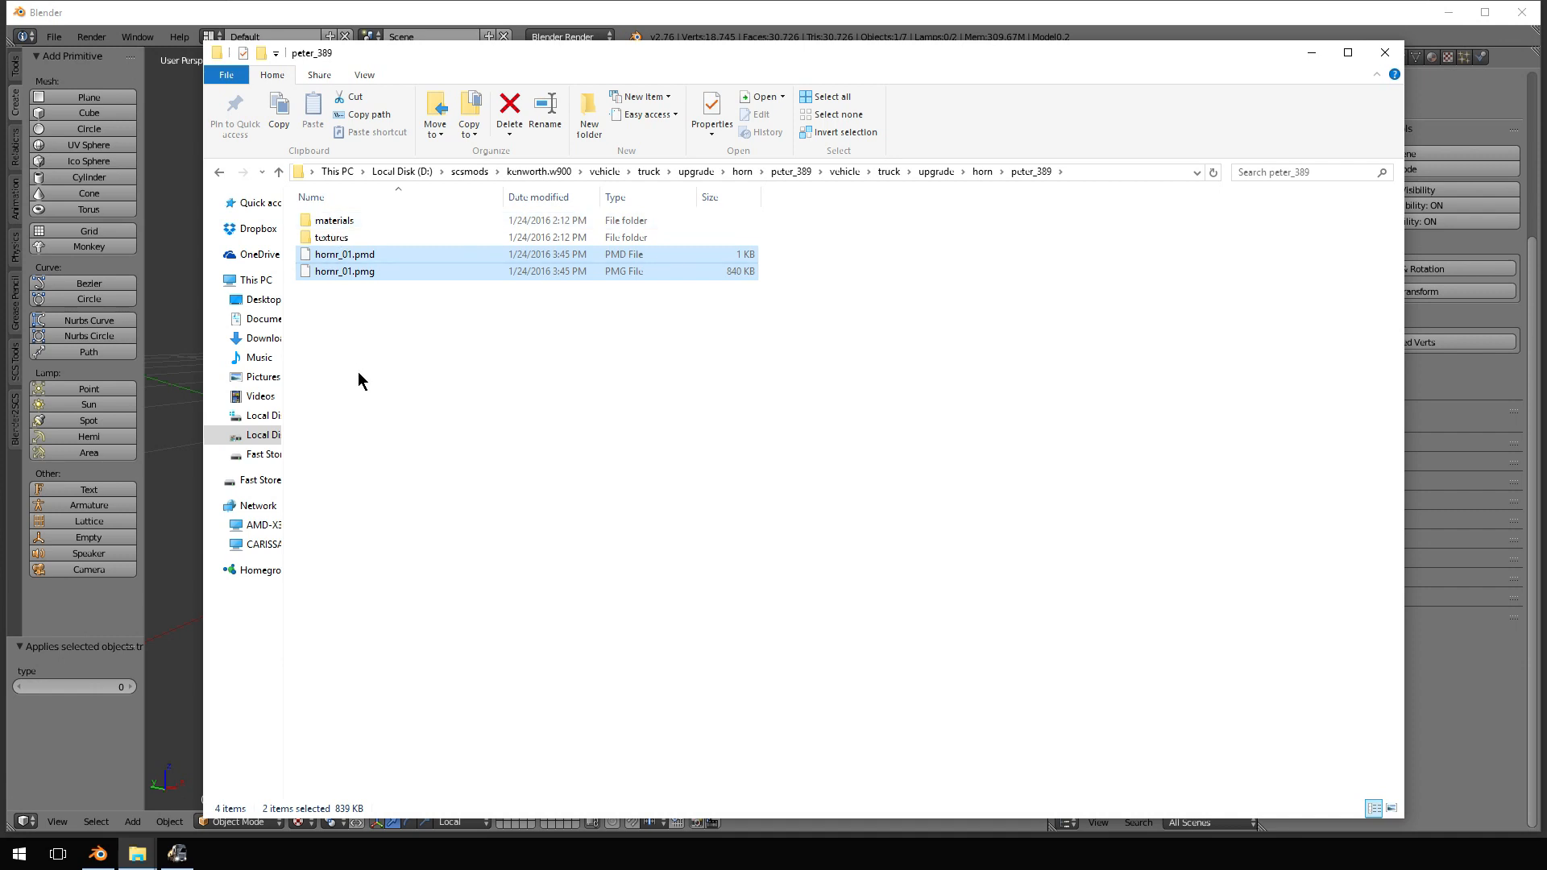
mouse_move(726, 414)
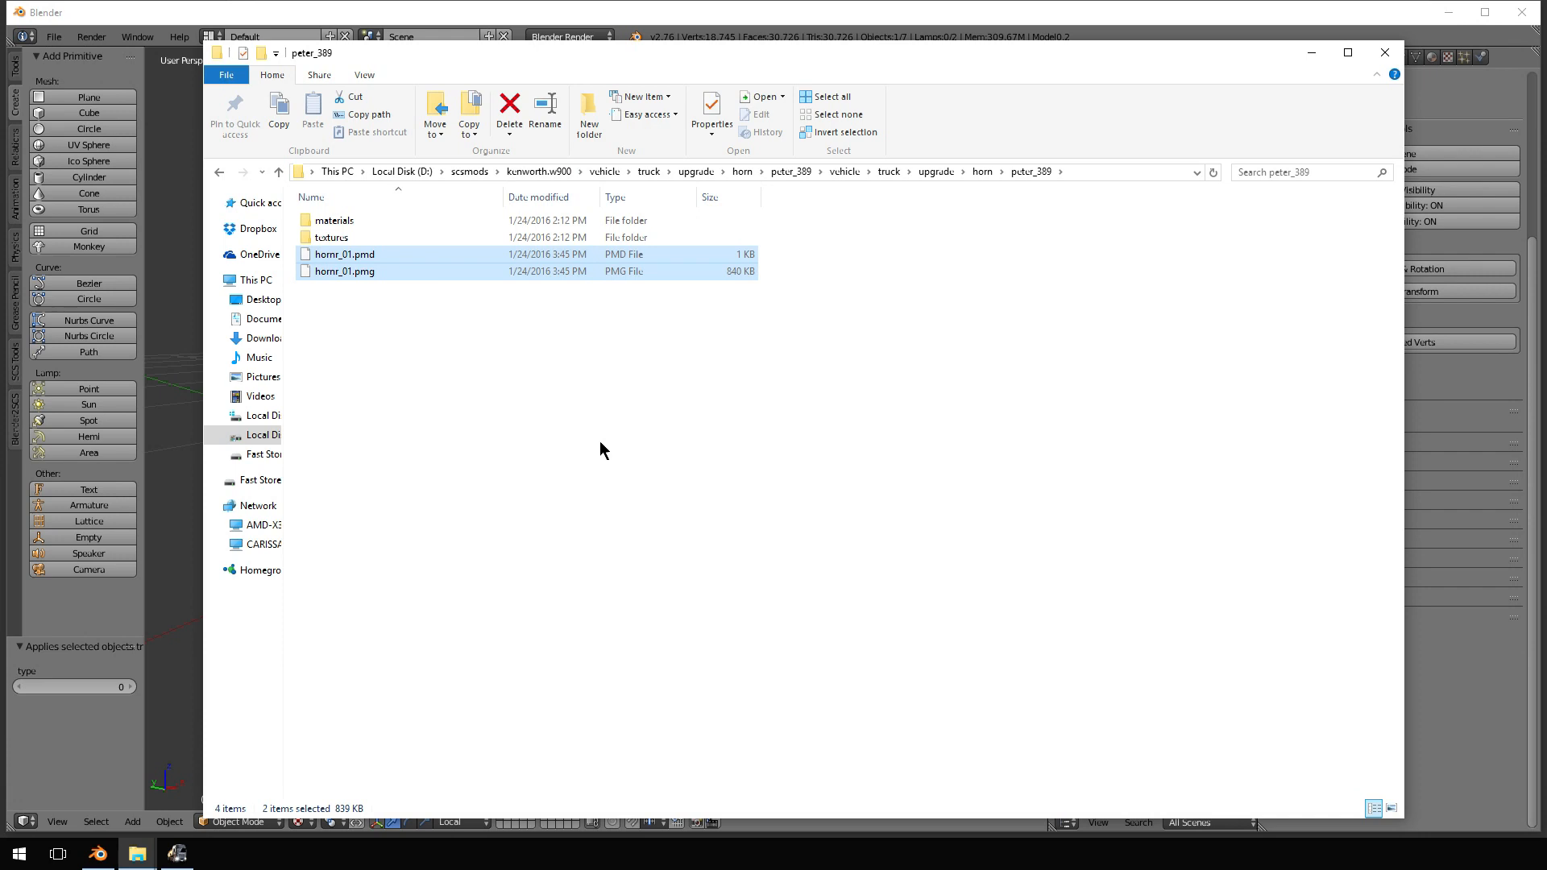
mouse_move(437, 364)
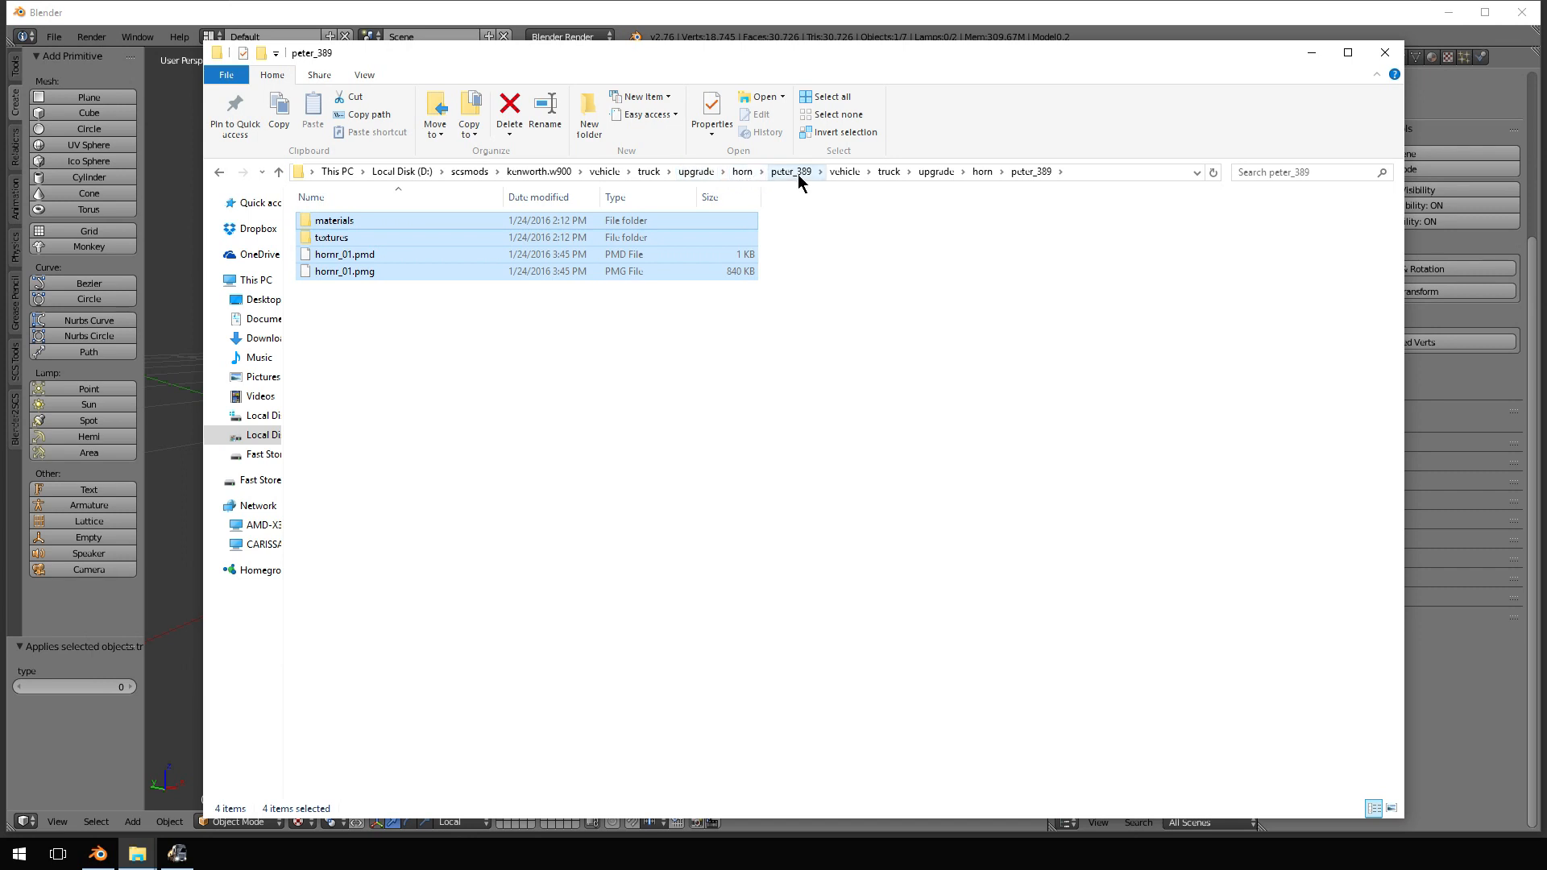
click(790, 172)
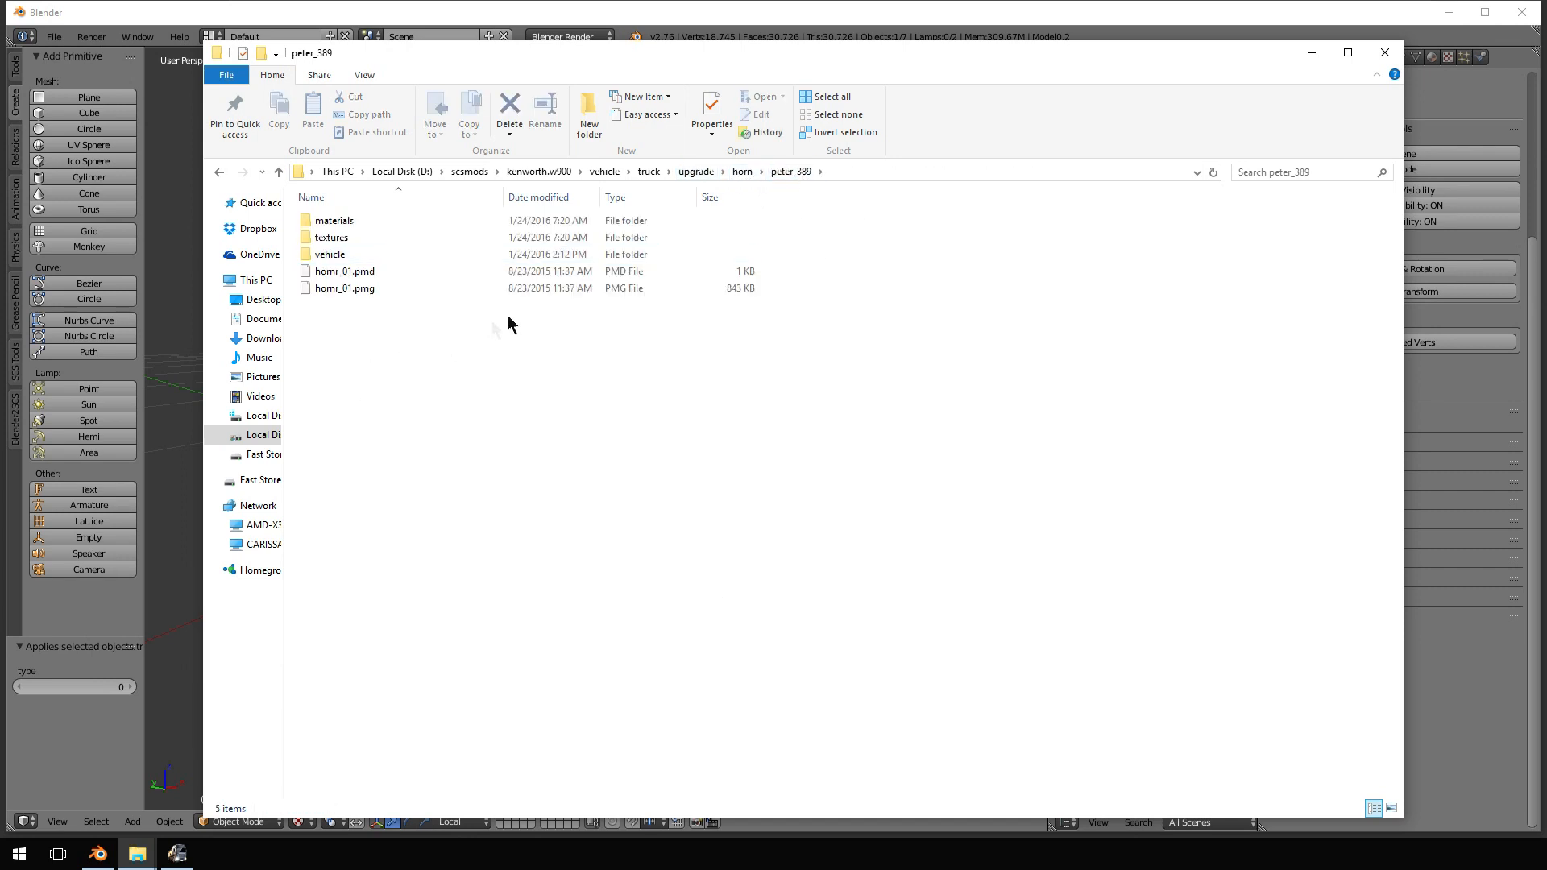
mouse_move(484, 464)
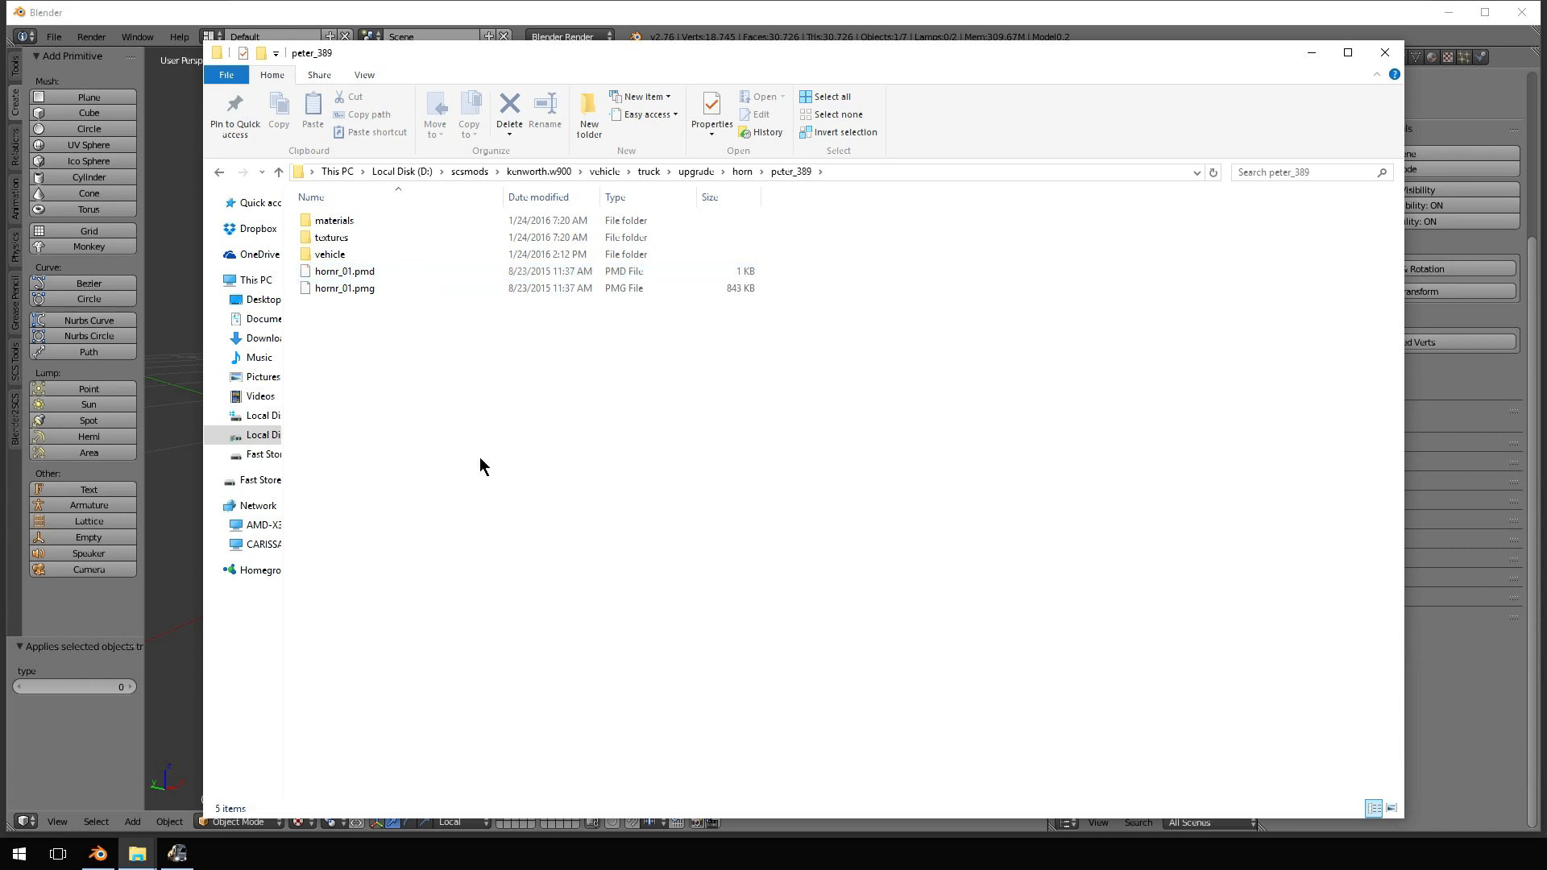
mouse_move(592, 446)
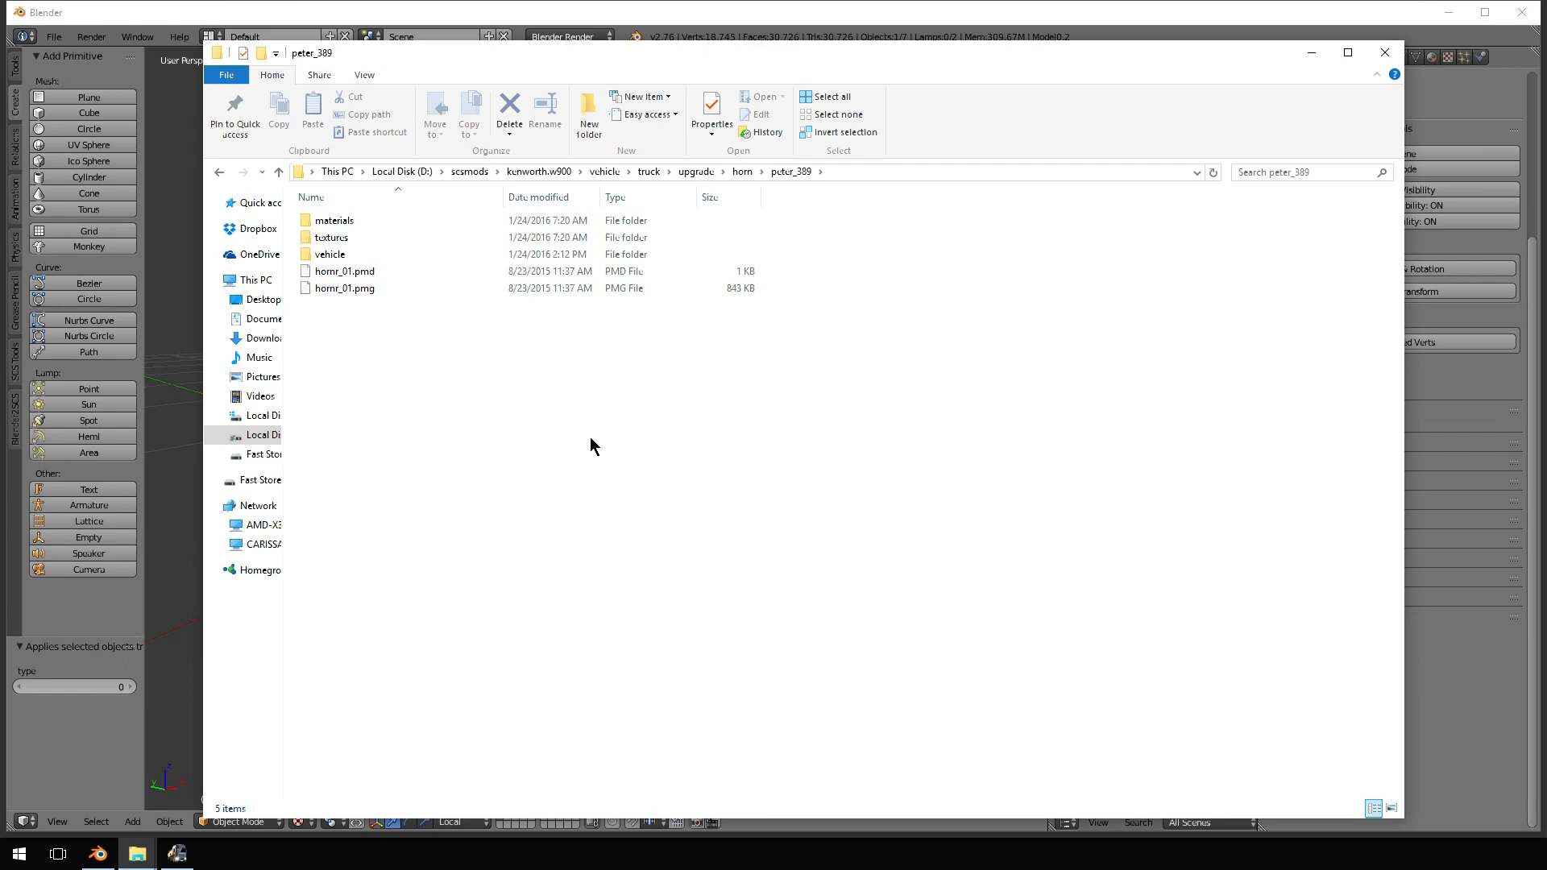
mouse_move(1052, 67)
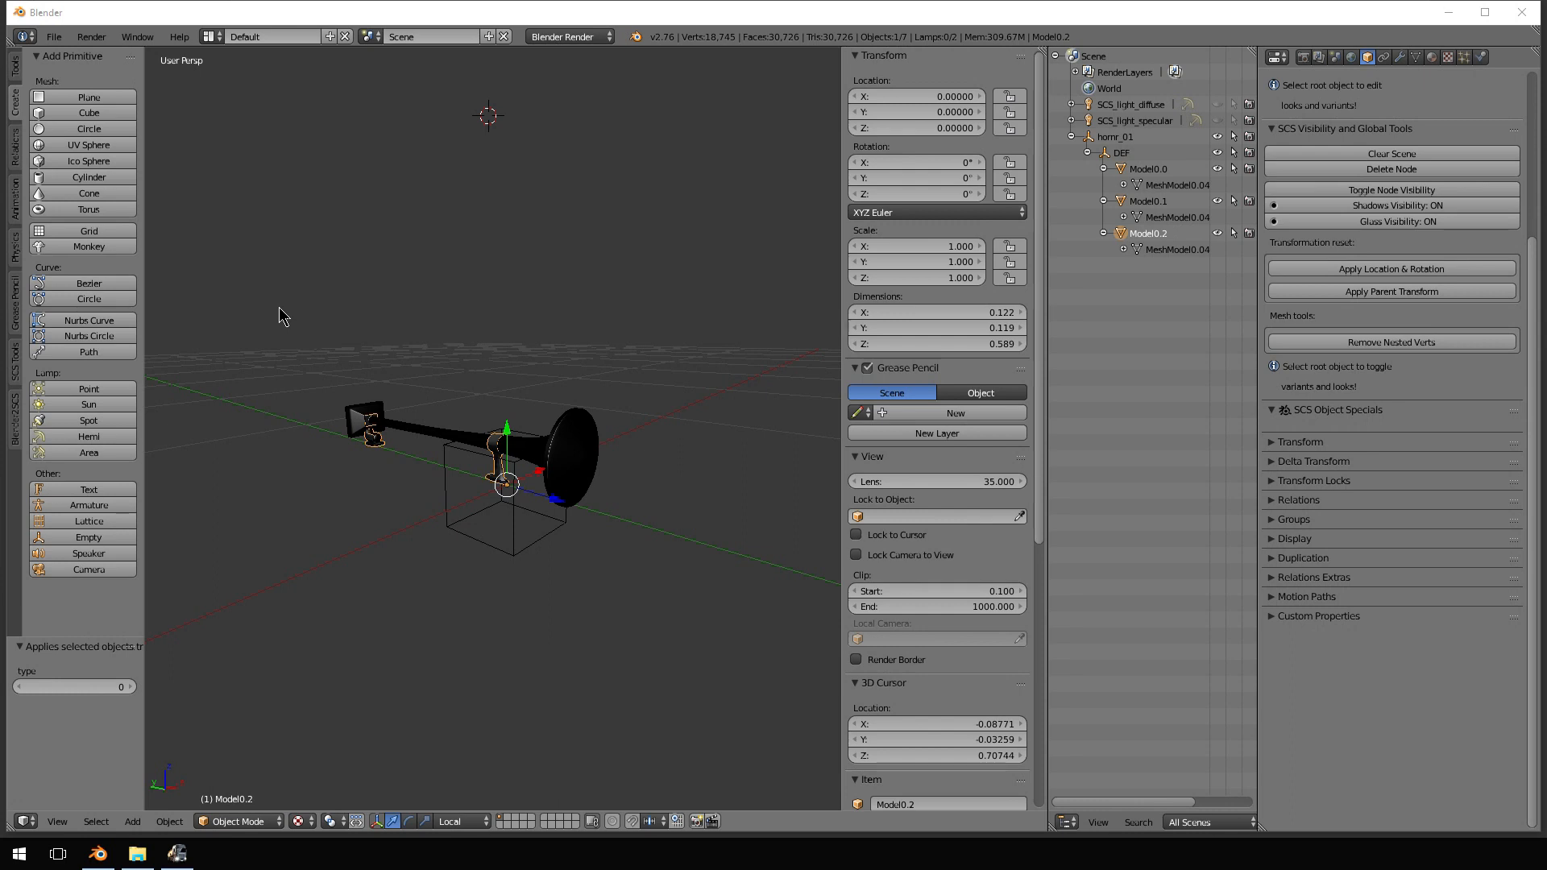
mouse_move(411, 305)
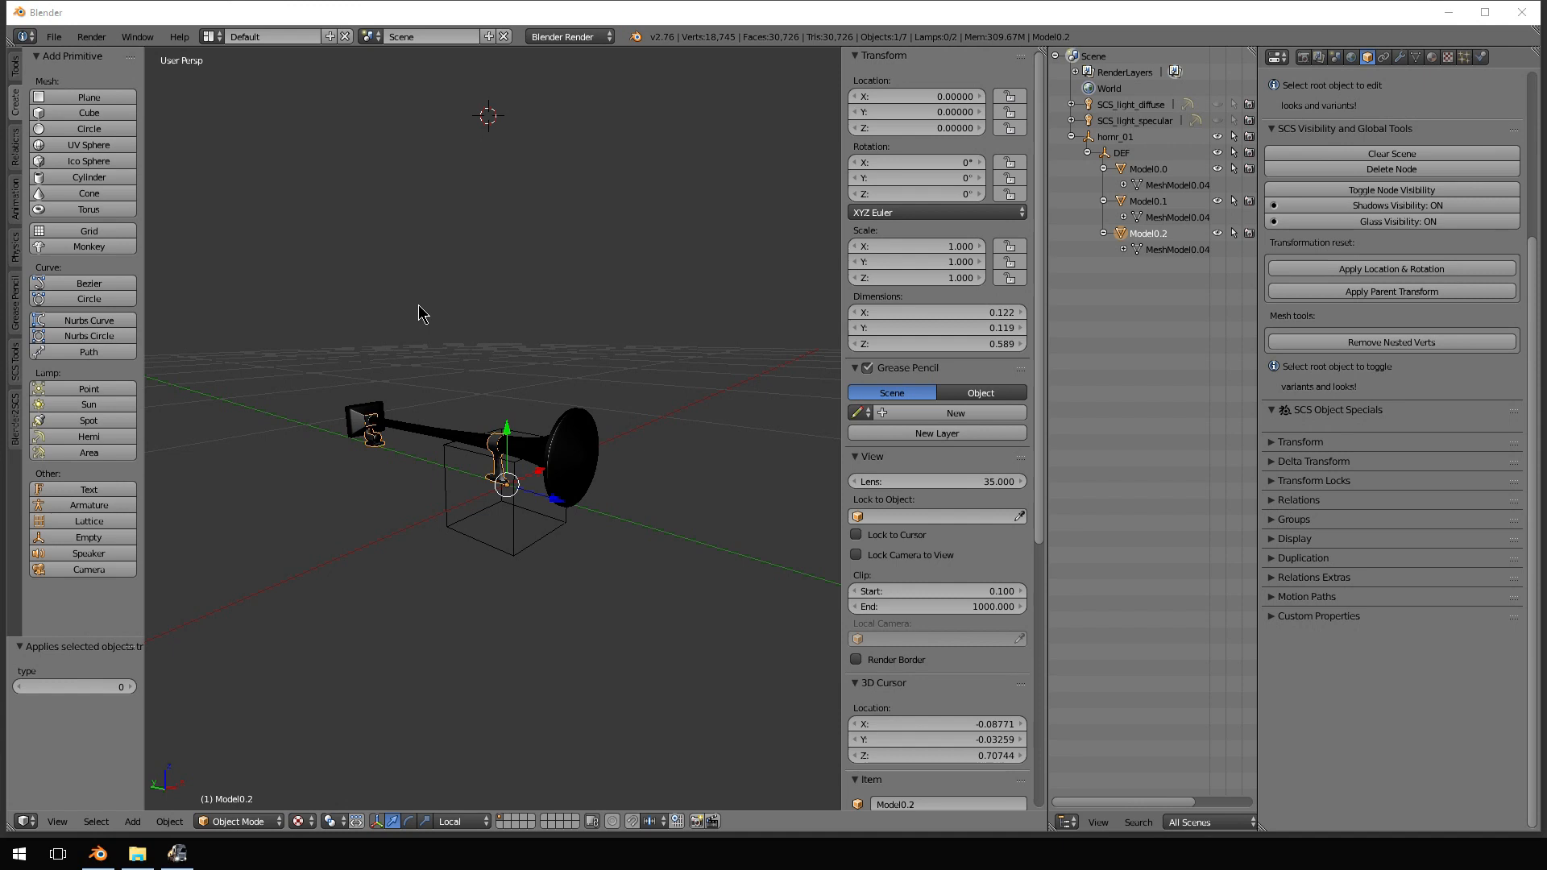
mouse_move(423, 320)
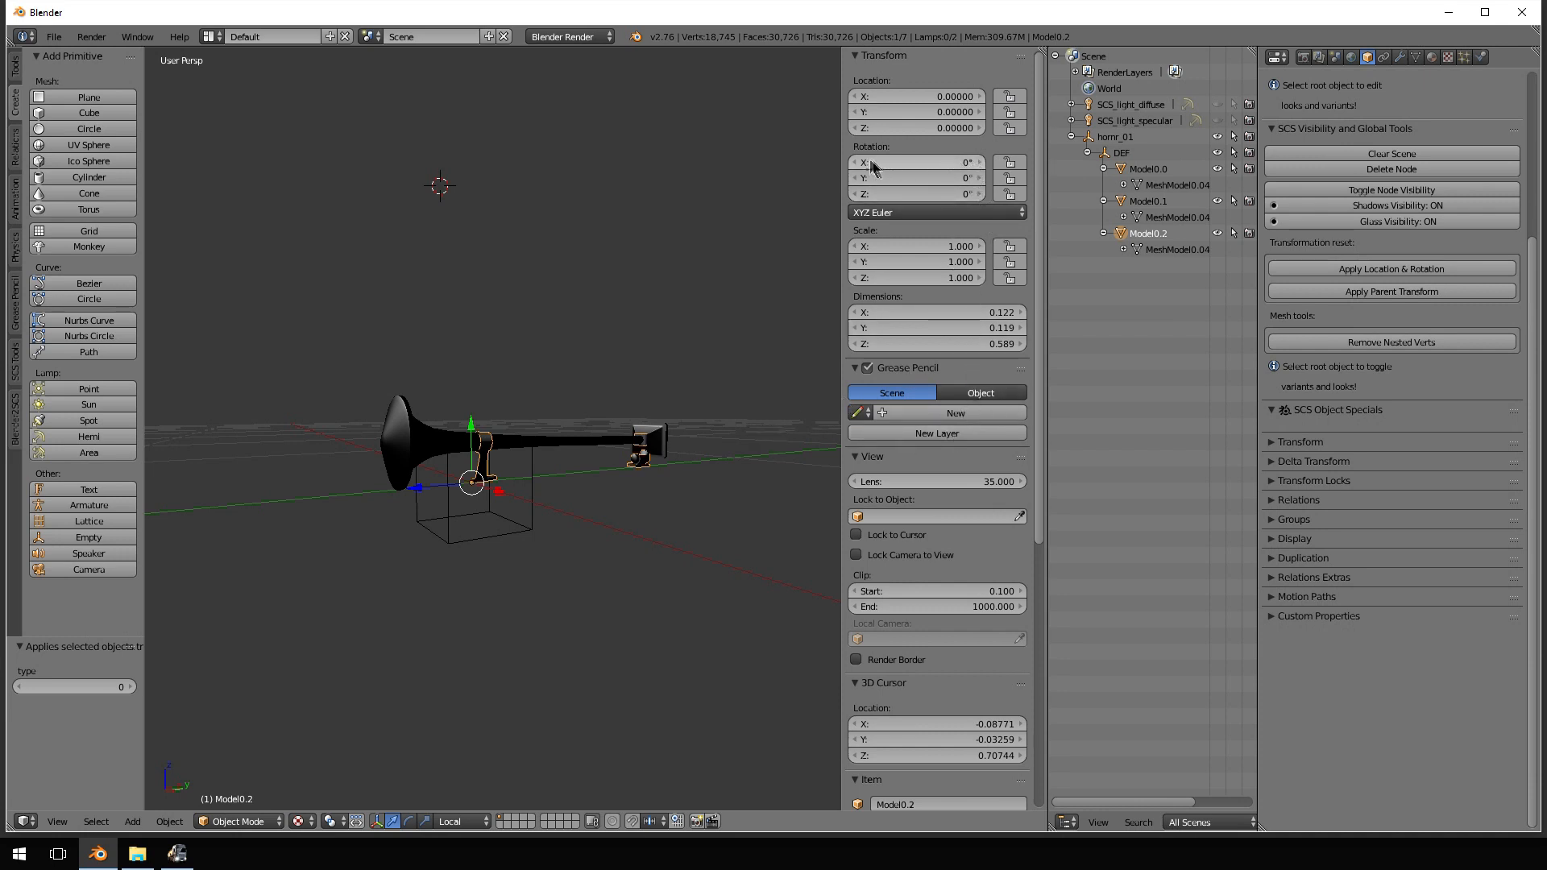
mouse_move(948, 161)
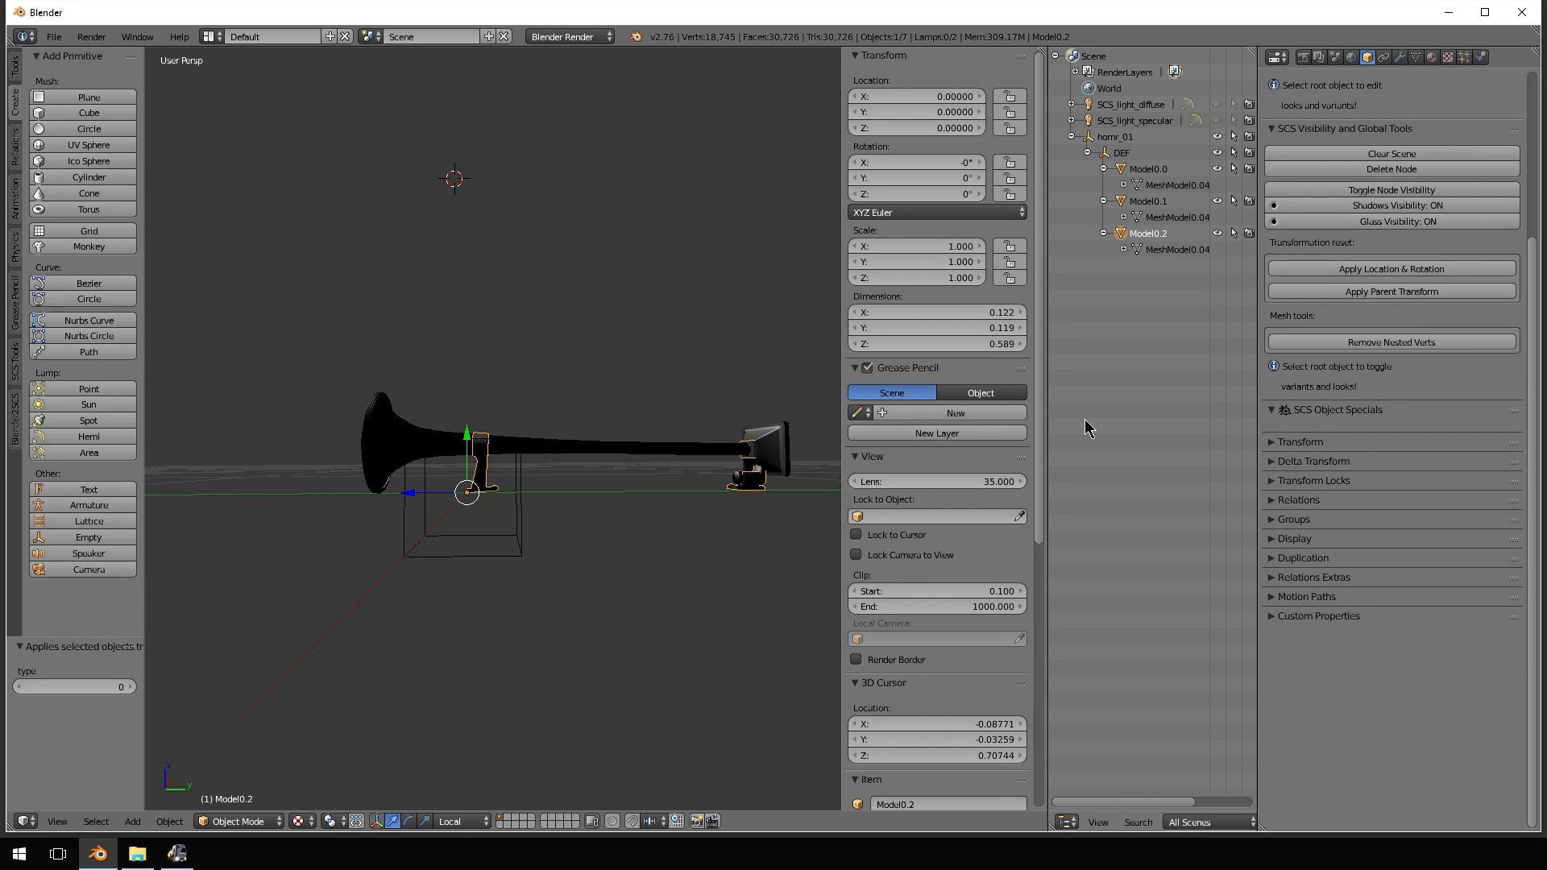
mouse_move(1101, 467)
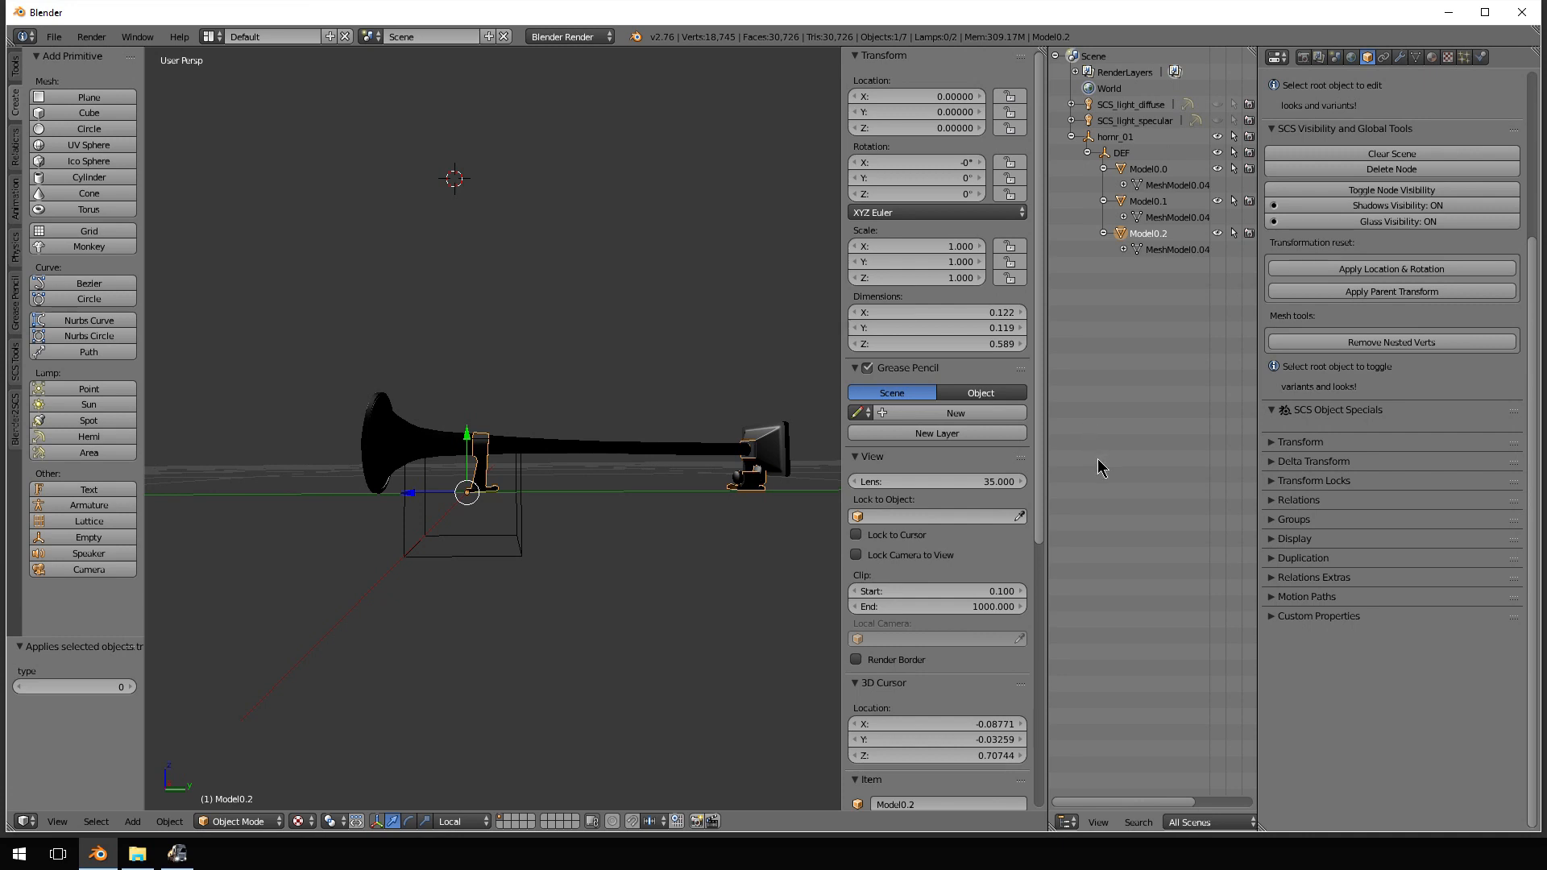